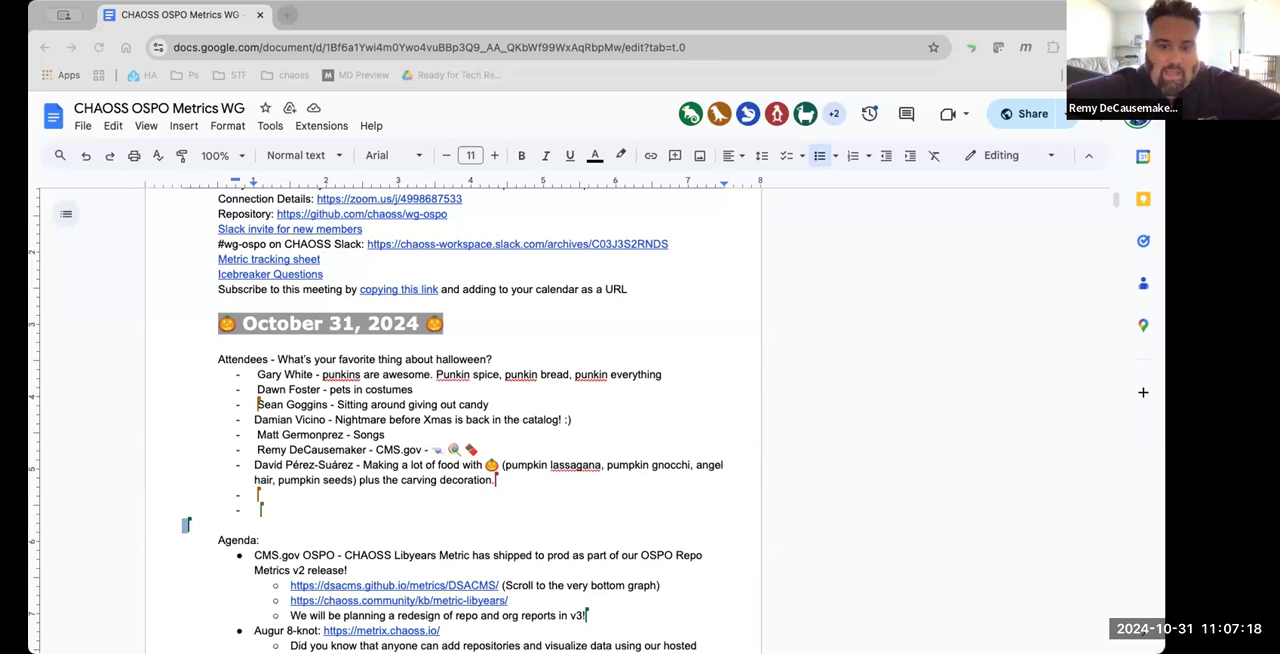
Step: Open the DSACMS repository metrics report via the dsacms.github.io/metrics/DSACMS link
scroll("down", 3)
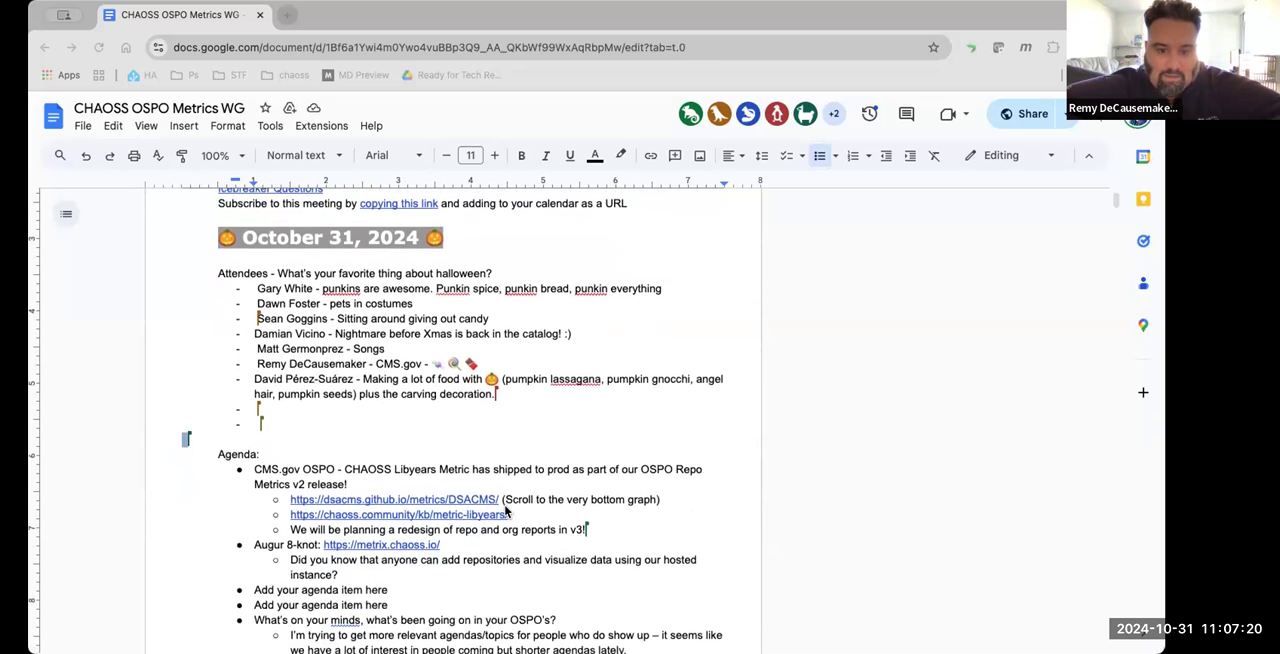
scroll("down", 3)
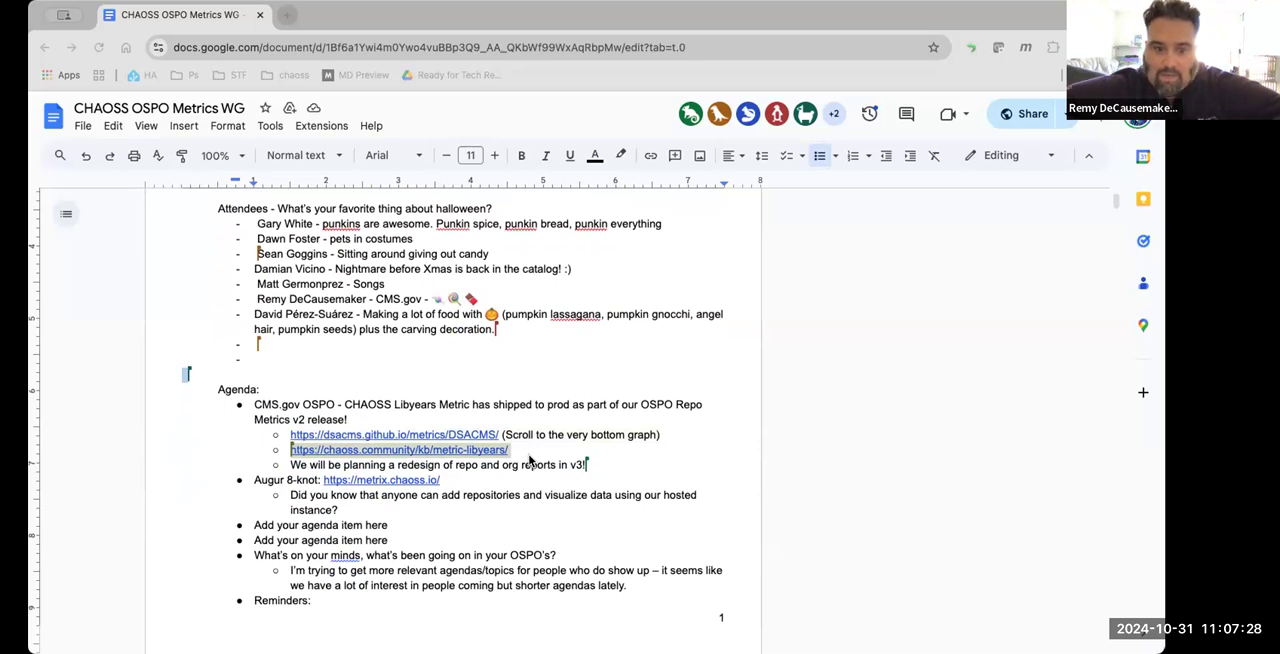
mouse_move(234, 628)
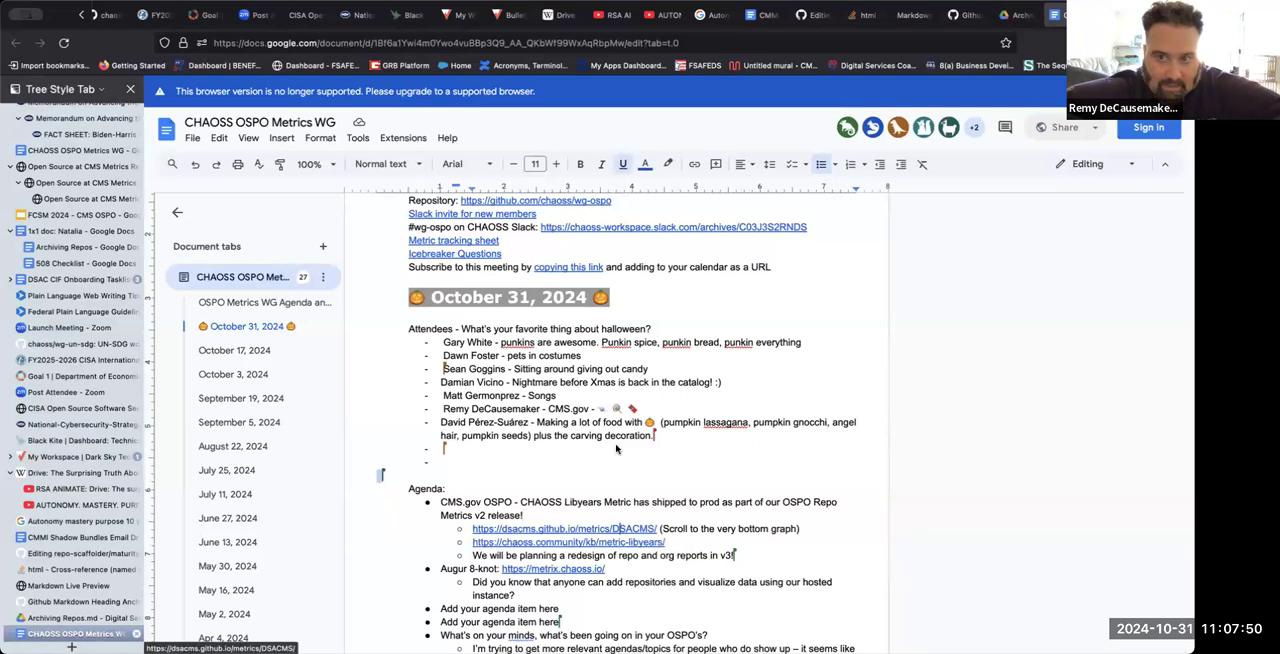
left_click(565, 528)
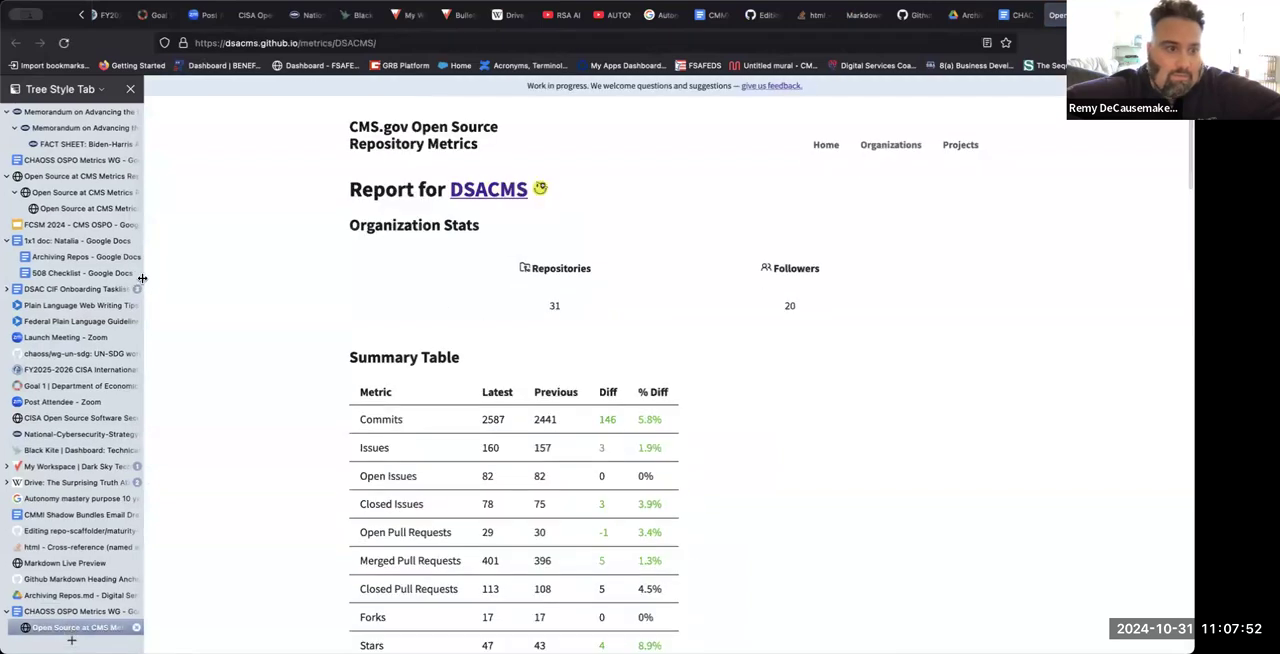
mouse_move(198, 305)
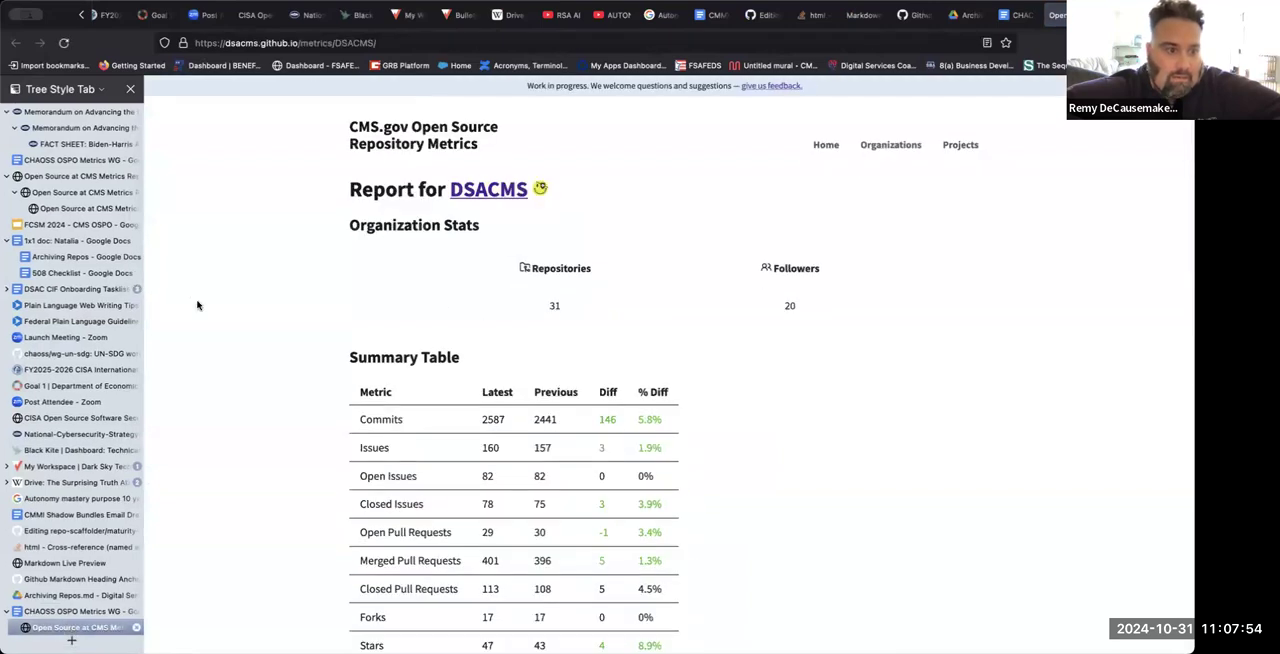
mouse_move(287, 365)
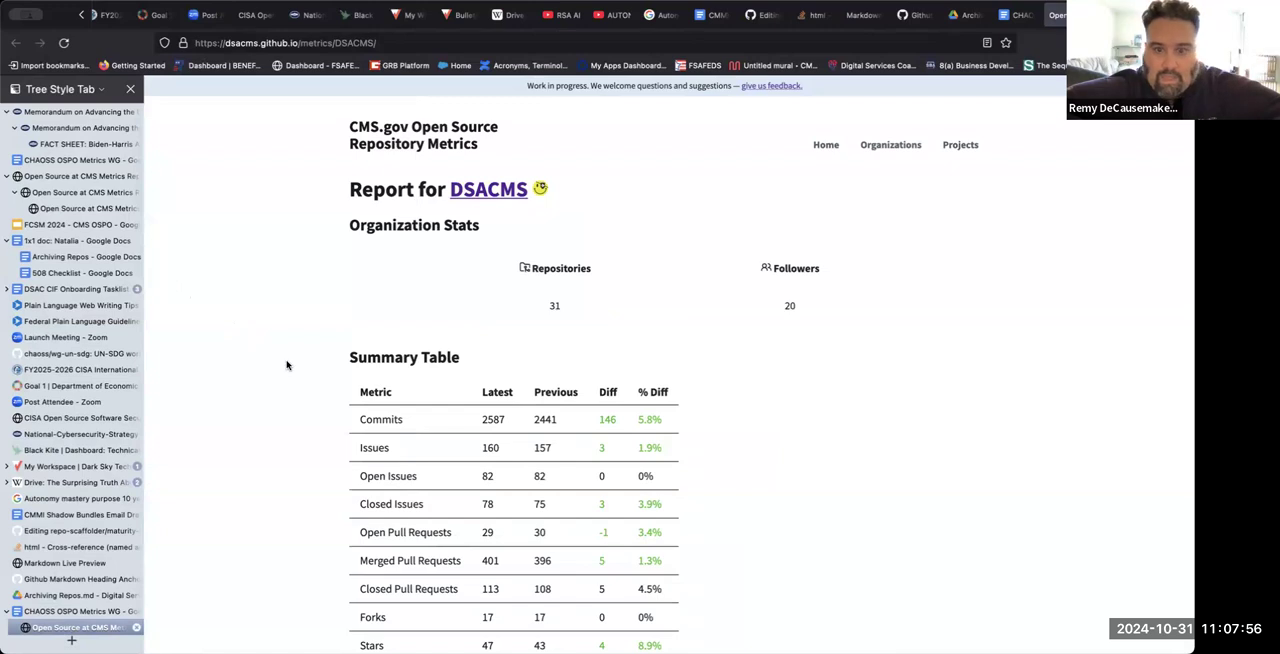
Step: Scroll down to the DSACMS Dependency Libyears graph totaling 10.2
scroll("down", 3)
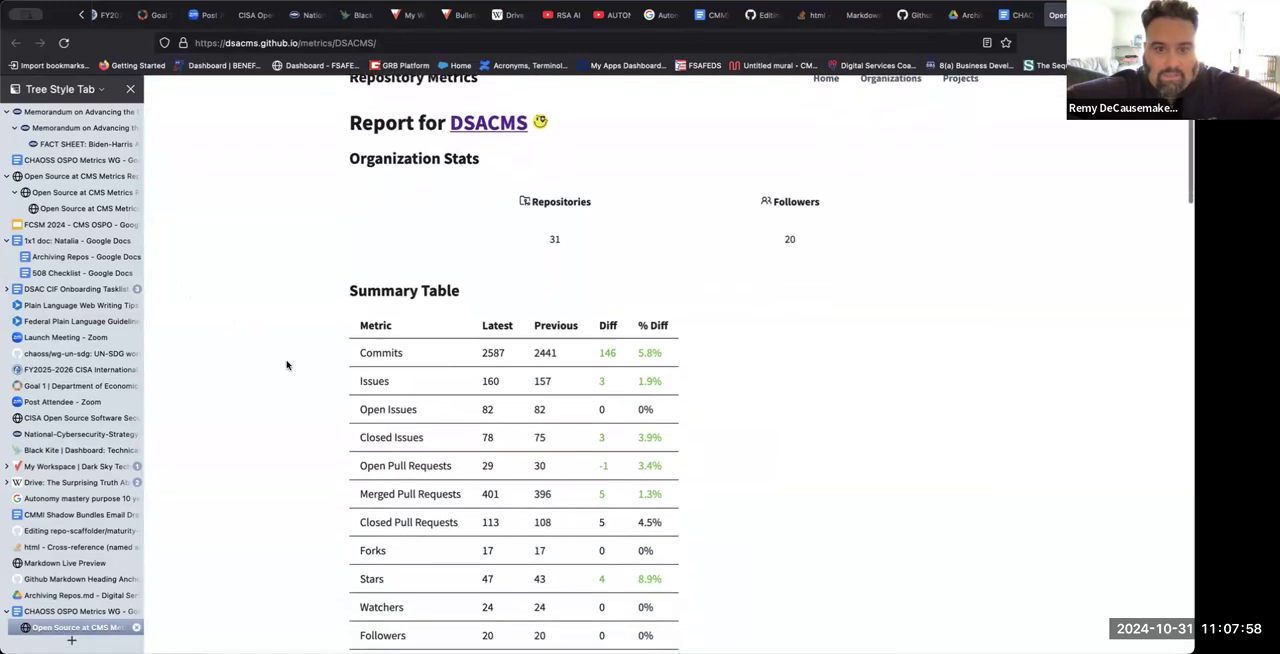
scroll("down", 3)
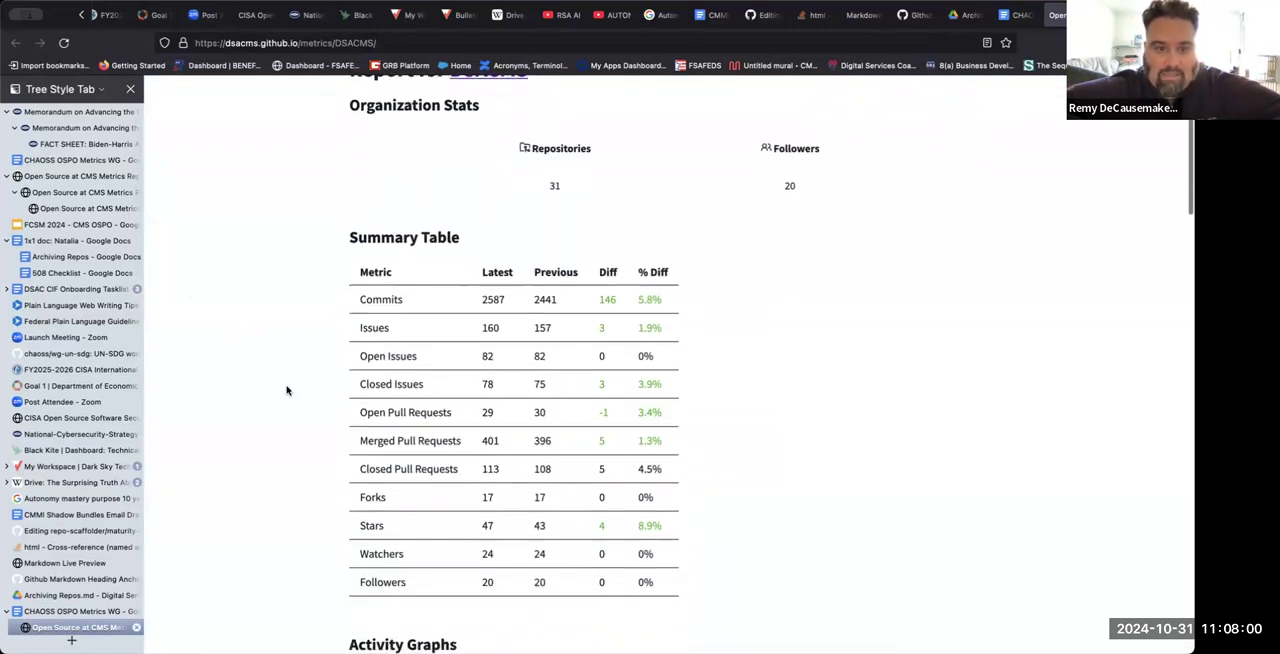
scroll("down", 3)
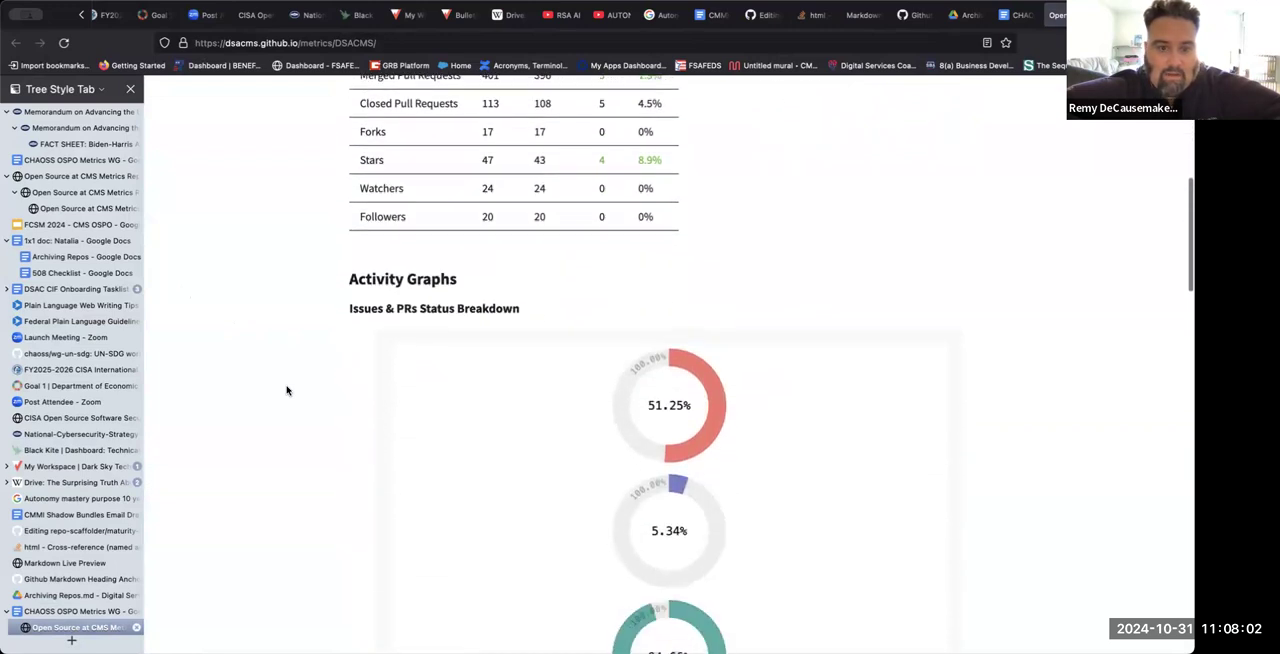
scroll("down", 3)
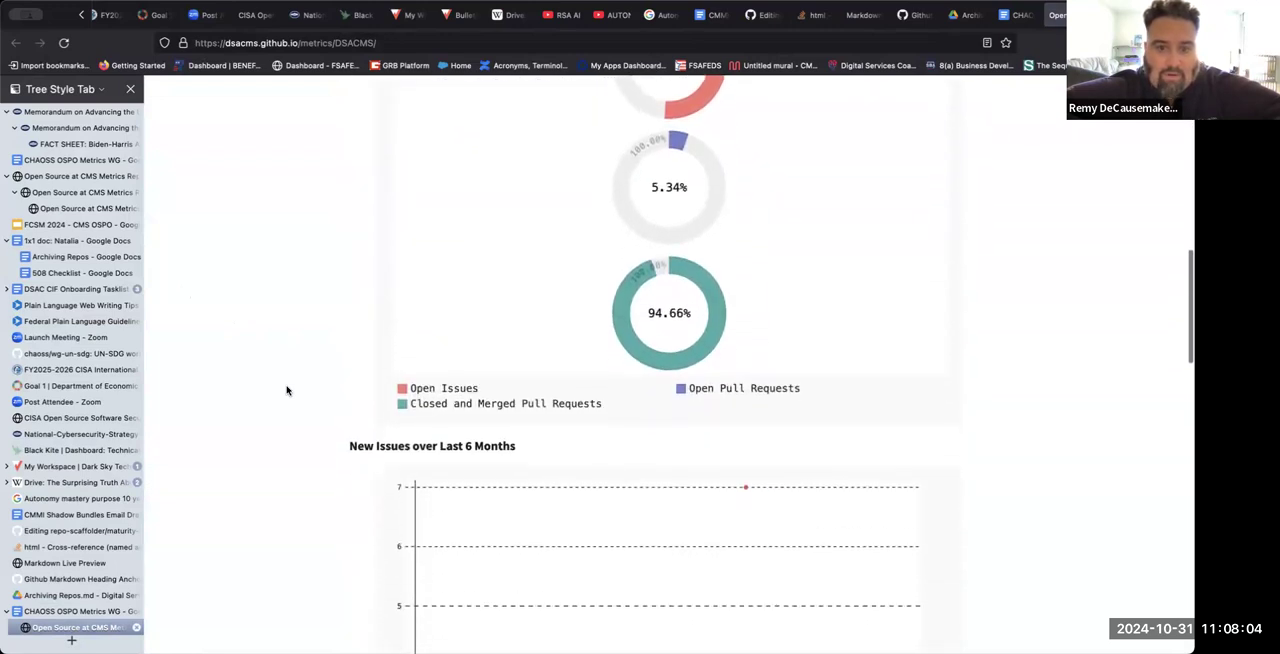
scroll("down", 3)
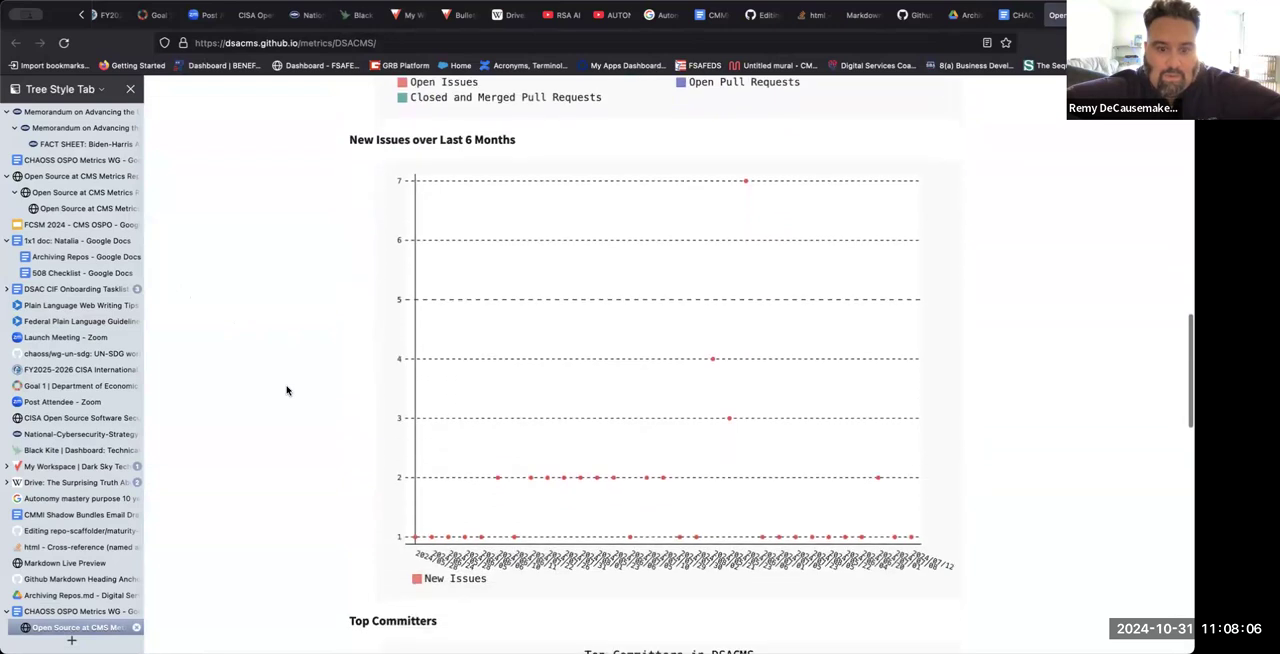
scroll("down", 3)
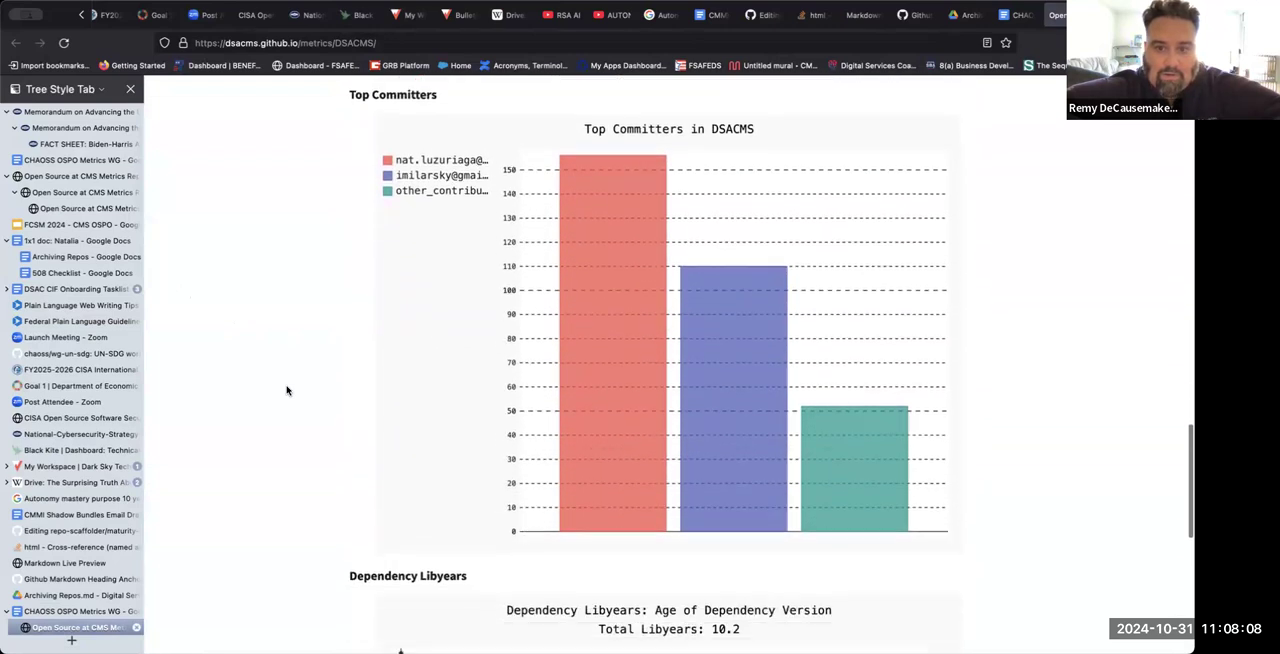
scroll("down", 3)
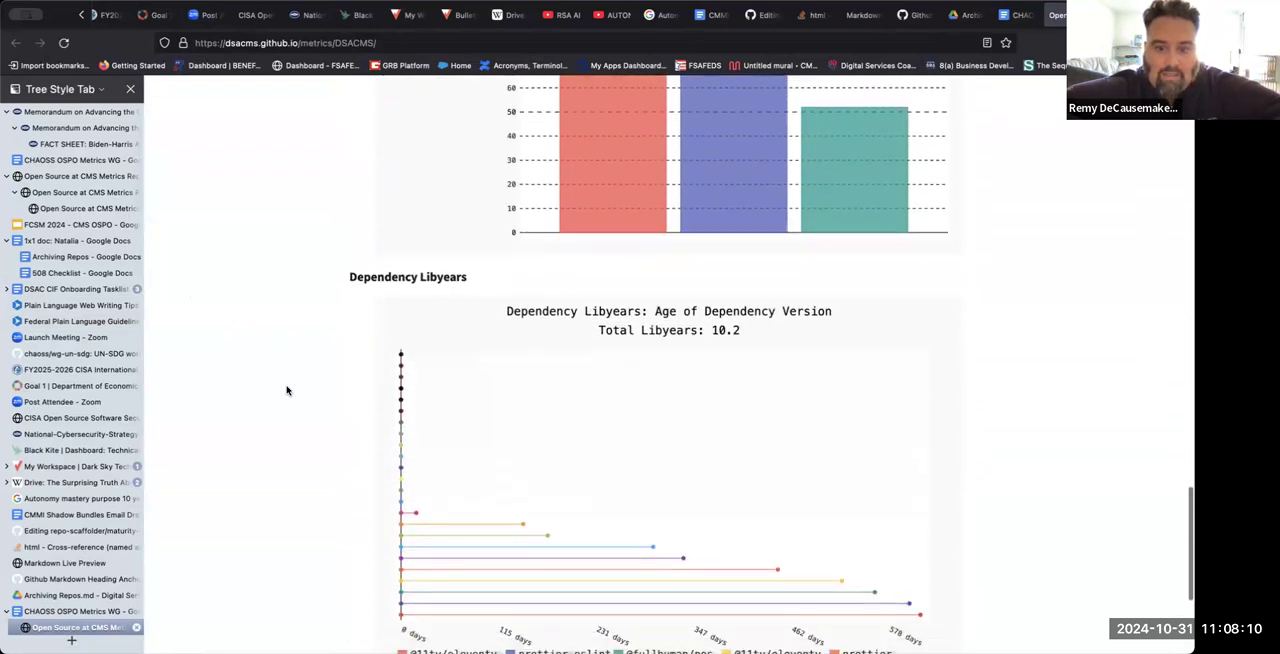
scroll("down", 3)
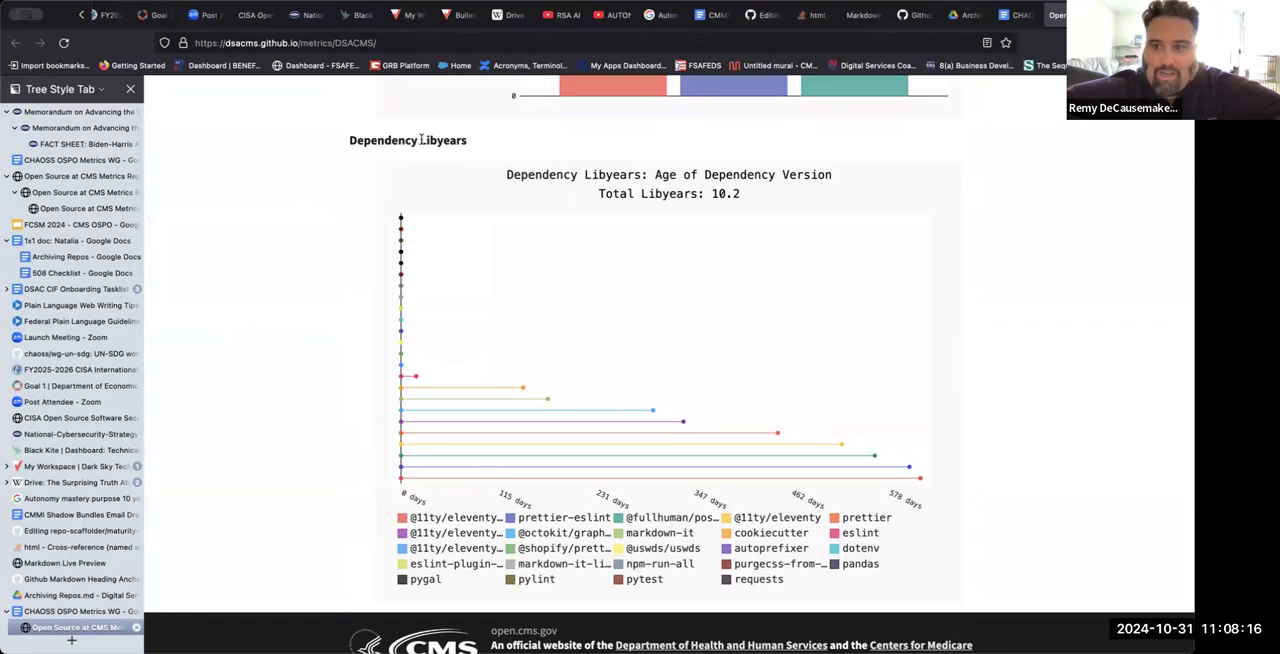
mouse_move(331, 185)
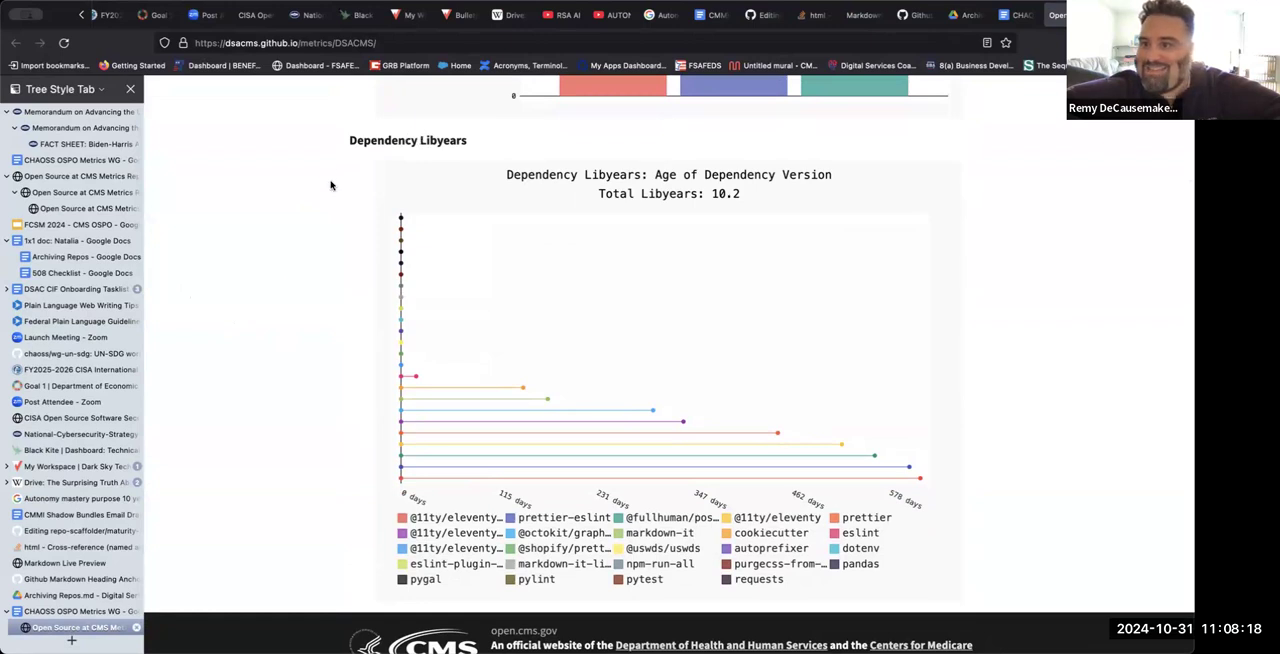
mouse_move(437, 480)
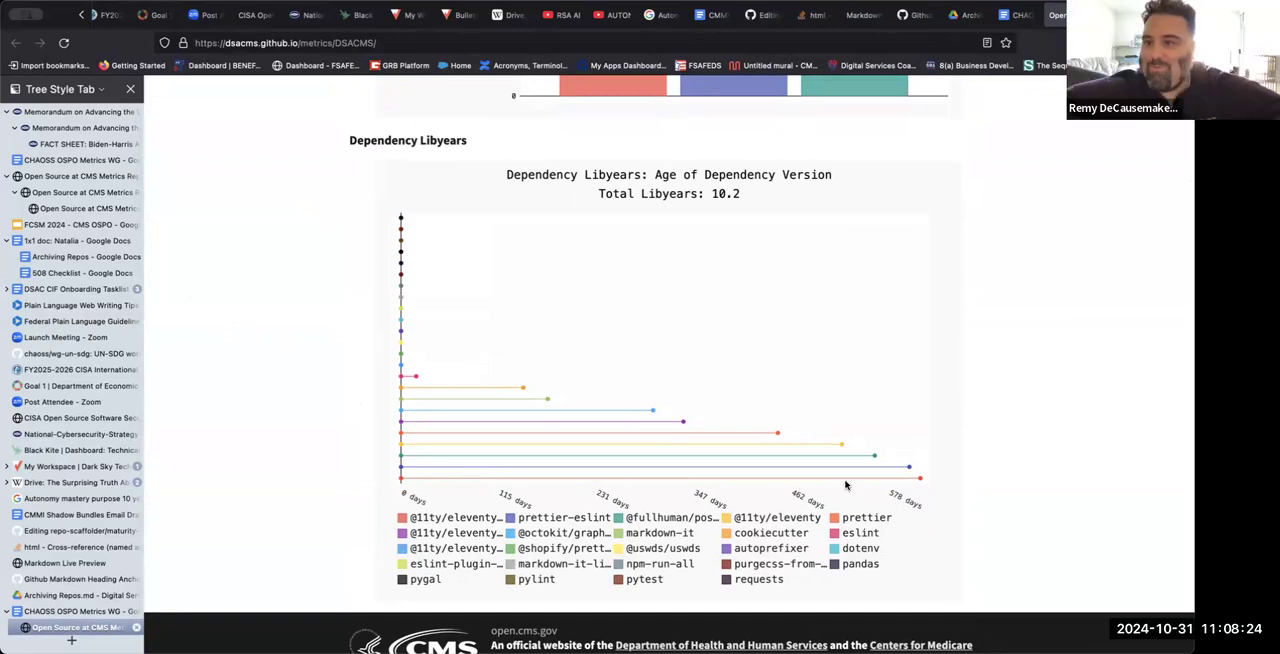
mouse_move(619, 454)
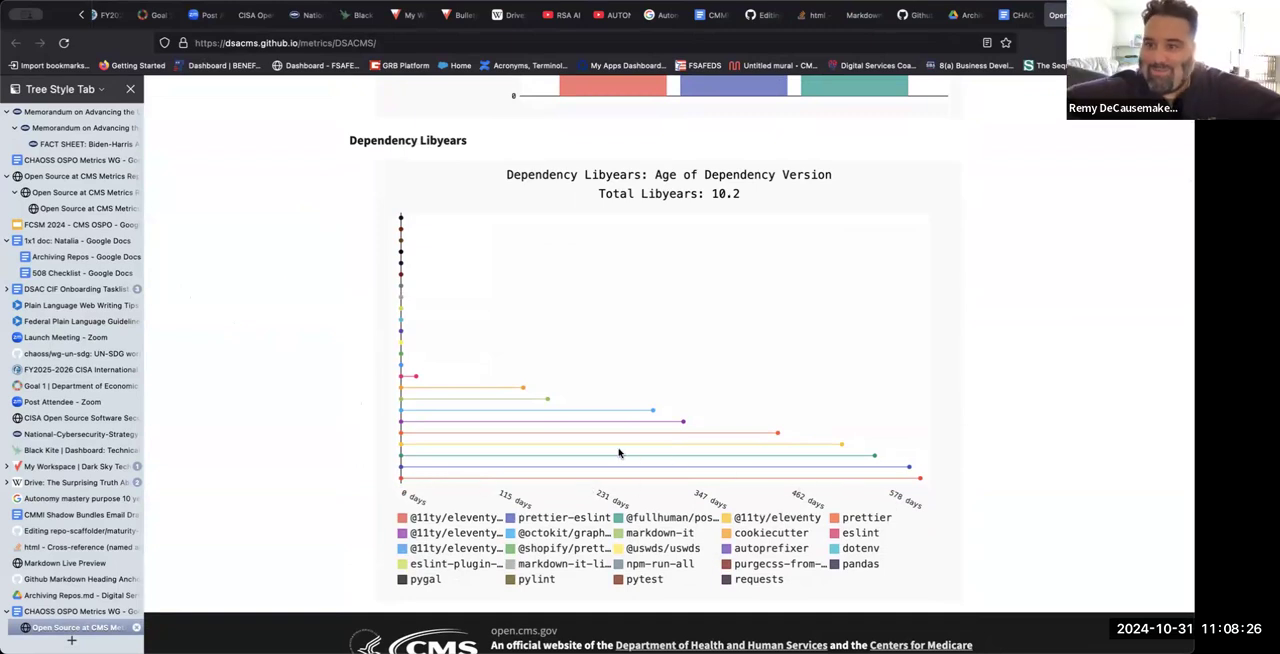
mouse_move(325, 436)
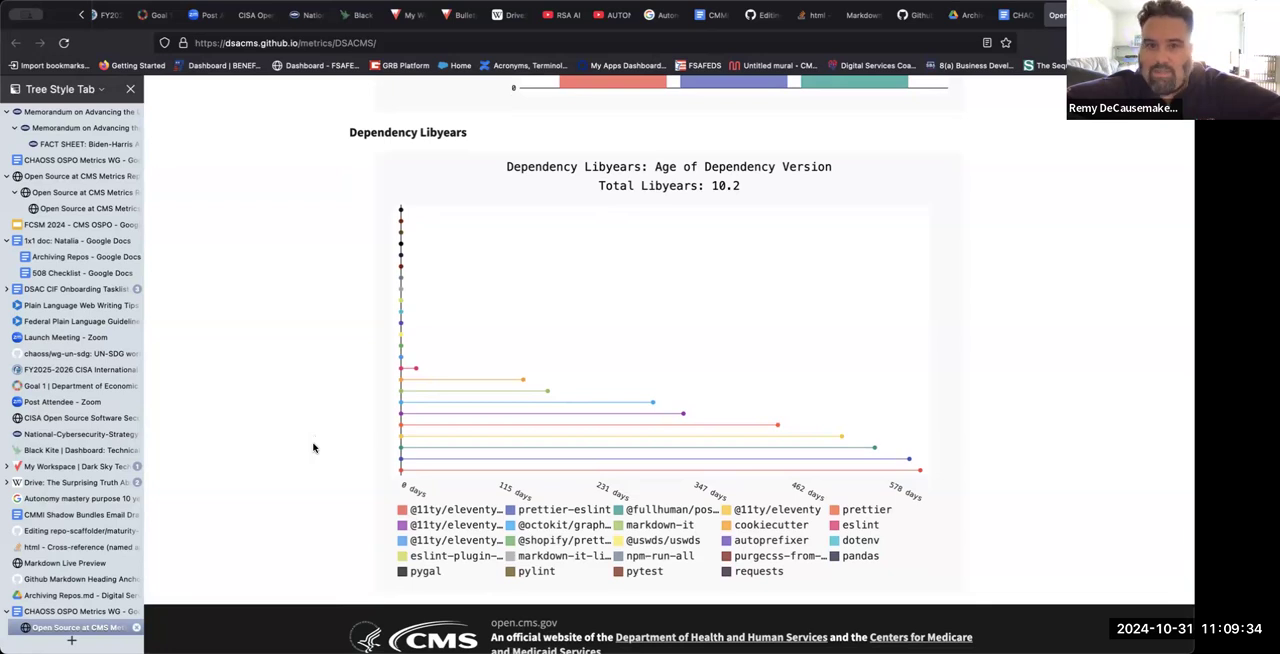
Step: Open the metrics project's report from the Projects list
scroll("up", 3)
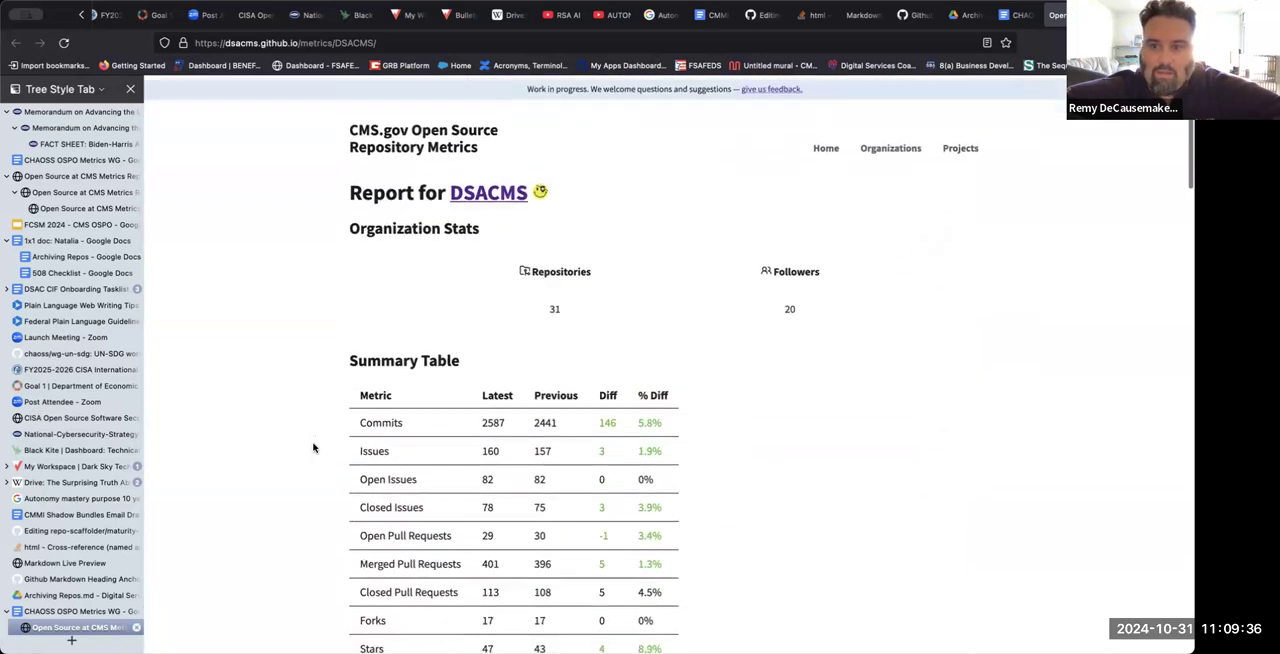
left_click(959, 147)
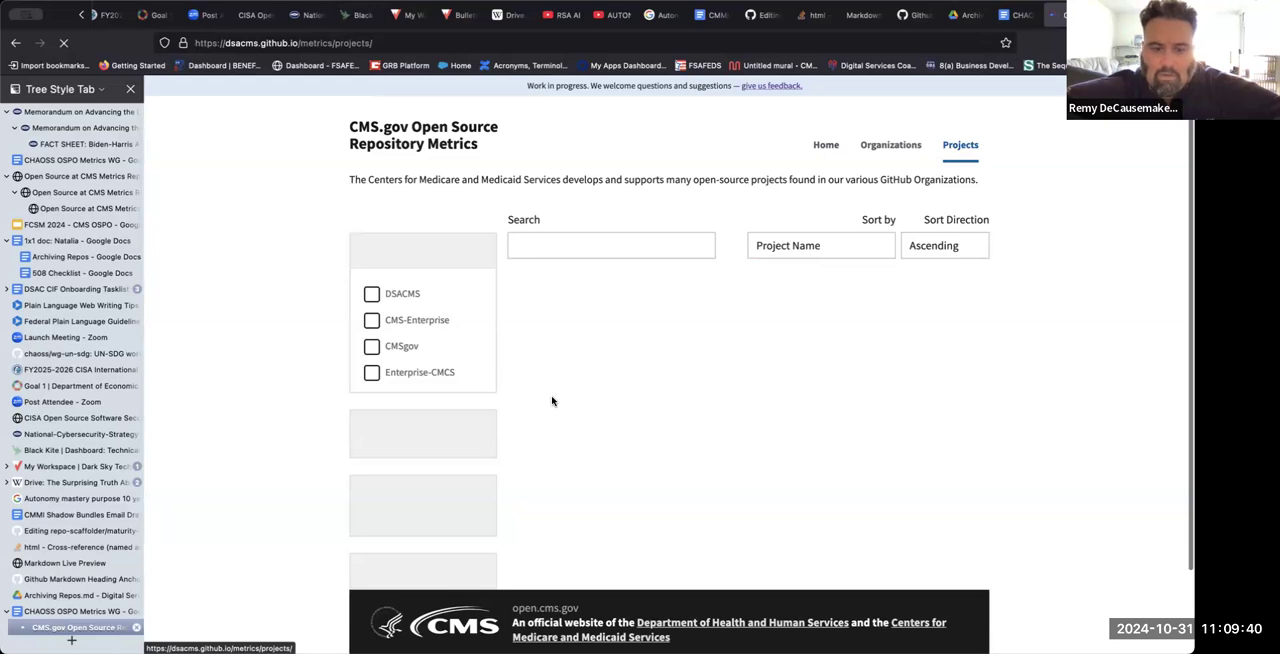
scroll("down", 3)
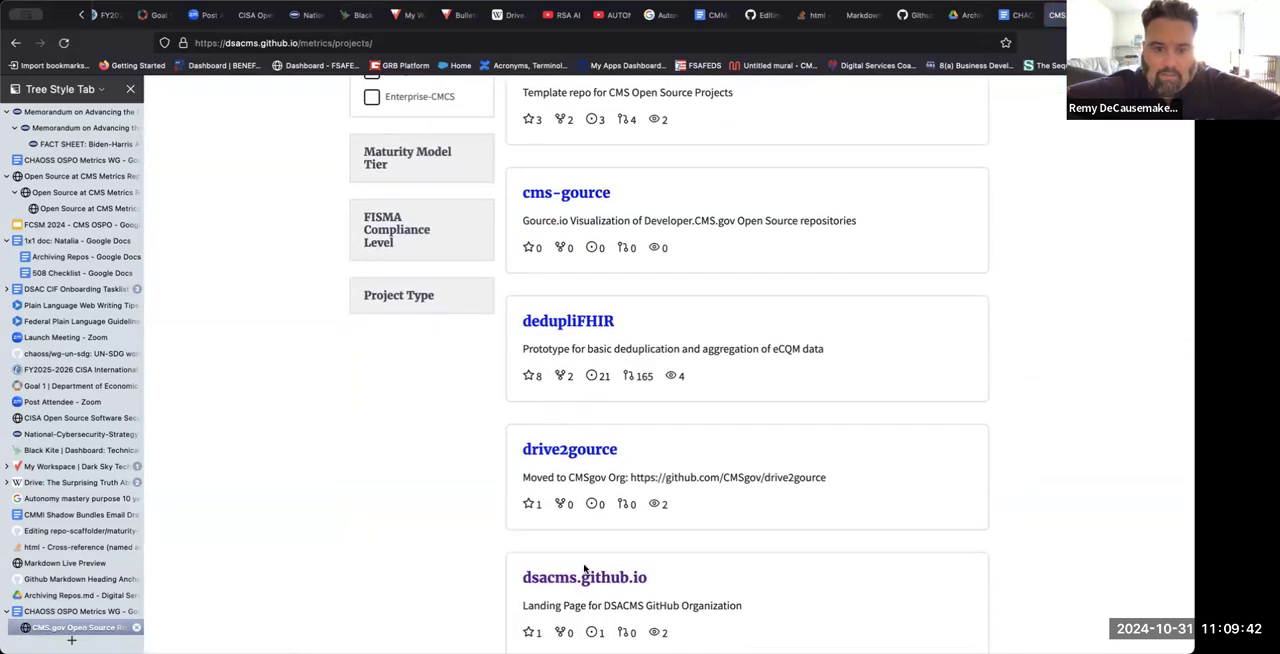
scroll("down", 3)
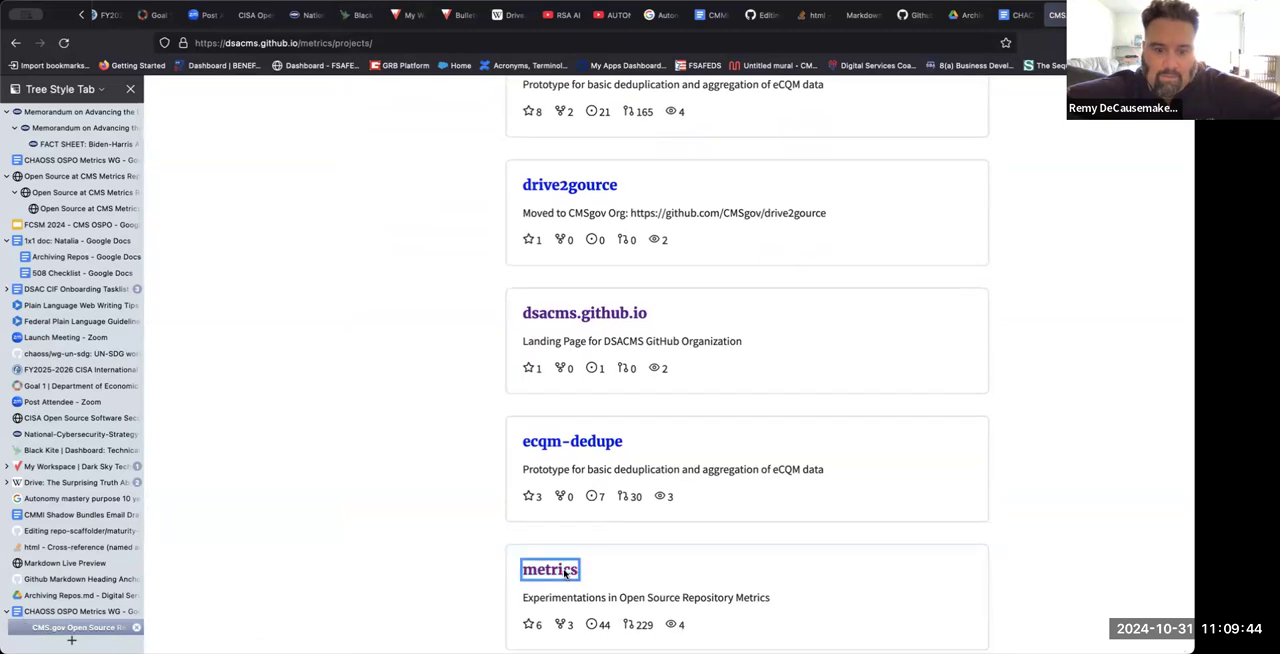
left_click(550, 569)
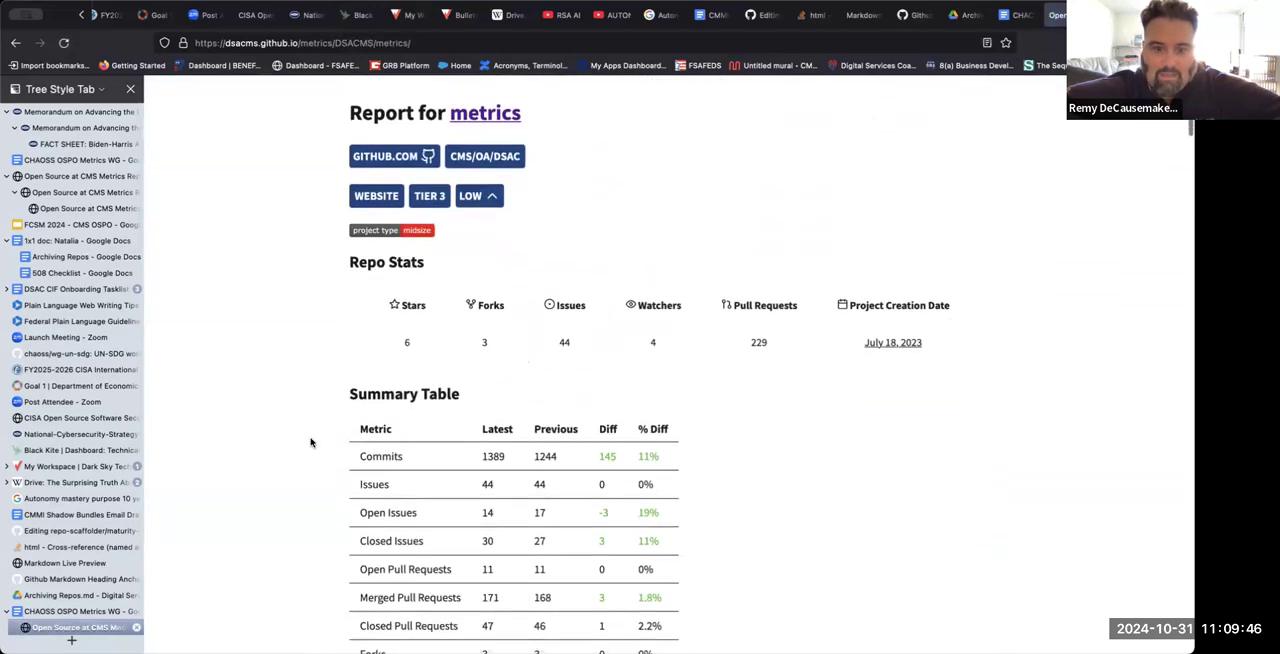
Step: Scroll through the metrics report graphs to the Language Summary of 115,731 lines
scroll("down", 3)
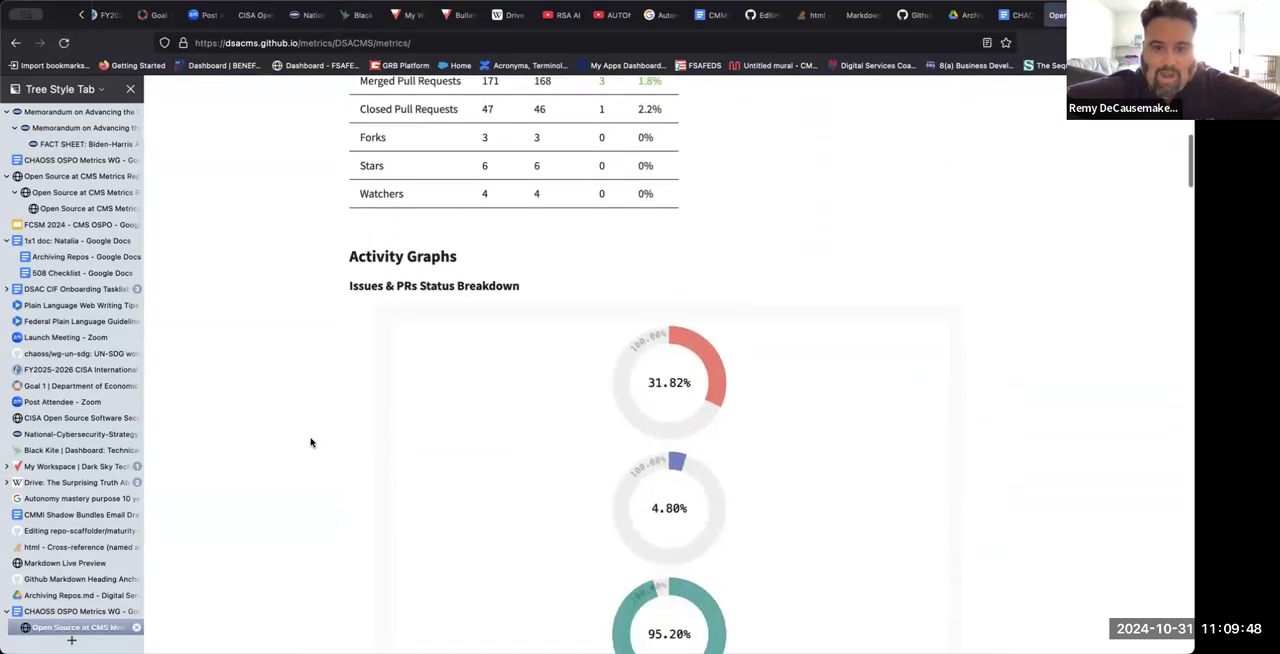
scroll("down", 3)
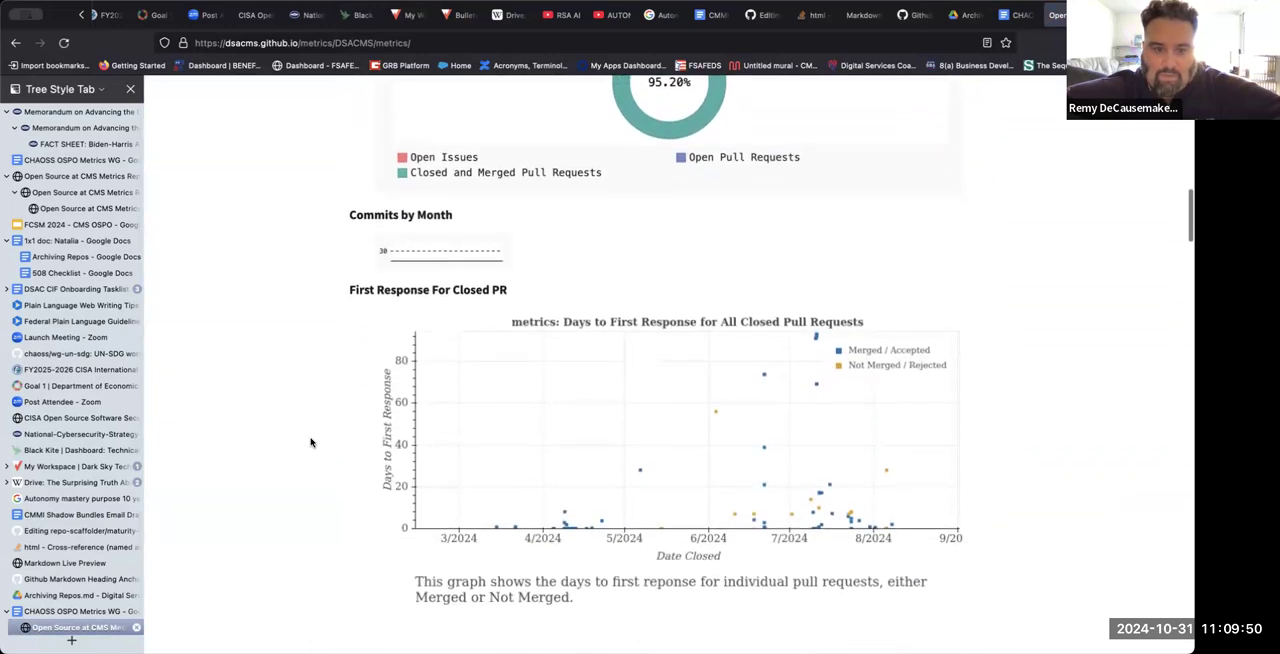
scroll("down", 3)
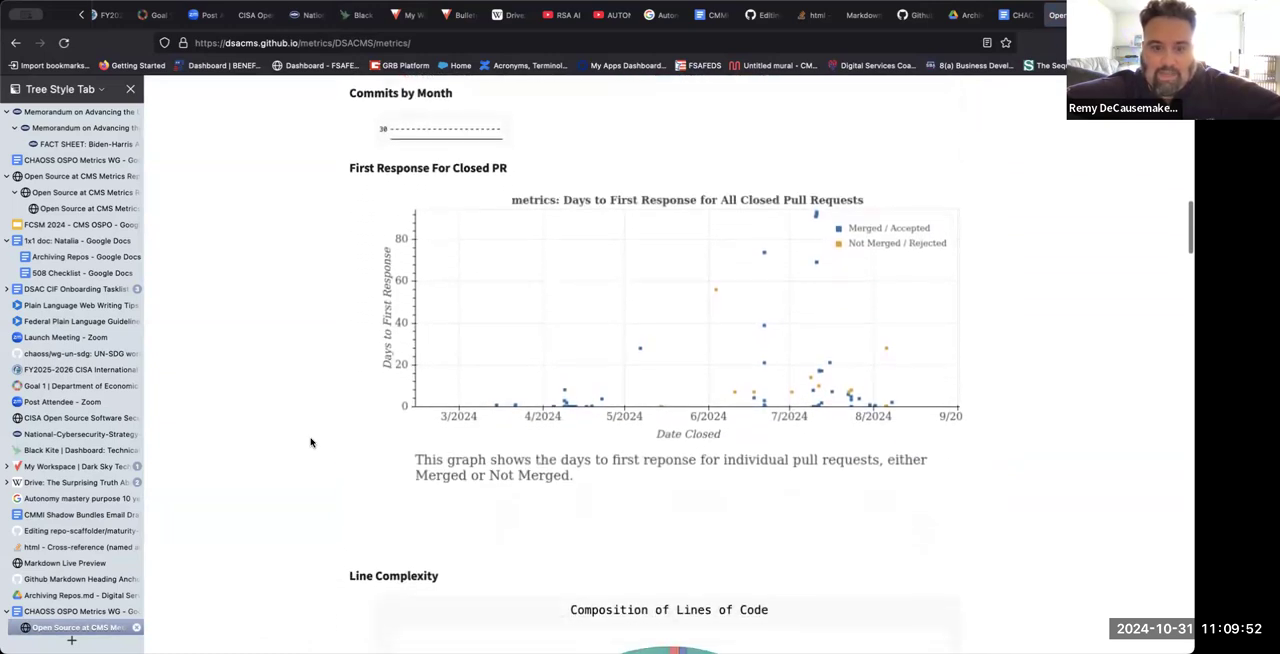
scroll("down", 3)
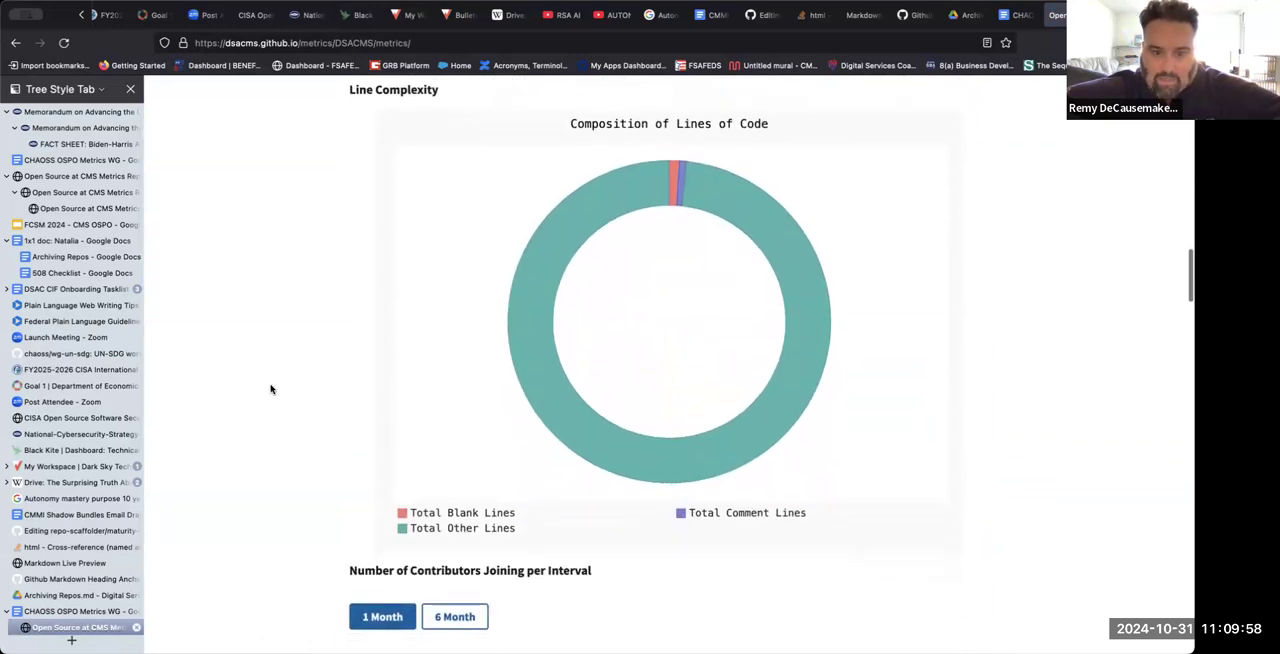
scroll("down", 3)
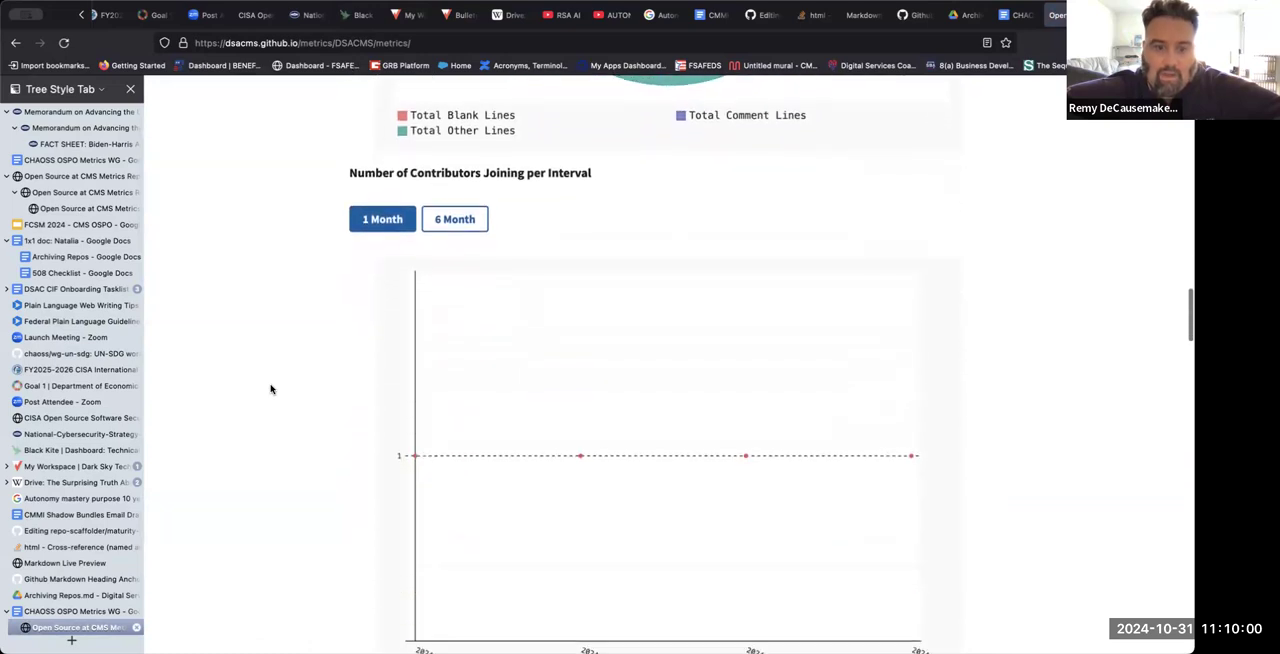
scroll("down", 3)
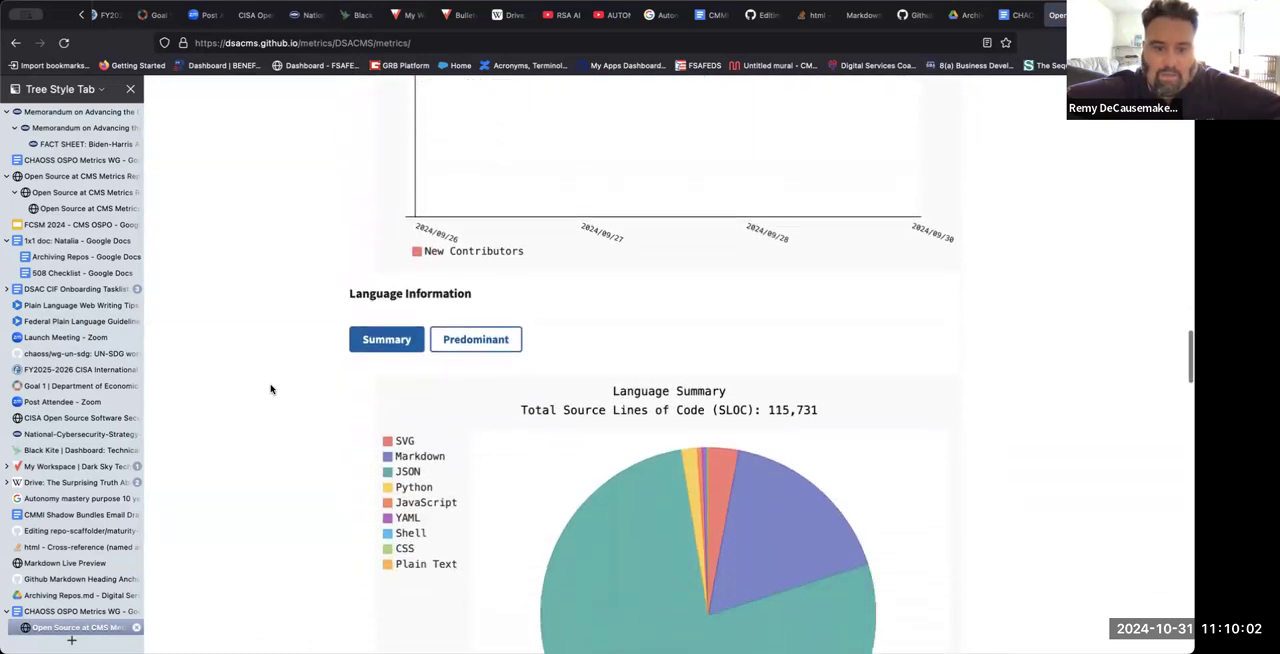
Step: Switch the metrics language chart to Predominant, led by Python at 85,844 lines
scroll("down", 3)
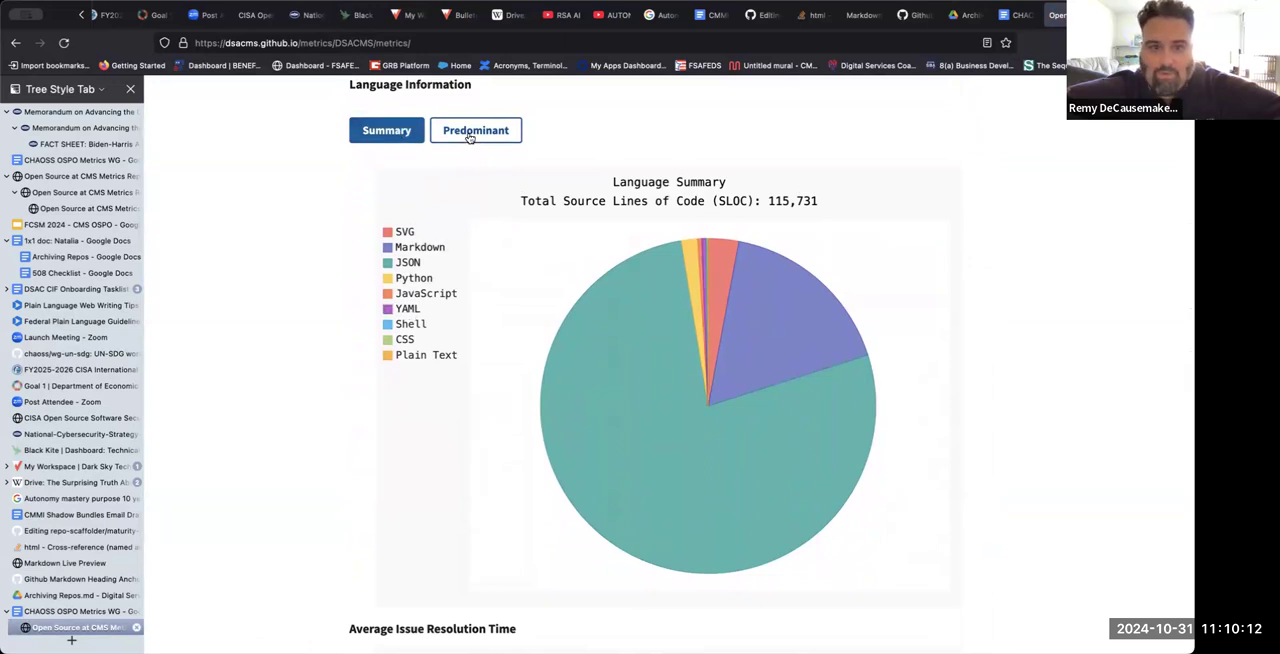
left_click(475, 130)
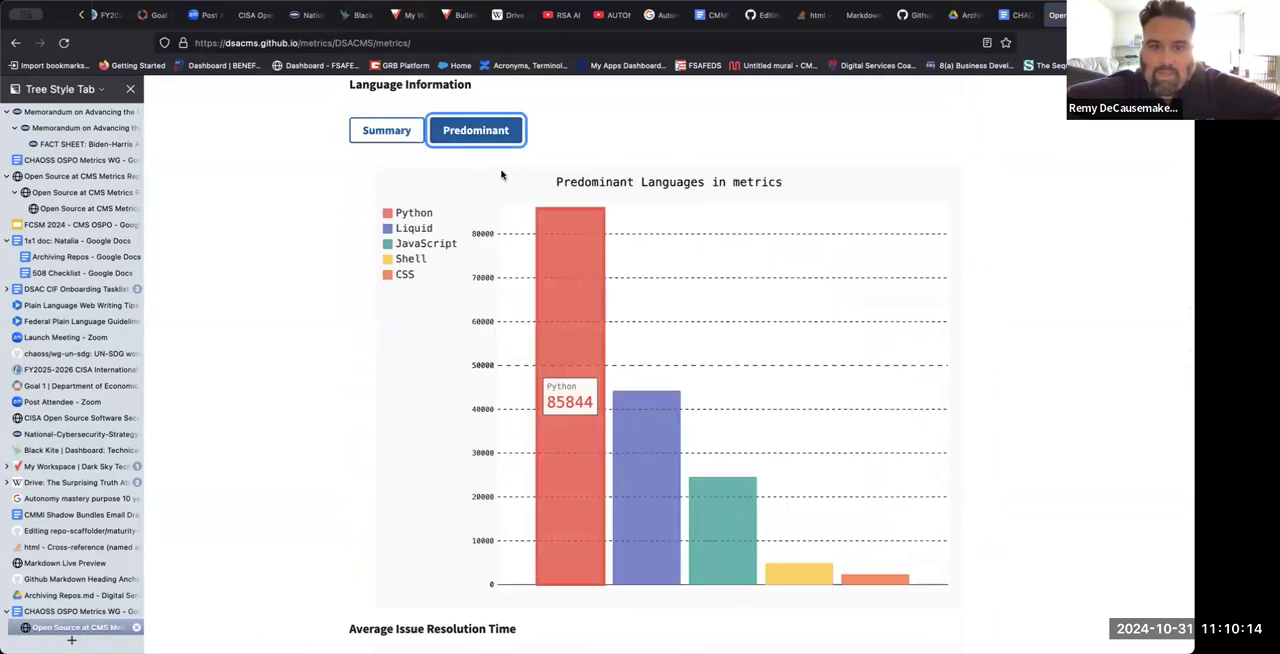
mouse_move(388, 138)
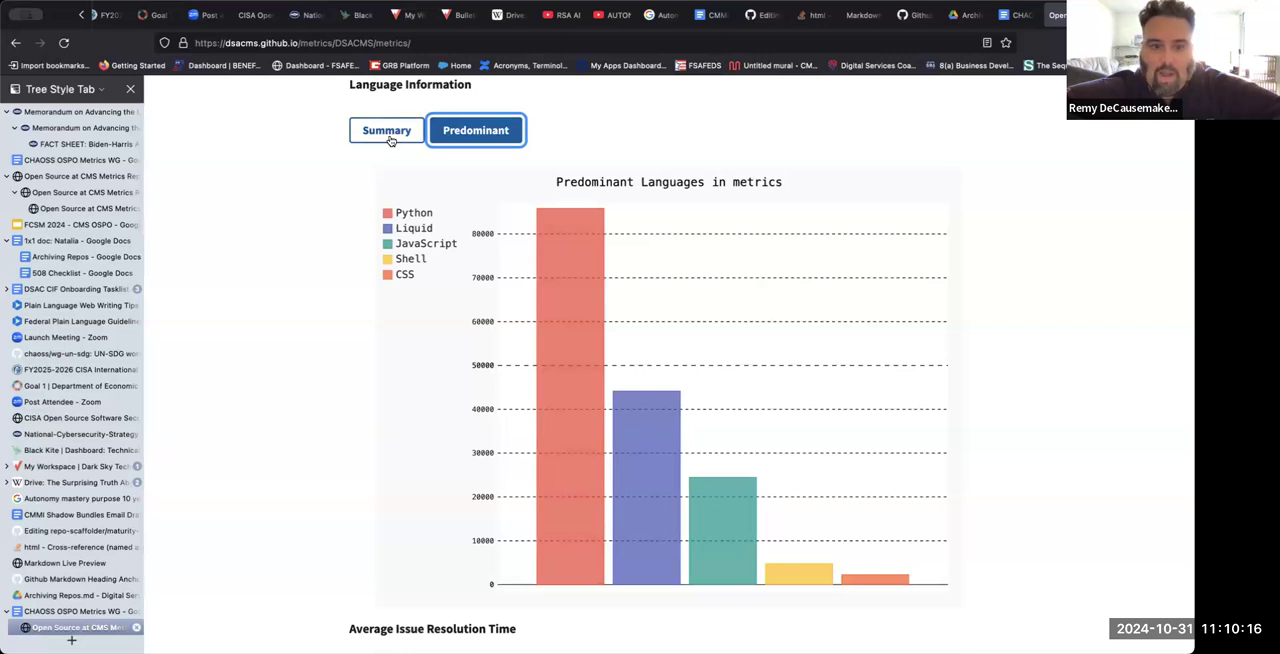
Step: Scroll down to the metrics Average Issue Resolution Time gauge showing 57 days
scroll("down", 3)
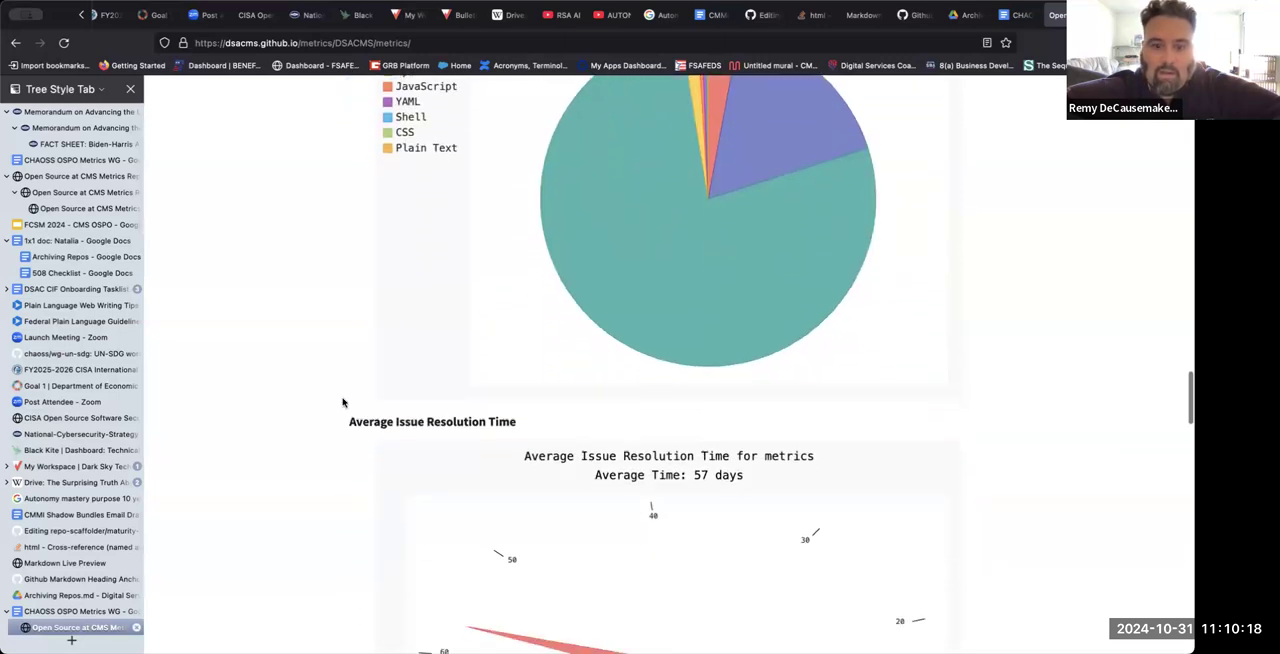
scroll("down", 3)
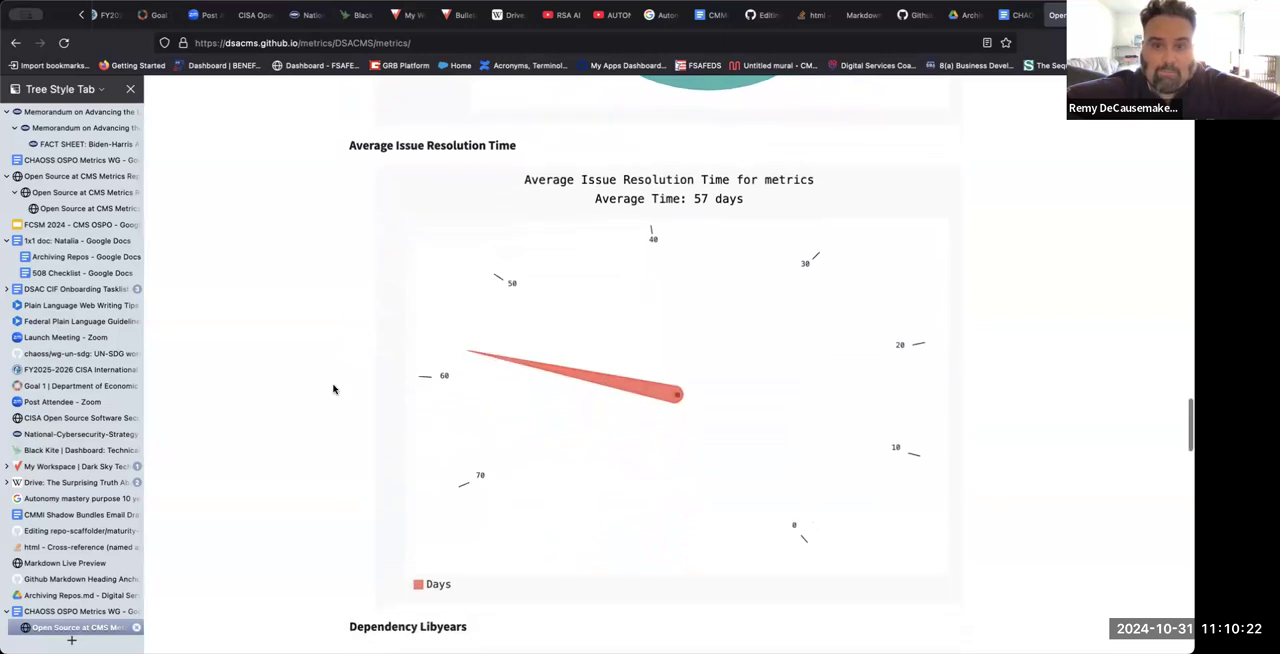
scroll("down", 3)
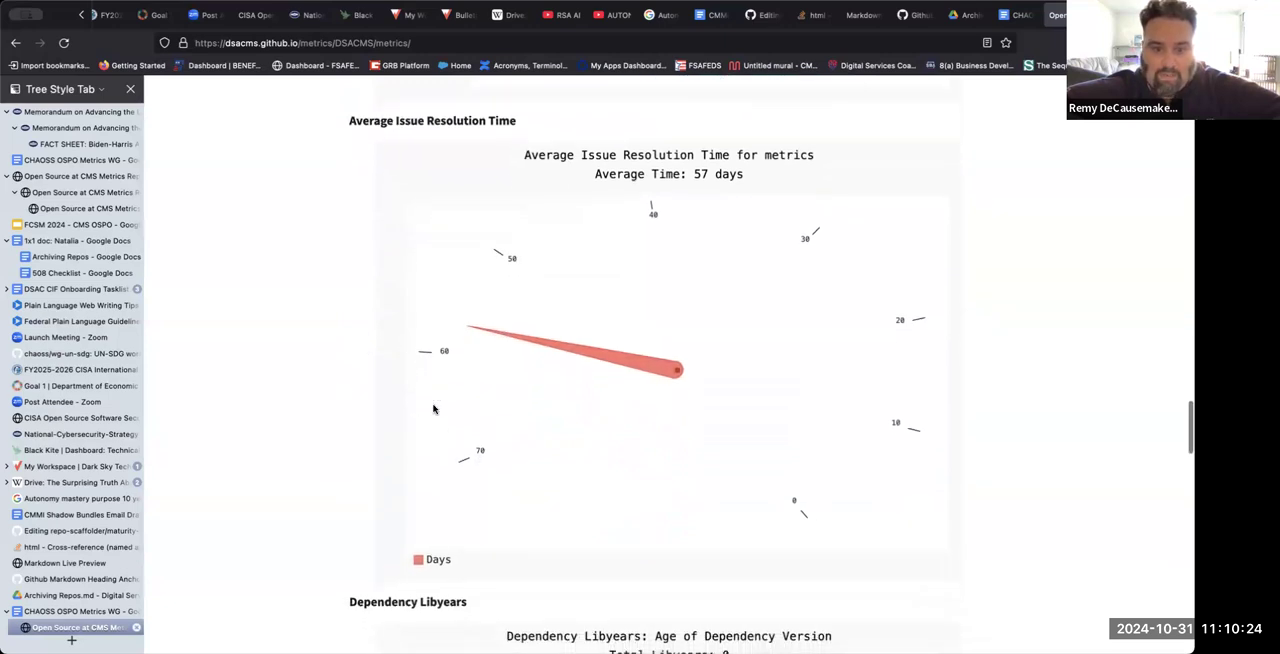
mouse_move(604, 220)
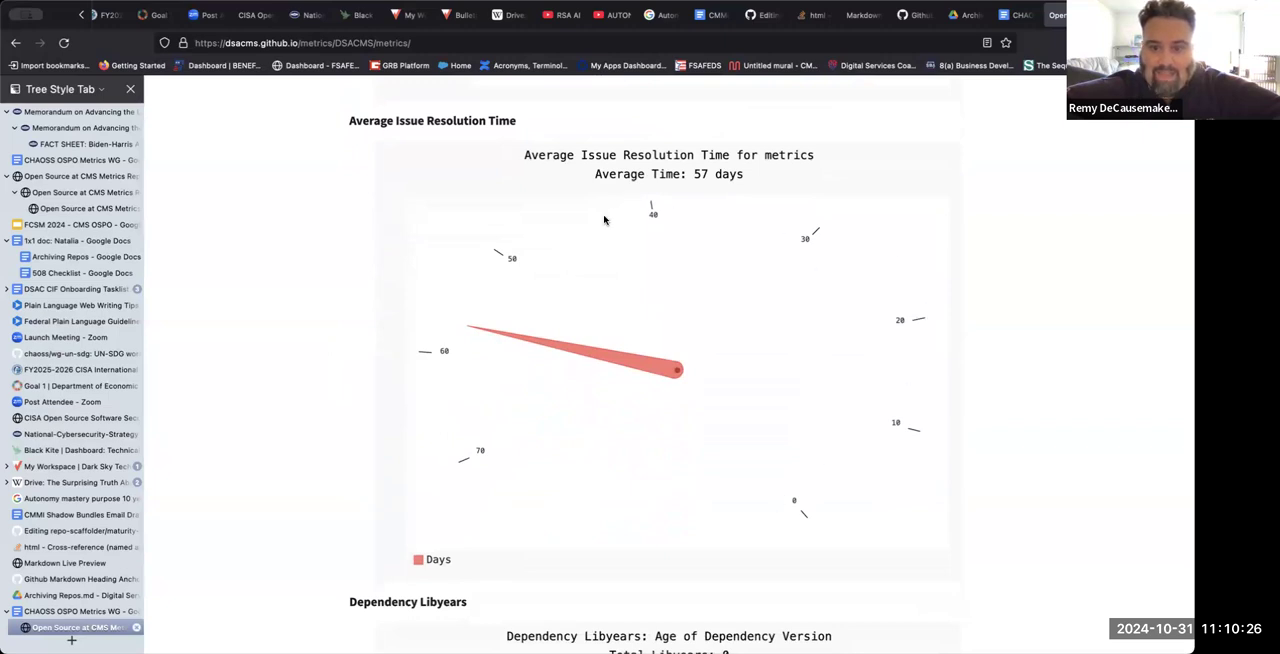
mouse_move(515, 414)
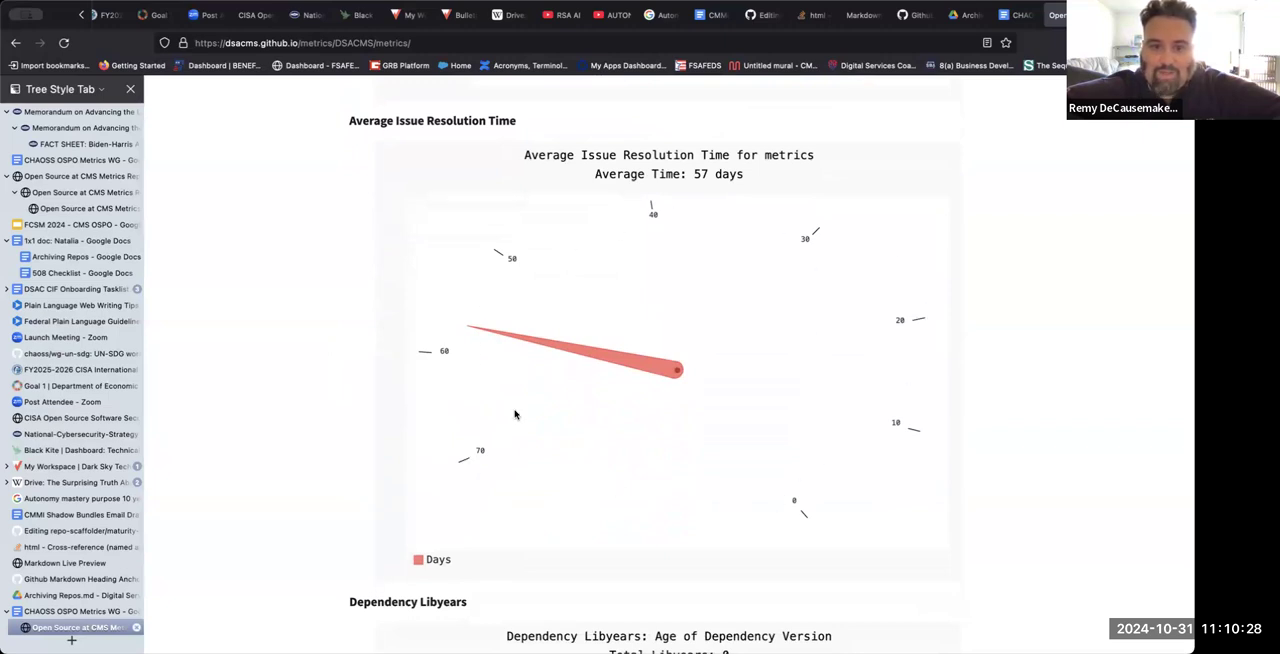
mouse_move(316, 510)
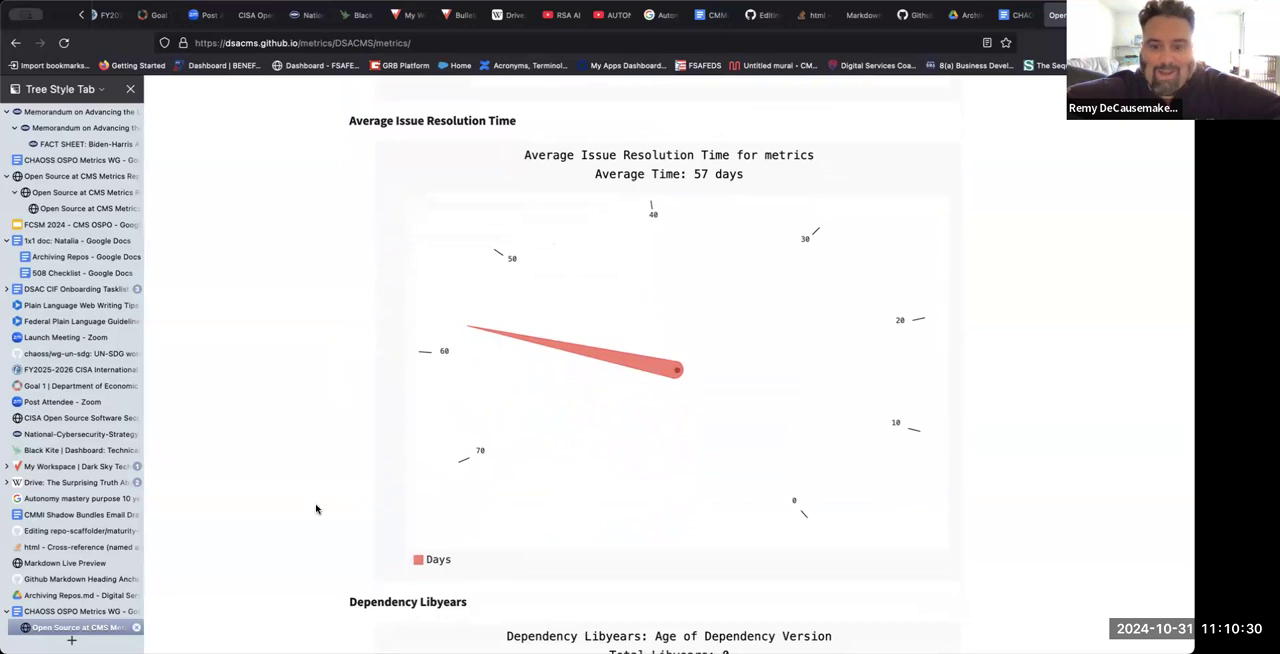
scroll("down", 3)
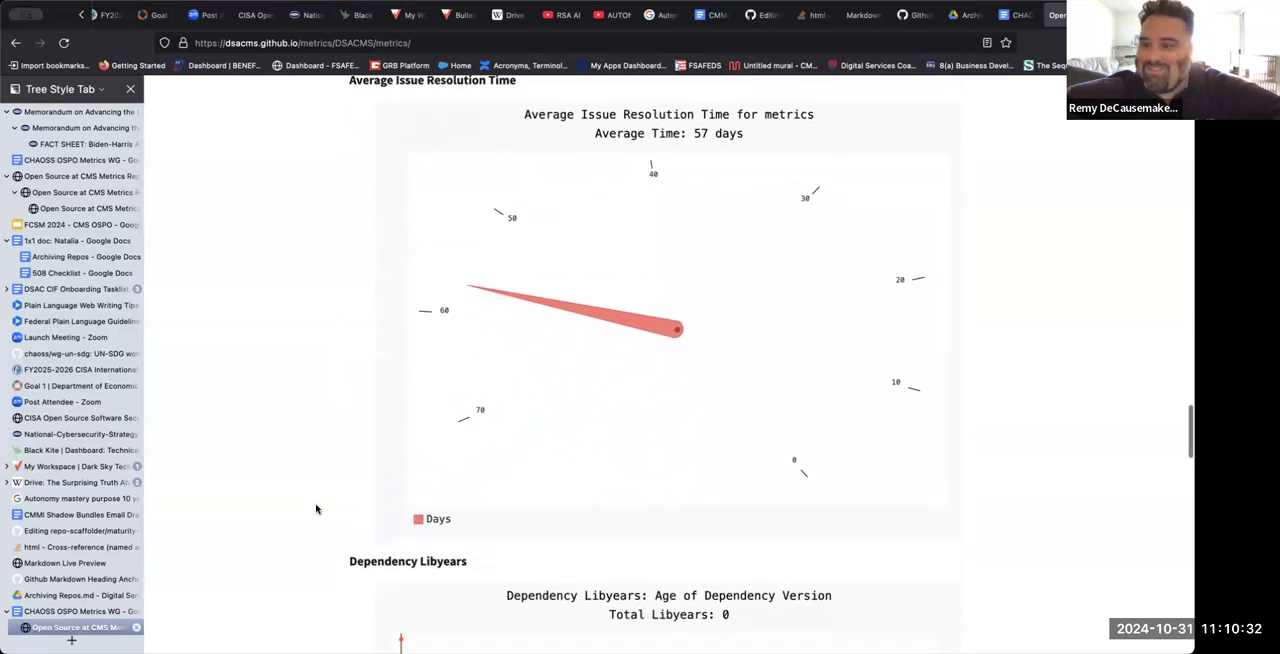
Step: Scroll past the Dependency Libyears list (pandas, pygal, pylint, pytest, requests) toward the DRYness graph
scroll("down", 3)
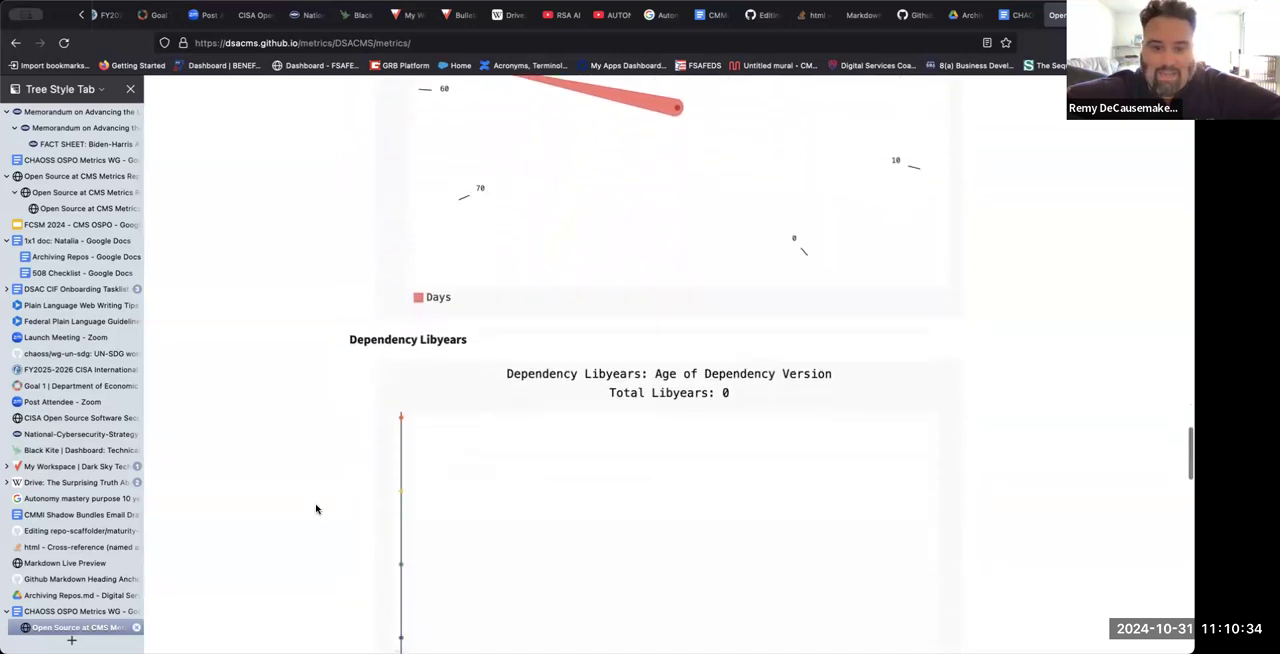
scroll("down", 3)
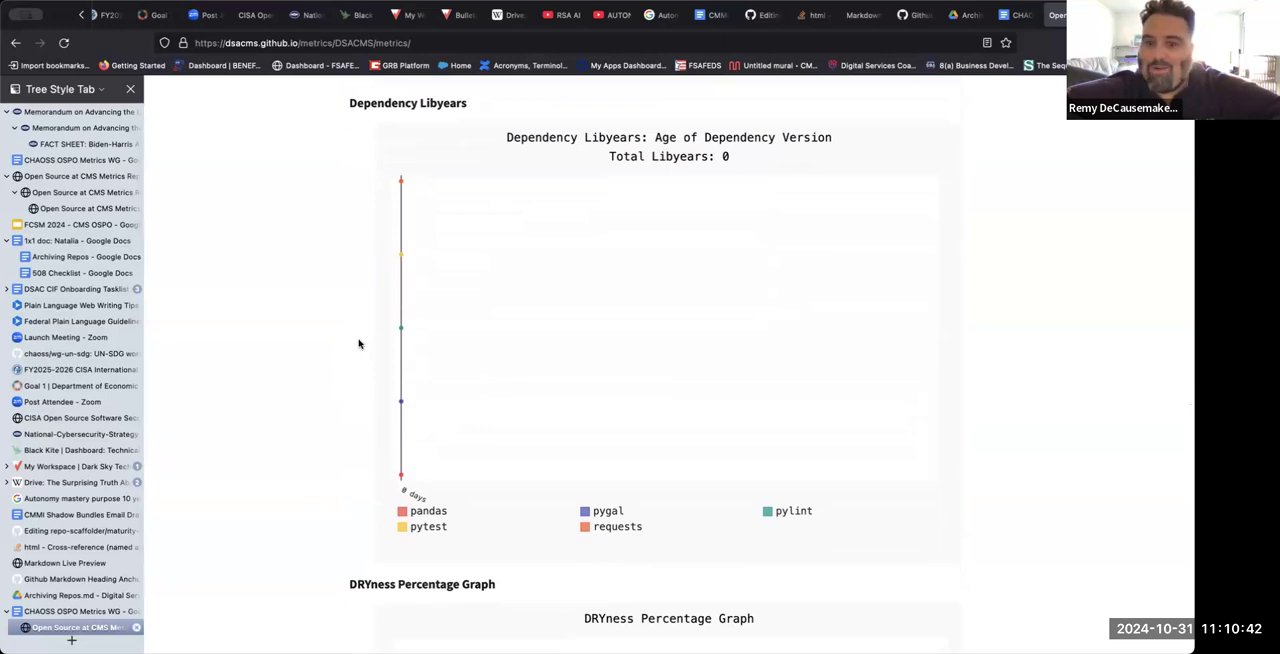
scroll("down", 3)
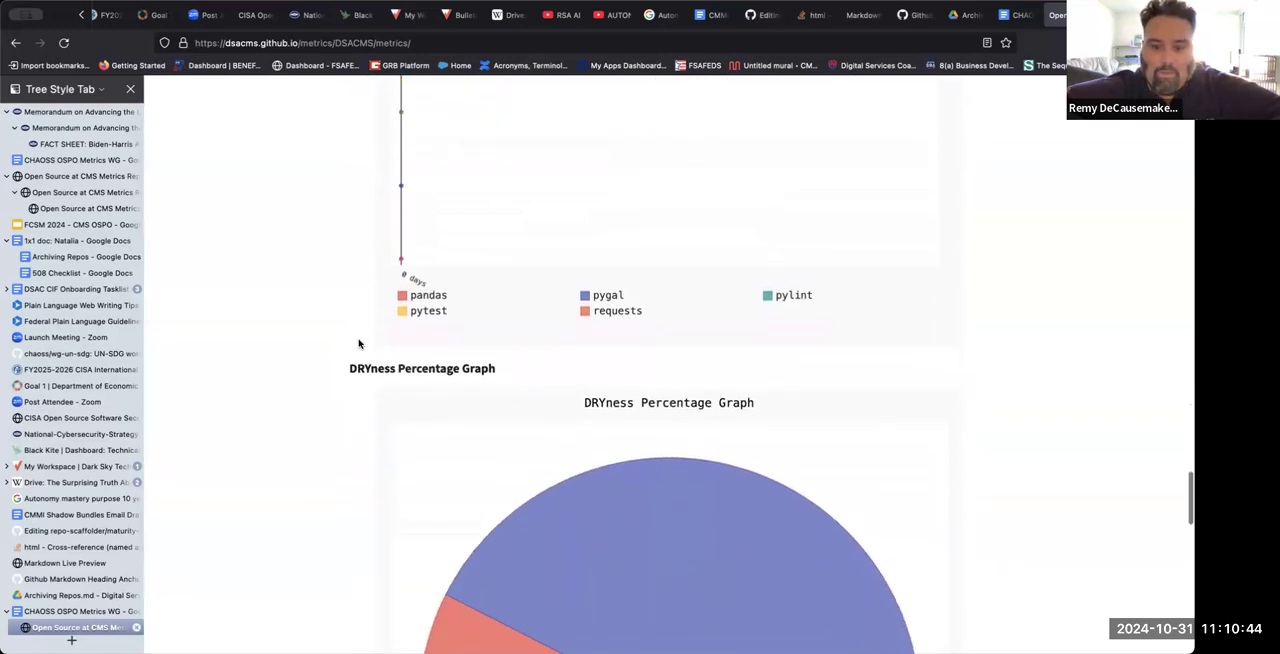
Step: Scroll to the DRYness pie chart comparing 15% ULOC with 85% SLOC
scroll("down", 3)
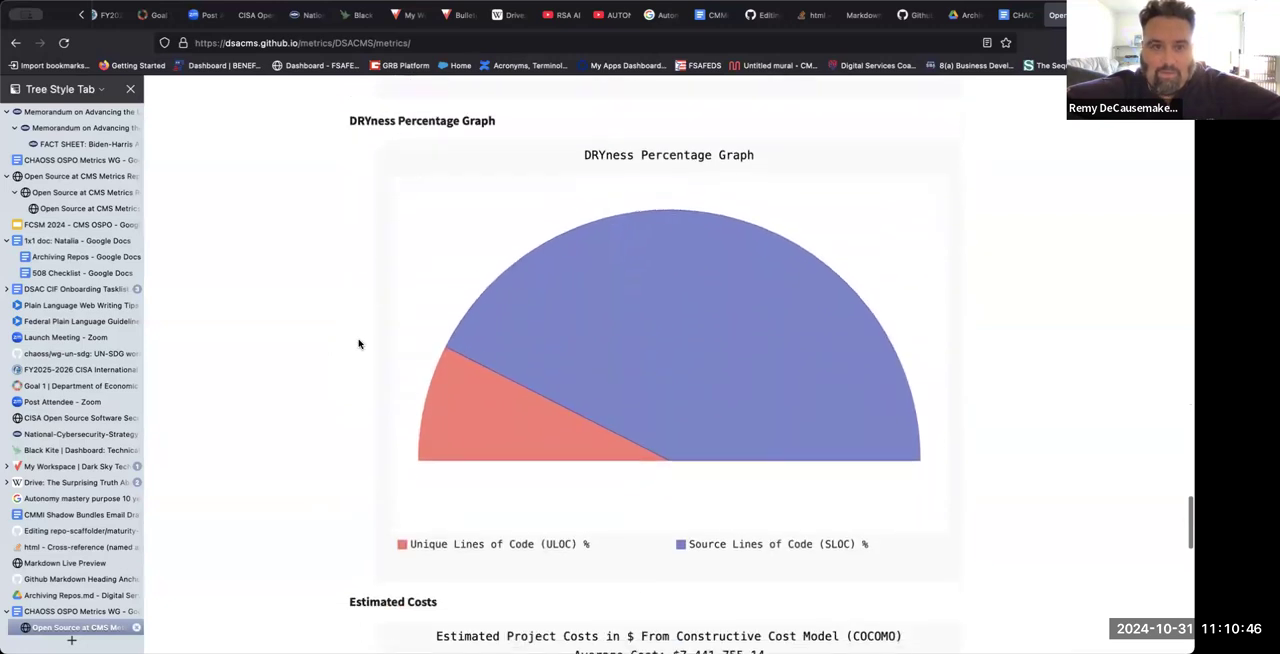
scroll("down", 3)
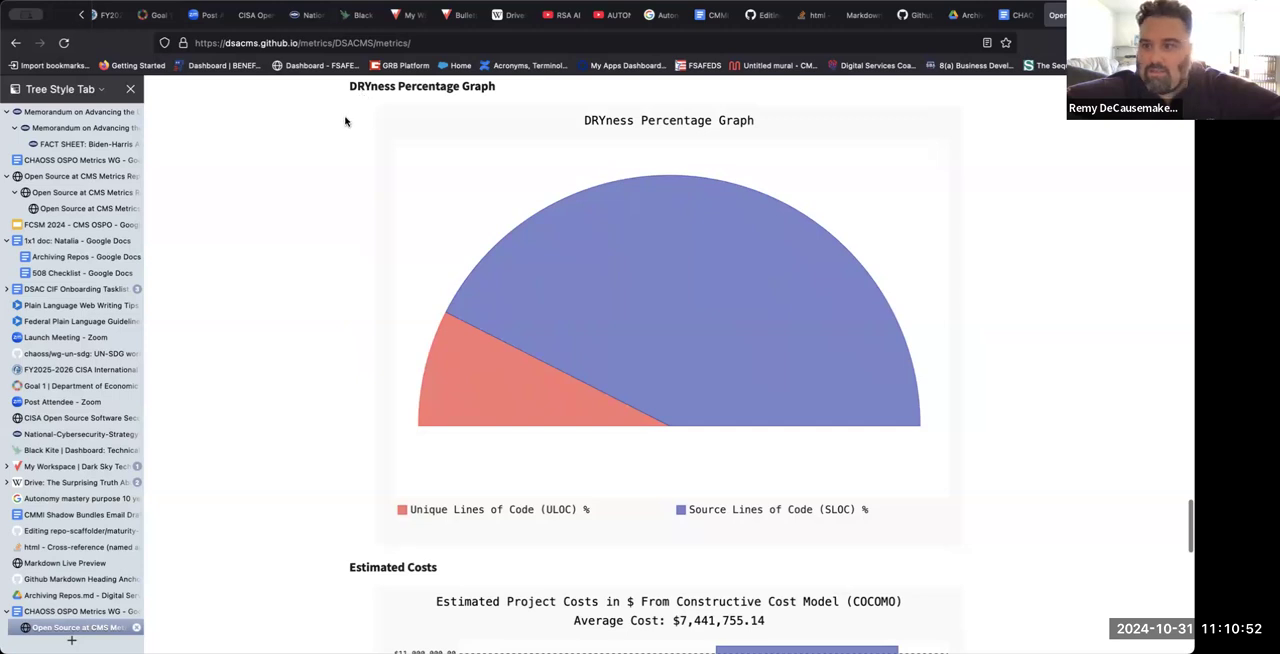
mouse_move(344, 156)
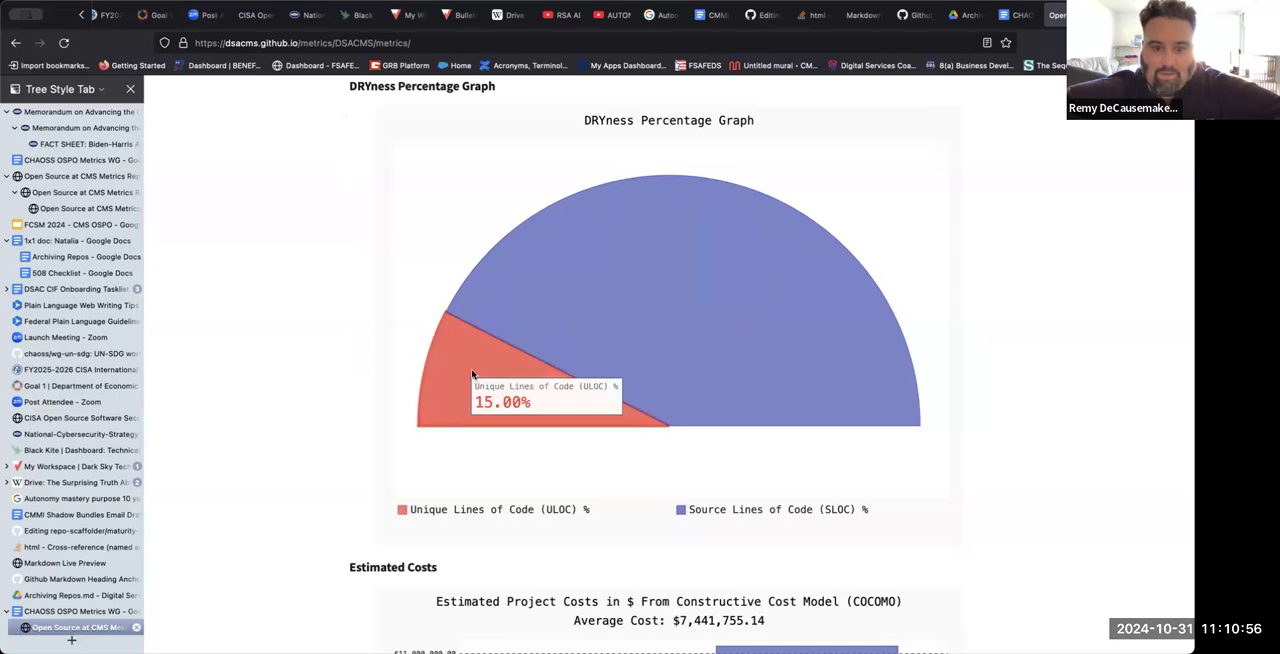
mouse_move(745, 369)
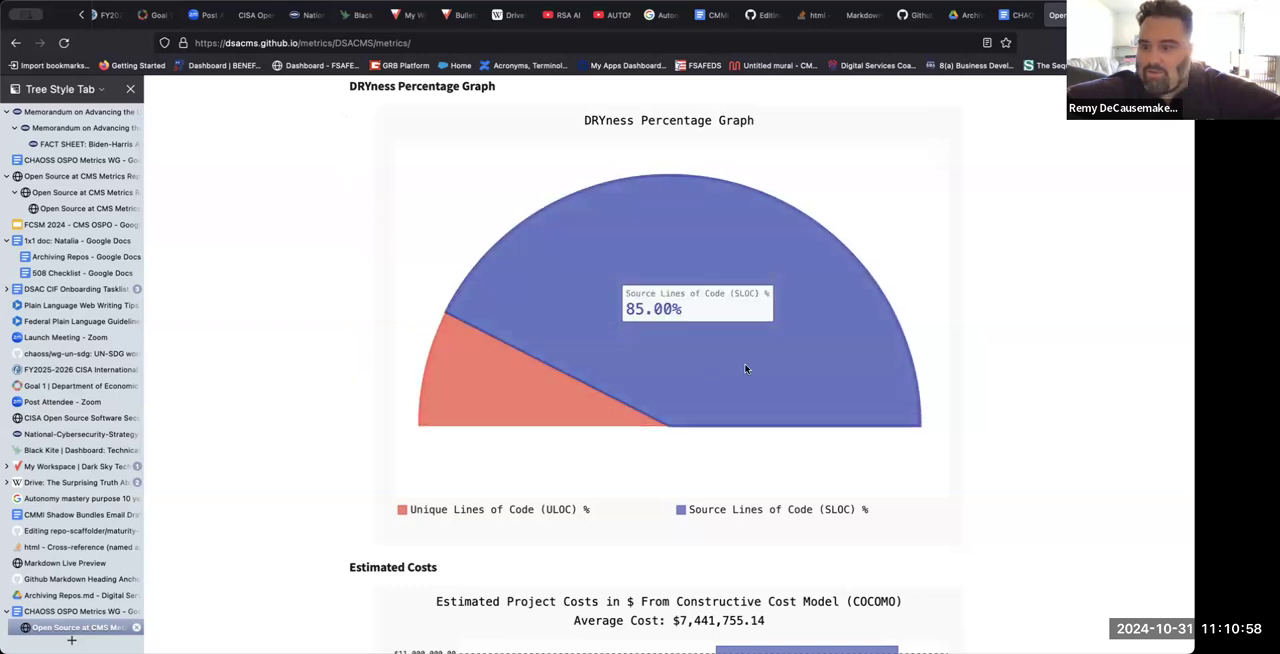
mouse_move(508, 330)
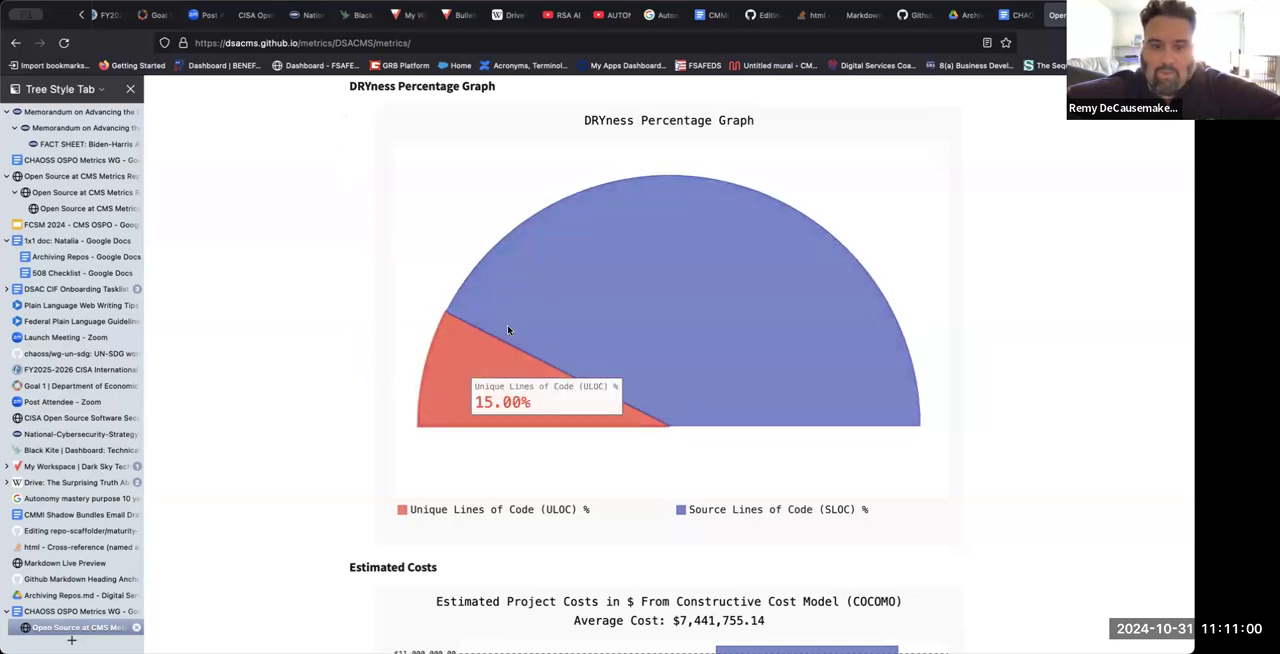
mouse_move(364, 402)
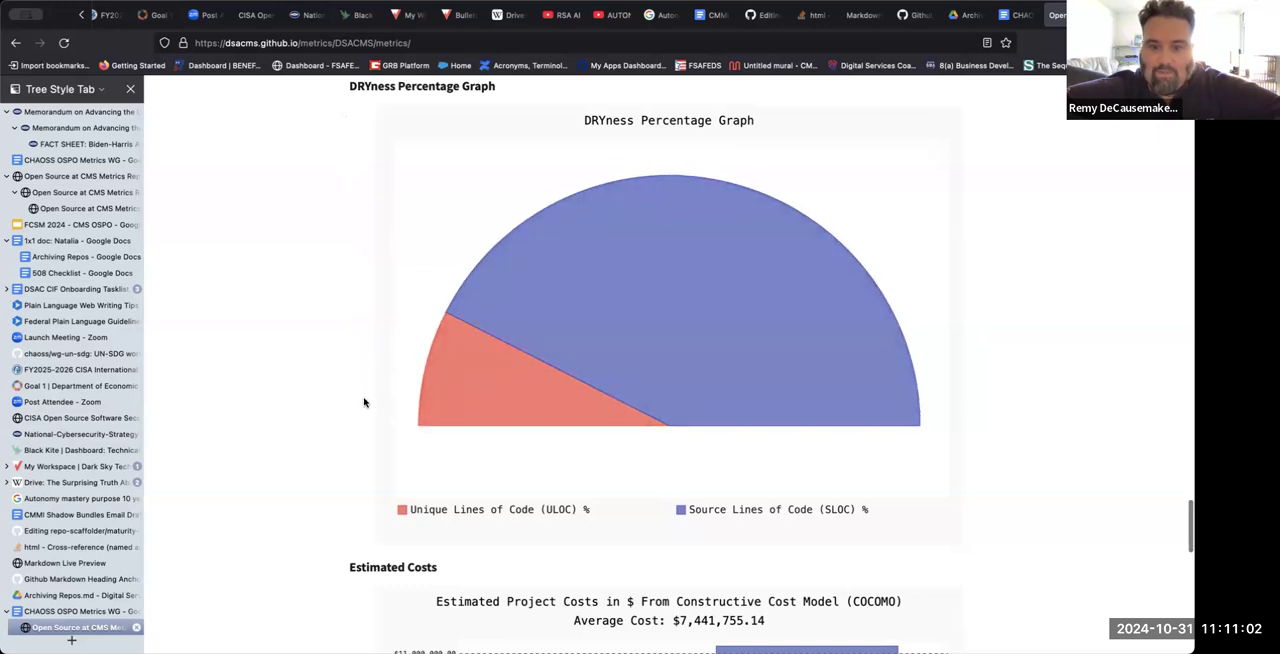
Step: Scroll to the Estimated Costs chart: low $3,615,629.53, high $11,267,880.76
scroll("down", 3)
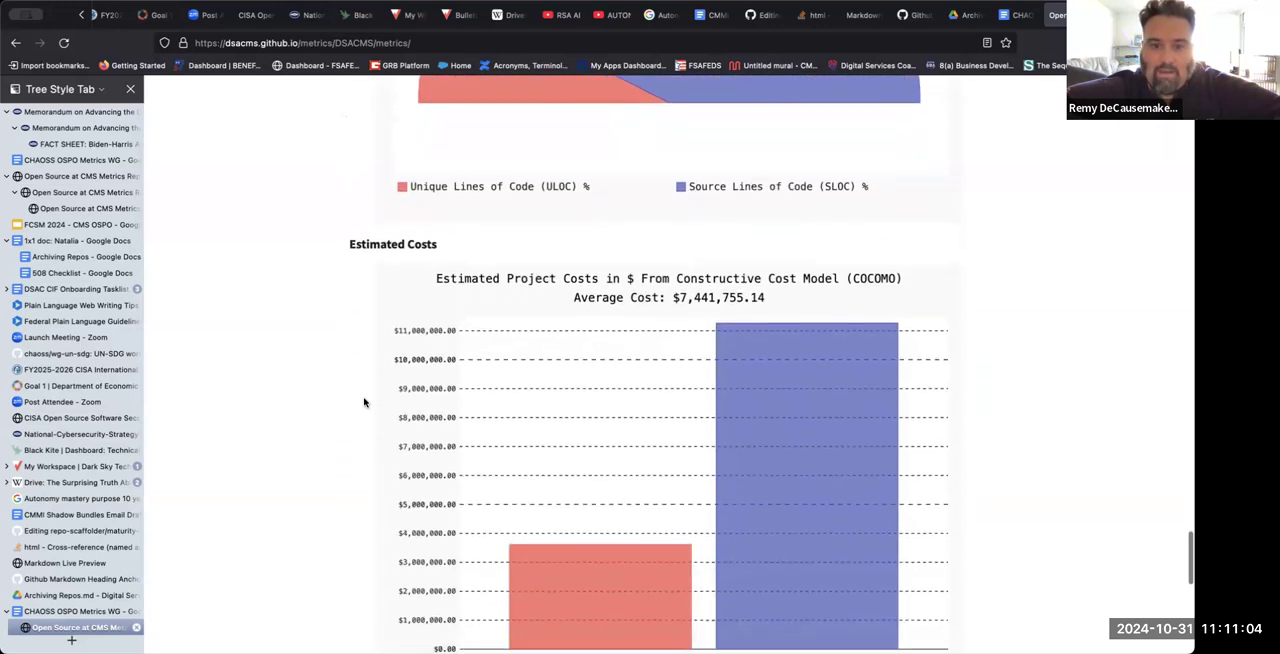
scroll("down", 3)
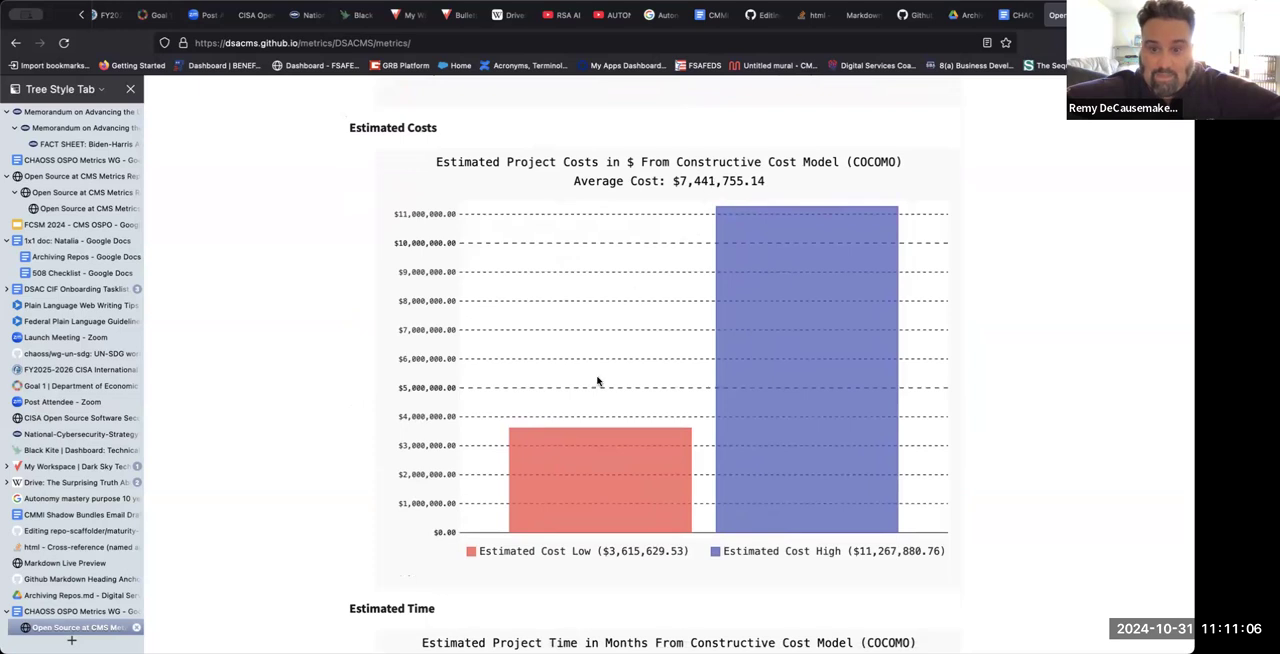
mouse_move(603, 450)
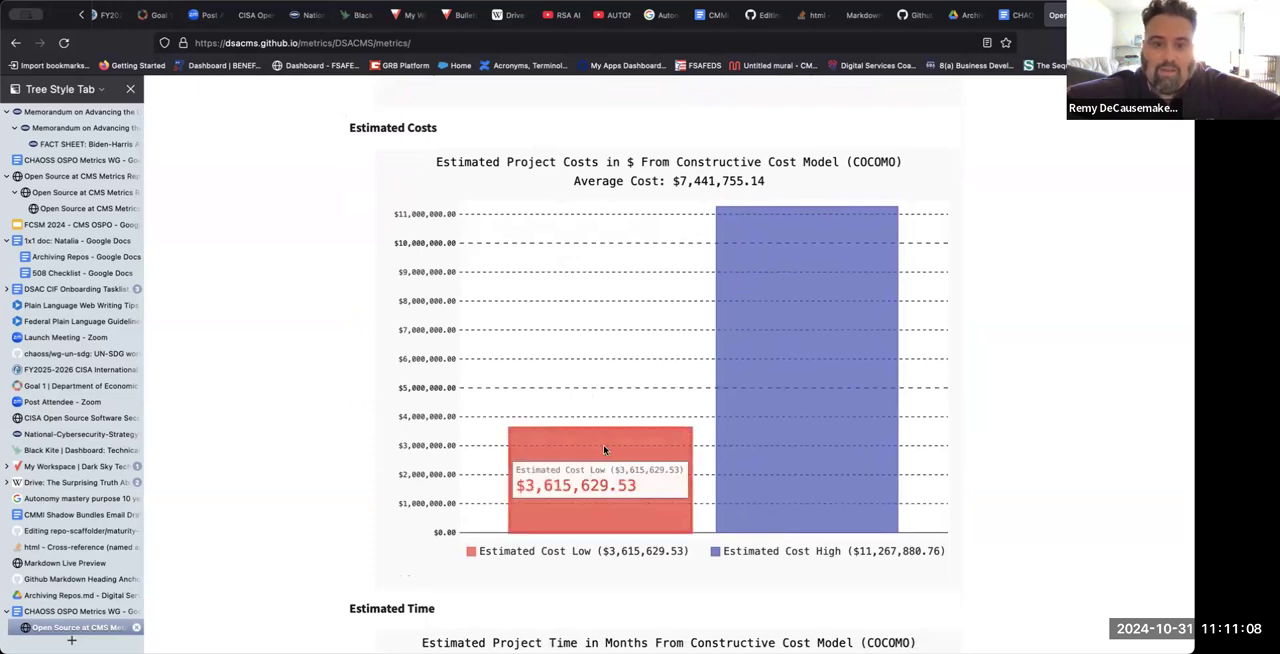
mouse_move(559, 558)
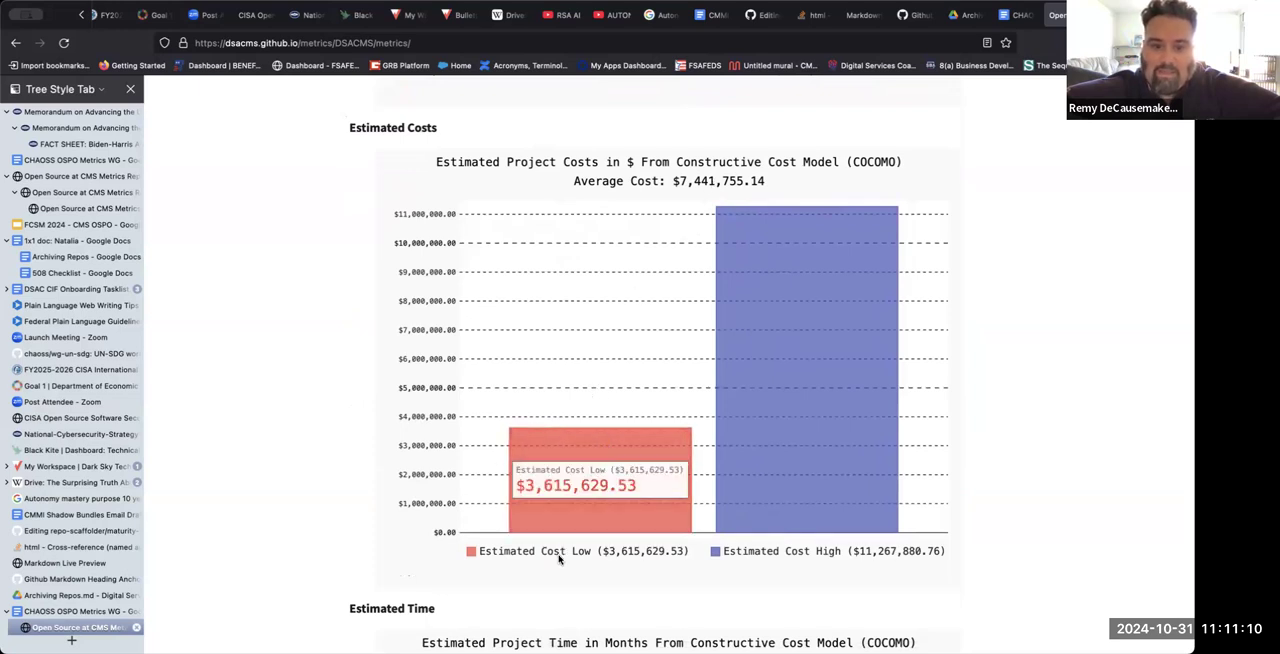
mouse_move(567, 501)
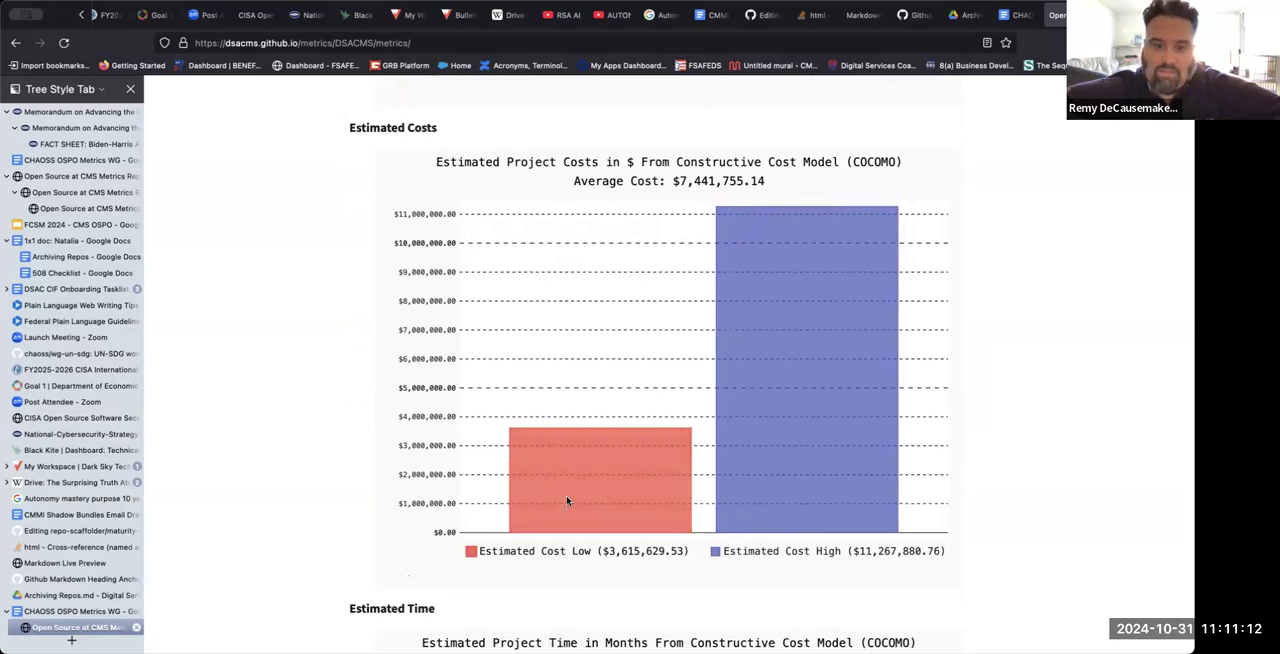
mouse_move(776, 308)
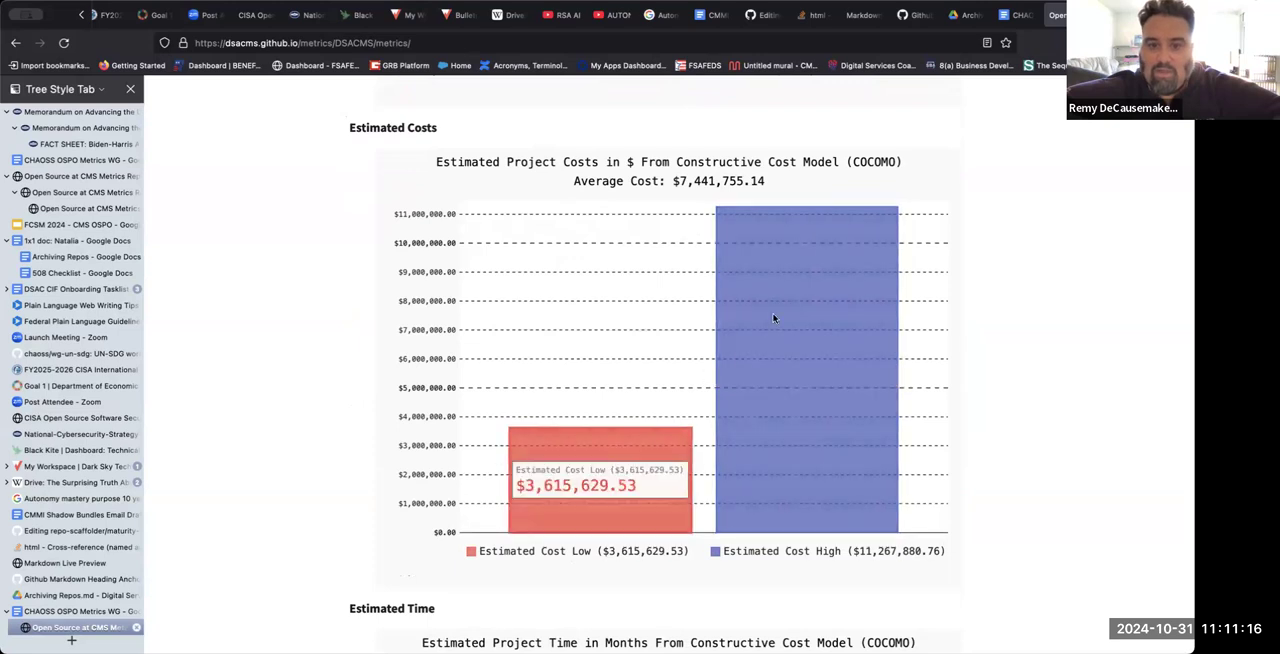
mouse_move(783, 320)
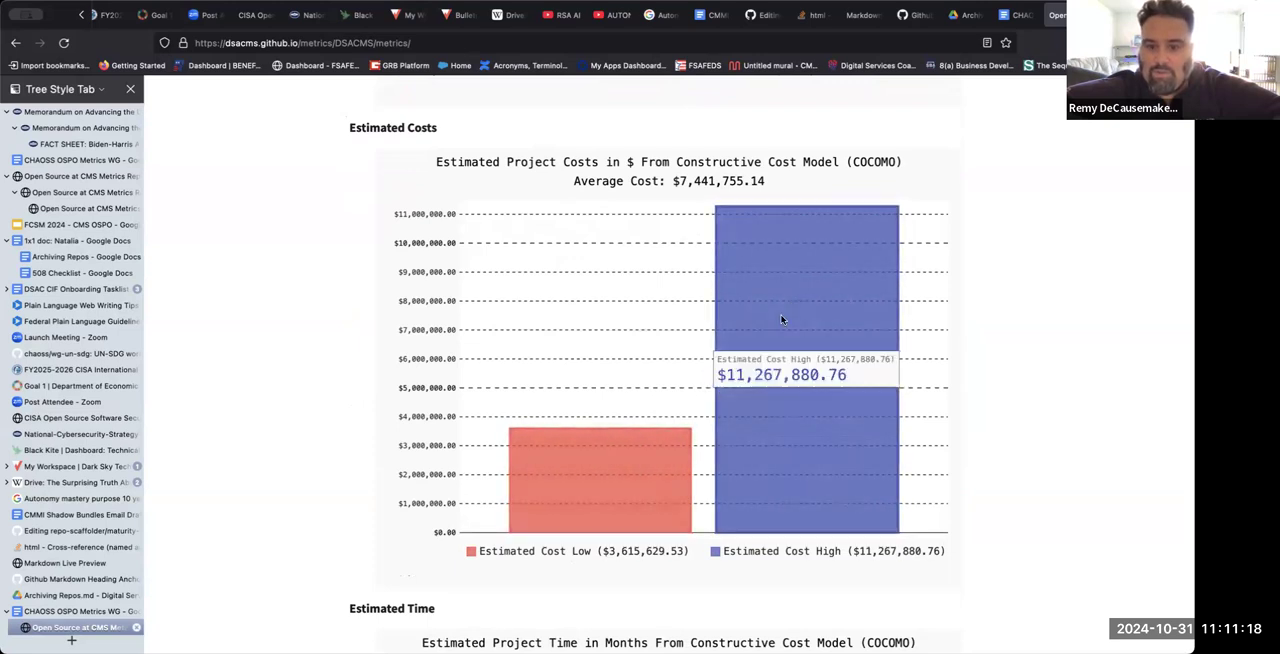
mouse_move(660, 481)
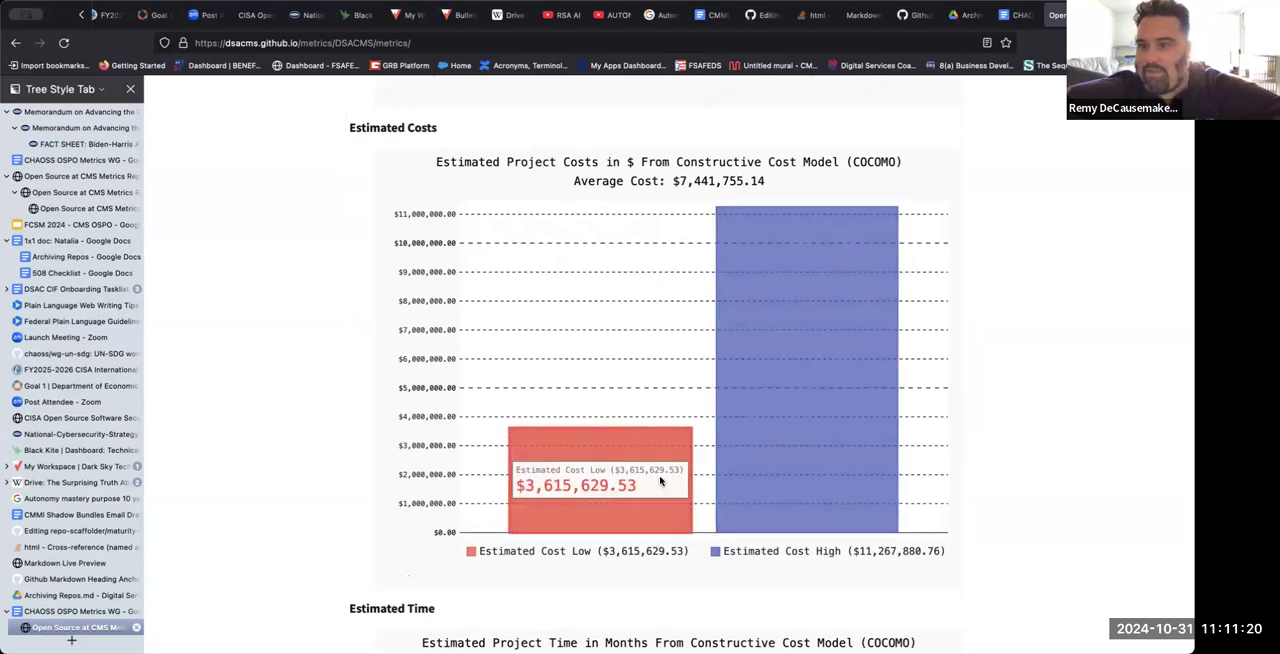
mouse_move(368, 440)
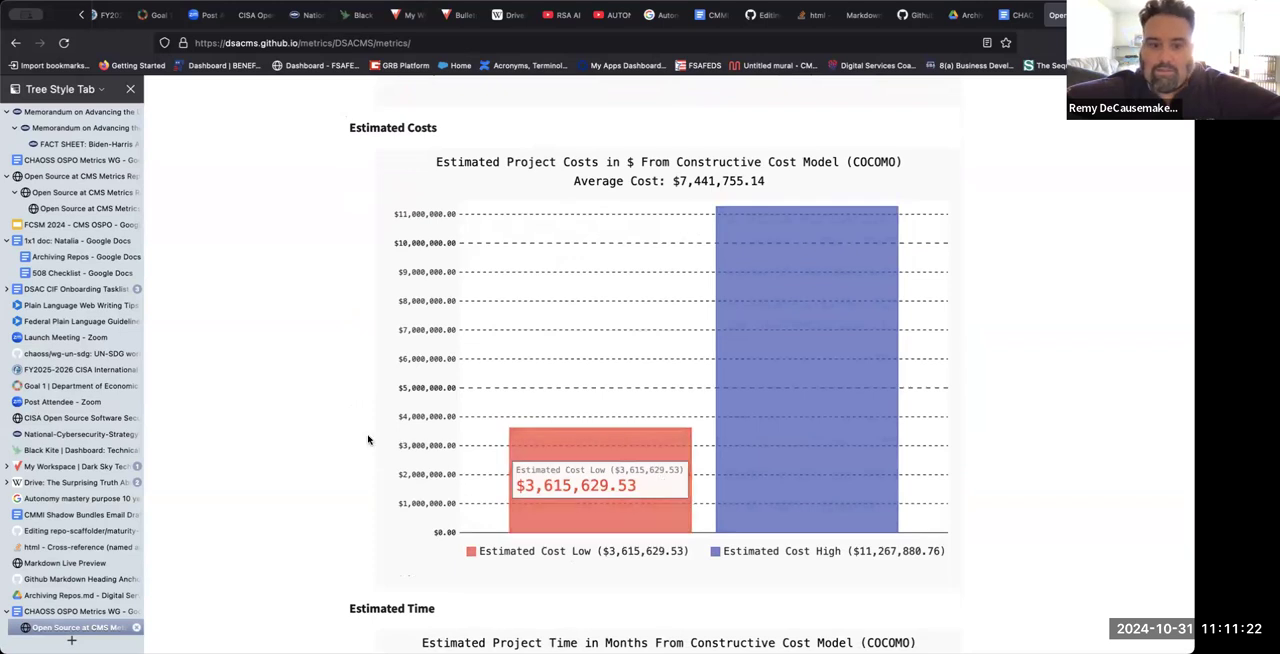
Step: Scroll down to the Estimated Time chart showing 23.2 months, reaching the footer
scroll("down", 3)
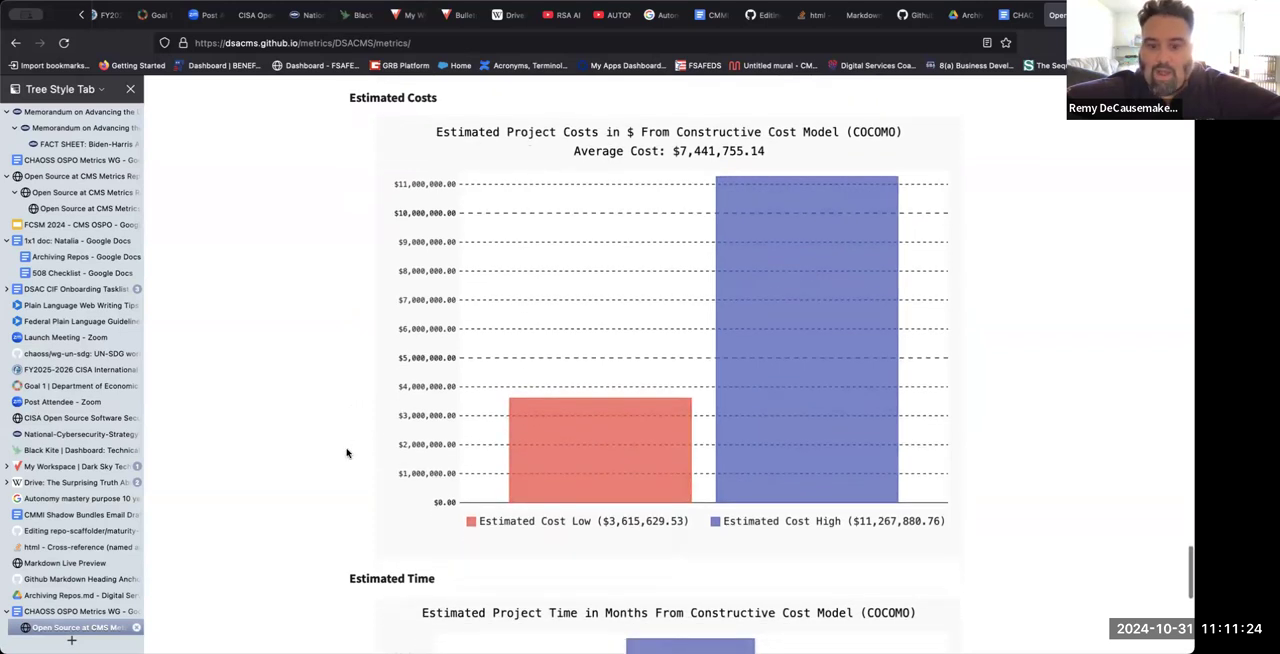
scroll("down", 3)
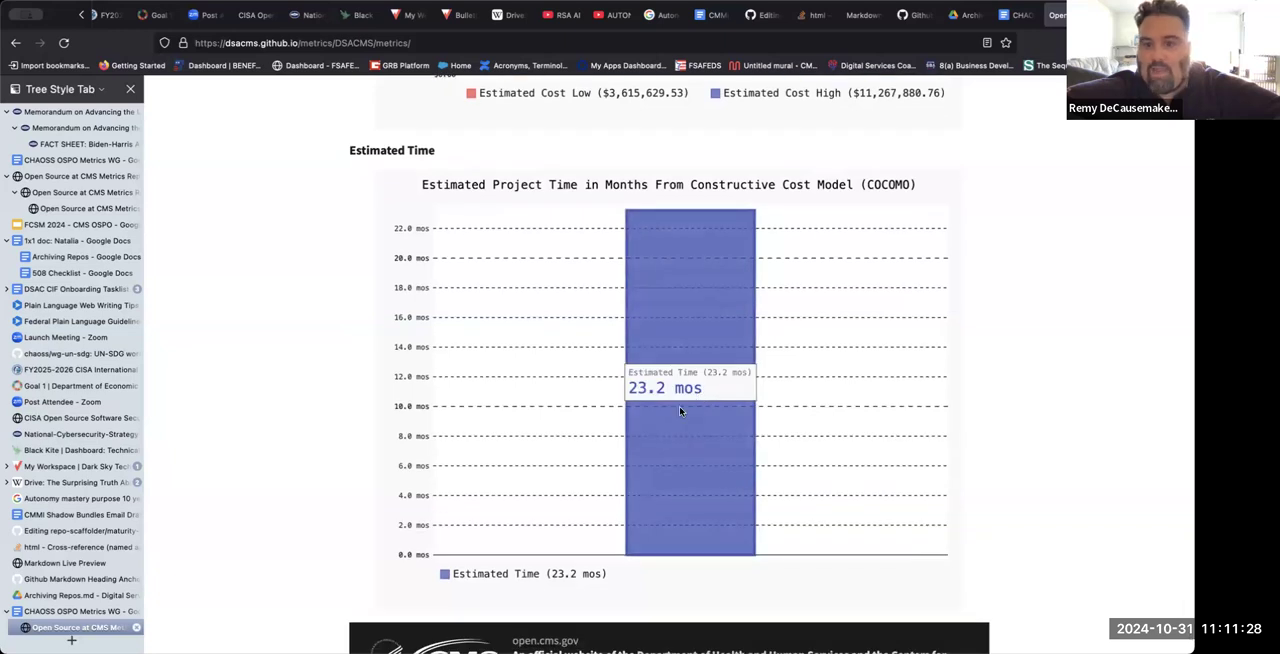
mouse_move(328, 398)
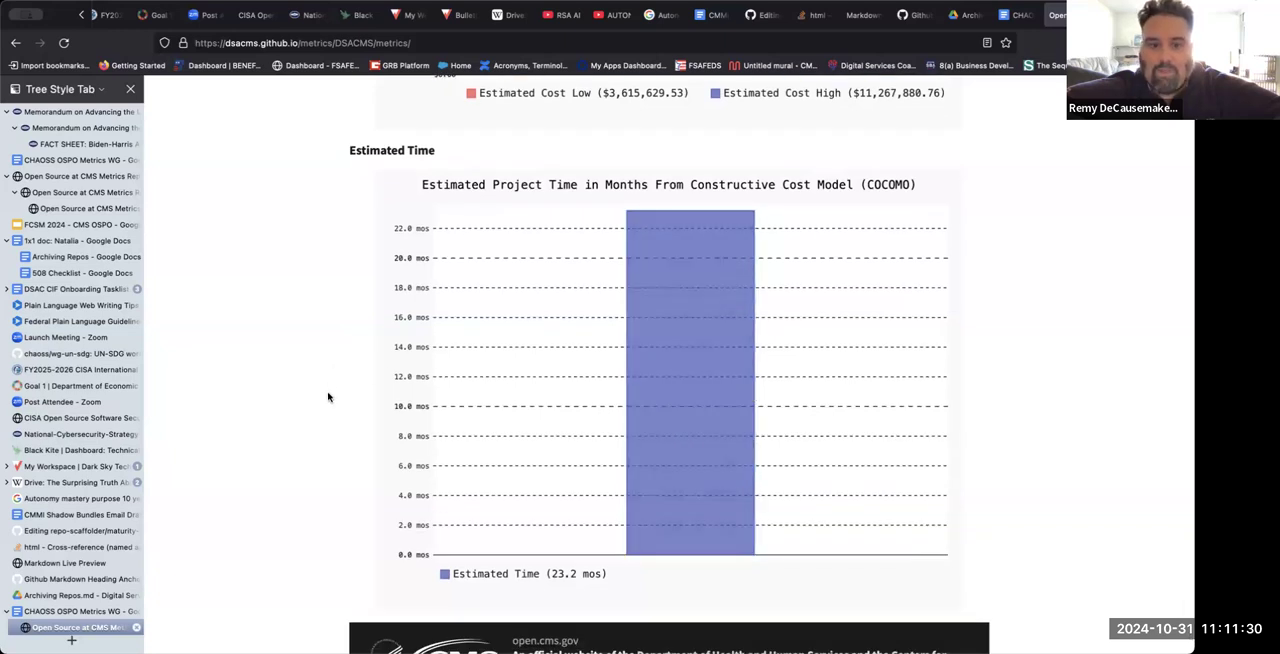
scroll("down", 3)
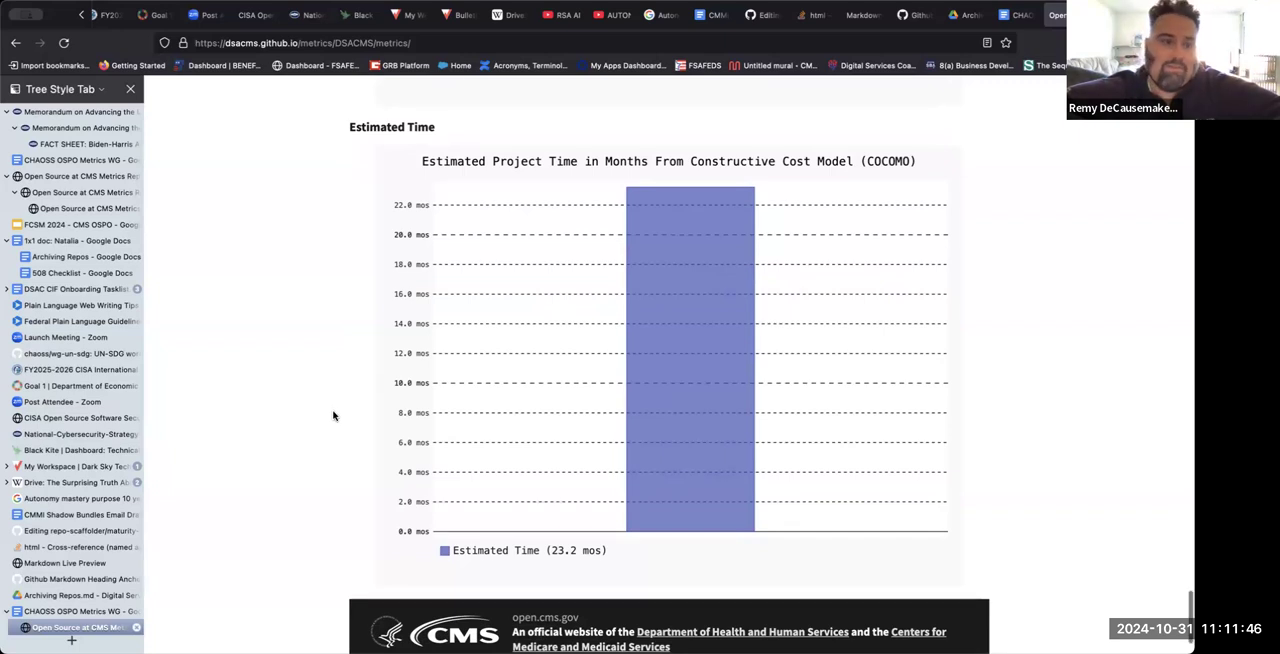
Step: Scroll back up to the metrics report's repo stats and Summary Table
scroll("up", 3)
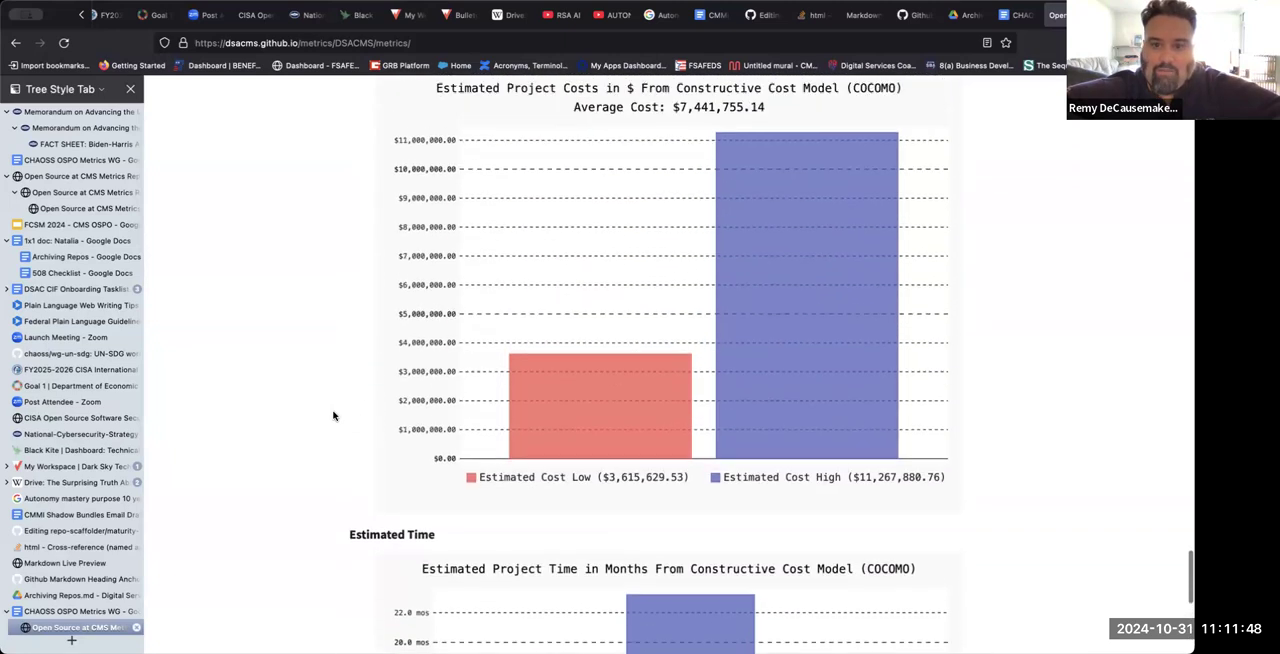
scroll("down", 3)
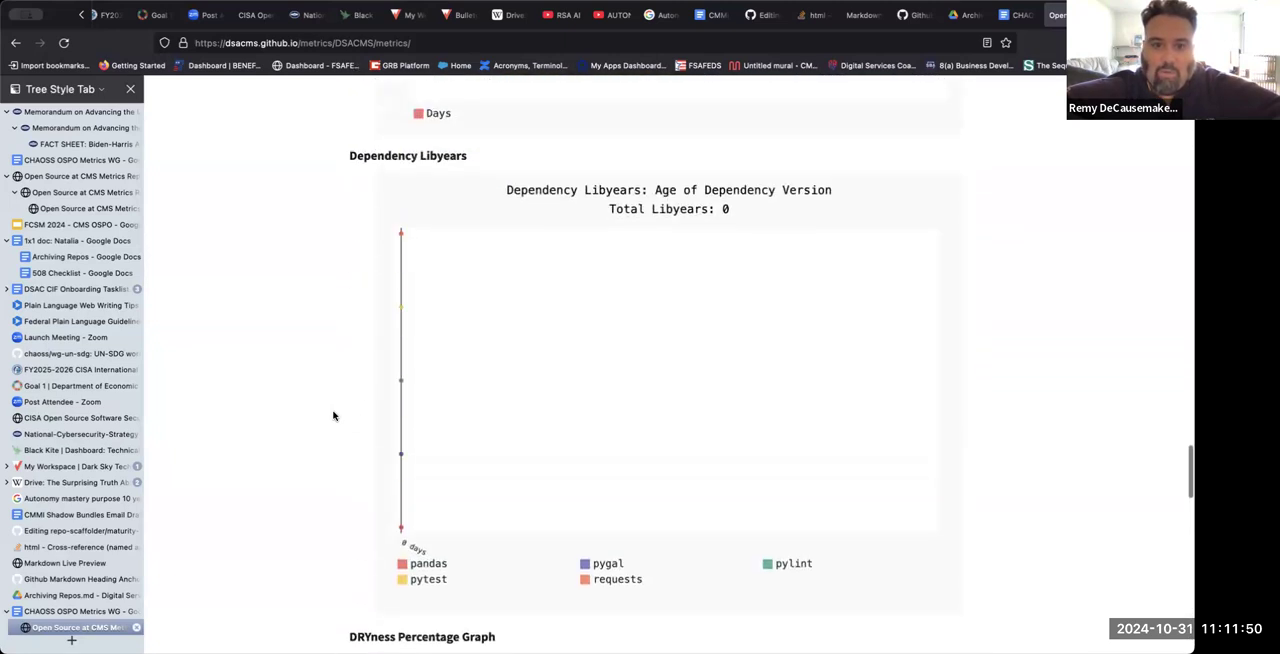
scroll("down", 3)
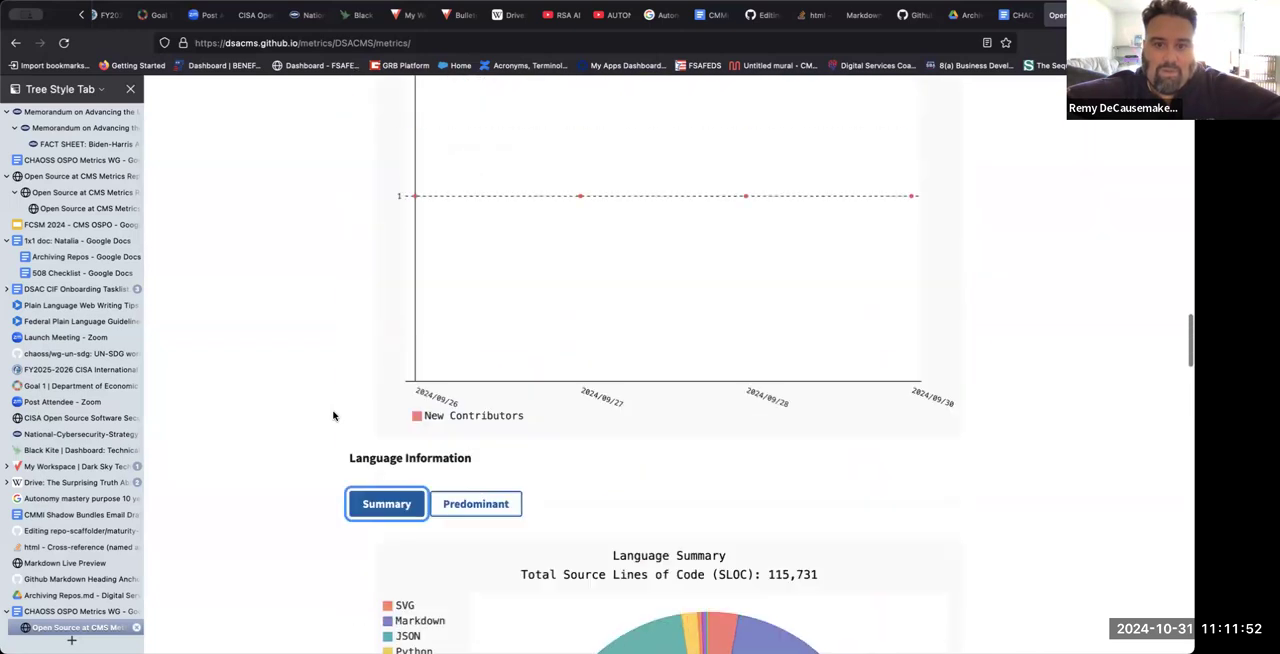
scroll("up", 3)
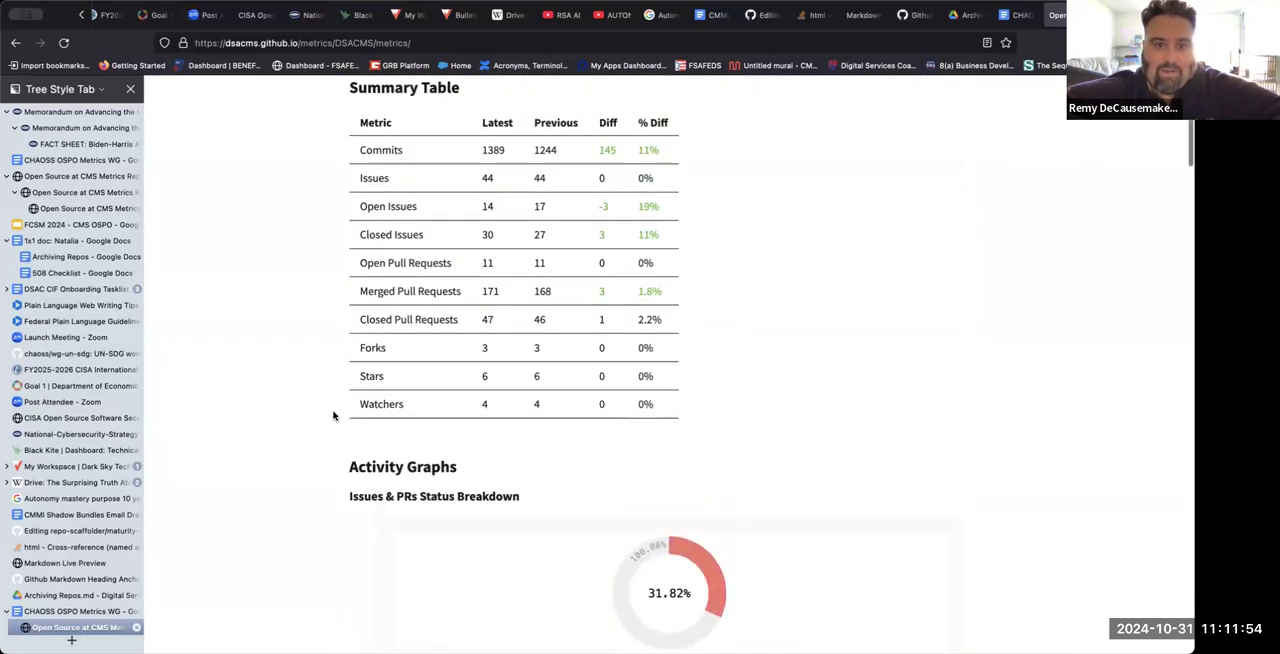
scroll("up", 3)
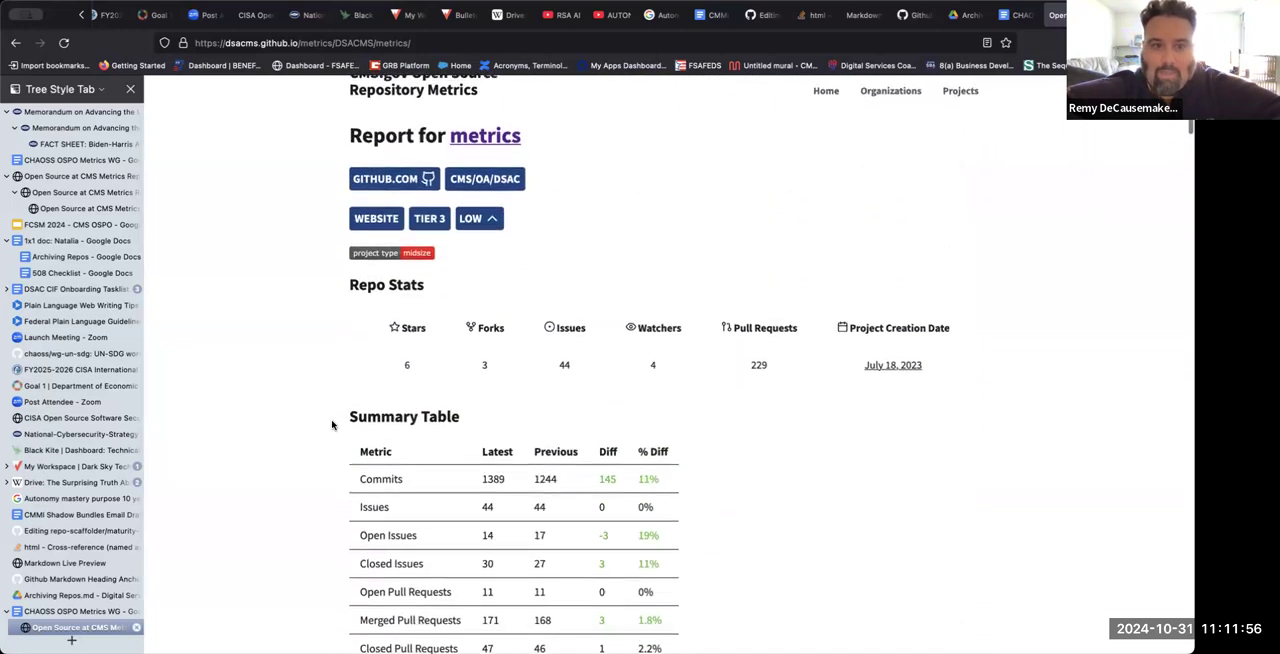
scroll("up", 3)
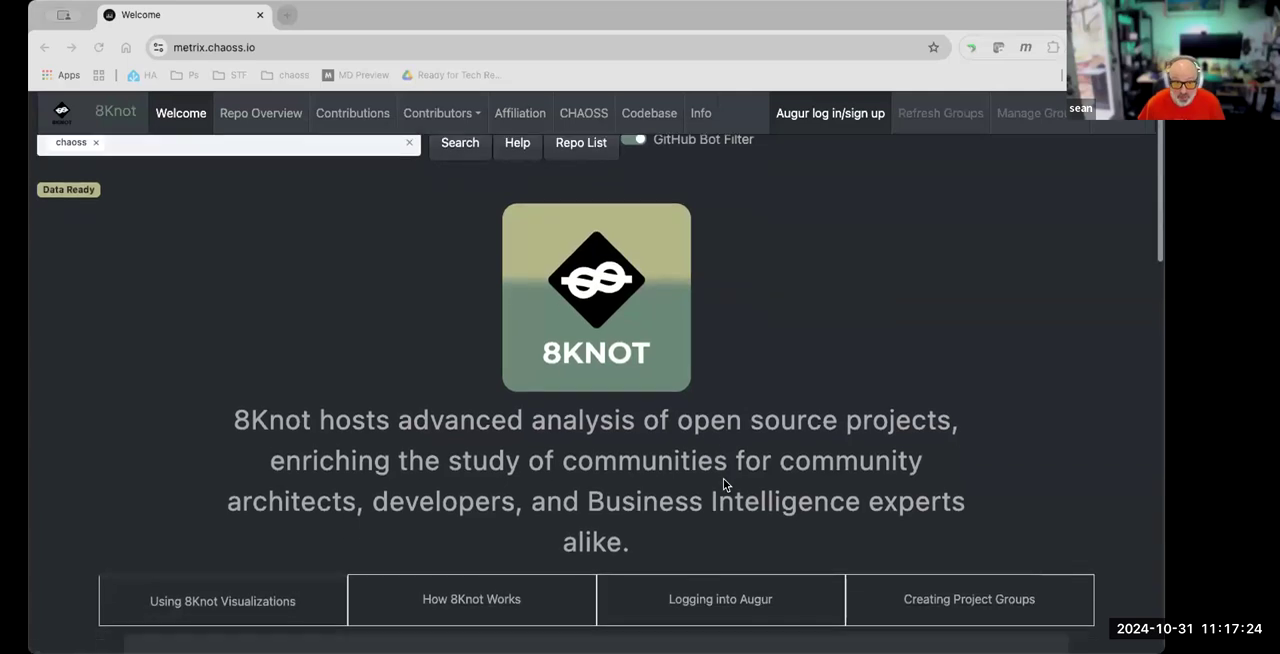
scroll("down", 3)
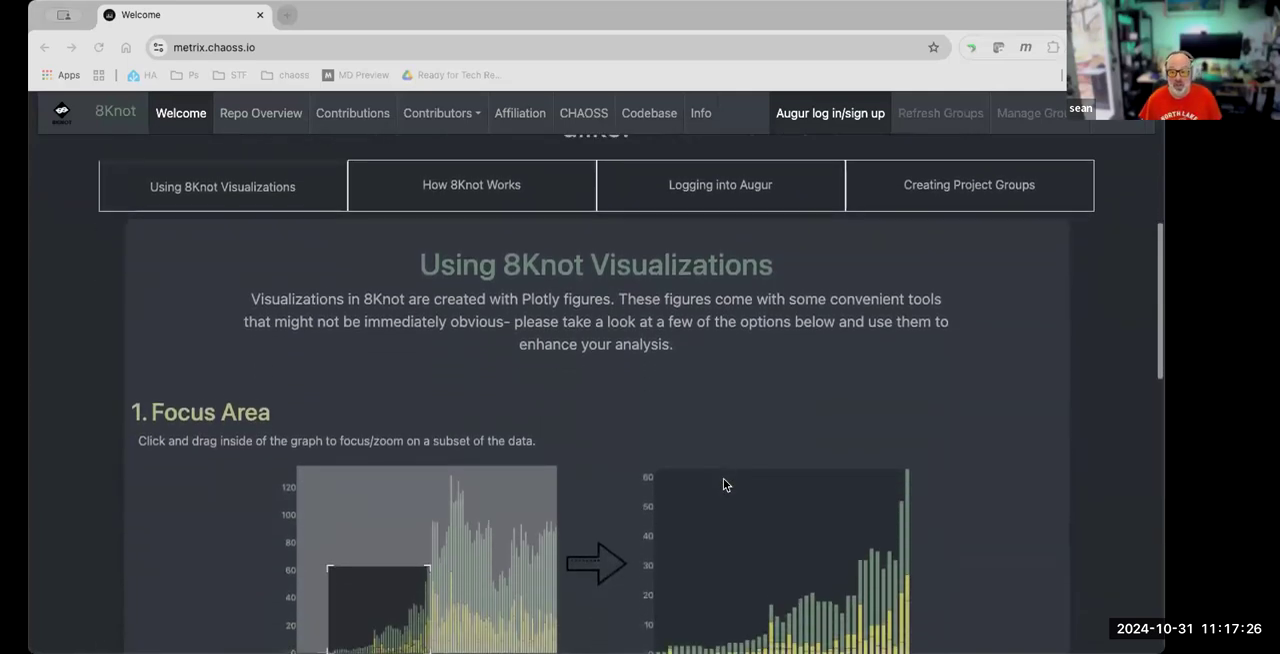
scroll("up", 3)
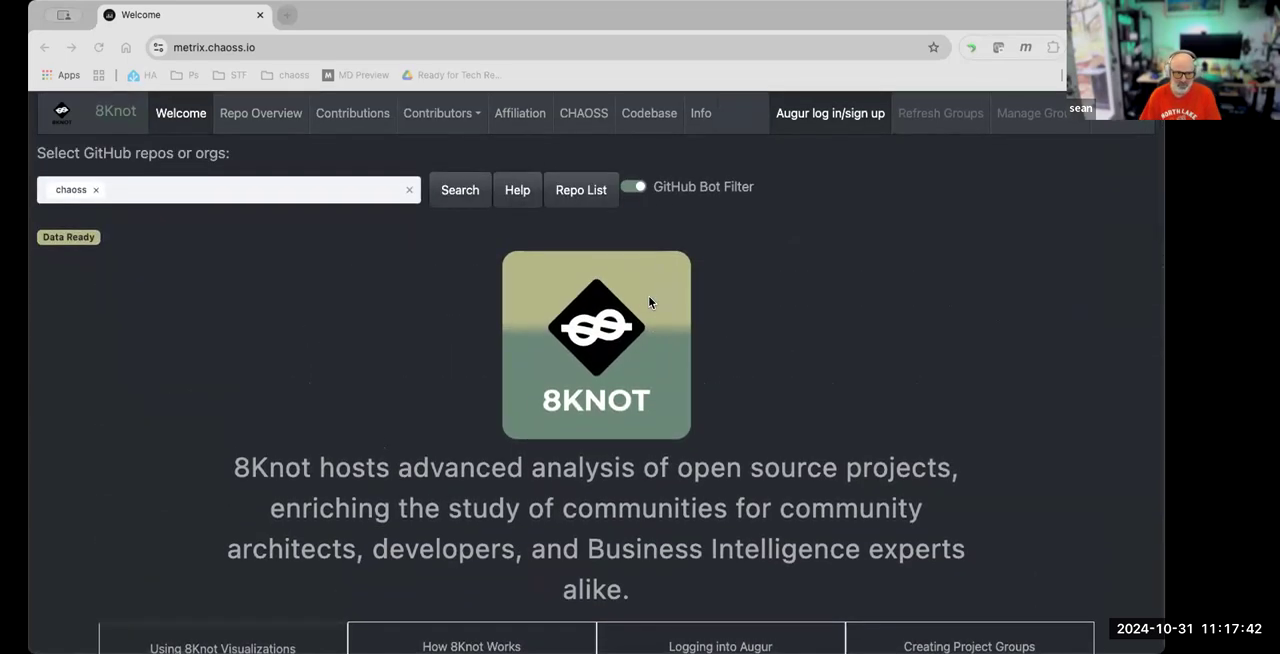
mouse_move(395, 291)
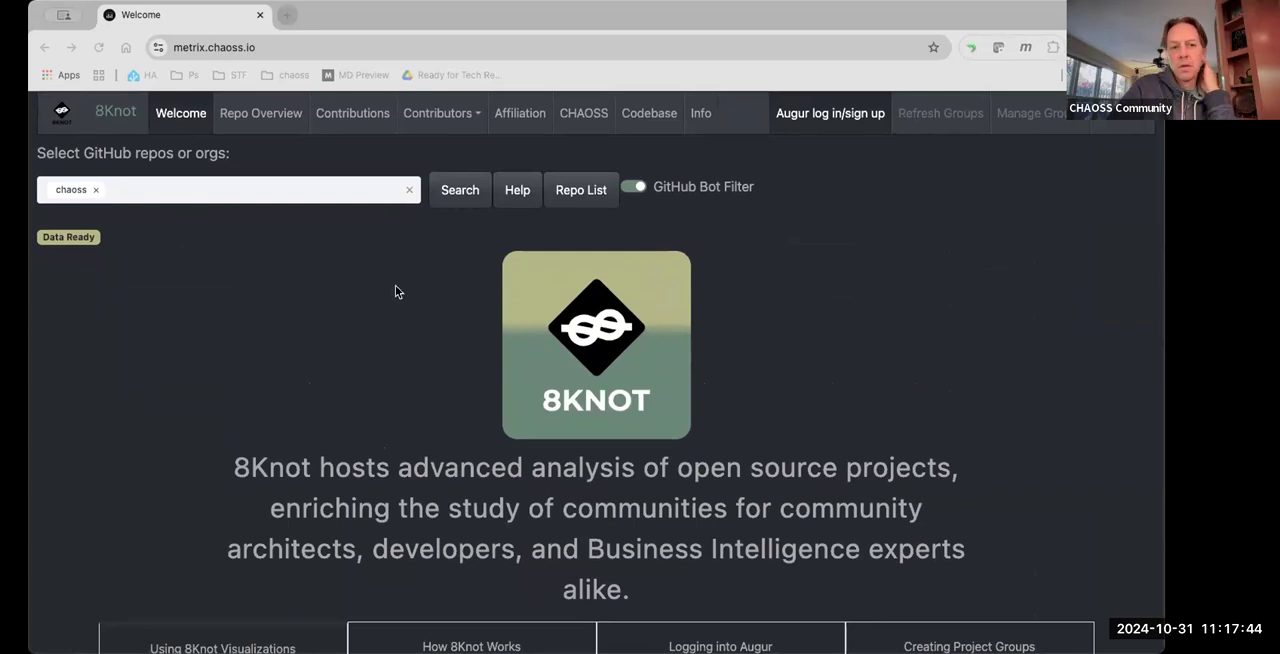
mouse_move(531, 470)
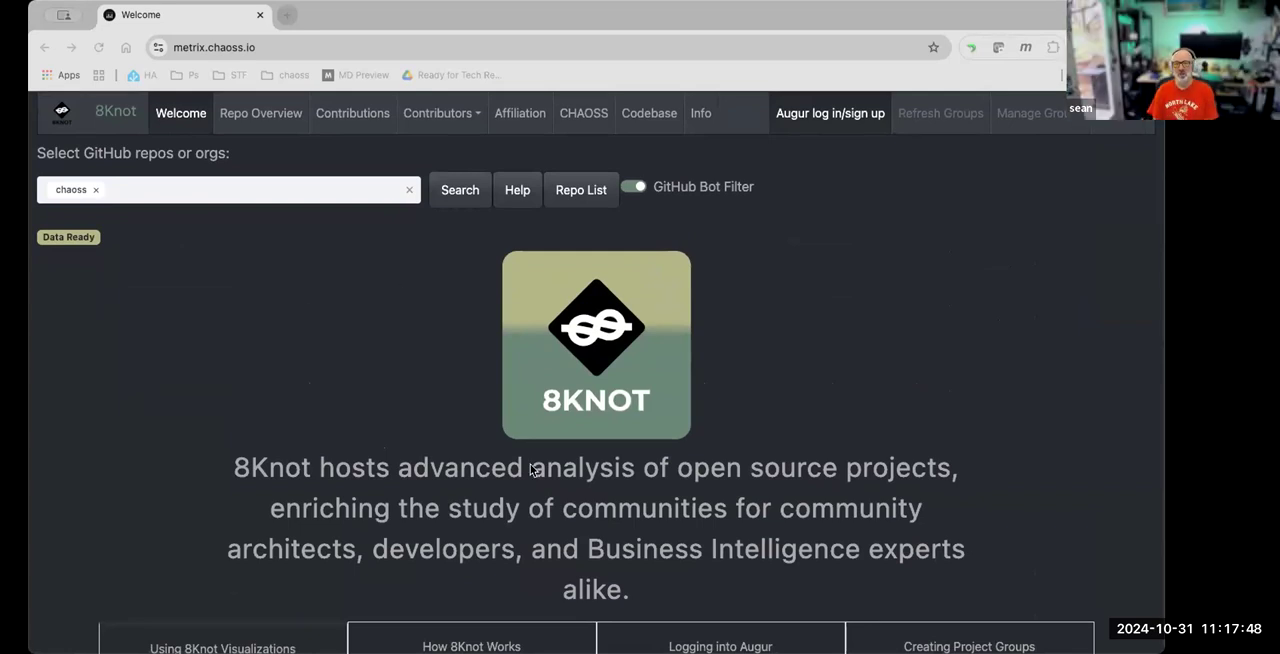
mouse_move(570, 398)
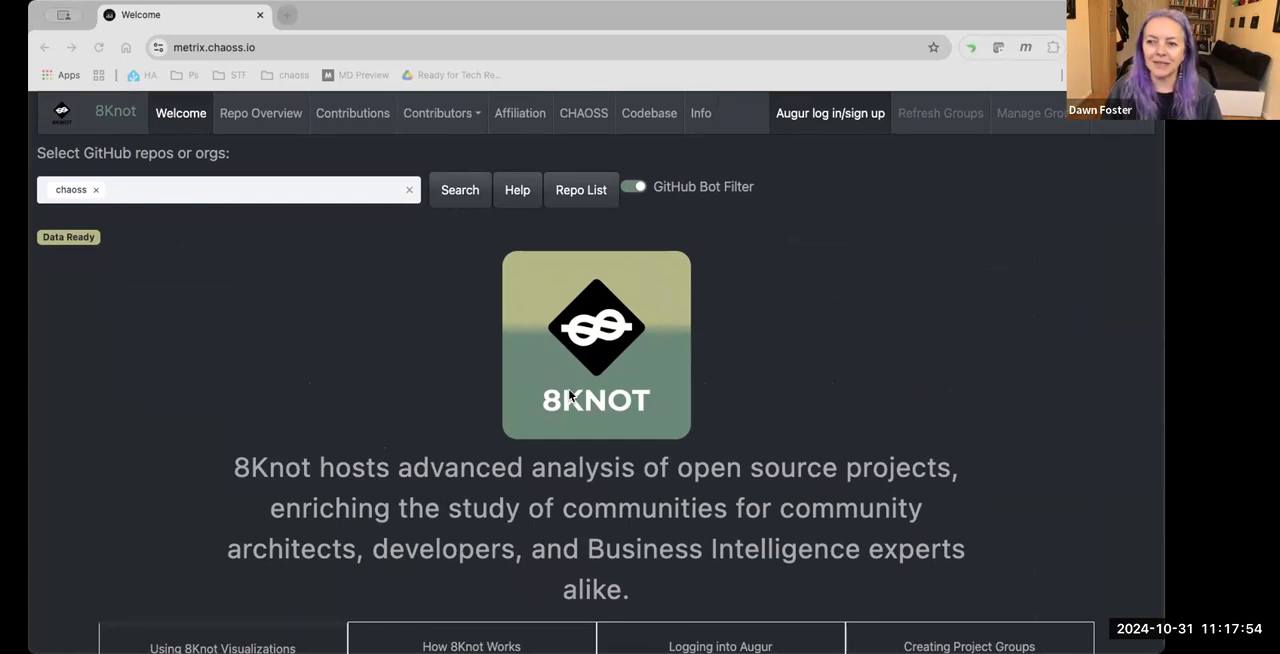
mouse_move(595, 364)
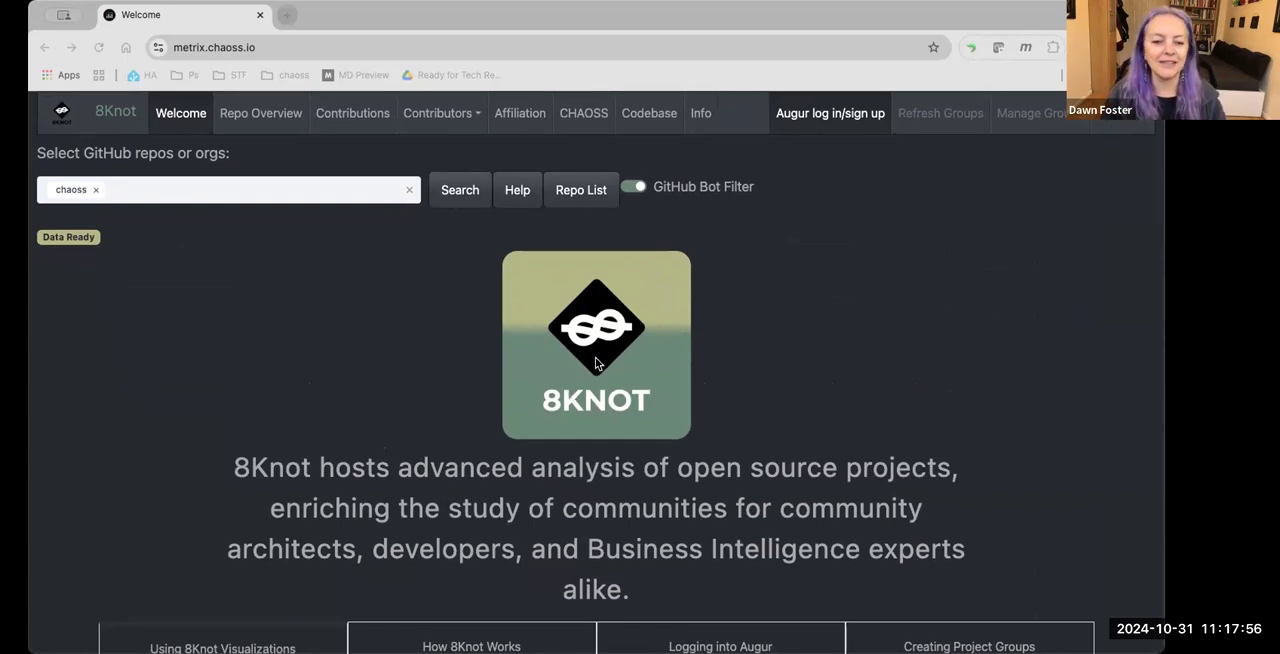
mouse_move(770, 377)
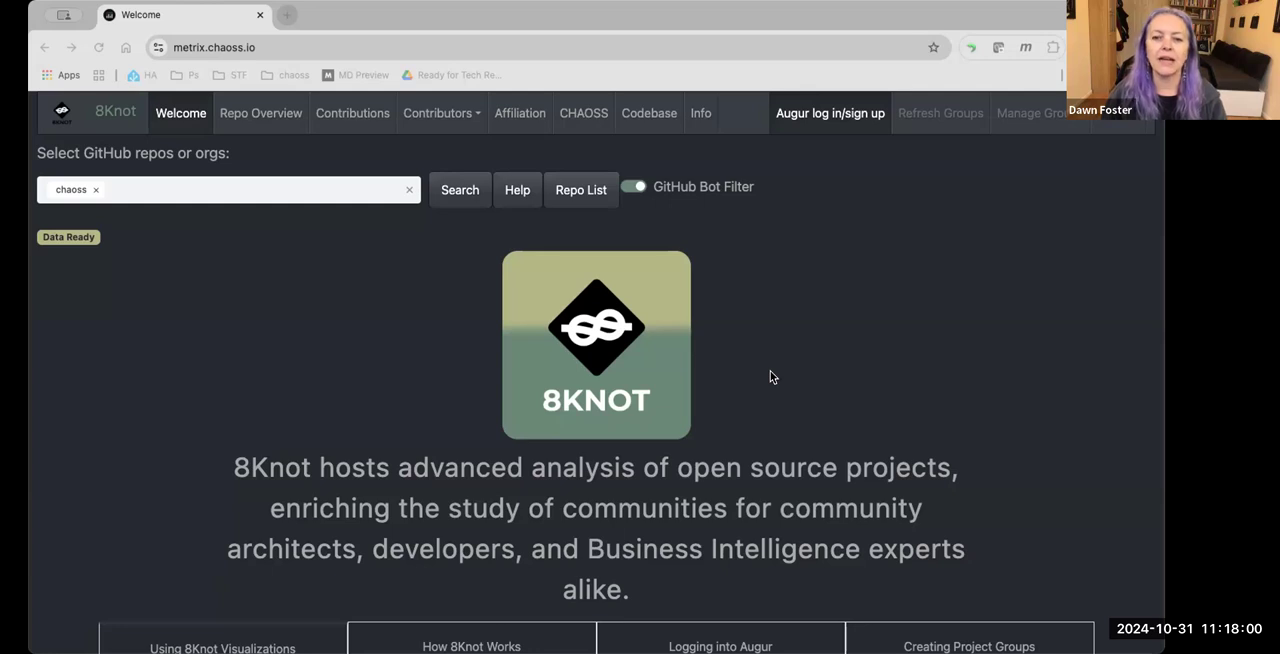
mouse_move(280, 295)
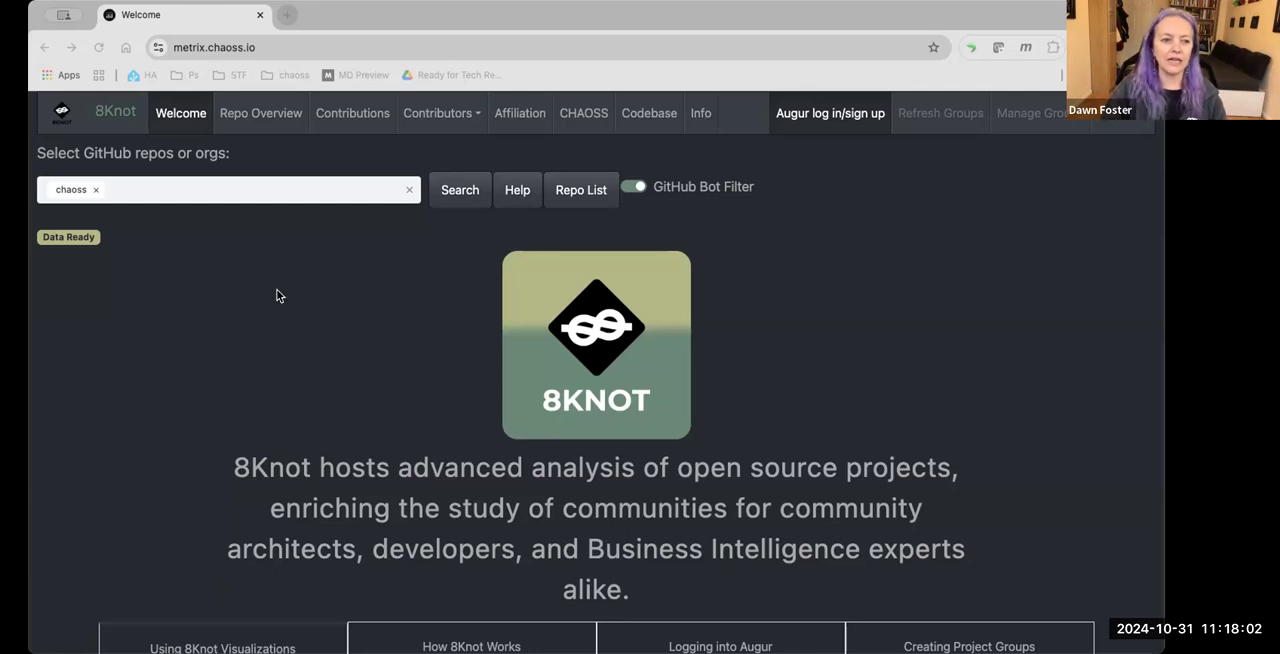
mouse_move(585, 147)
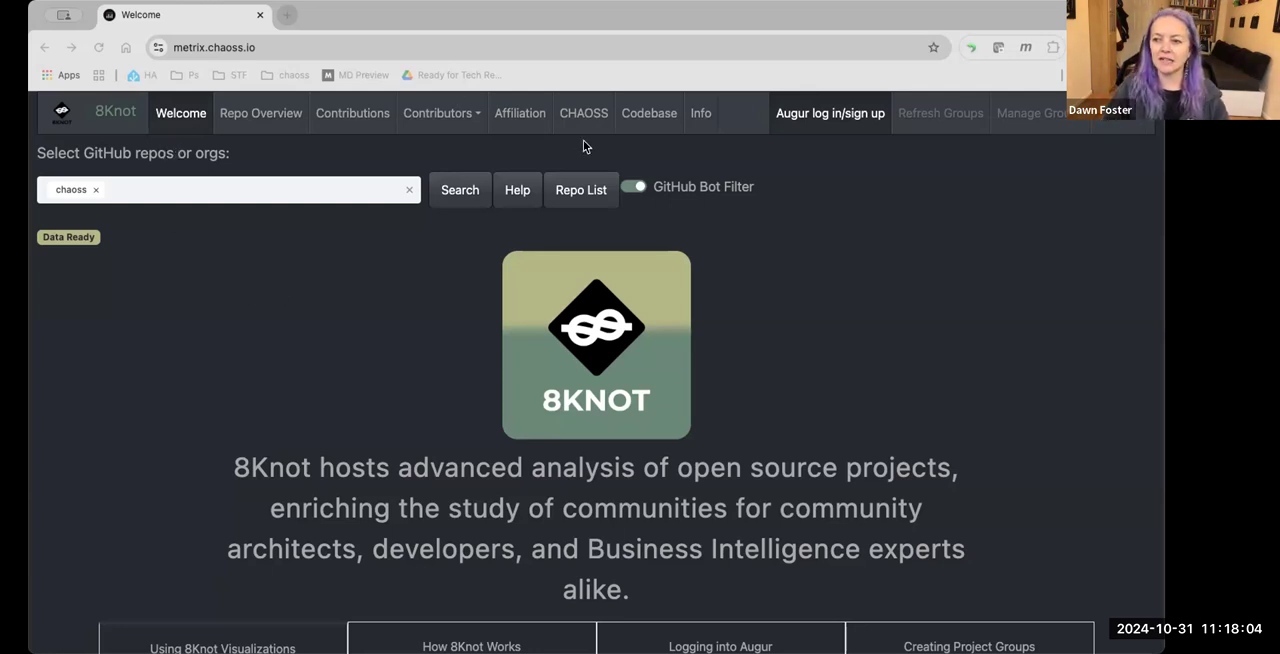
Step: Scroll the 8Knot welcome page to the Focus Area section of the visualizations guide
scroll("down", 3)
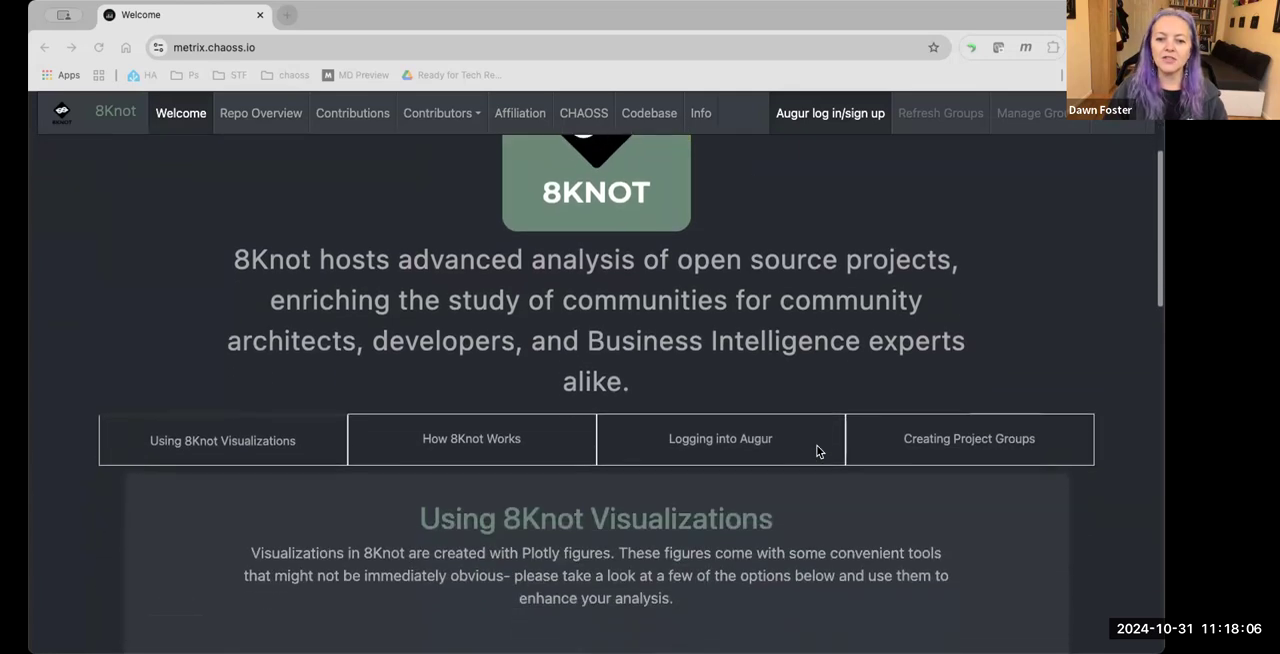
scroll("down", 3)
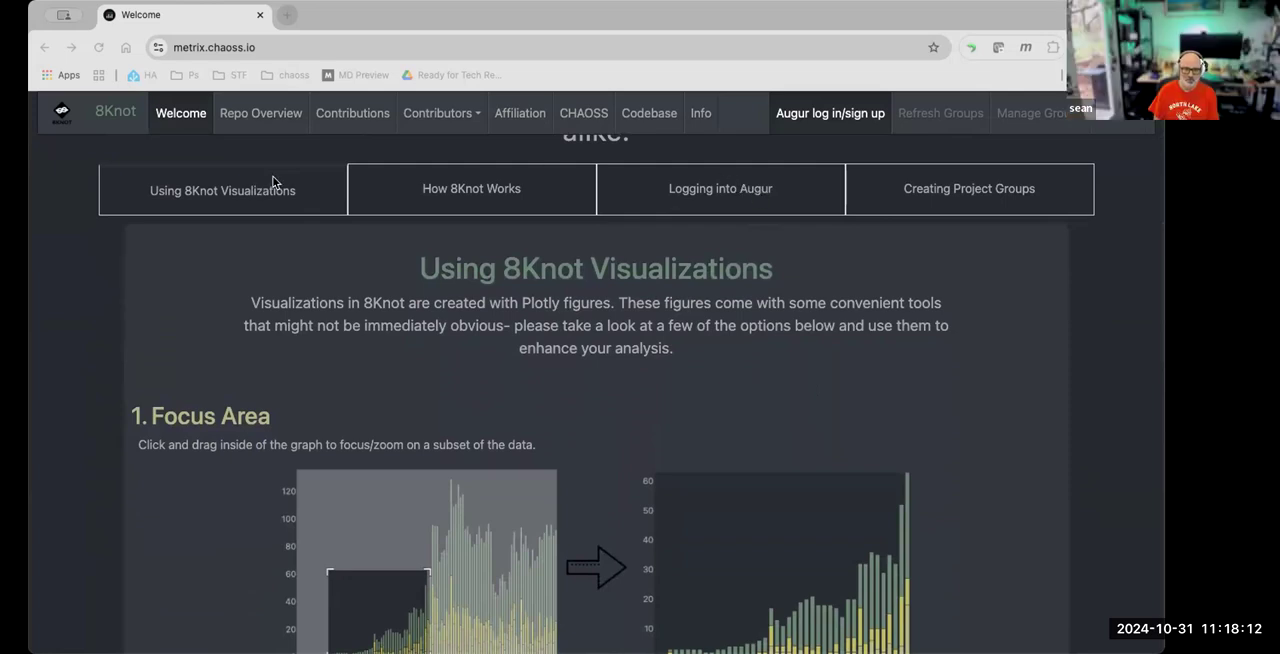
mouse_move(535, 170)
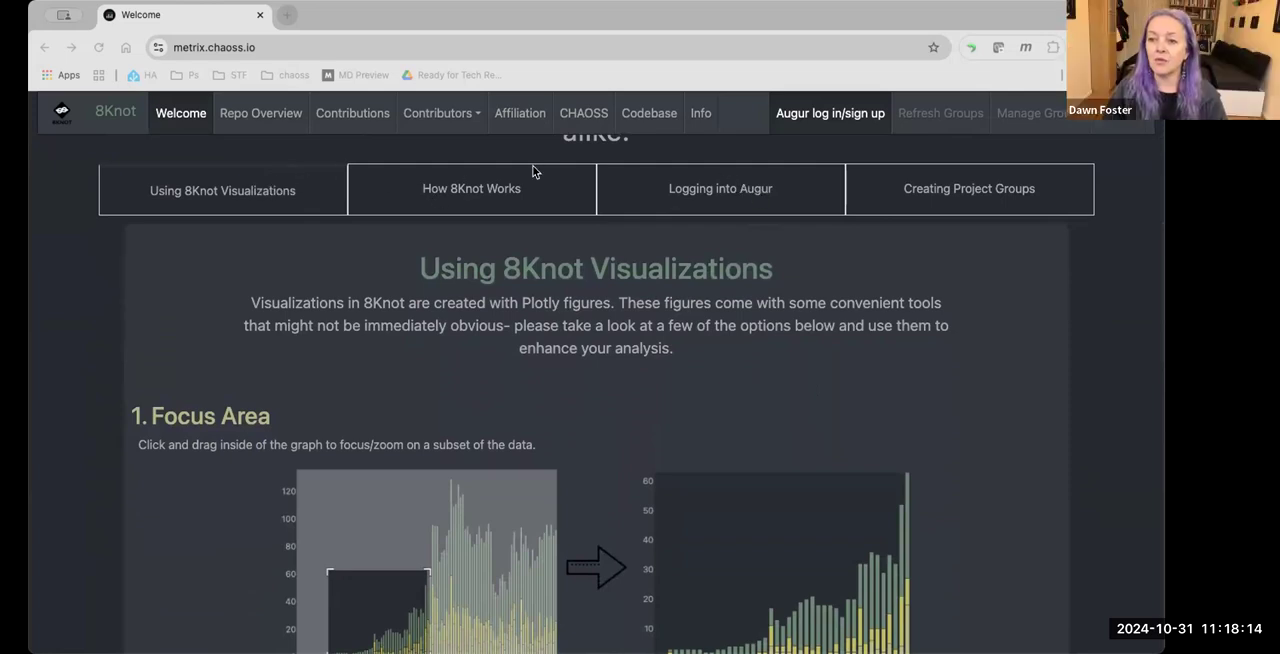
Step: Show 8Knot's 'Logging into Augur' guide and scroll through its registration and login steps
left_click(720, 188)
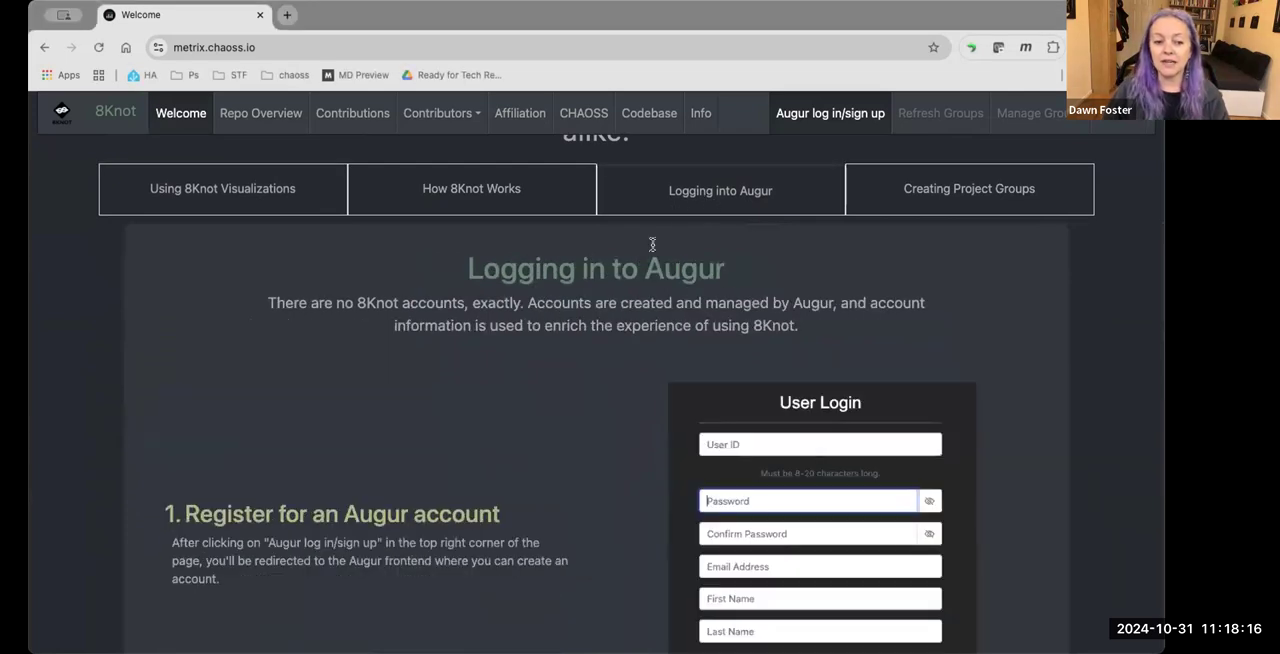
scroll("down", 3)
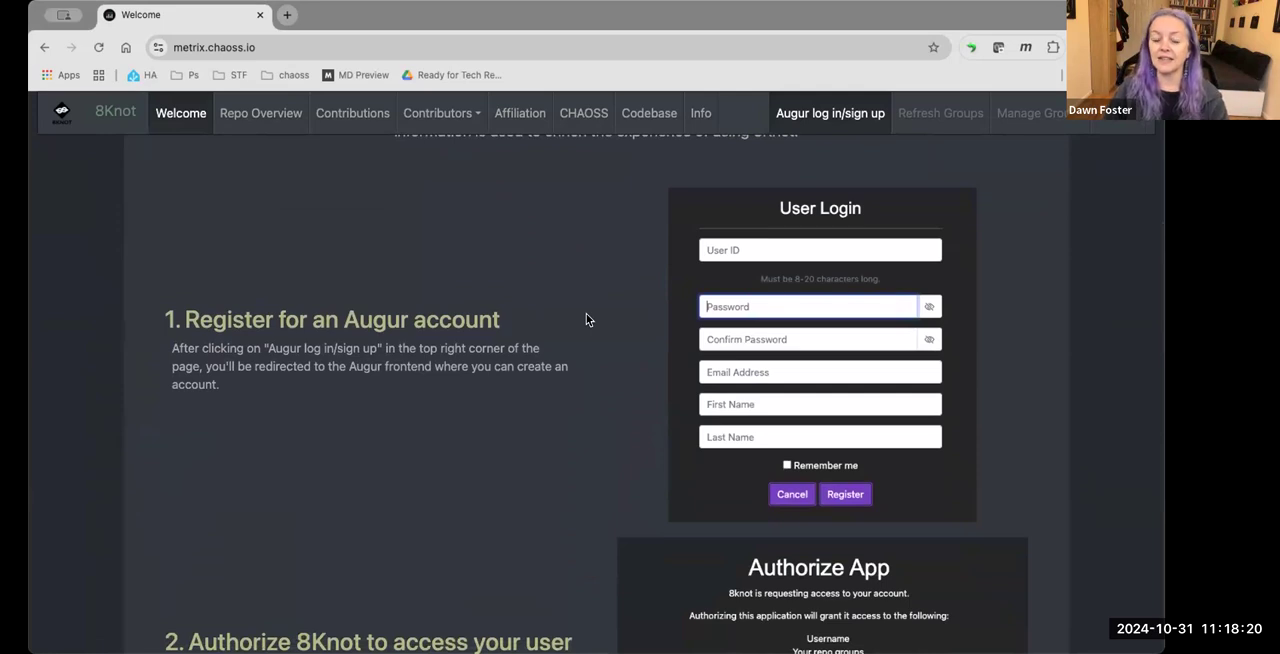
scroll("down", 3)
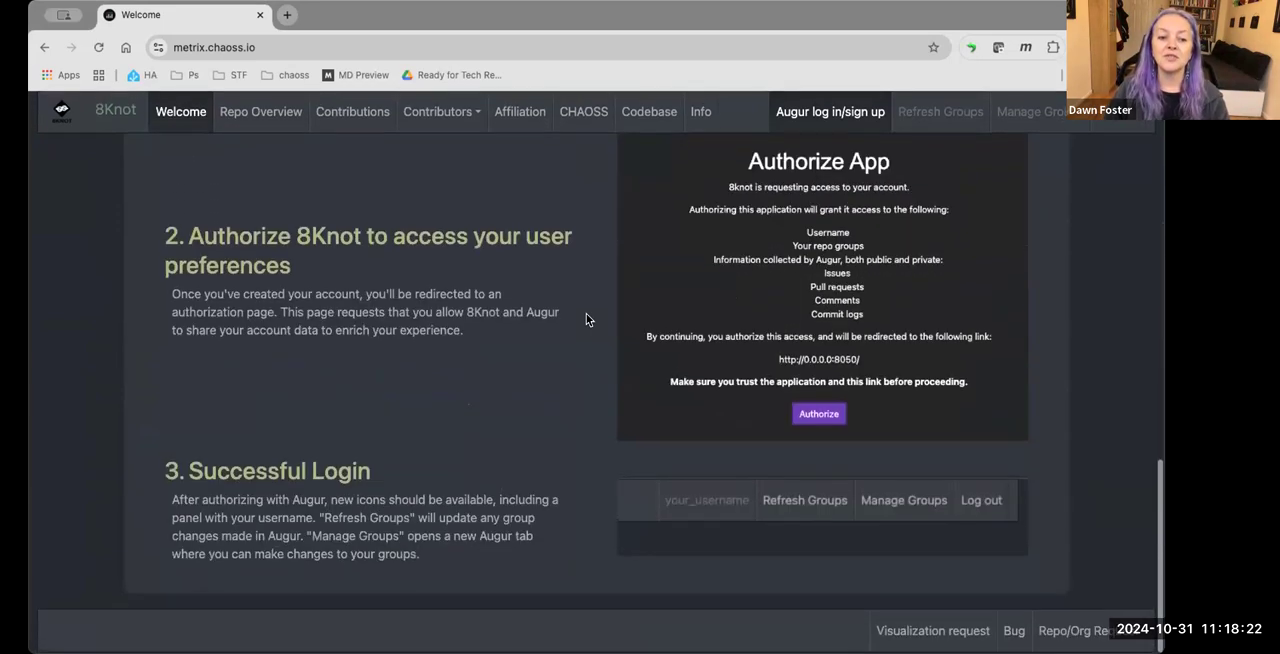
scroll("up", 3)
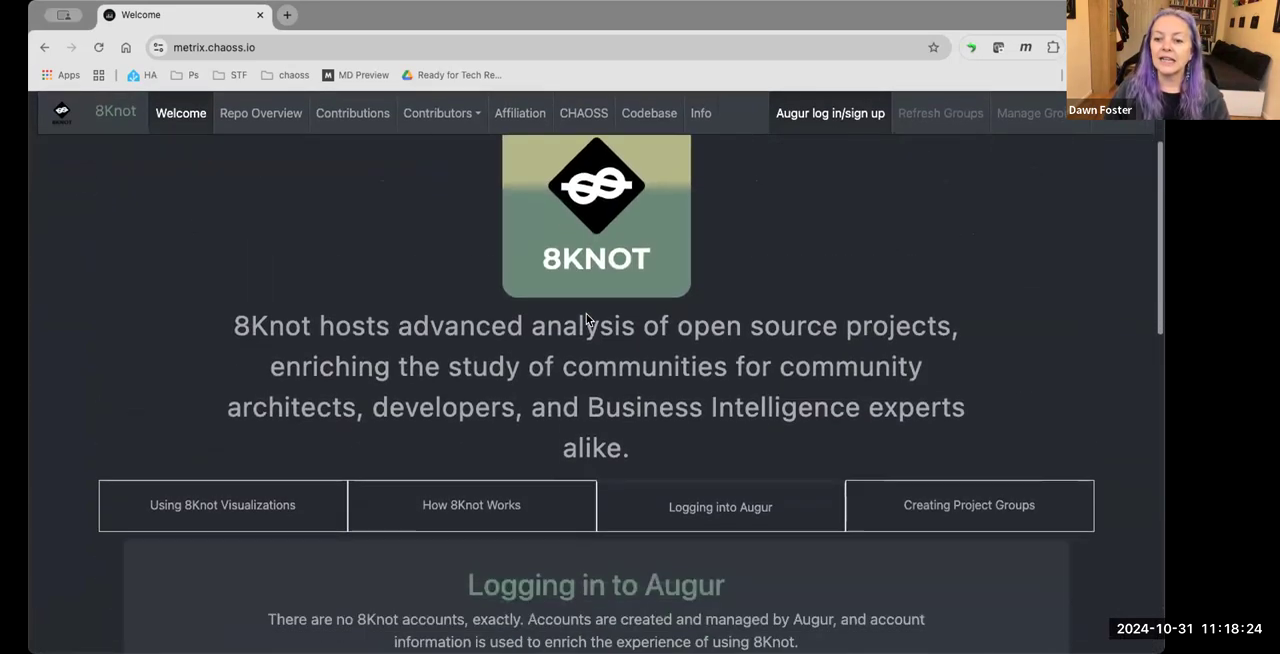
scroll("down", 3)
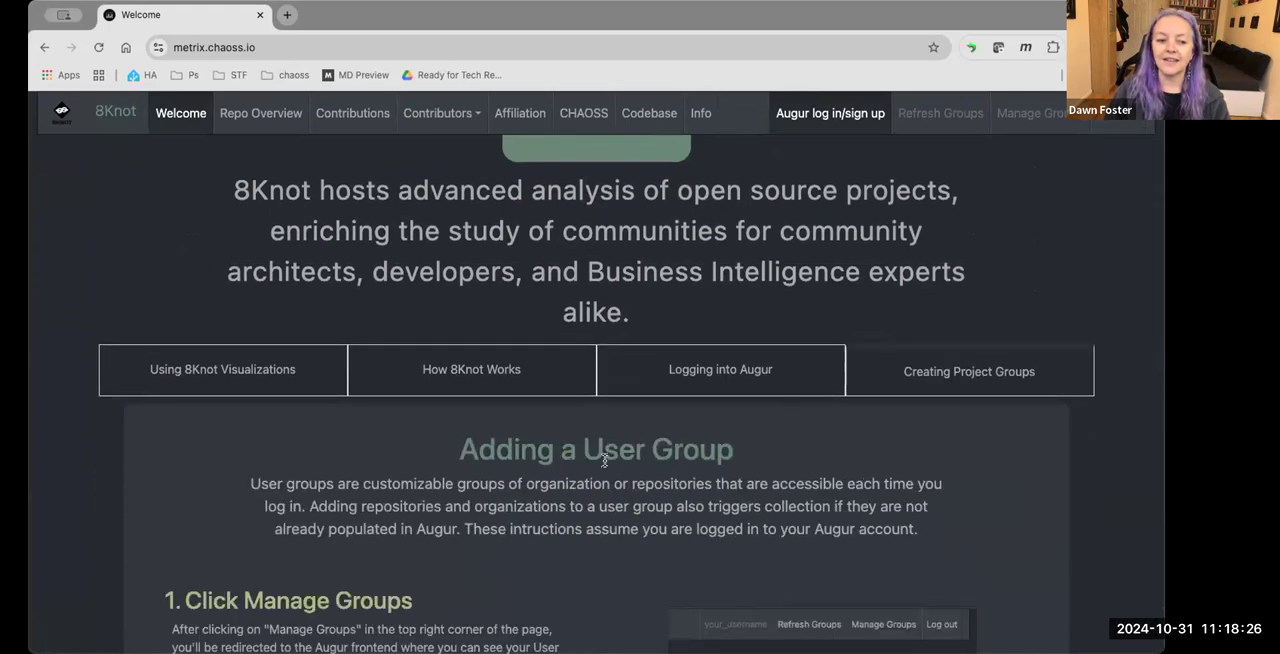
scroll("down", 3)
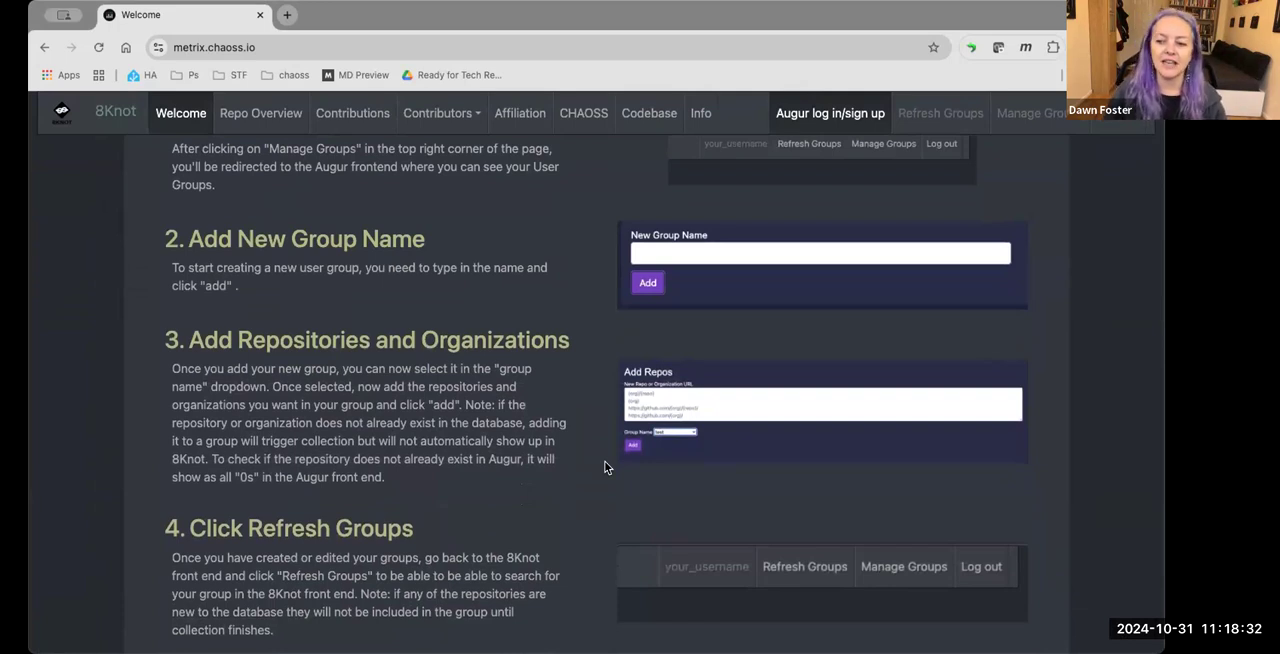
scroll("down", 3)
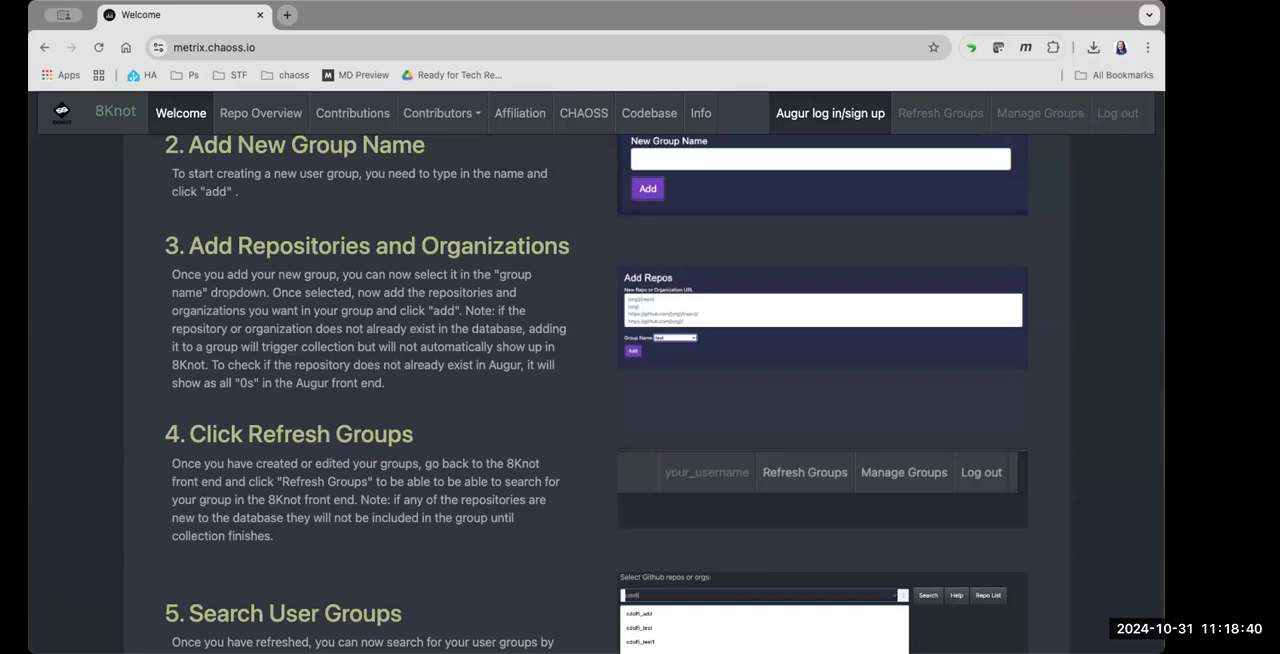
mouse_move(503, 443)
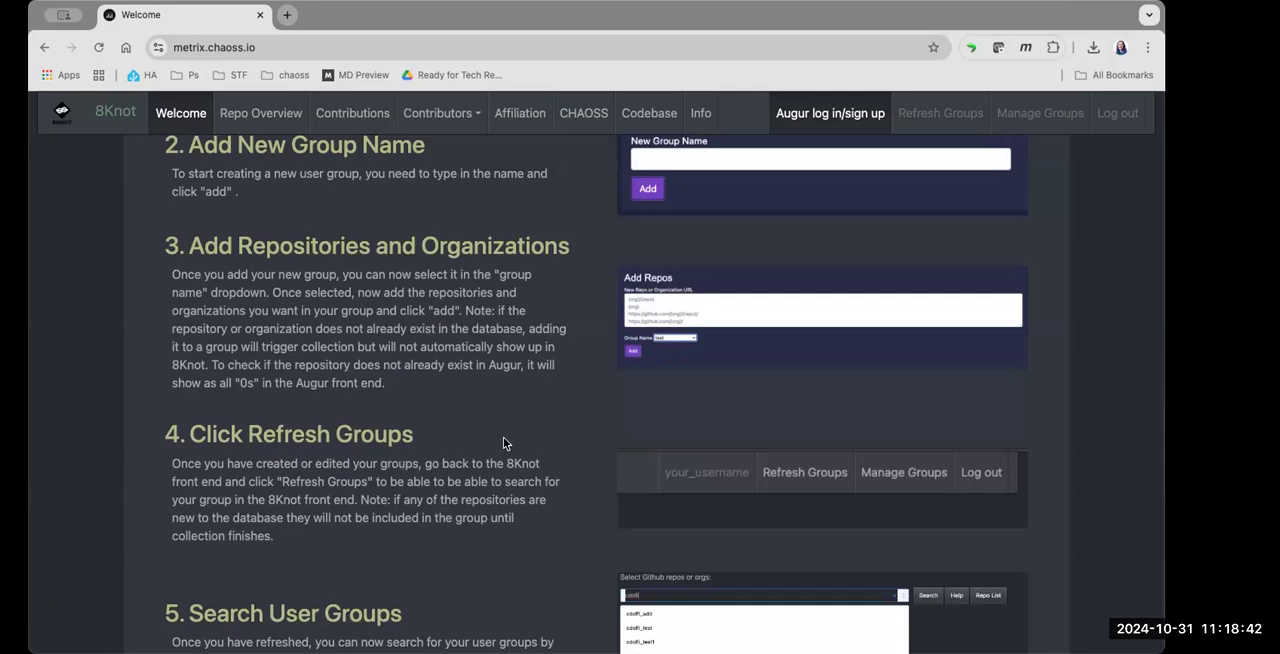
mouse_move(836, 361)
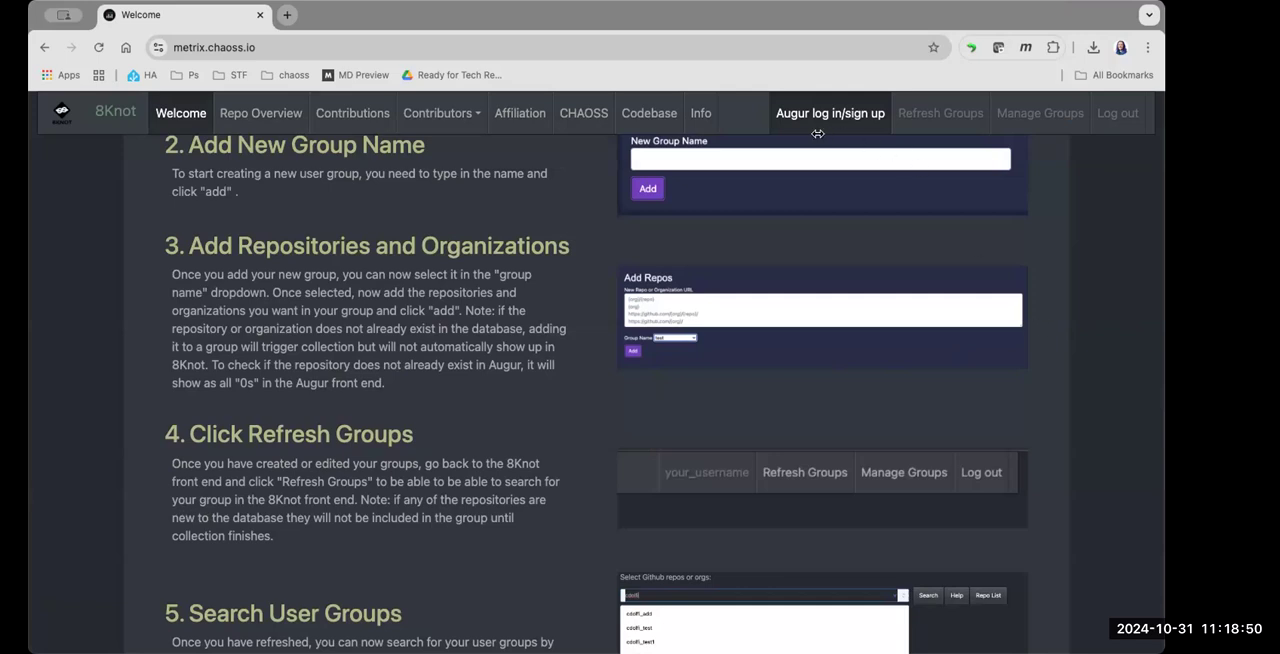
scroll("up", 3)
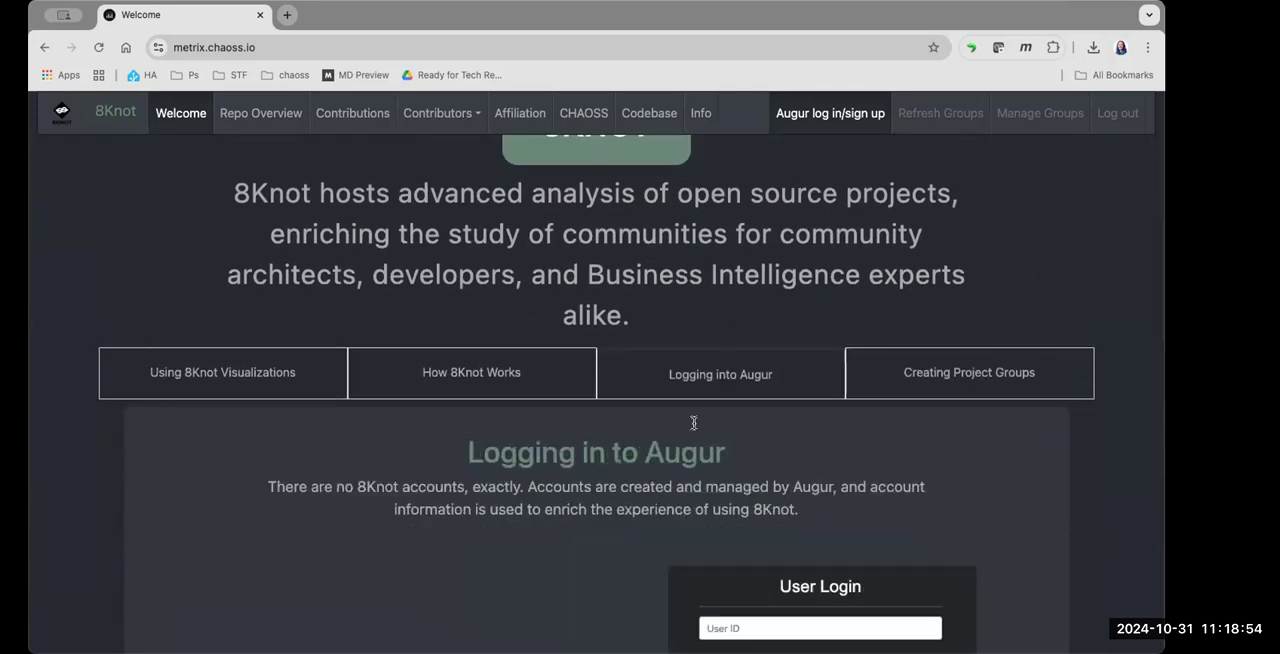
scroll("down", 3)
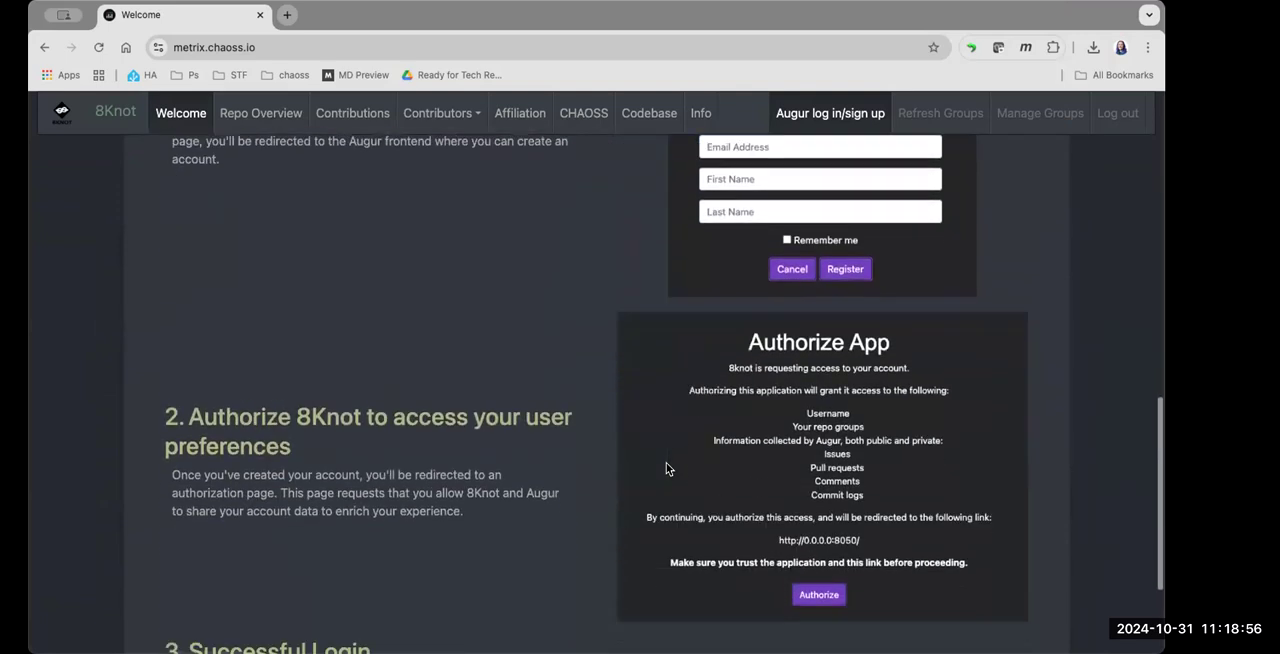
scroll("down", 3)
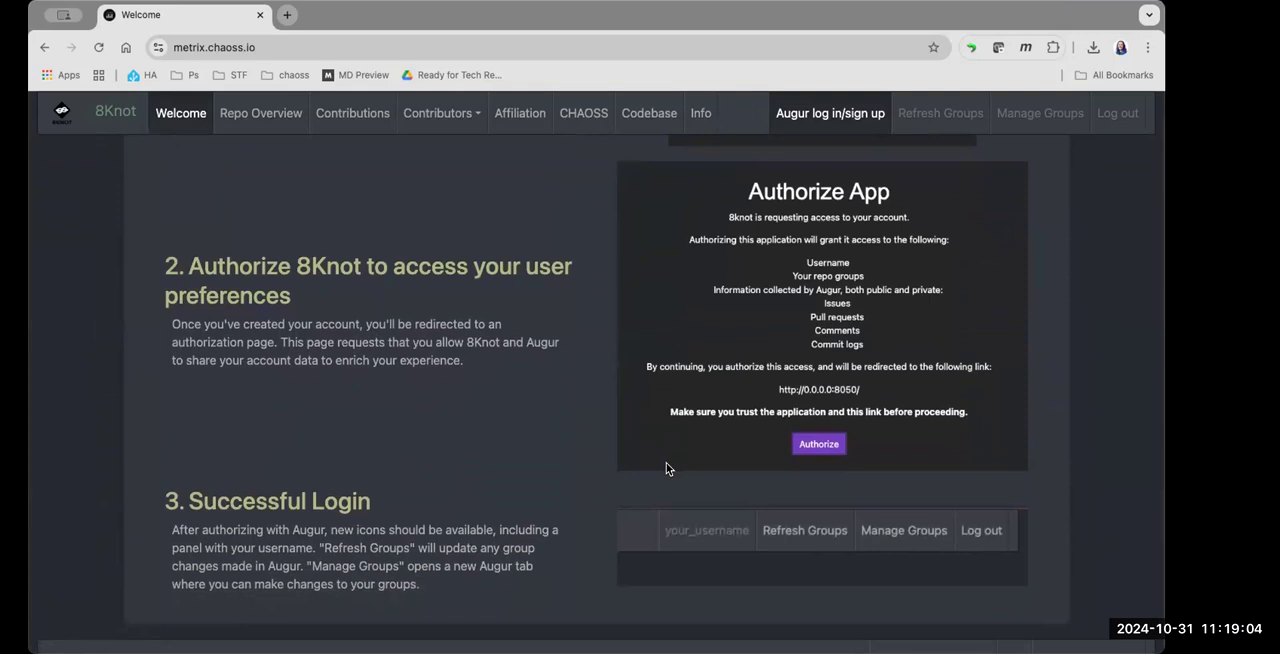
mouse_move(613, 249)
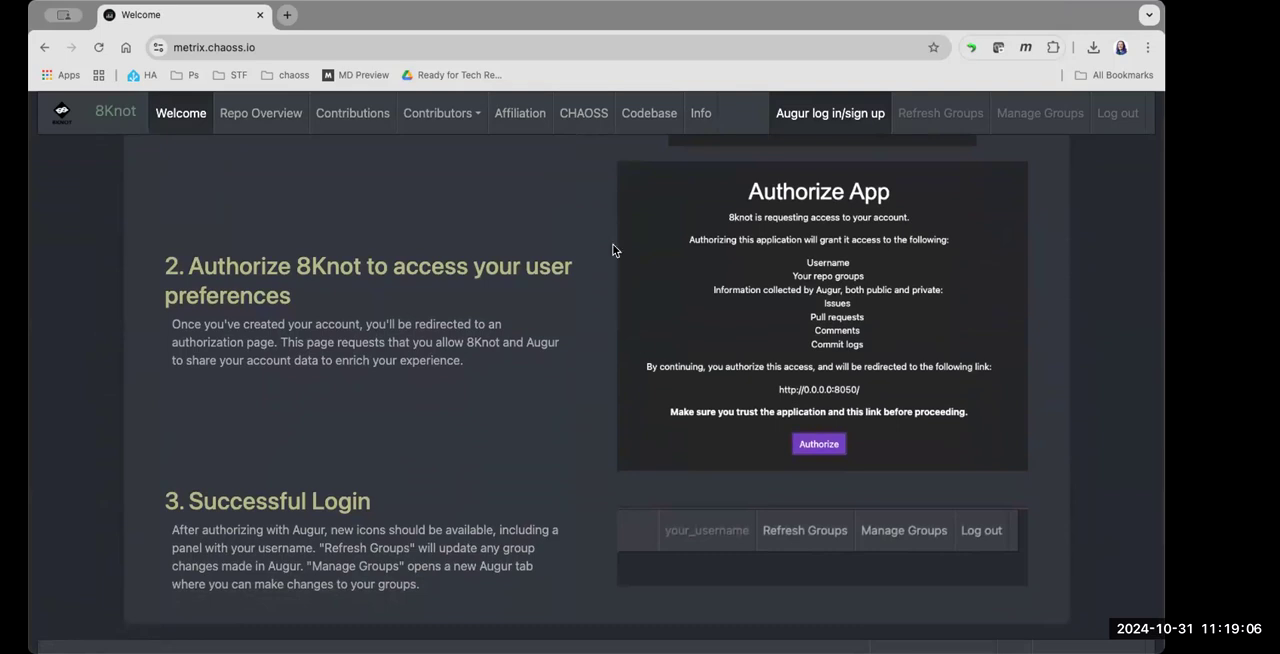
mouse_move(380, 278)
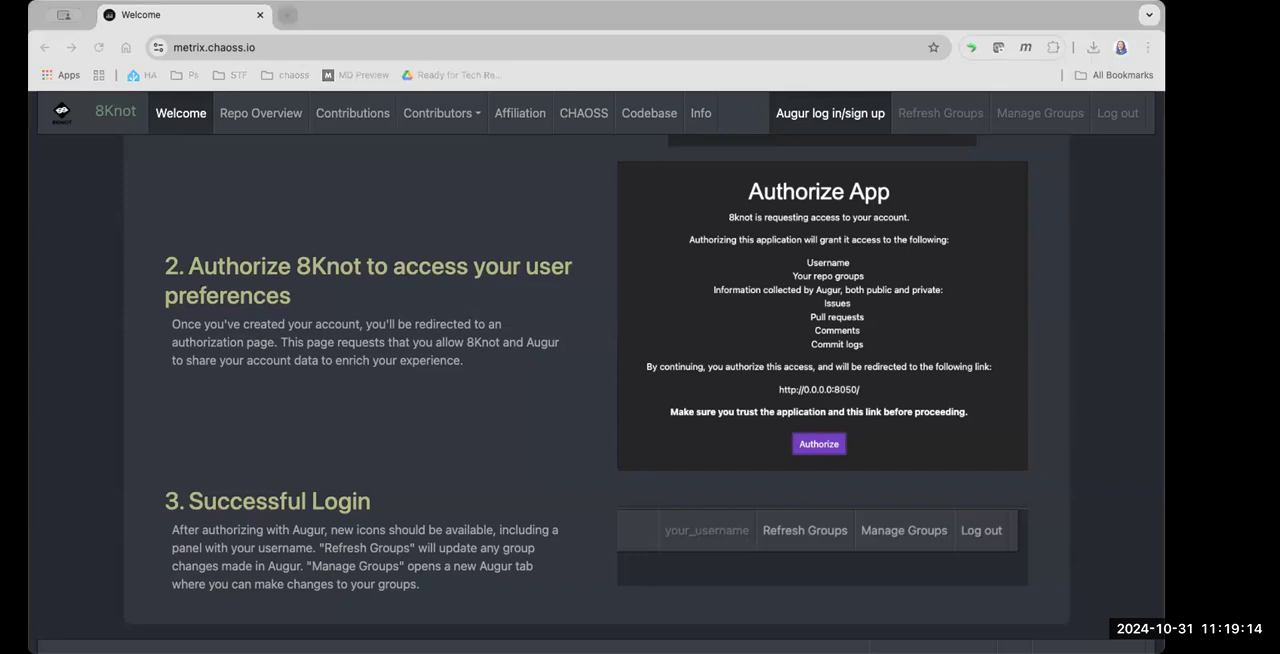
mouse_move(800, 476)
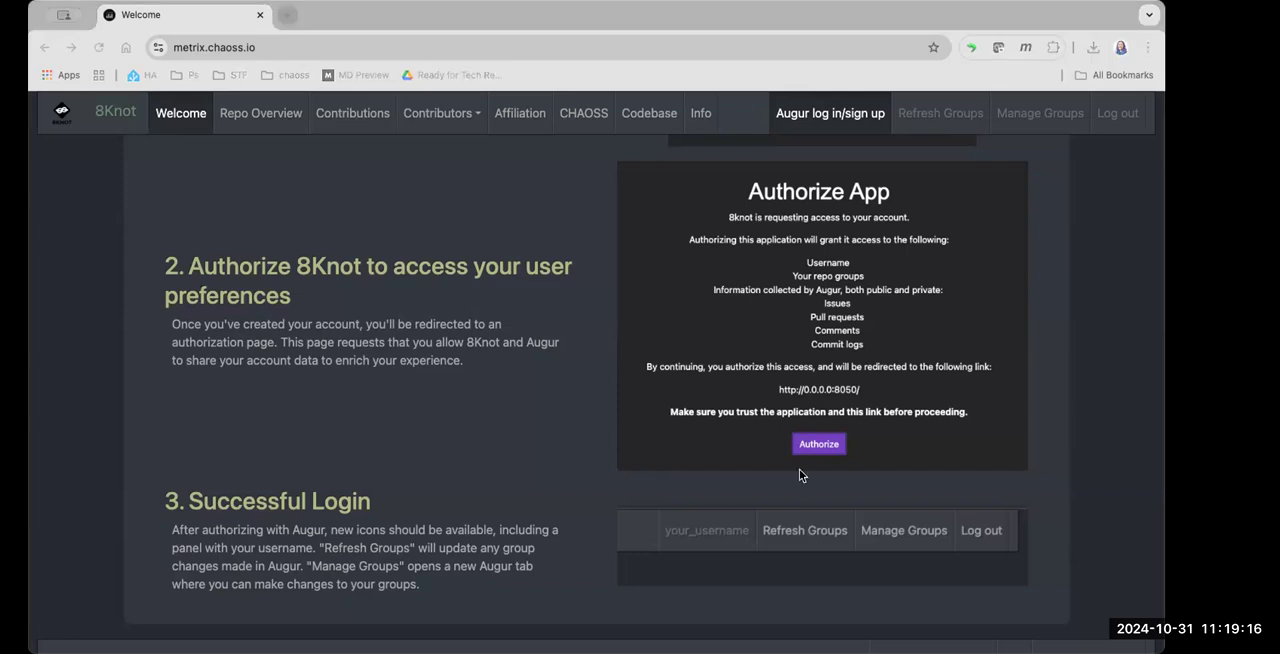
mouse_move(253, 262)
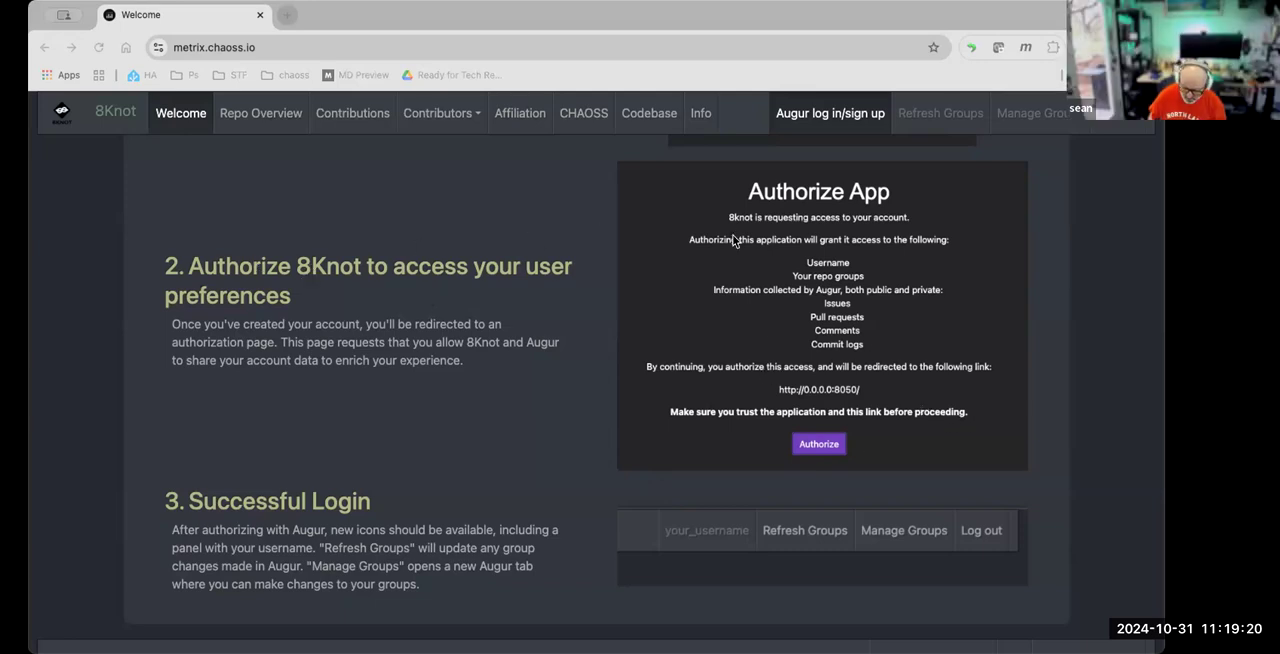
mouse_move(1087, 420)
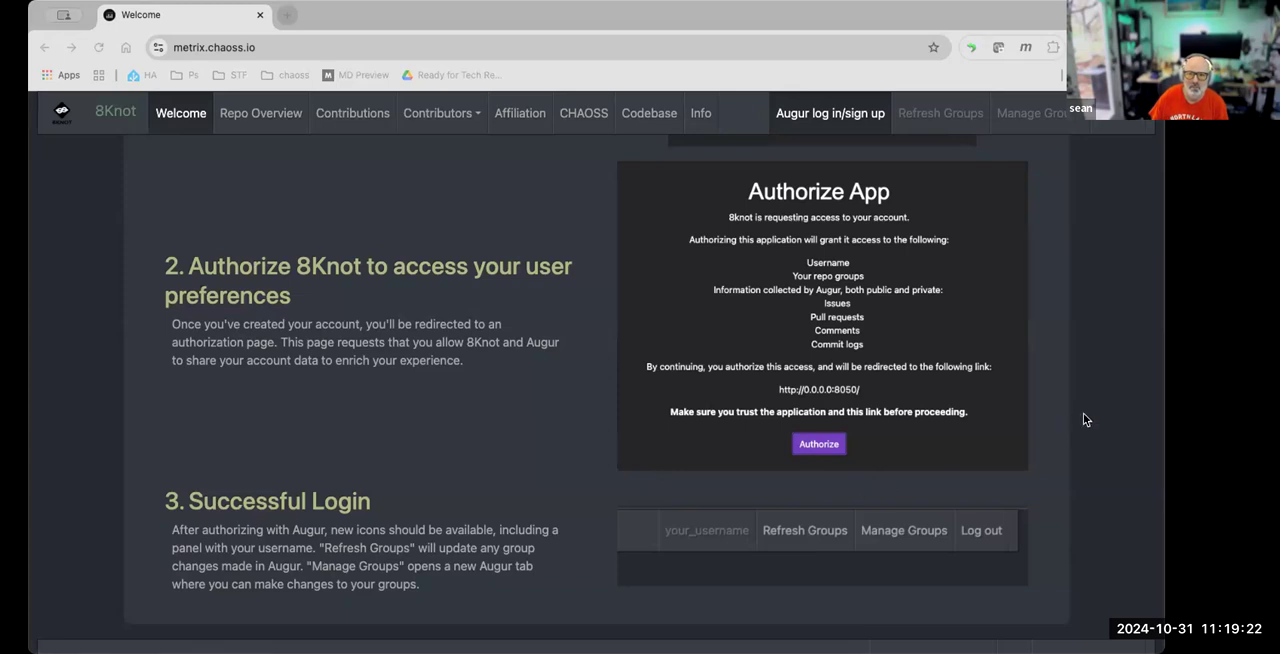
mouse_move(1000, 311)
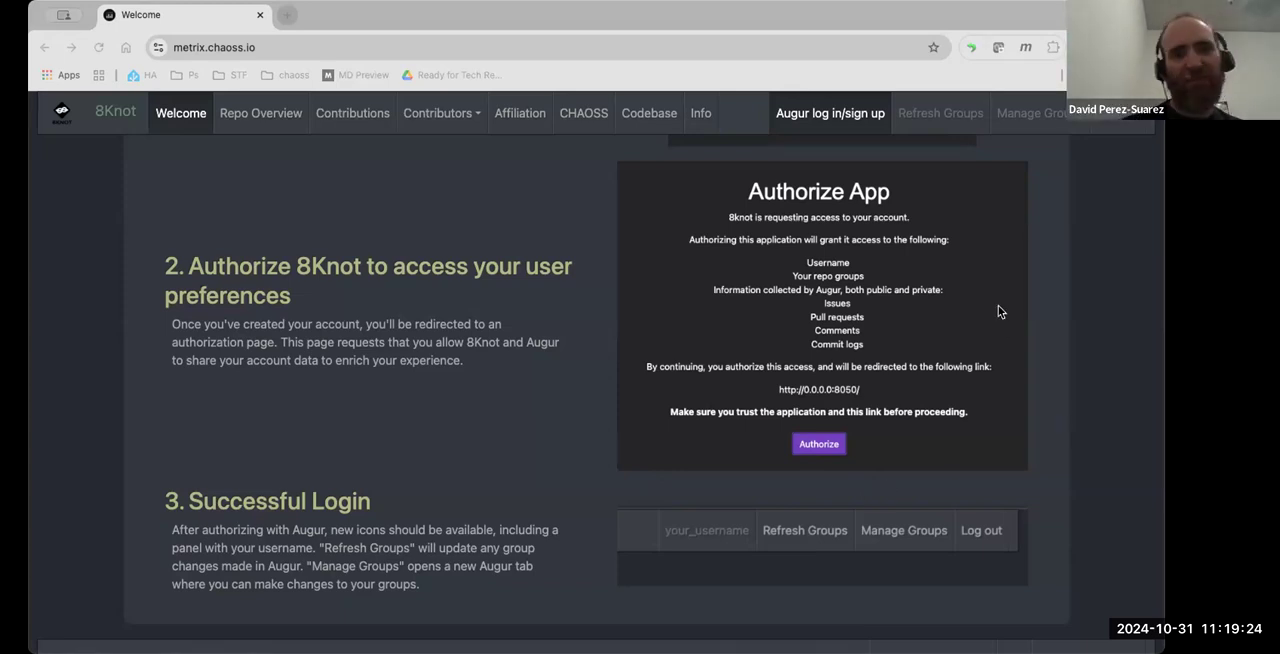
mouse_move(511, 413)
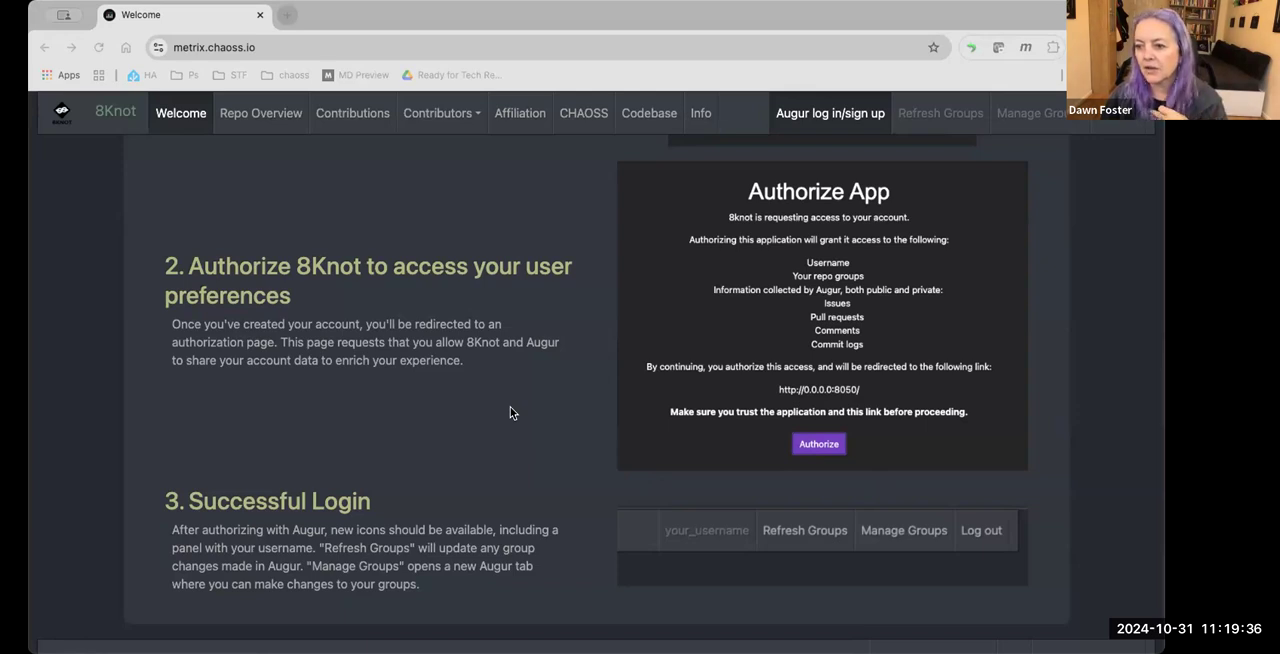
mouse_move(400, 416)
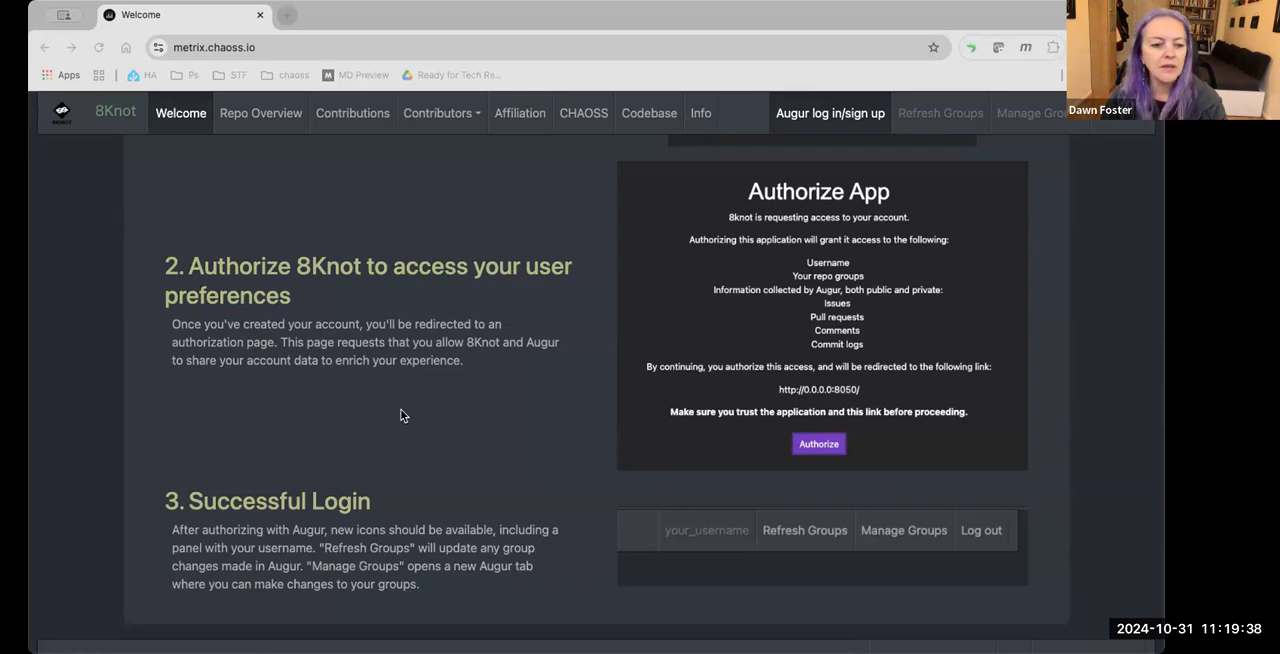
mouse_move(389, 416)
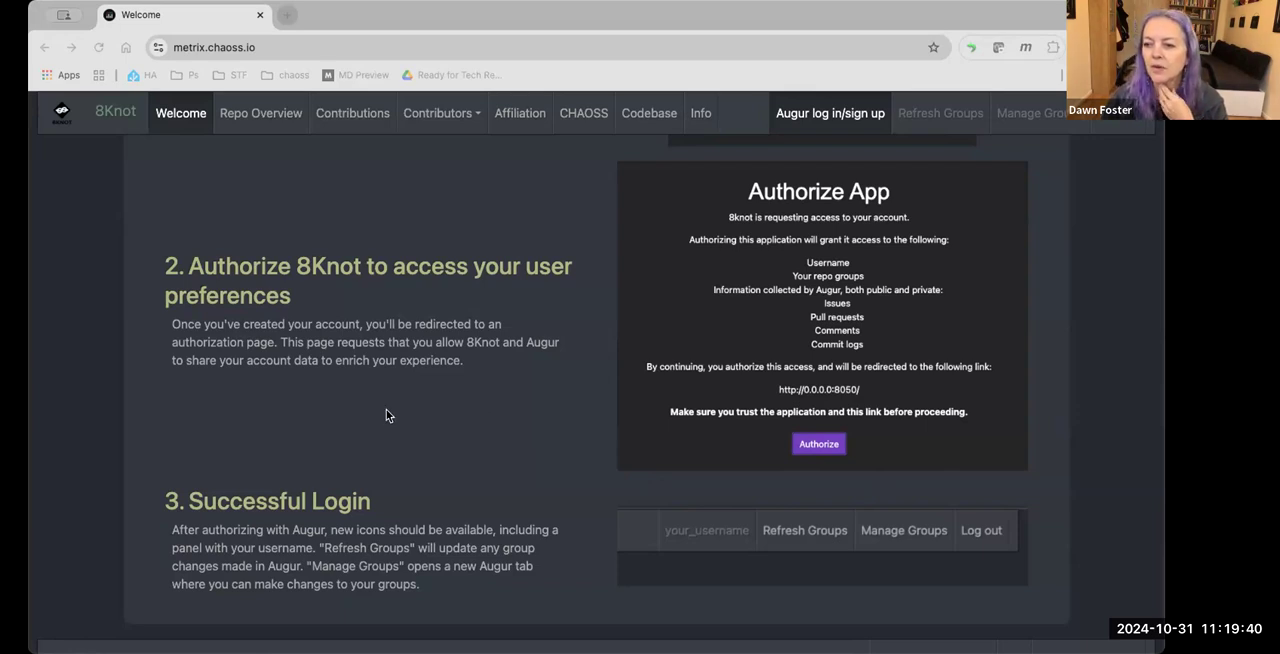
mouse_move(966, 206)
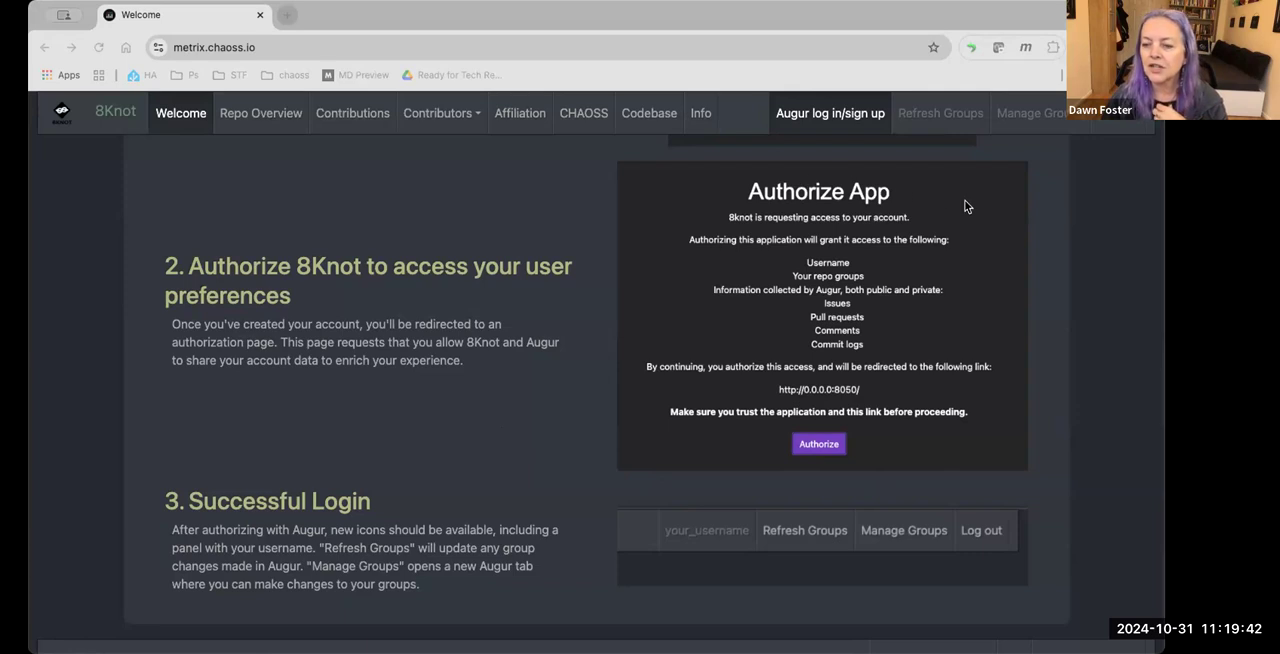
mouse_move(1071, 208)
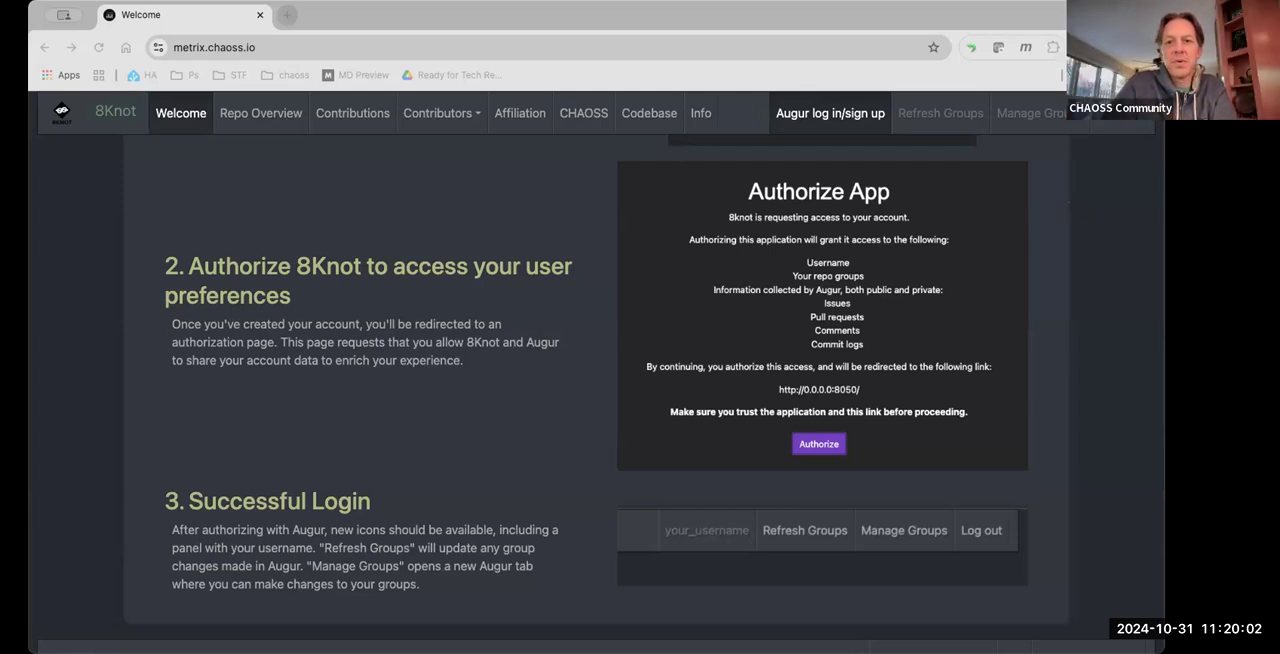
mouse_move(534, 463)
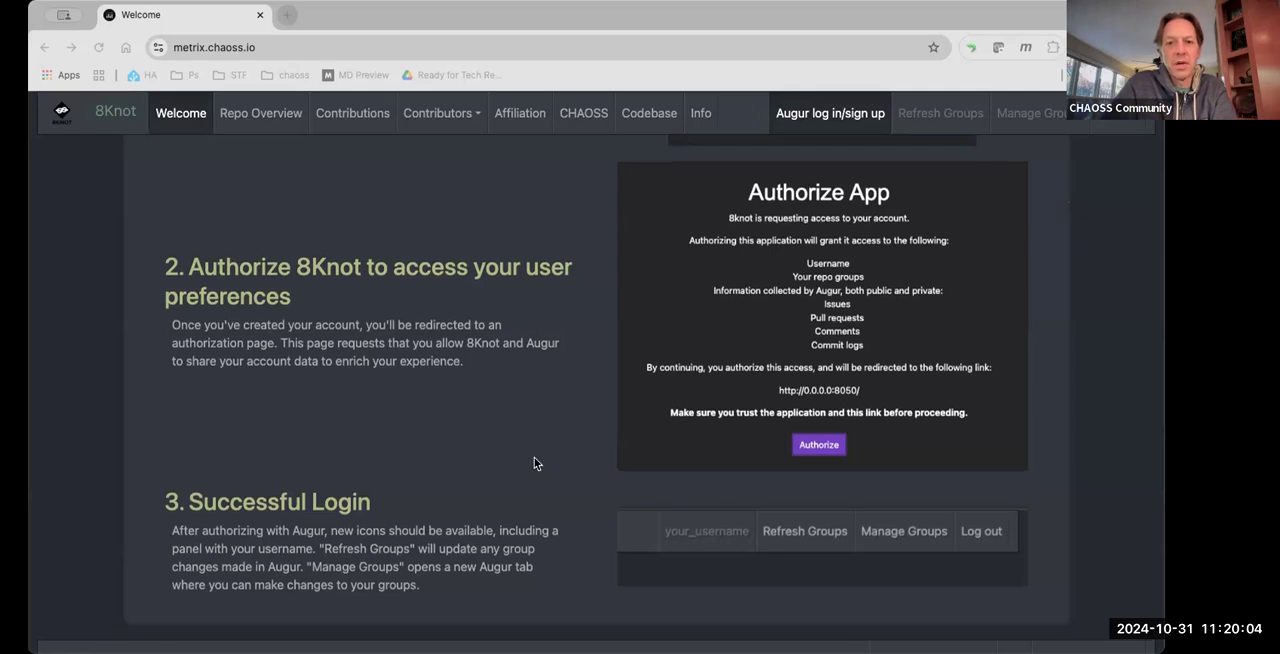
Step: Scroll to Adding a User Group, then go to github.com/chaoss/wg-data-science/tree/main/publications
scroll("up", 3)
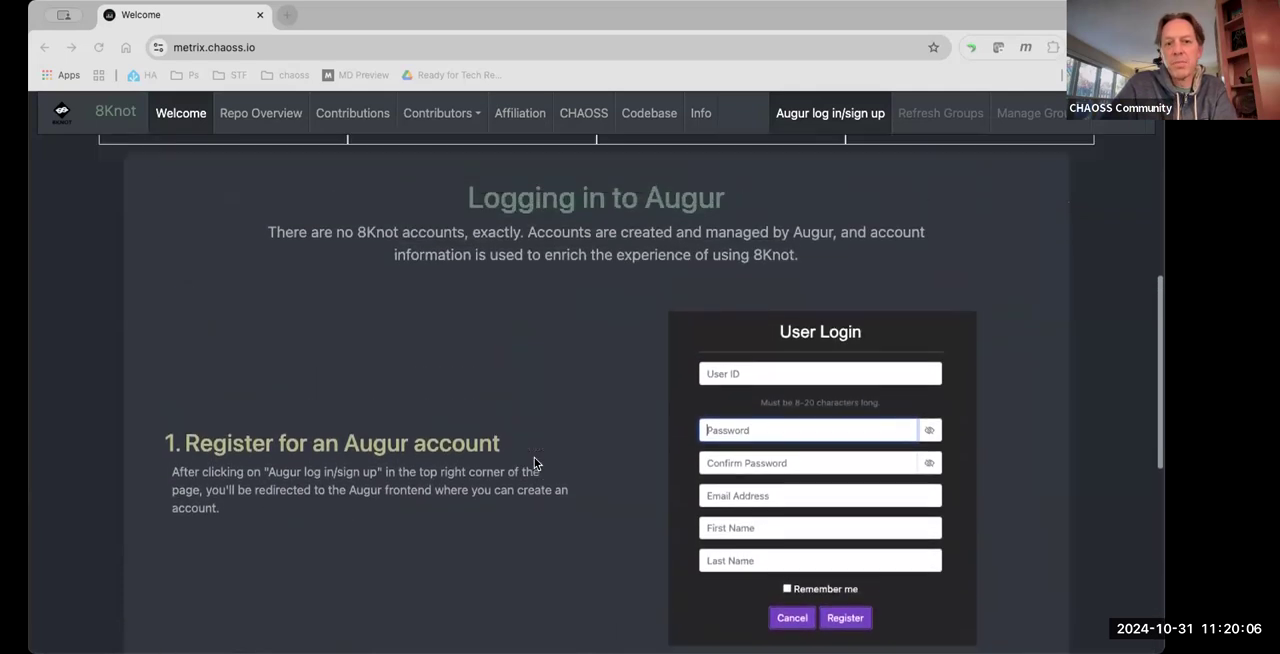
scroll("up", 3)
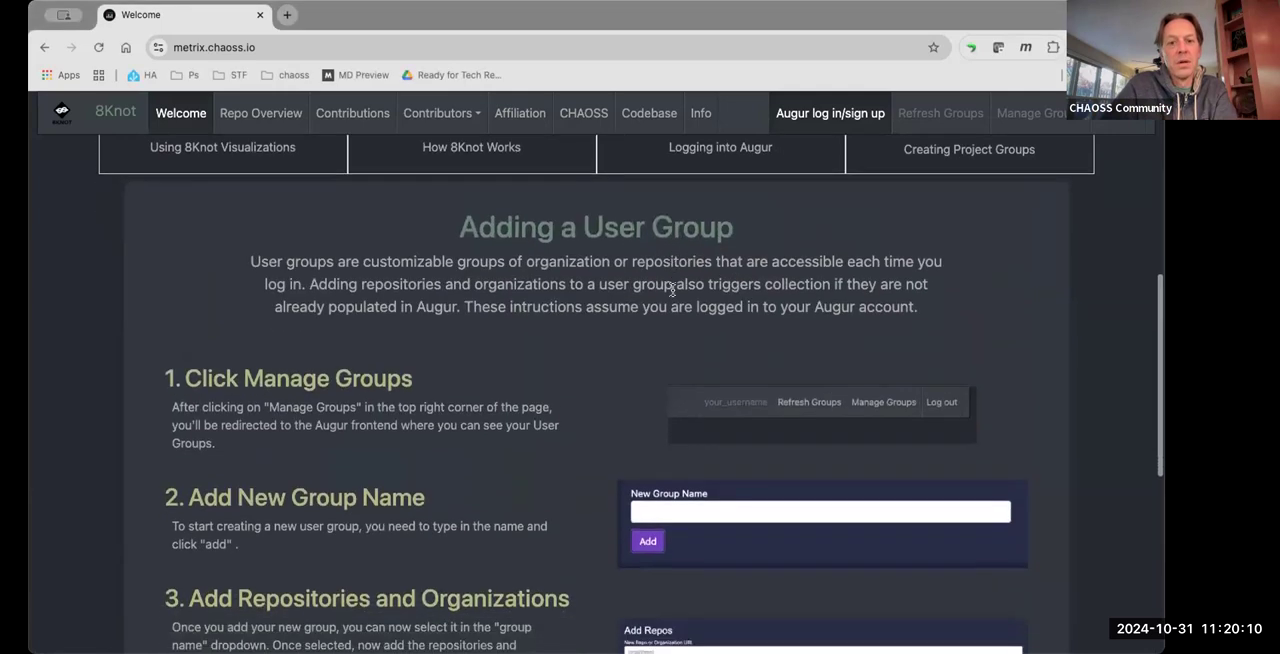
scroll("down", 3)
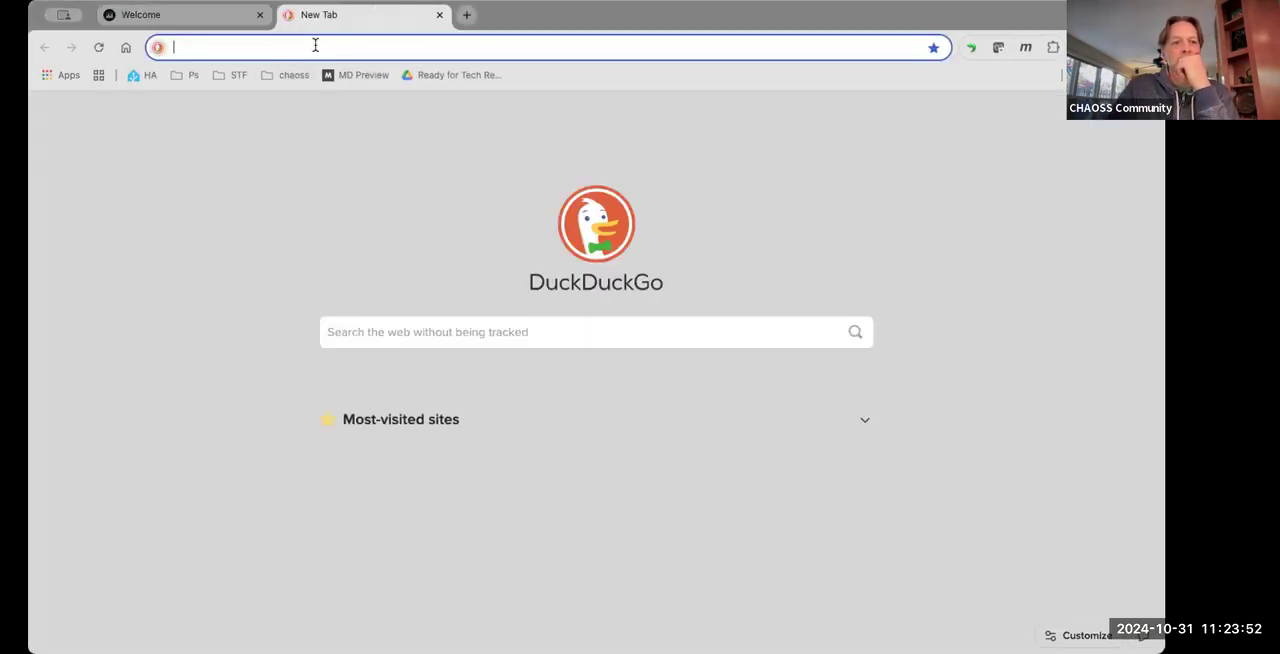
type("github.com/chaoss/wg-data-science/tree/main/publications")
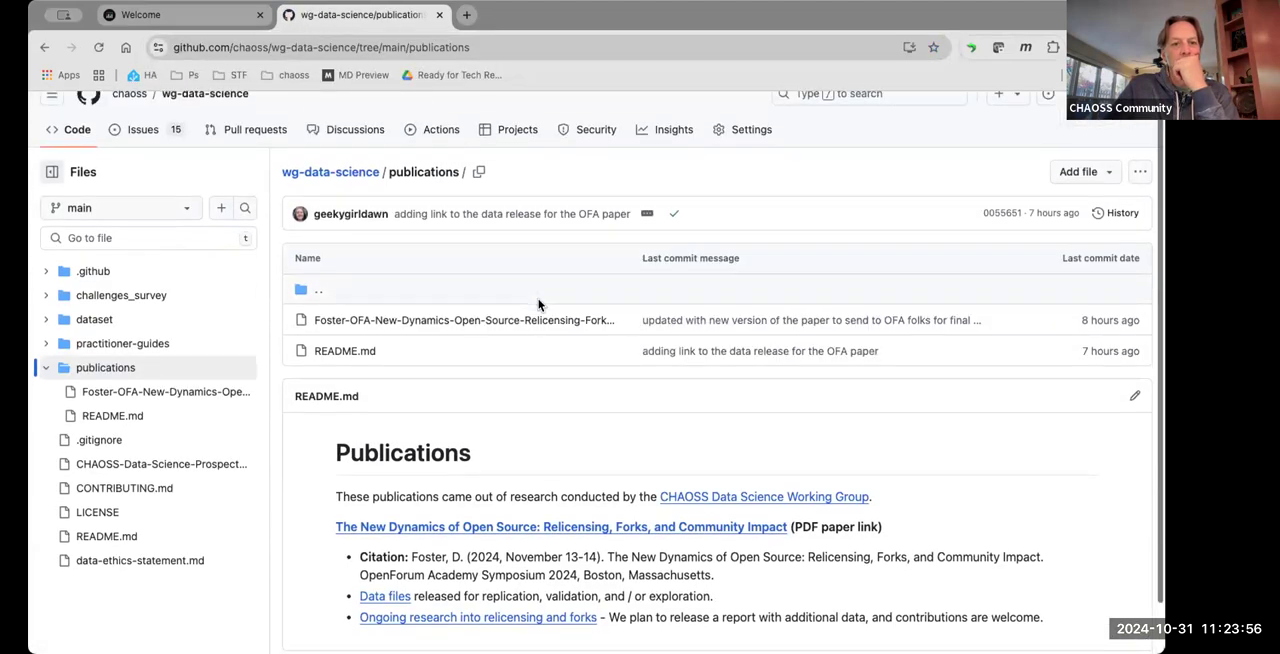
scroll("up", 3)
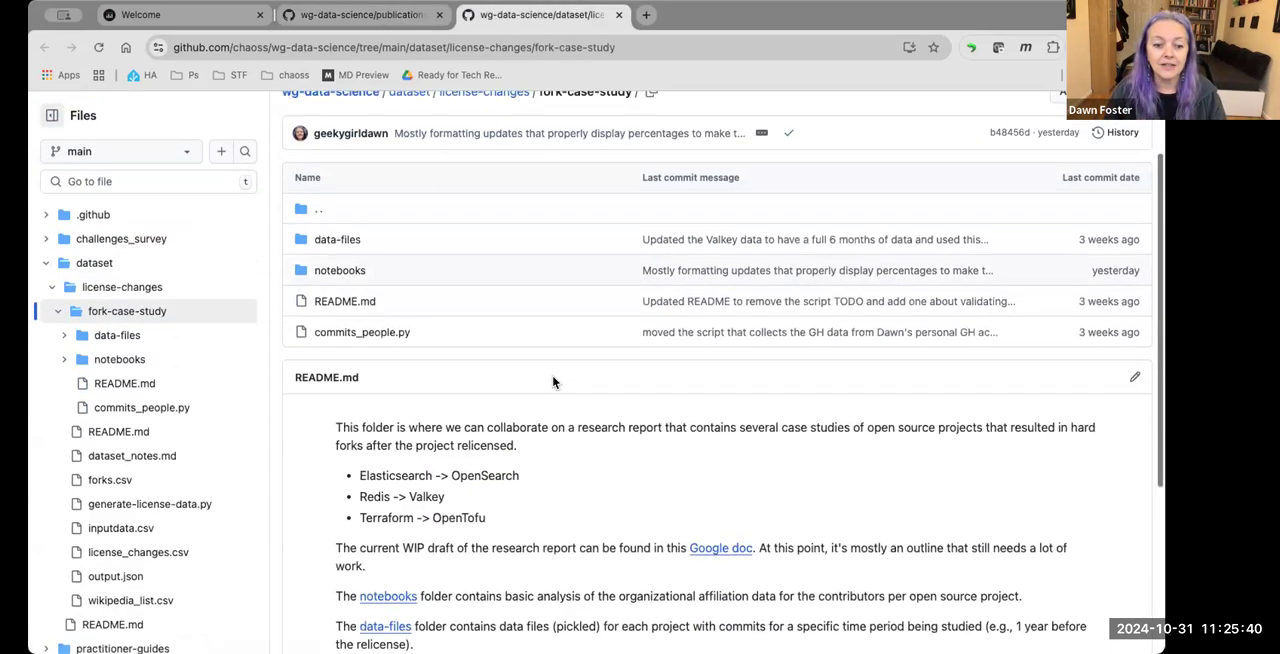
Step: Read the fork case study README's next steps, then switch to the OSPO Metrics WG agenda
scroll("down", 3)
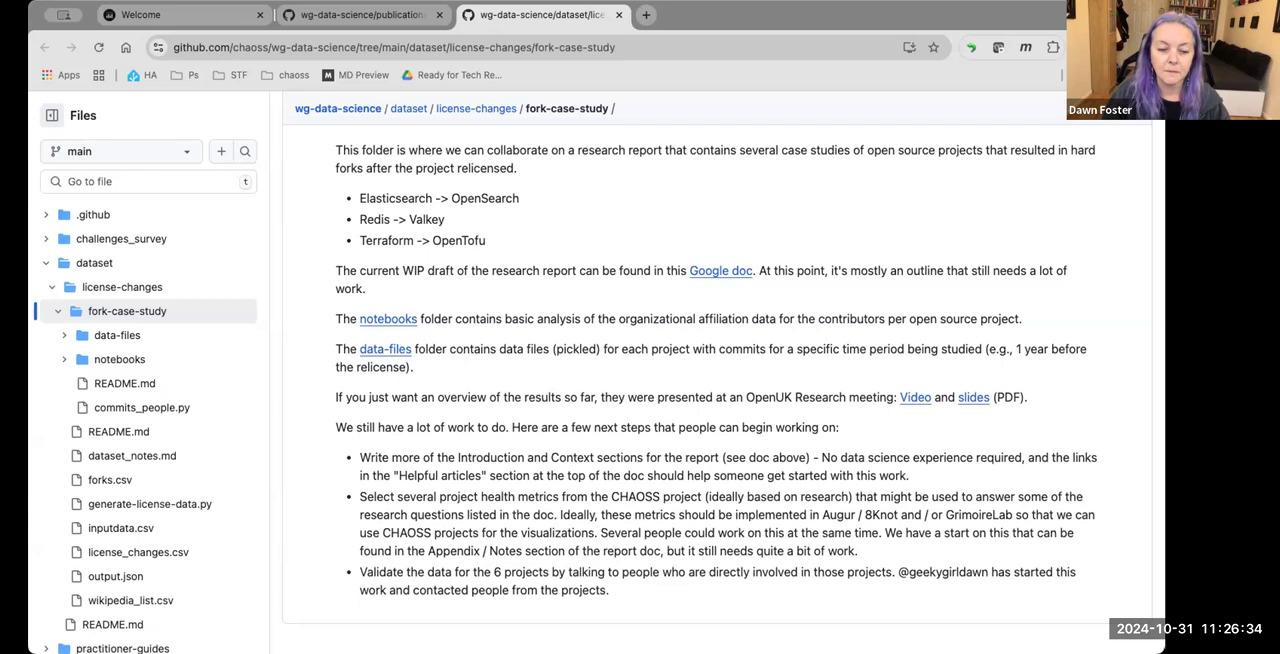
mouse_move(467, 247)
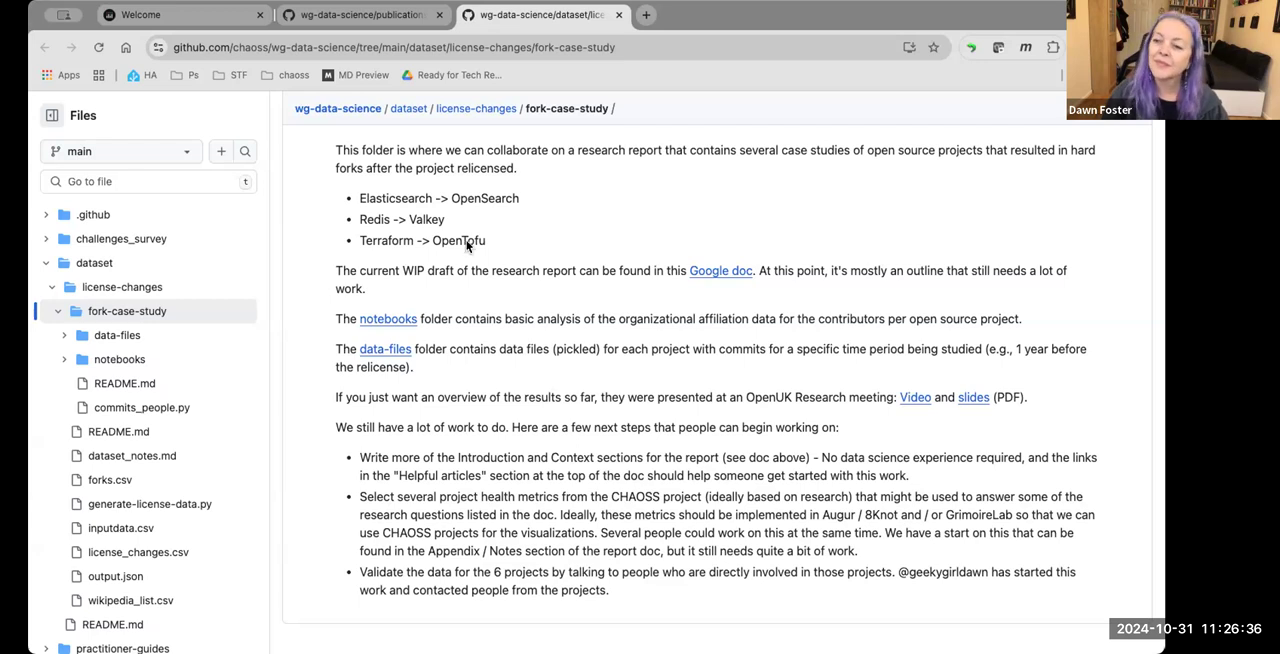
mouse_move(520, 178)
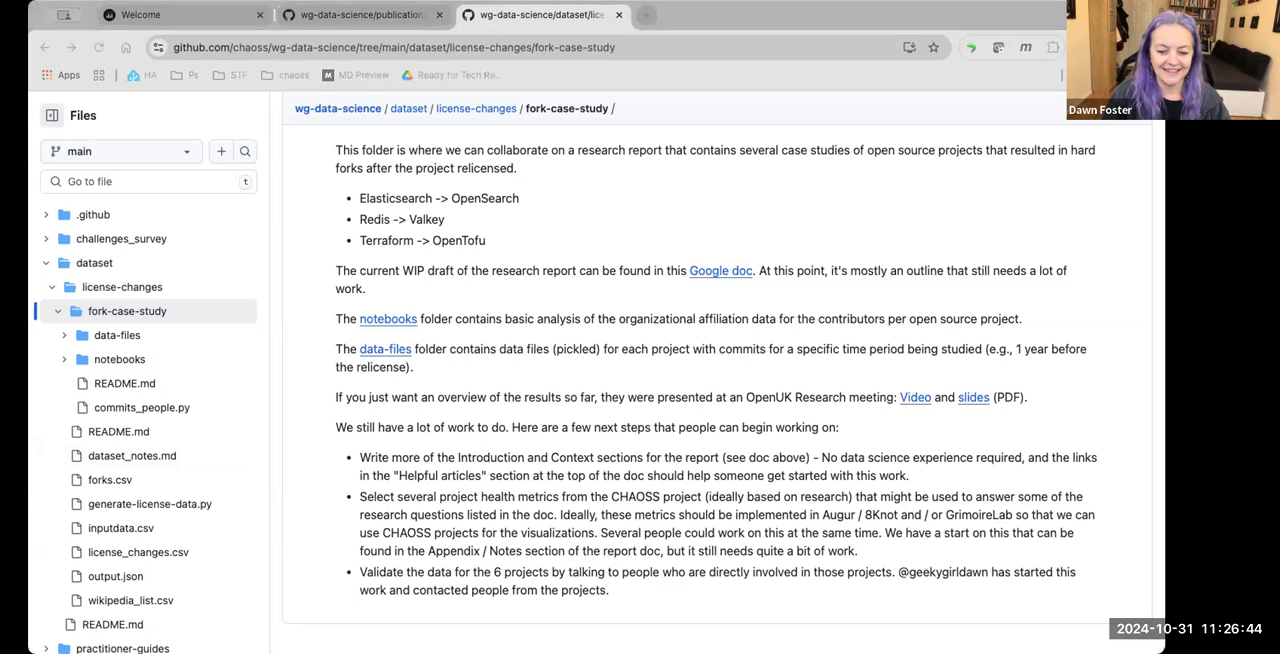
mouse_move(166, 133)
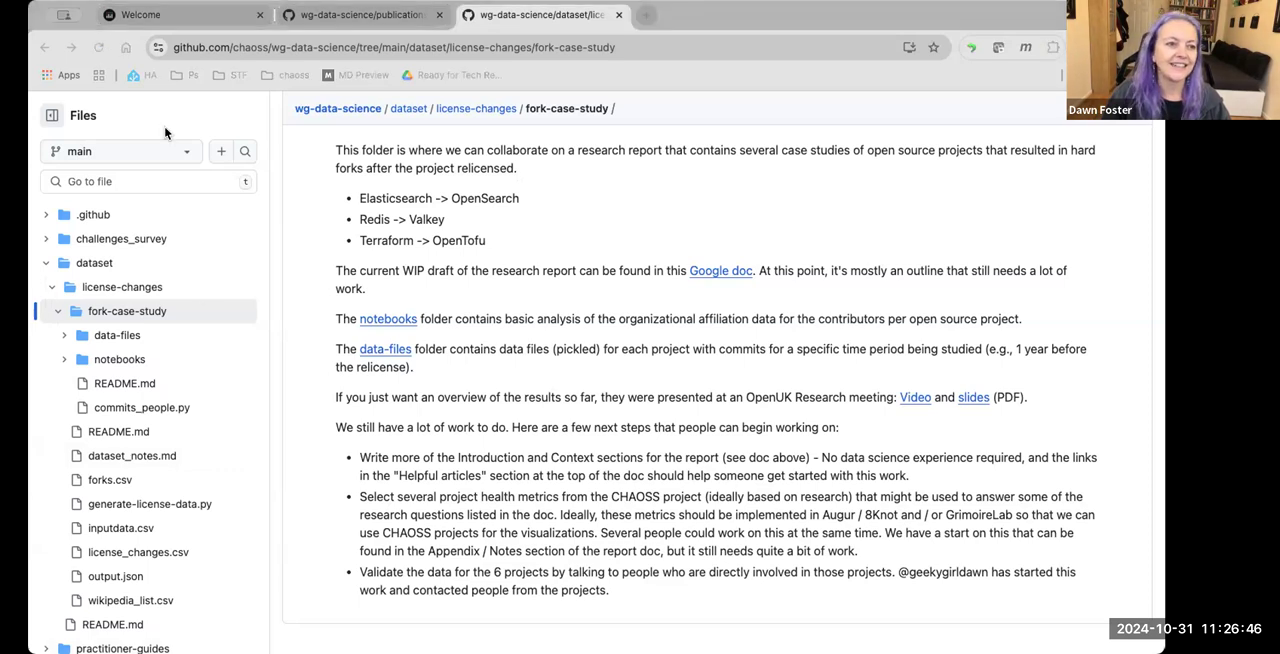
left_click(720, 270)
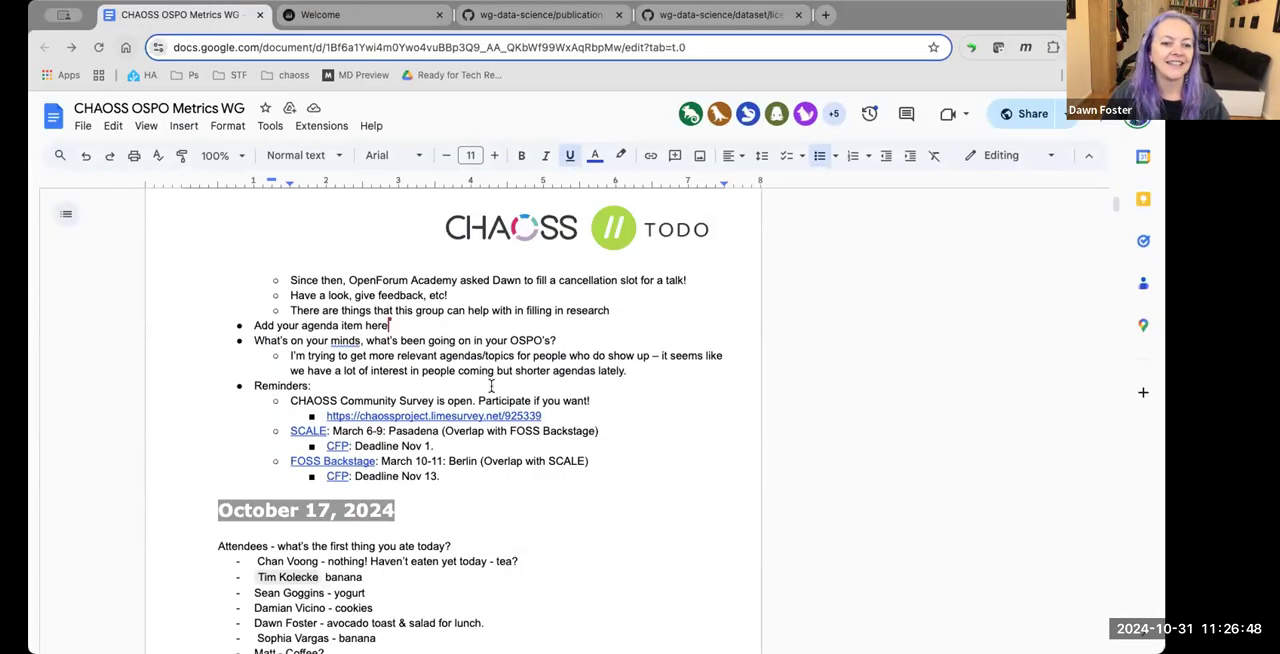
scroll("up", 3)
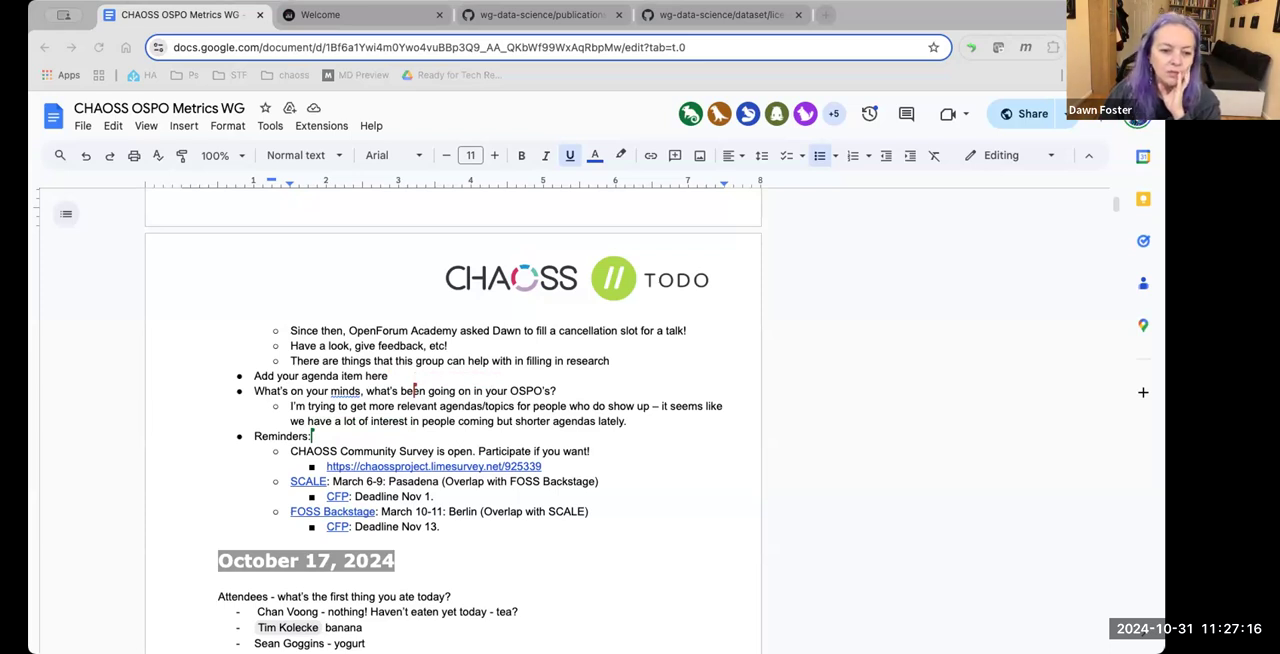
mouse_move(696, 456)
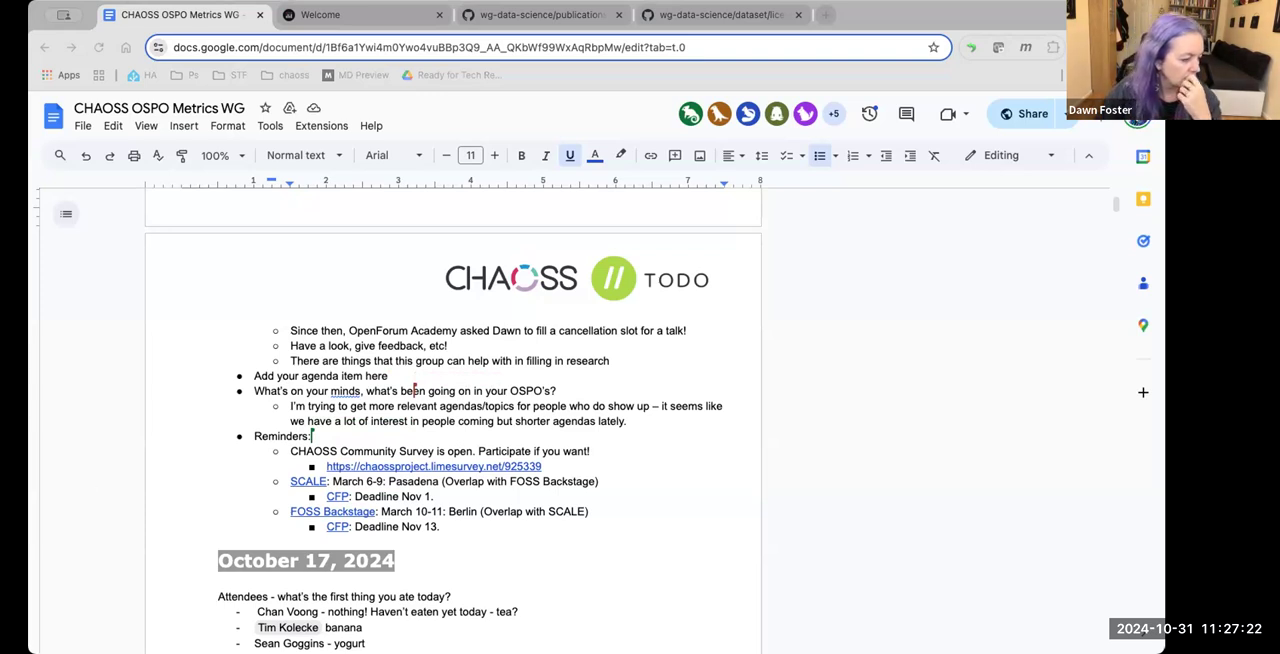
mouse_move(545, 182)
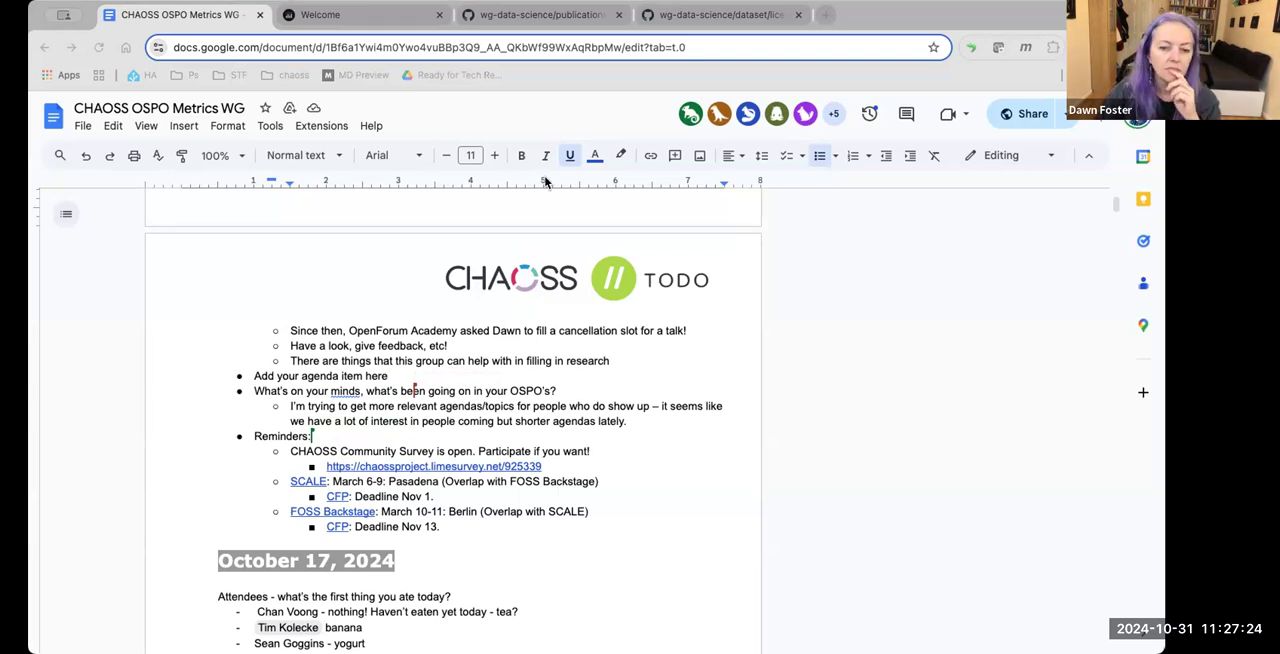
mouse_move(650, 444)
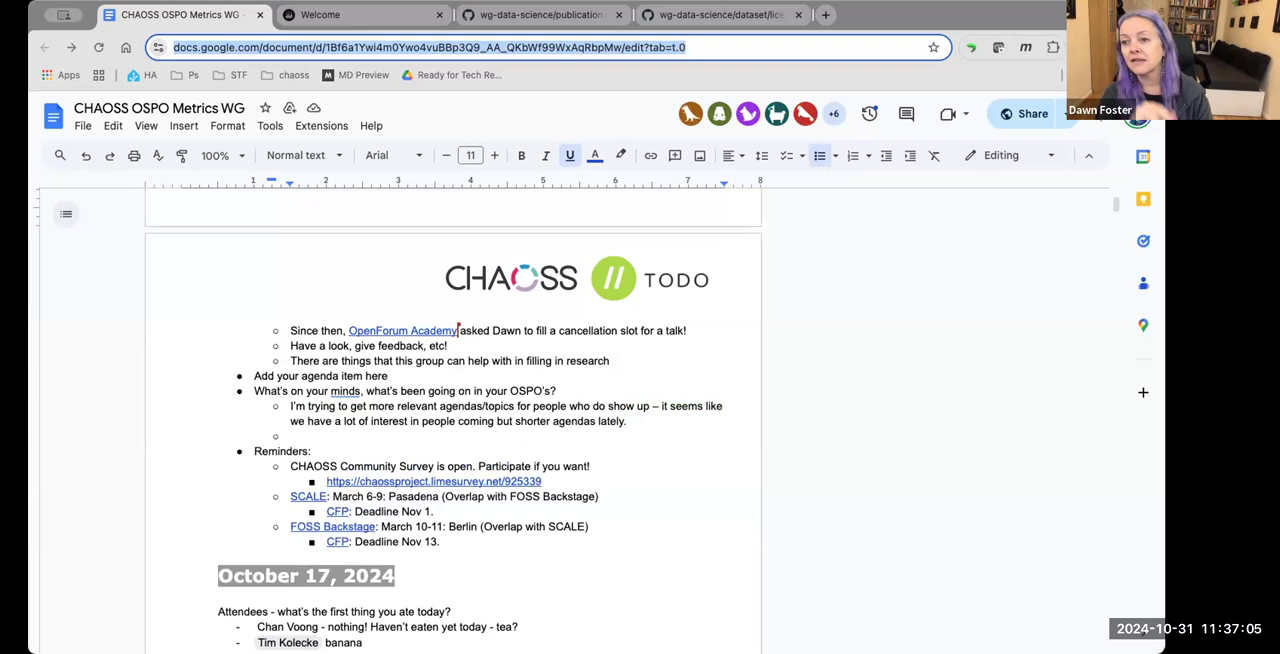
Step: Add the sub-bullet asking 'Are there topics that … don't want to talk about?'
type("A")
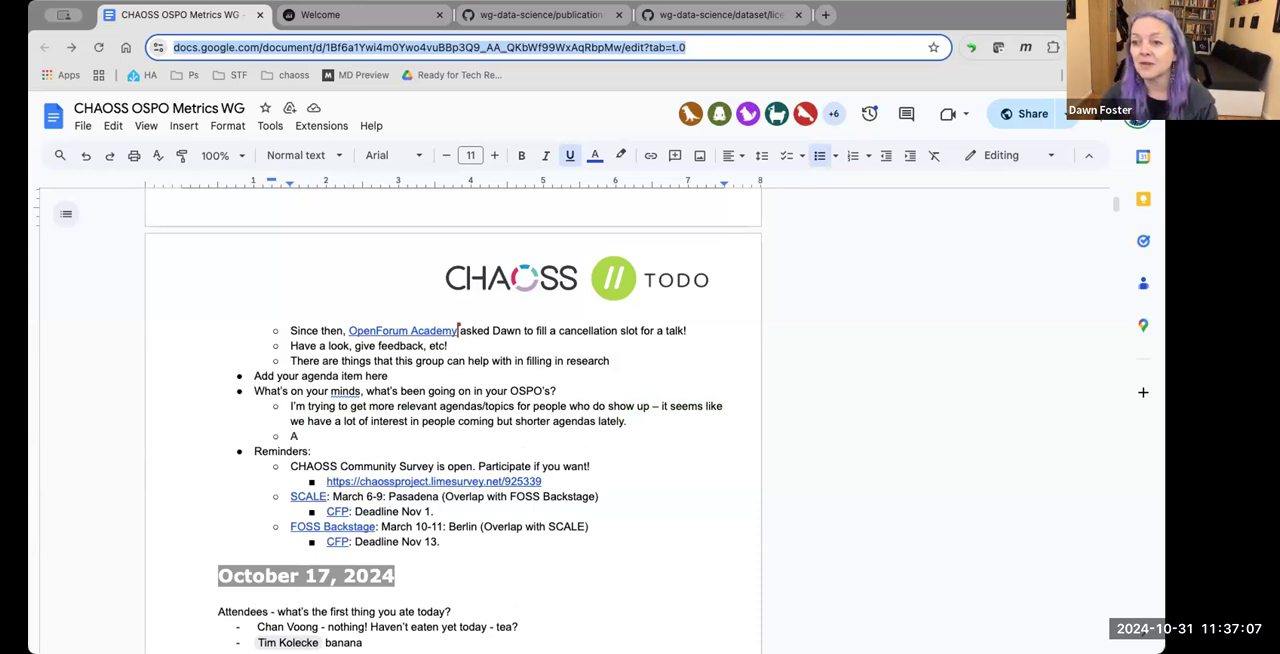
type("re there topics that you would like folks to talk about, that maybe YOU")
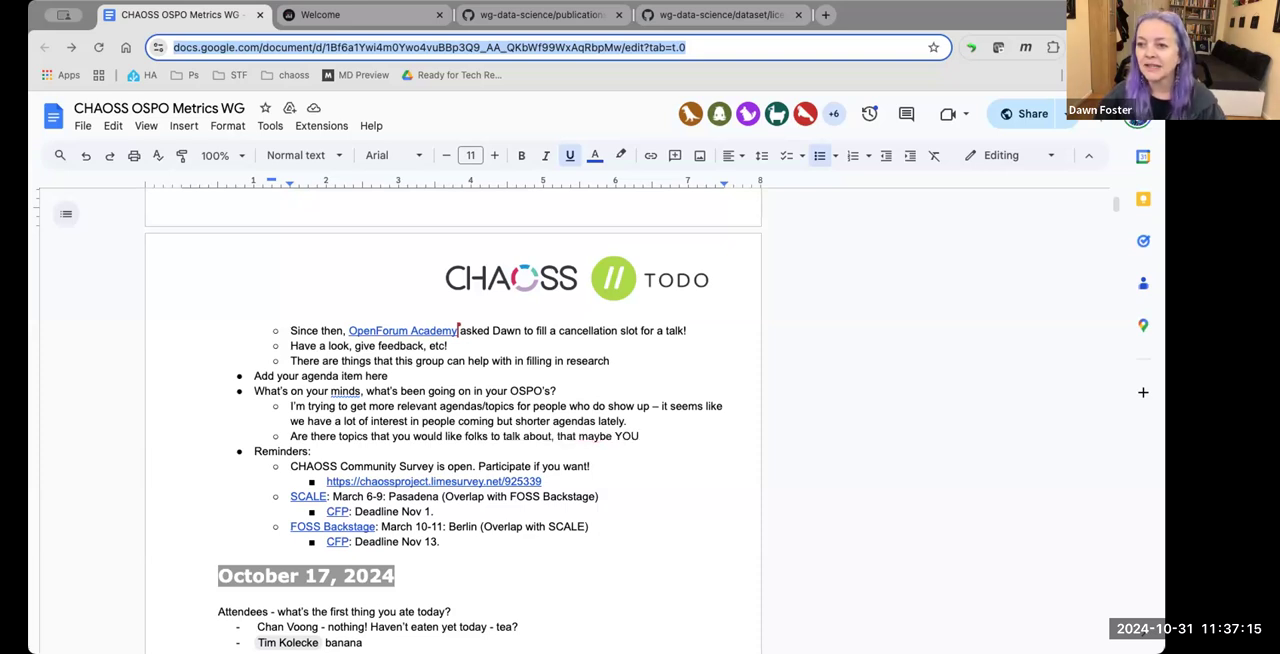
type("don't want to talk about?")
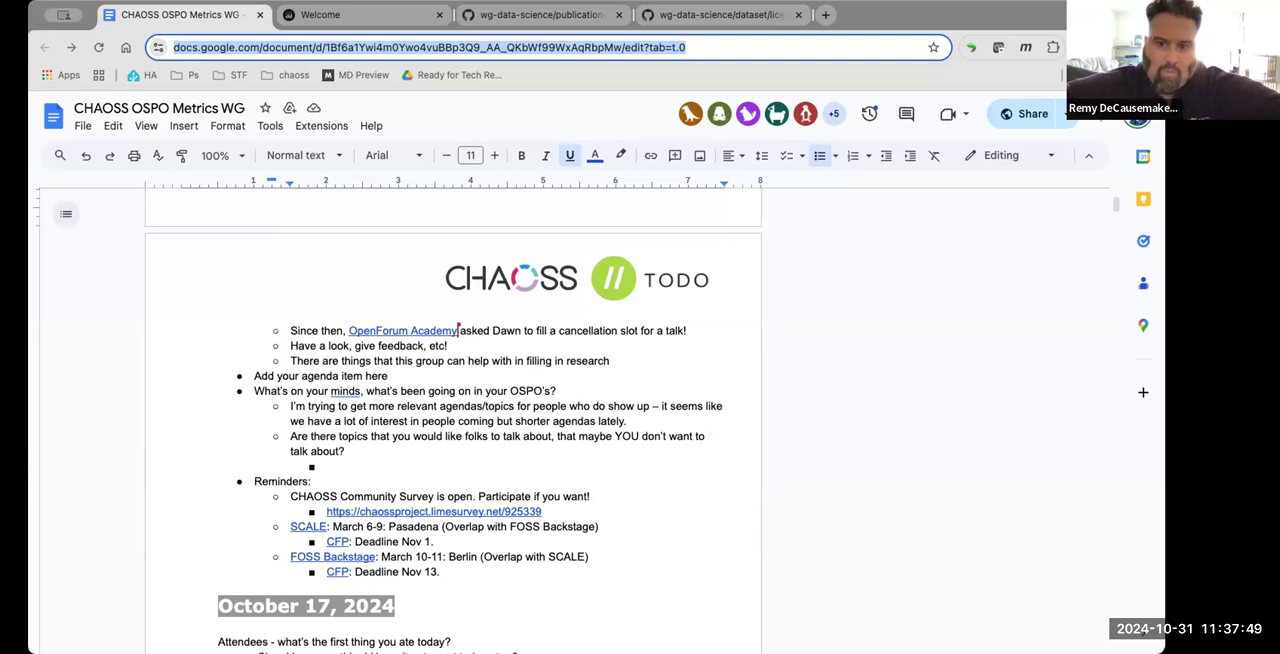
Step: Note 'Archival / 508 /' topics that are less repository-centric, more process and accessibility
type("Archival /")
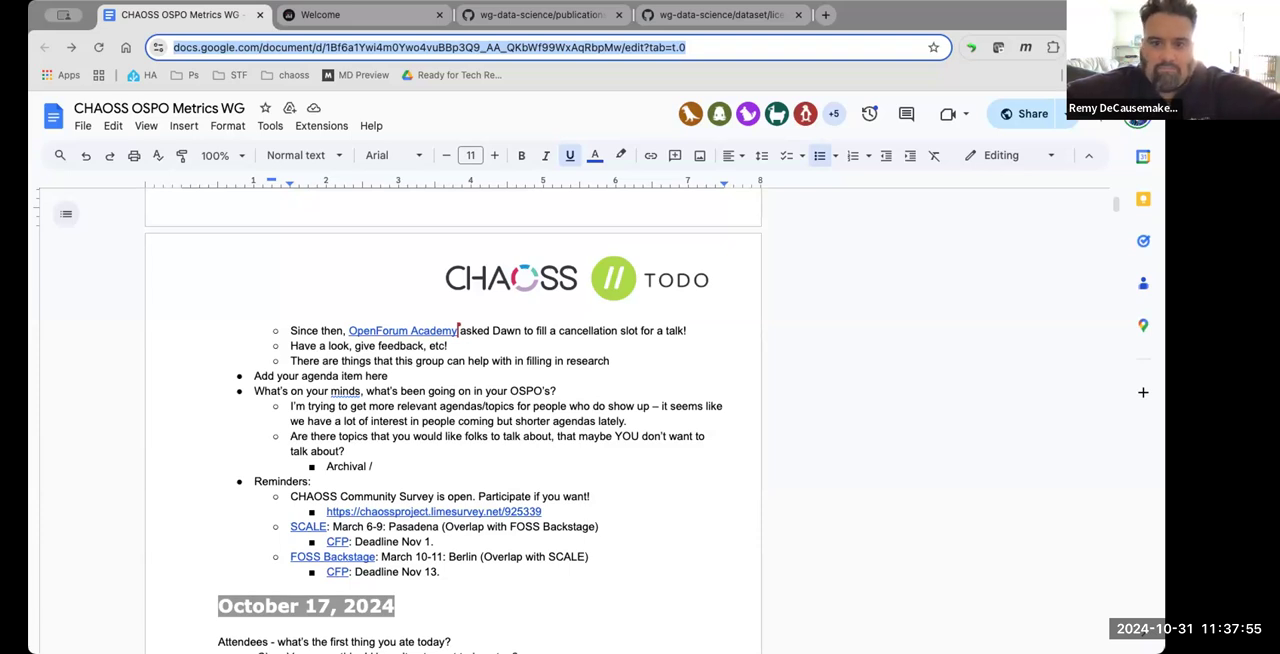
type("things that may be")
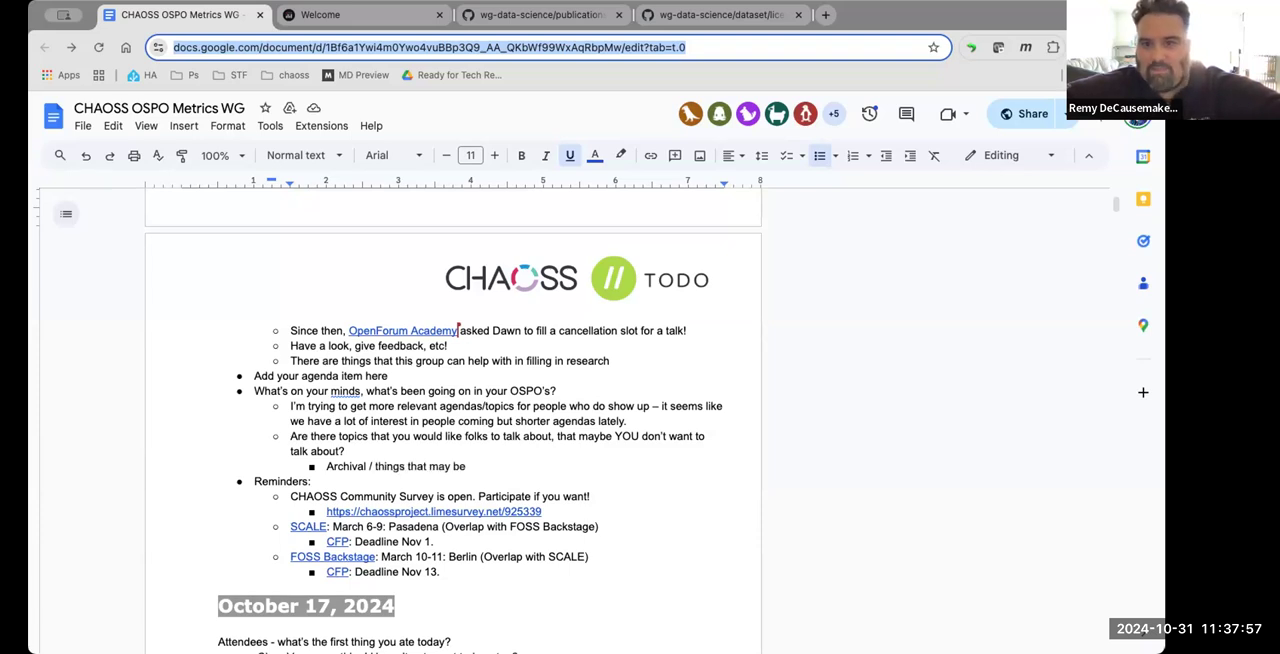
type("less repositor")
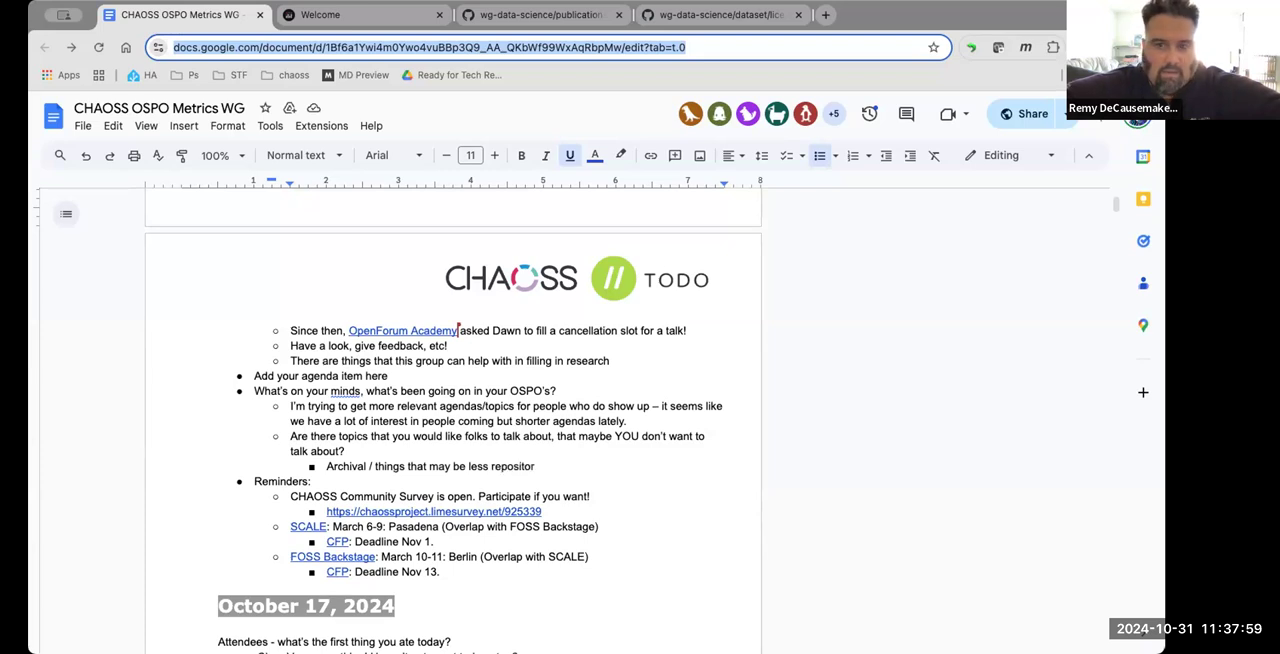
type("centric")
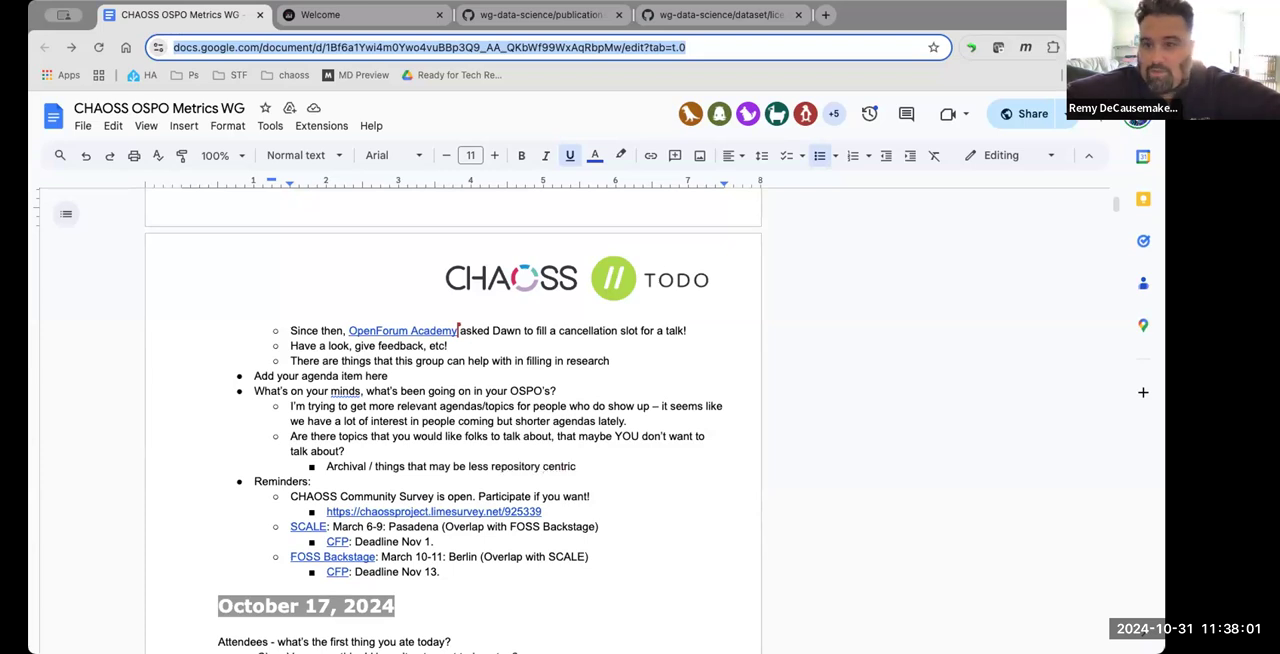
type("– more like p")
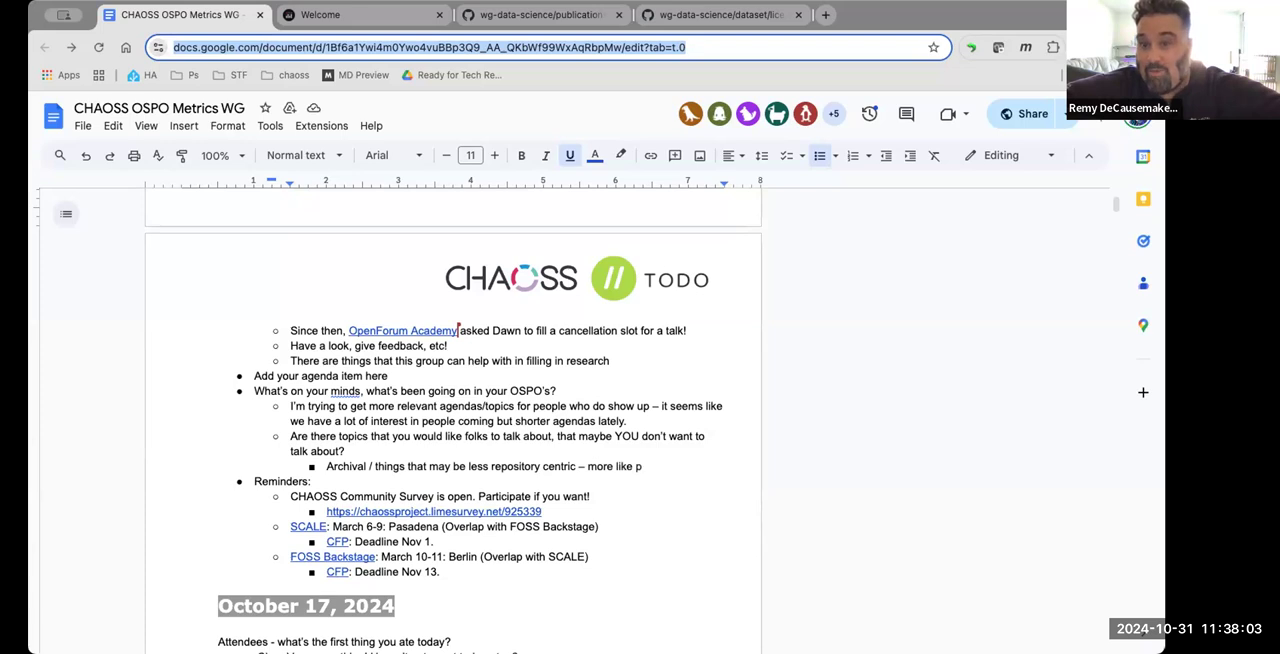
type("process and accessi")
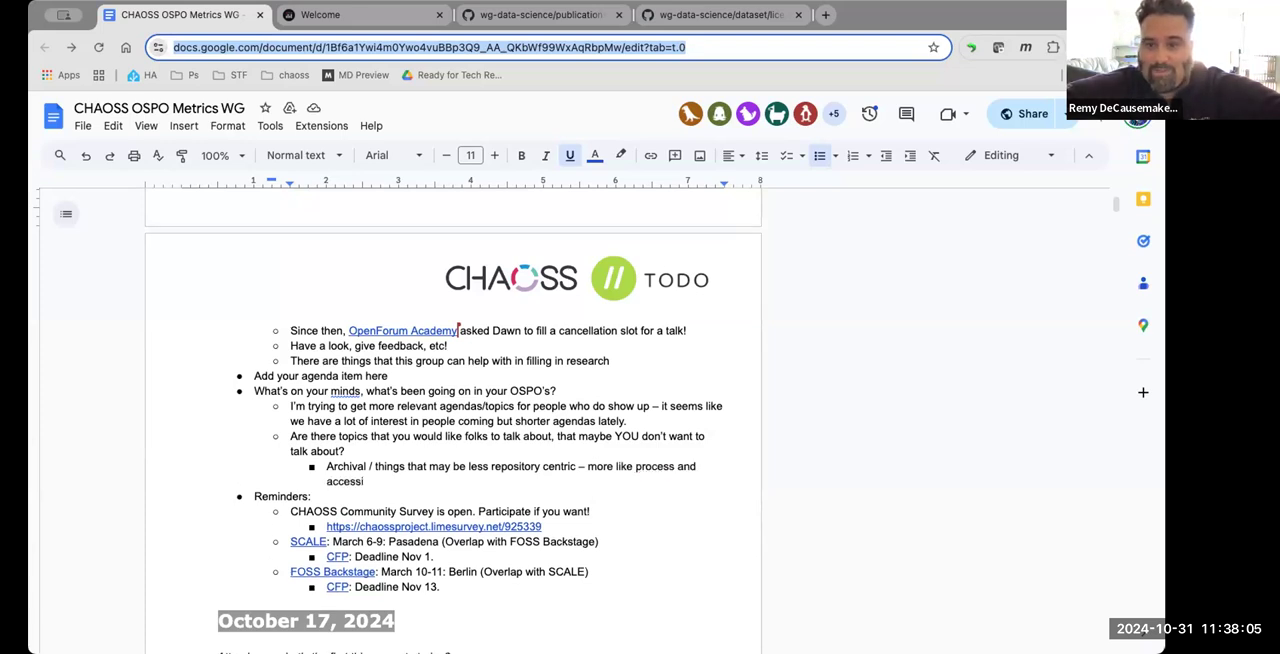
type("bil")
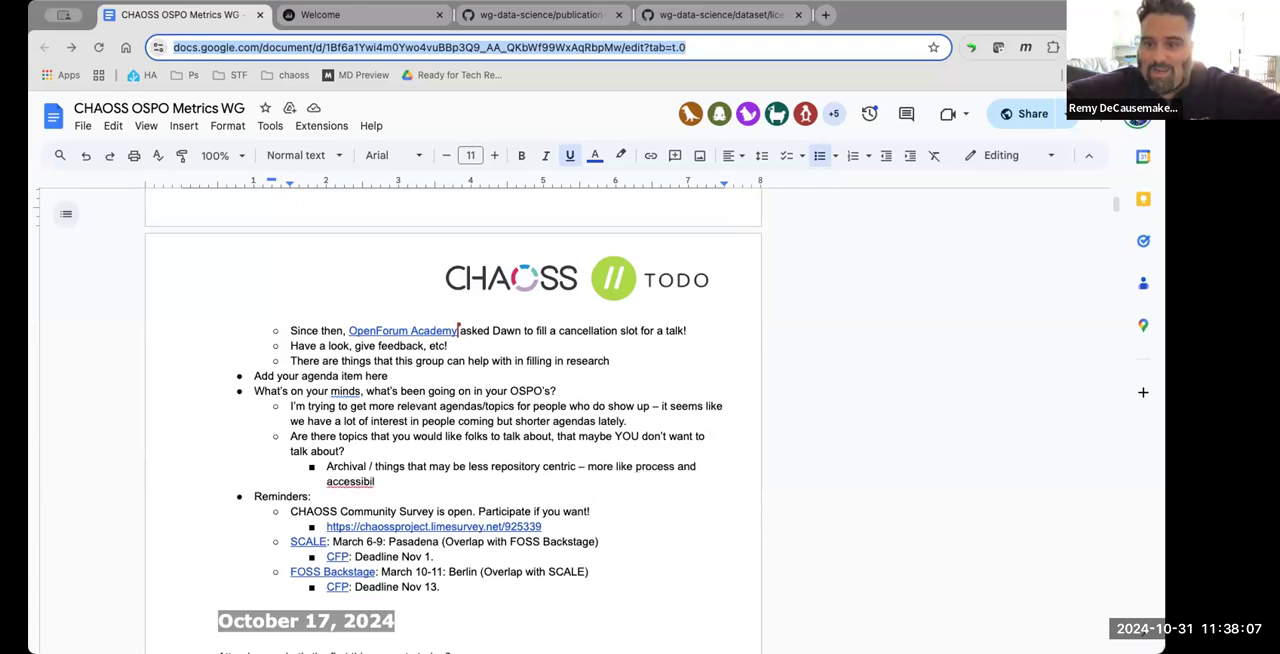
type("ity")
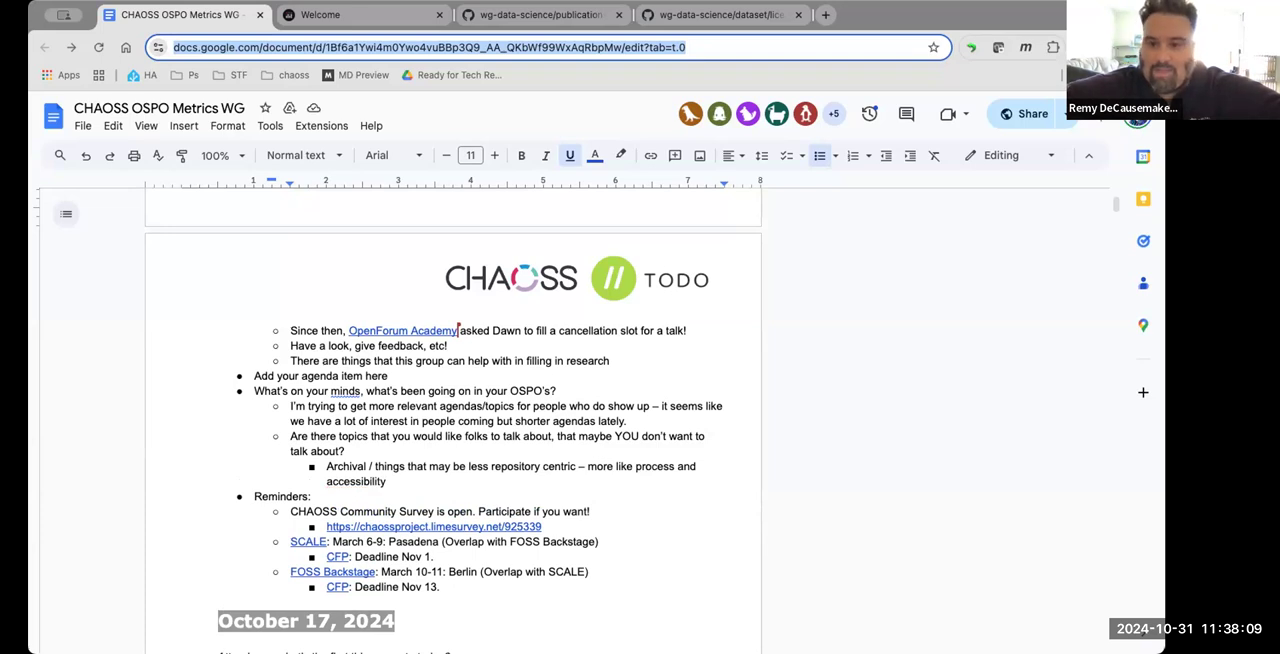
type("508 /")
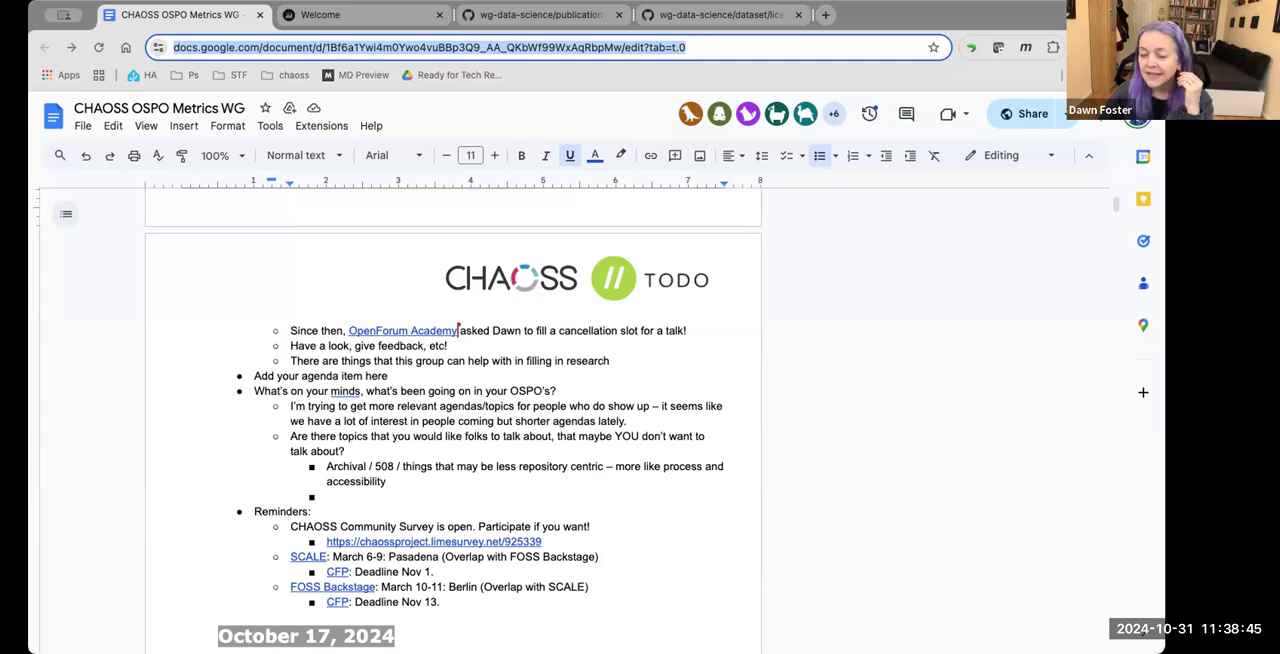
Step: Append '- sunsetting projects' to the Archival / 508 accessibility sub-bullet
type("-")
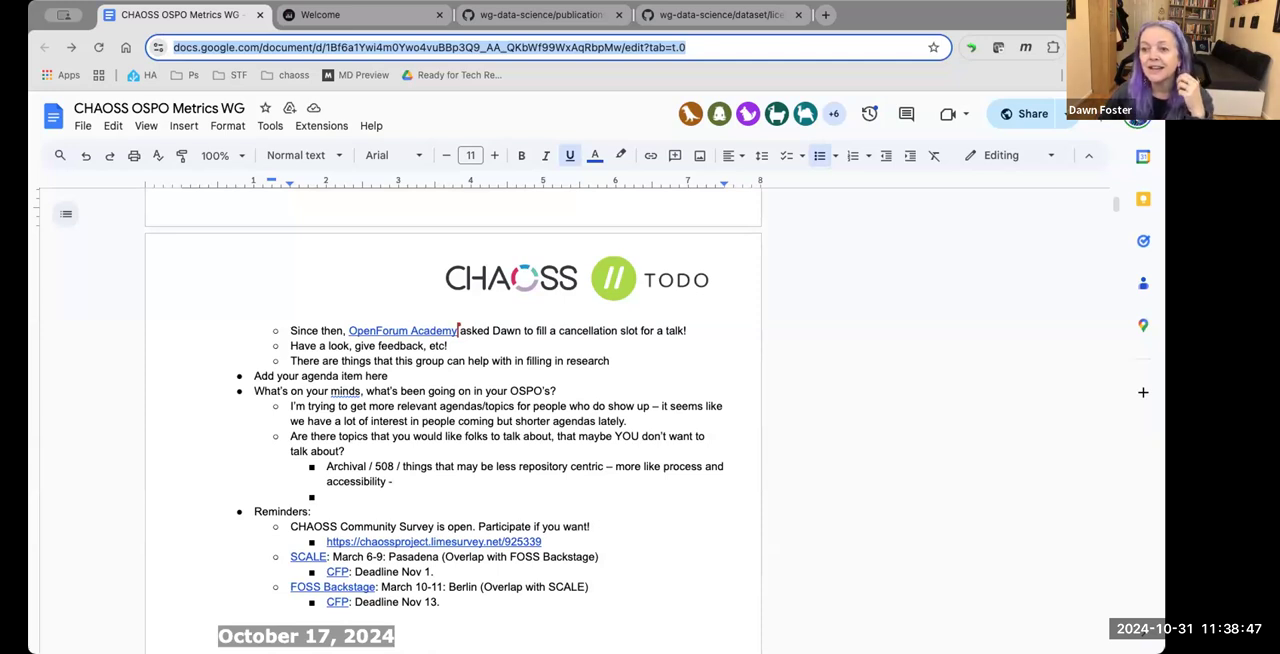
type("sunsettings")
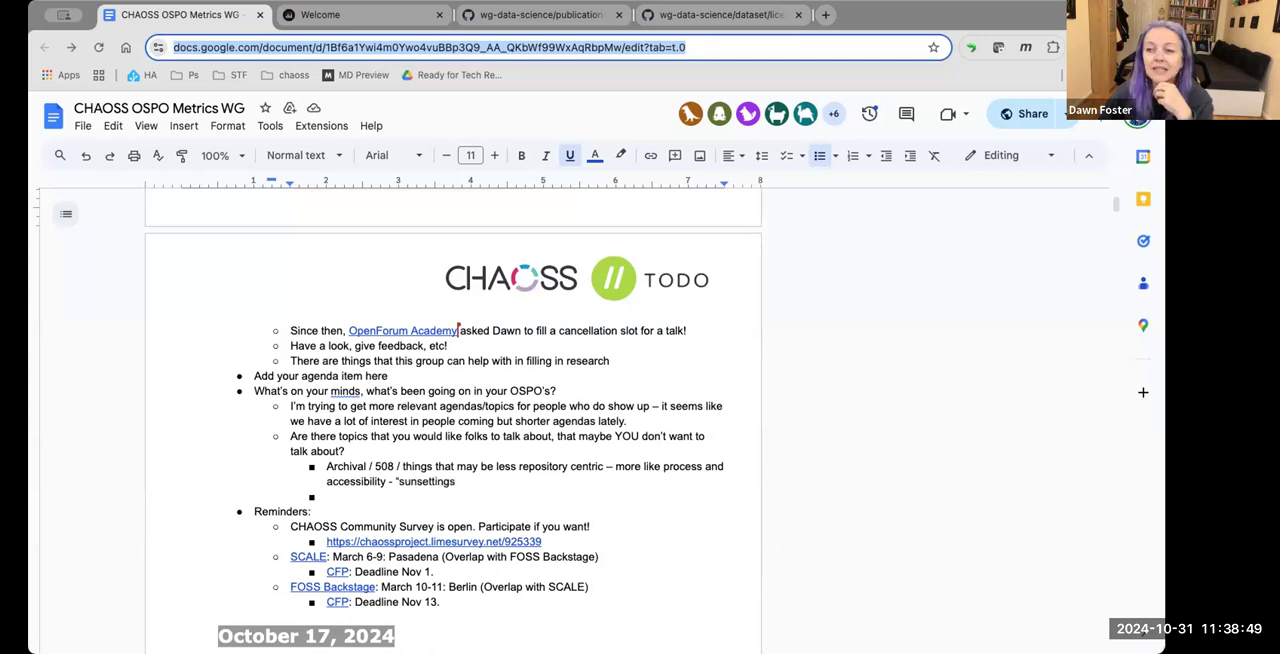
type("proj")
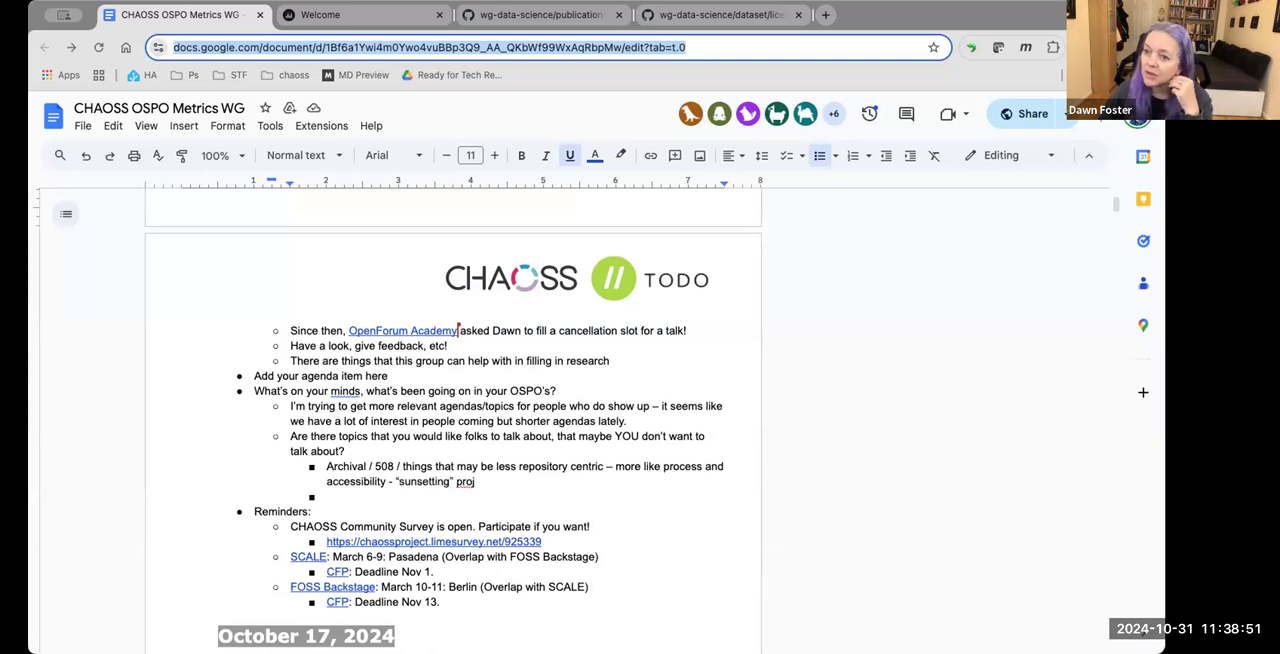
type("ects")
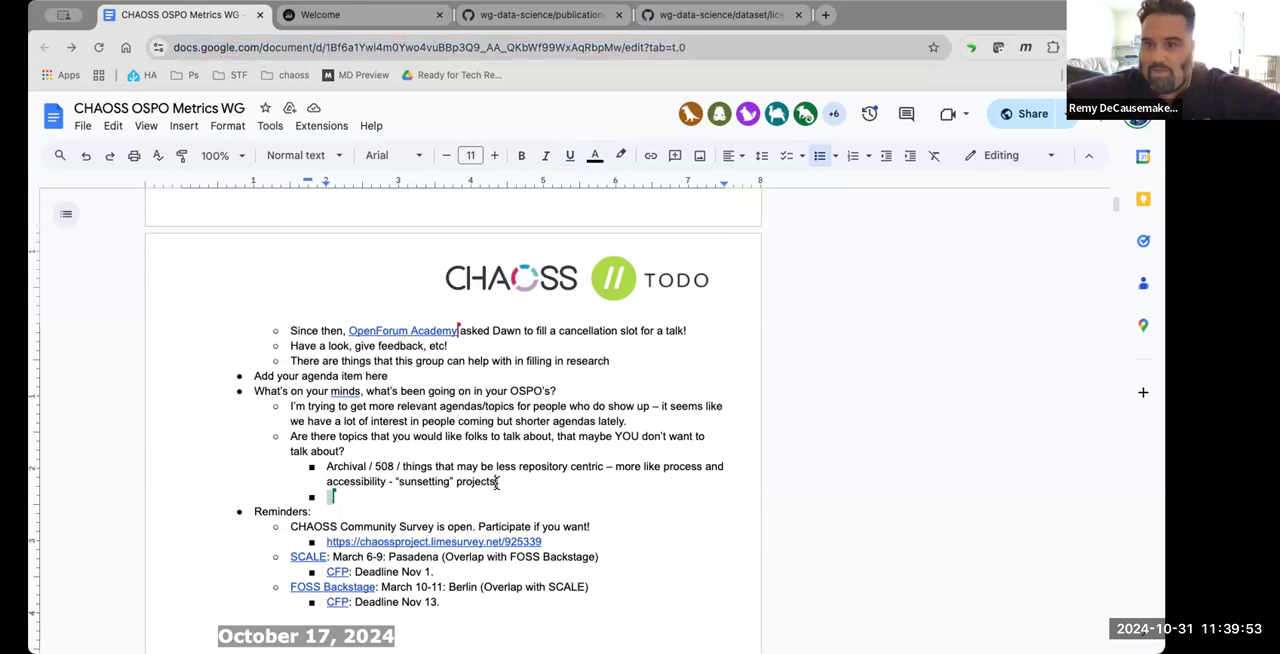
Step: Type 'From chat: It would be nice to have a brief introduction to what the wg is all about in the meeting doc.'
type("From c")
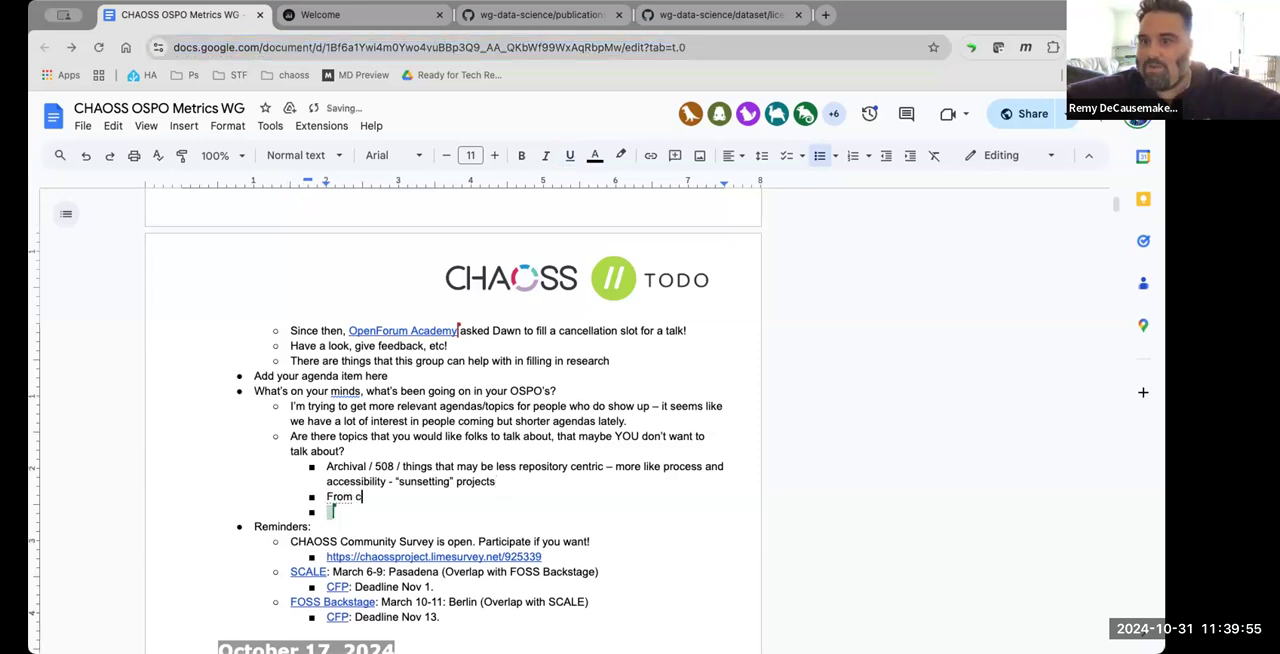
type("hat: It would be nice to have a brief introduction to what the wg is all about in the meeting doc.")
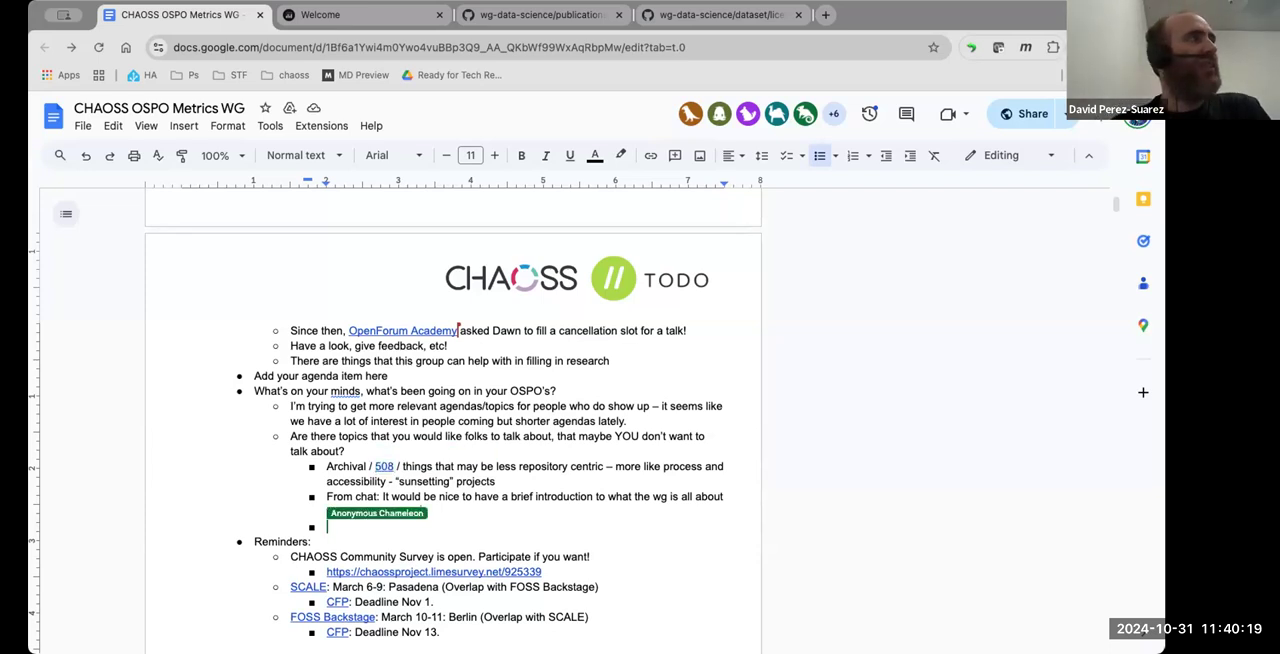
type("in the meeting doc.")
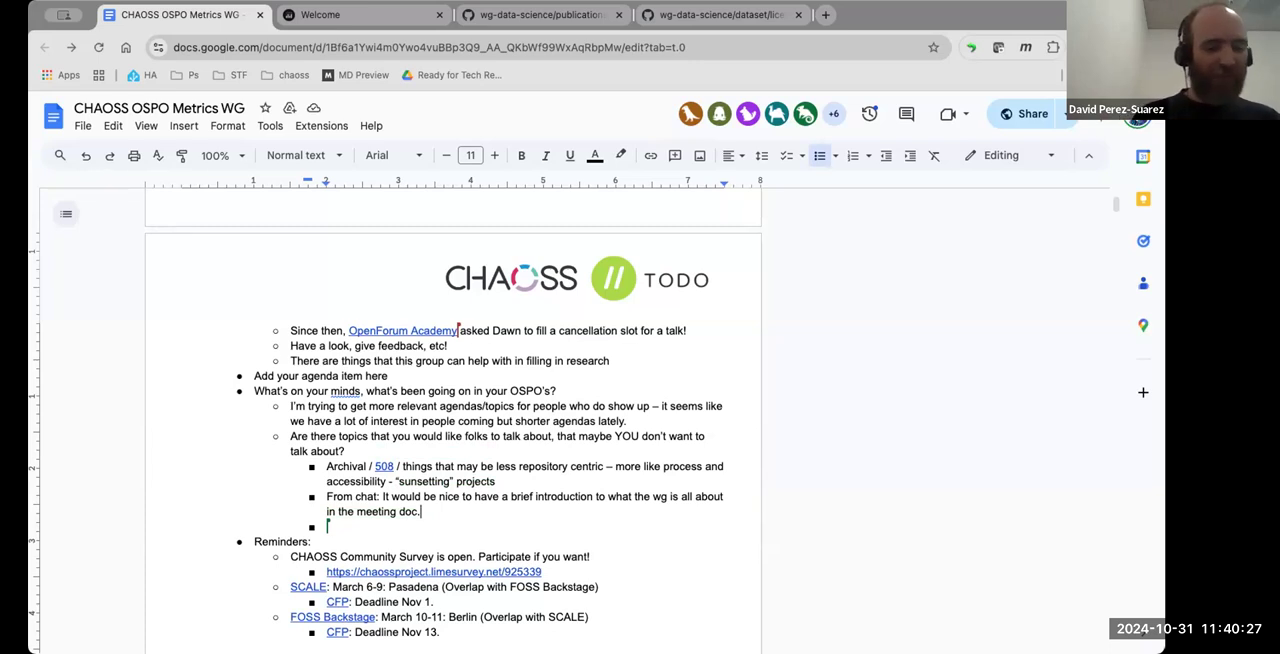
Step: Add the 'Difficult: where do … start' bullet asking which setups are easy to set up
type("Diffitult")
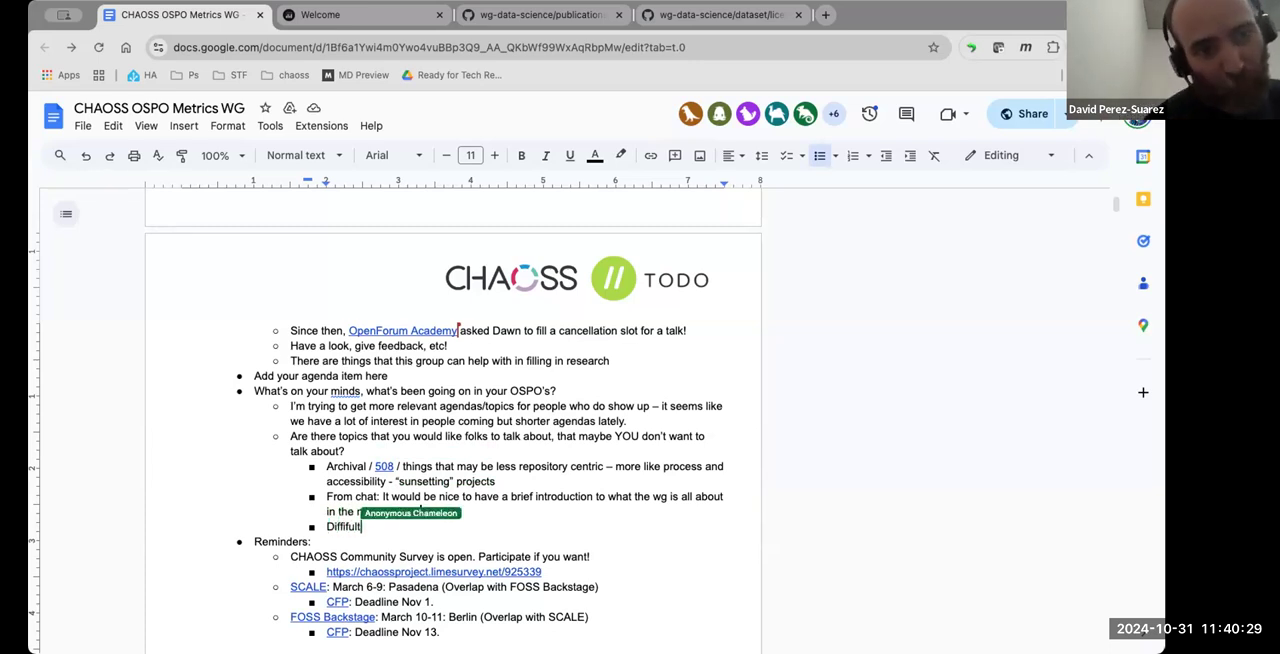
type("meeting doc.")
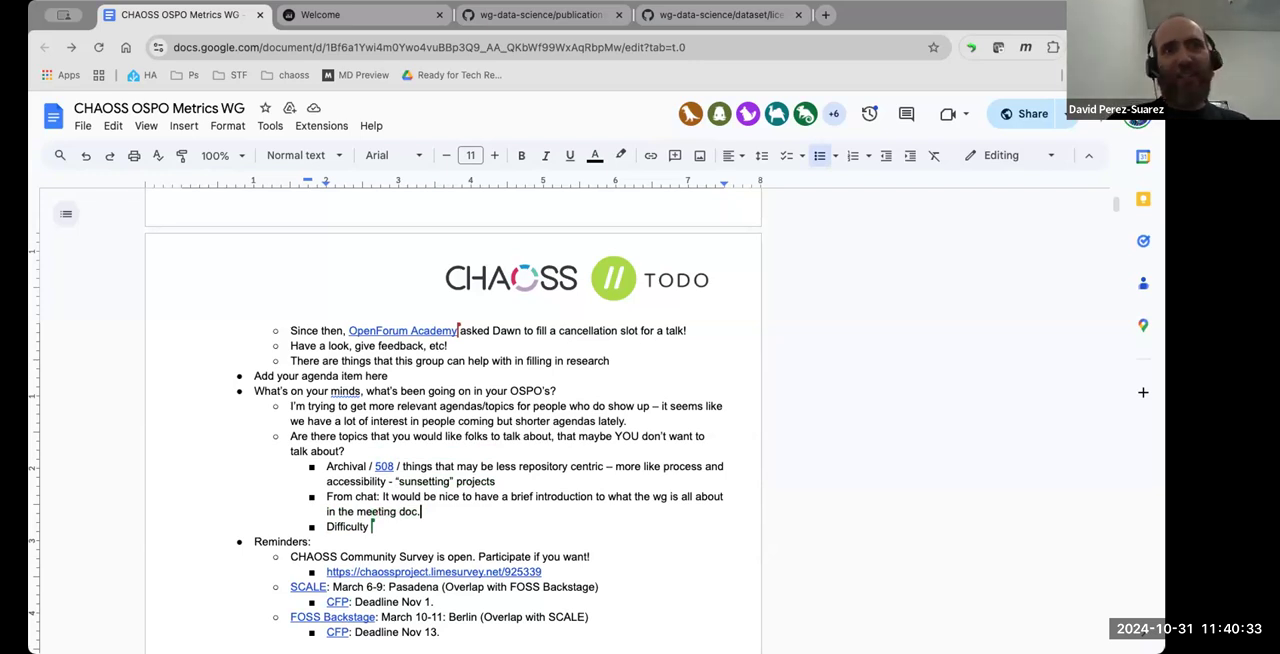
type(": where do I start? What are the things")
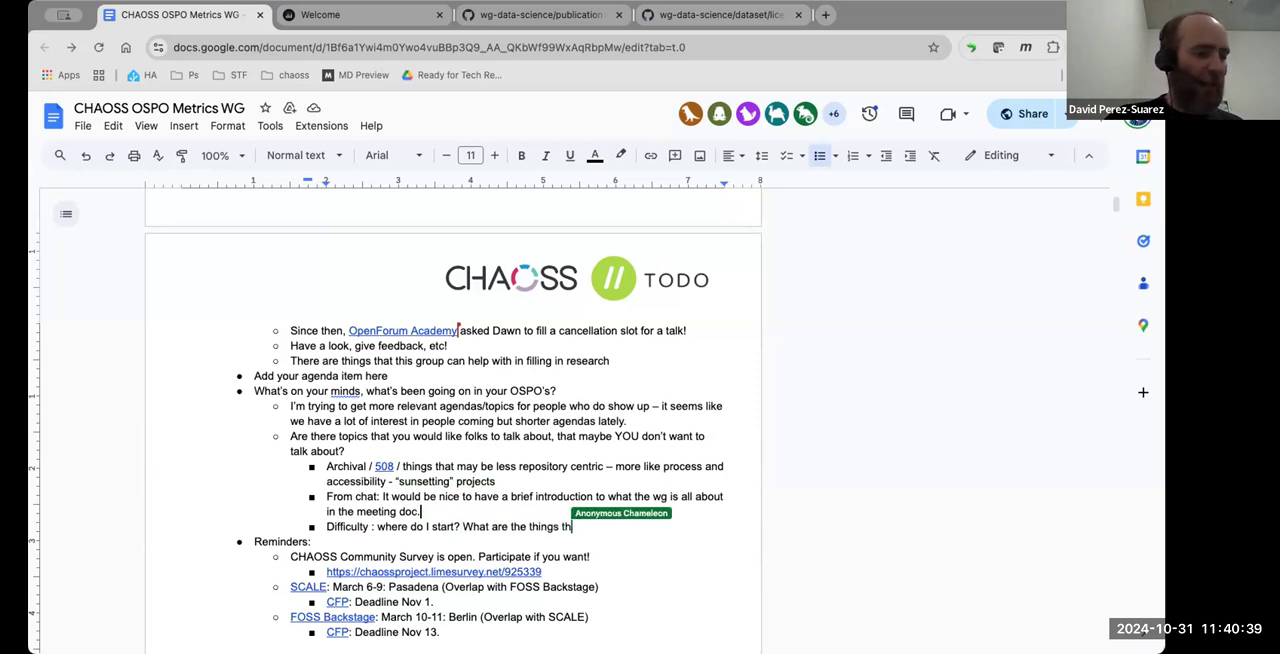
type("that are")
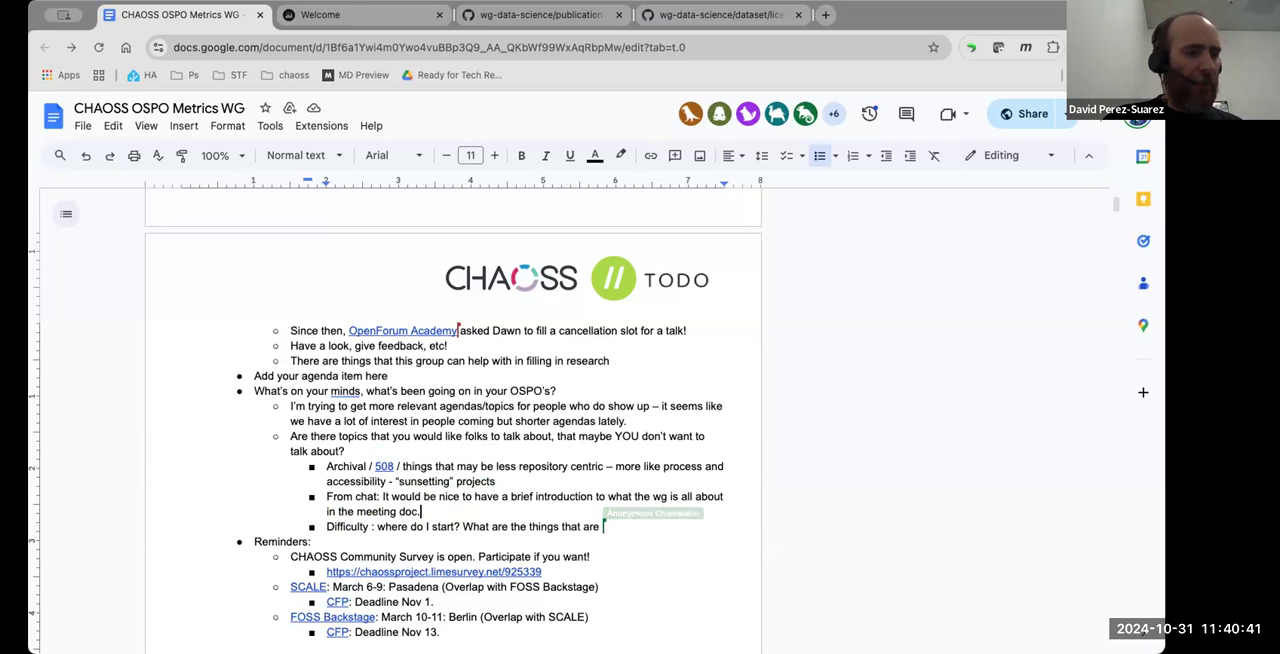
type("easy to set up?")
type("What are things that new OSPO's can benefit from?")
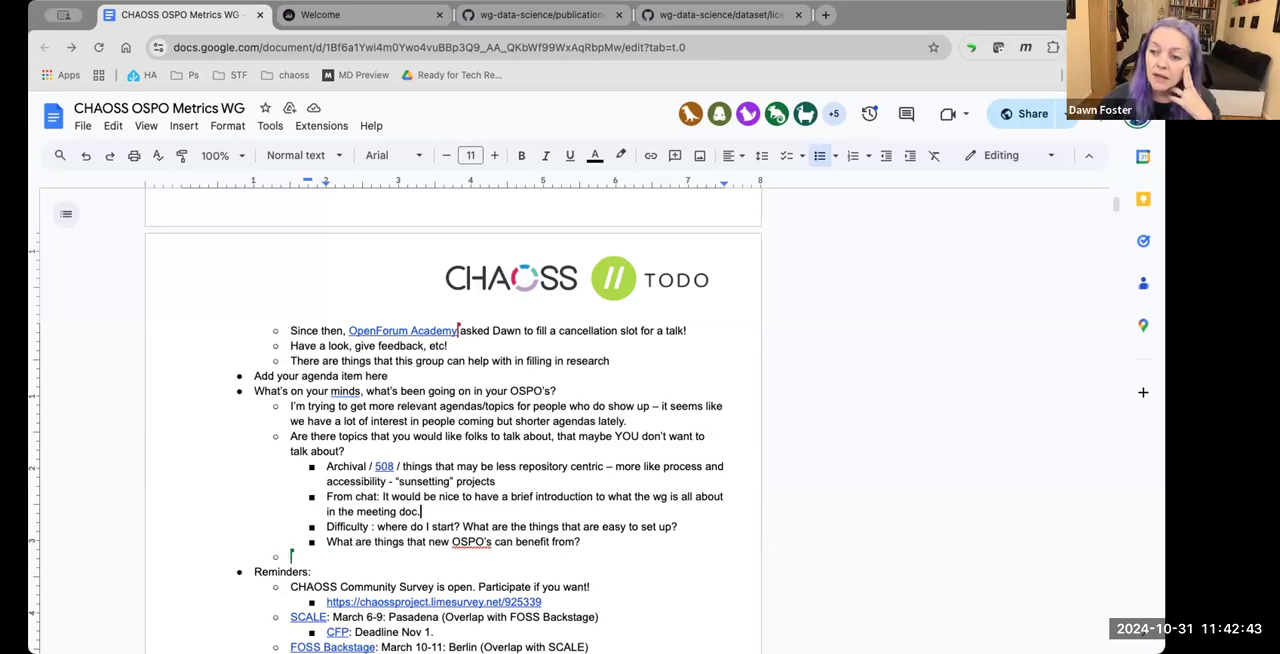
Step: Add bullets on new OSPO benefits and past Q+A from new OSPOs for OSPOers
type("We used to t")
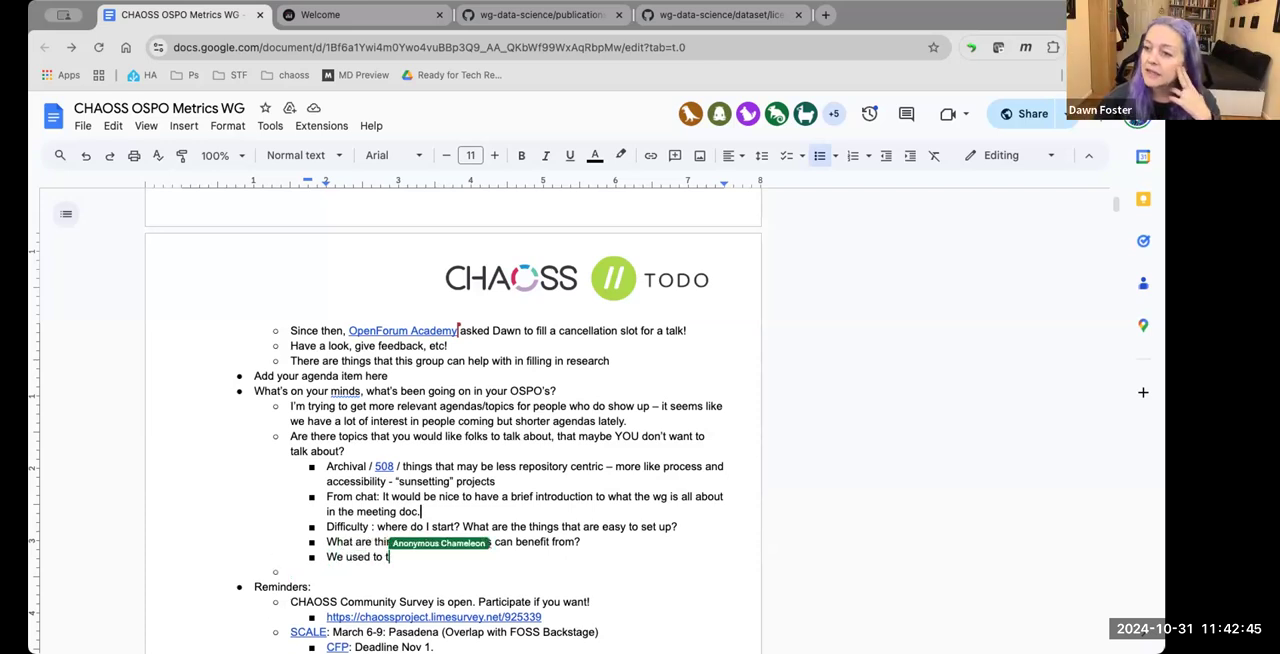
type("o a lot of Q+A fro")
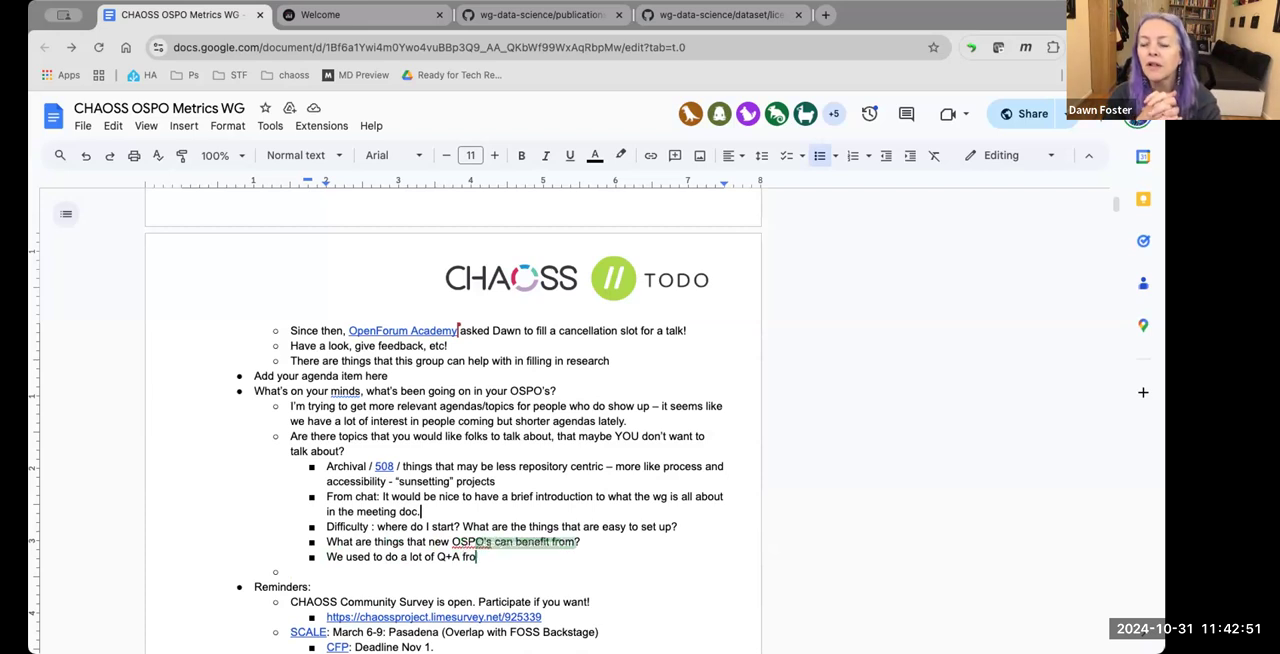
type("m new OSPO")
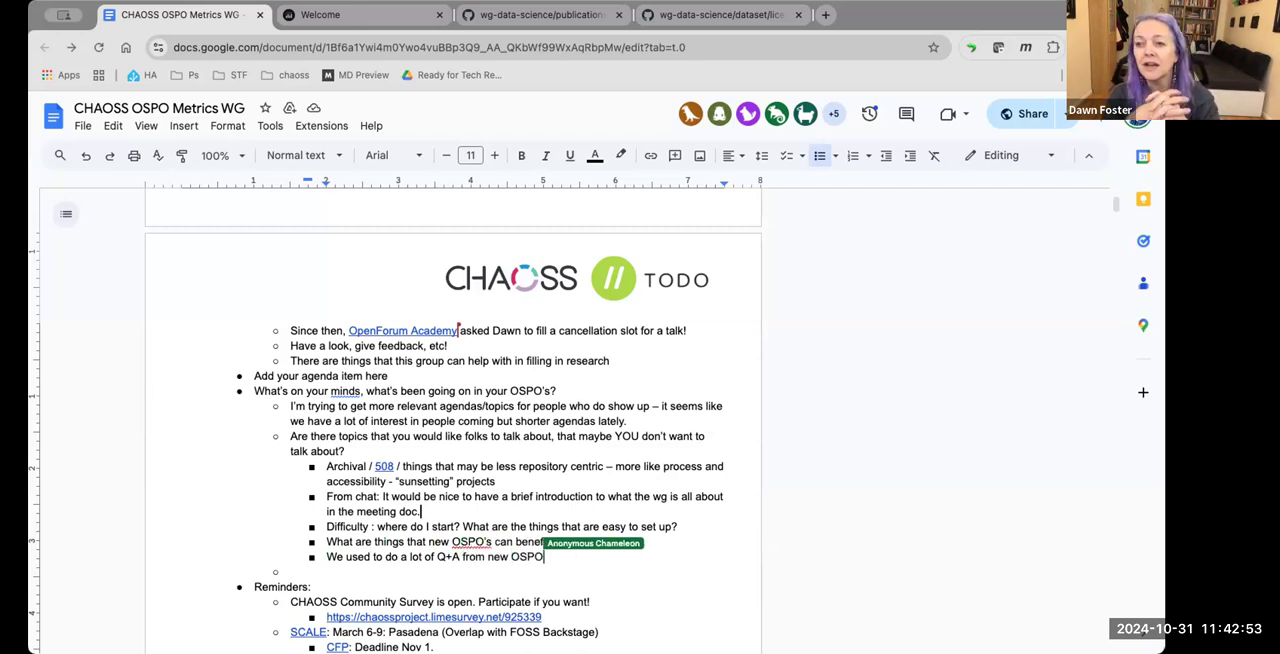
type("for")
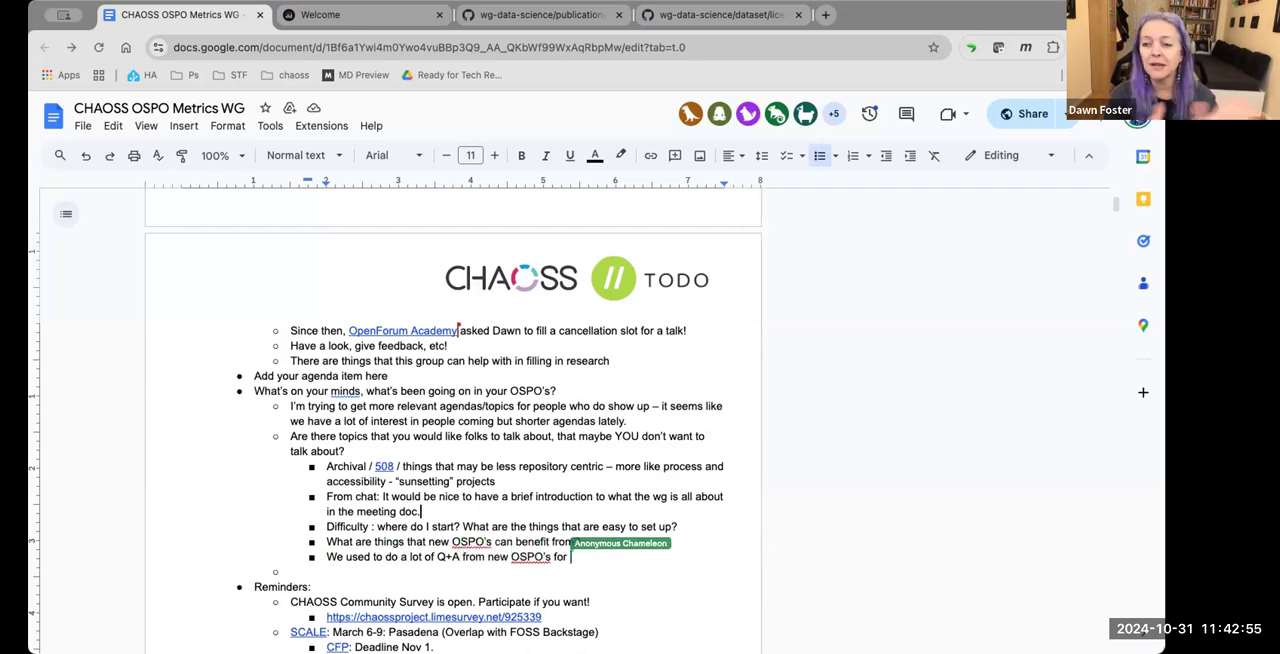
type("OSPOers")
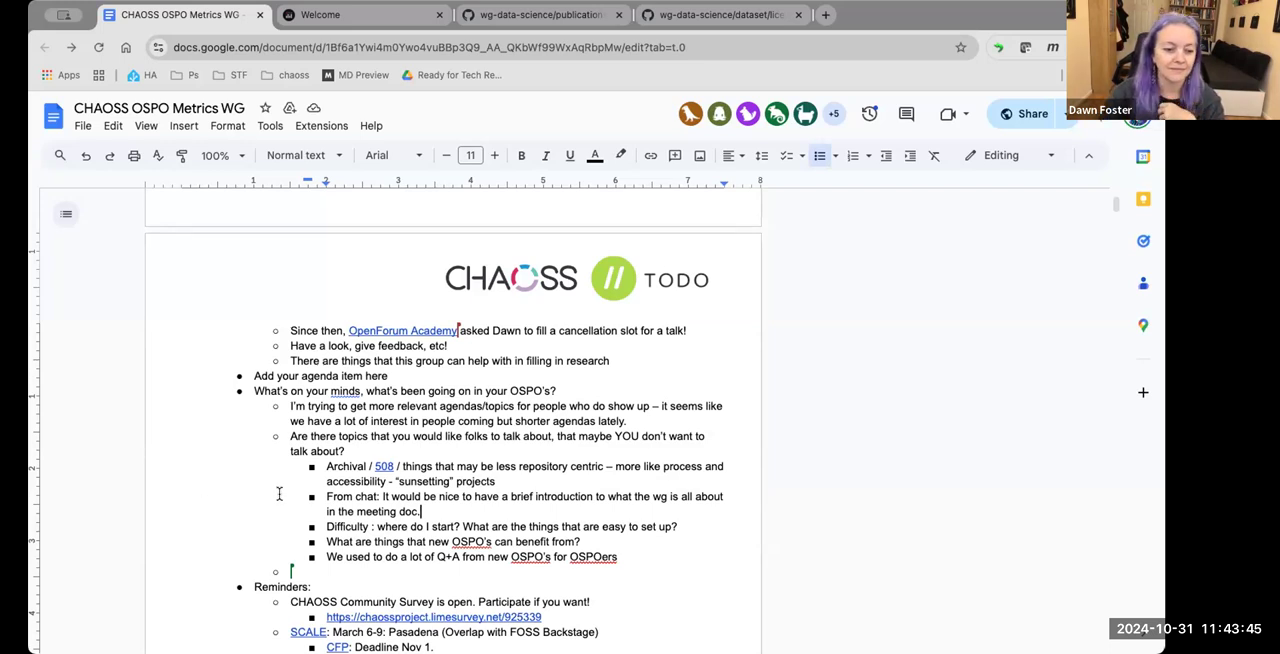
scroll("down", 3)
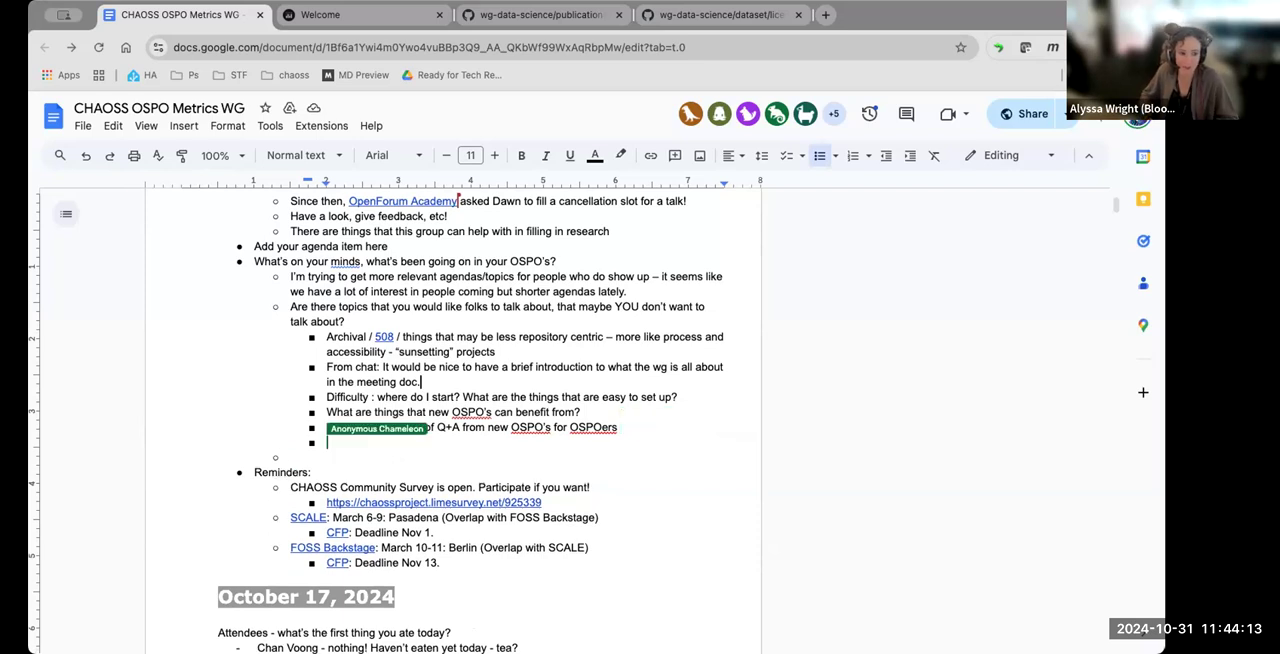
Step: Type the 'From chat' note on measuring value/ROI of open source solutions and participation
type("We used to do a lot")
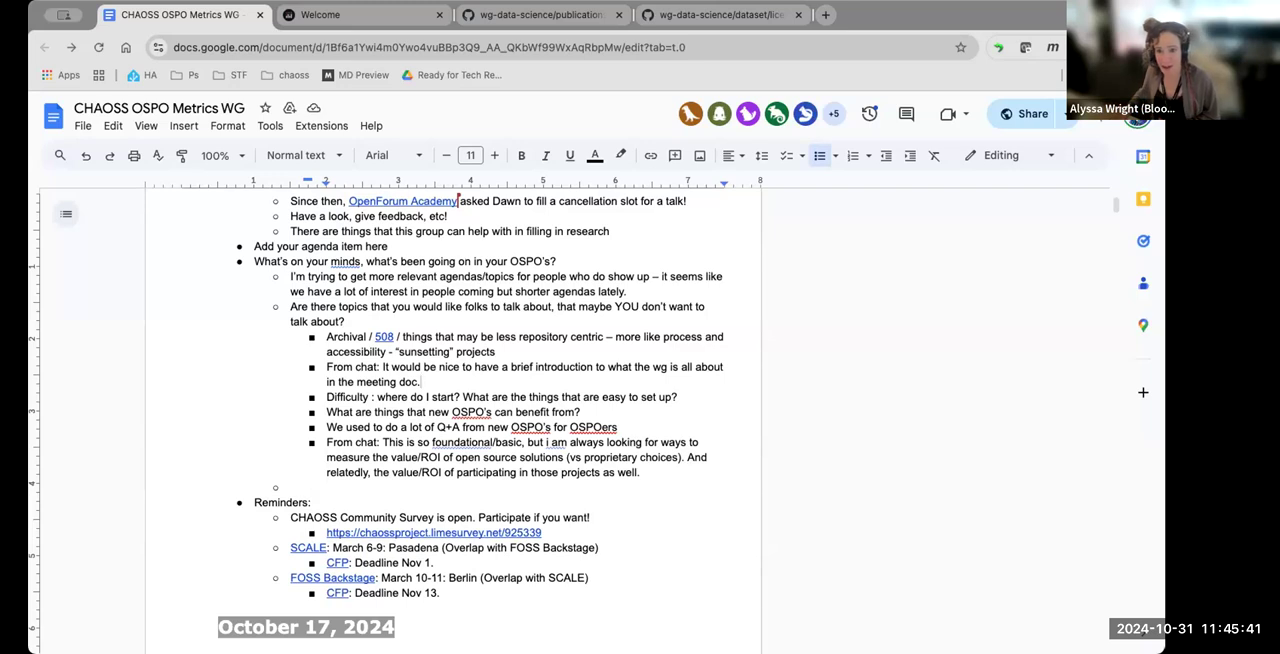
Step: Add a sub-bullet: 'Perhaps a list of questions for stakeholders to … how OSPO provides value?'
key("enter")
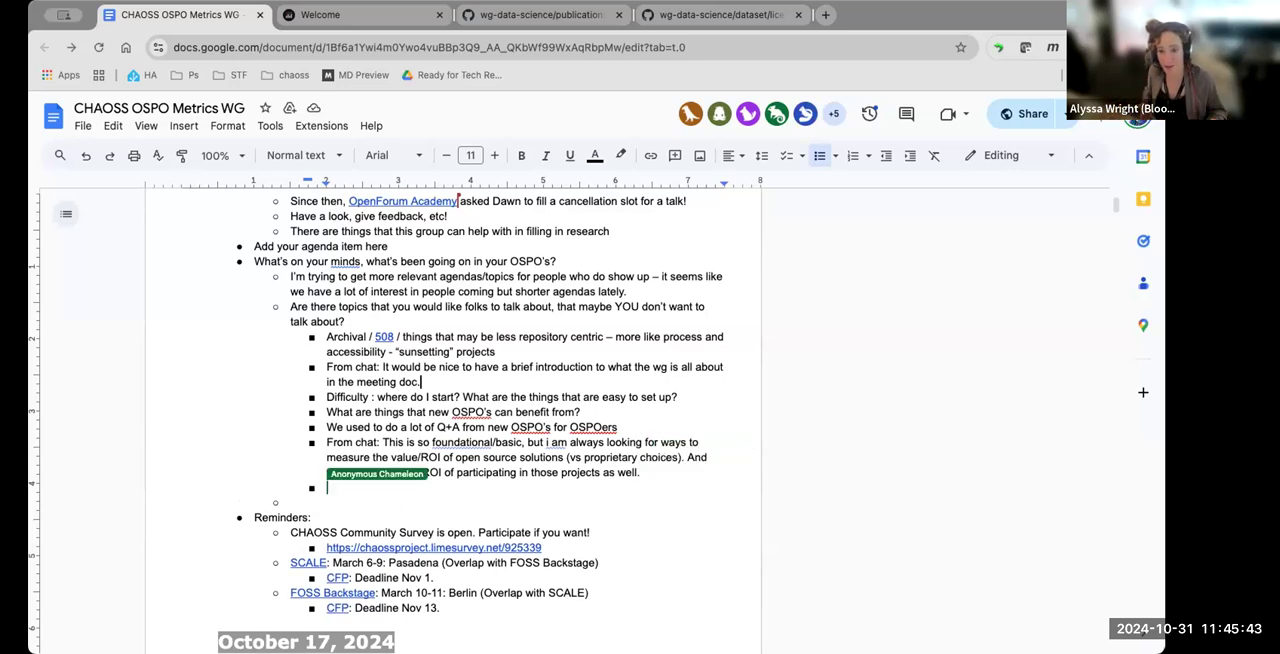
type("P")
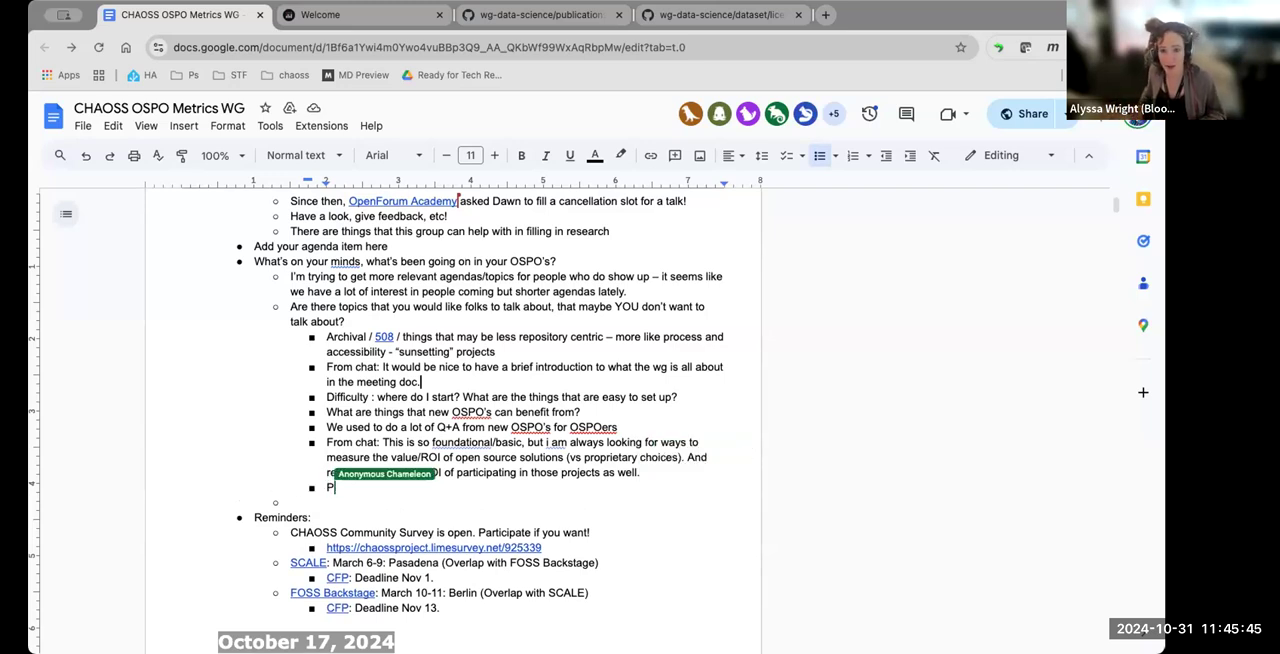
type("erhaps a list of qu")
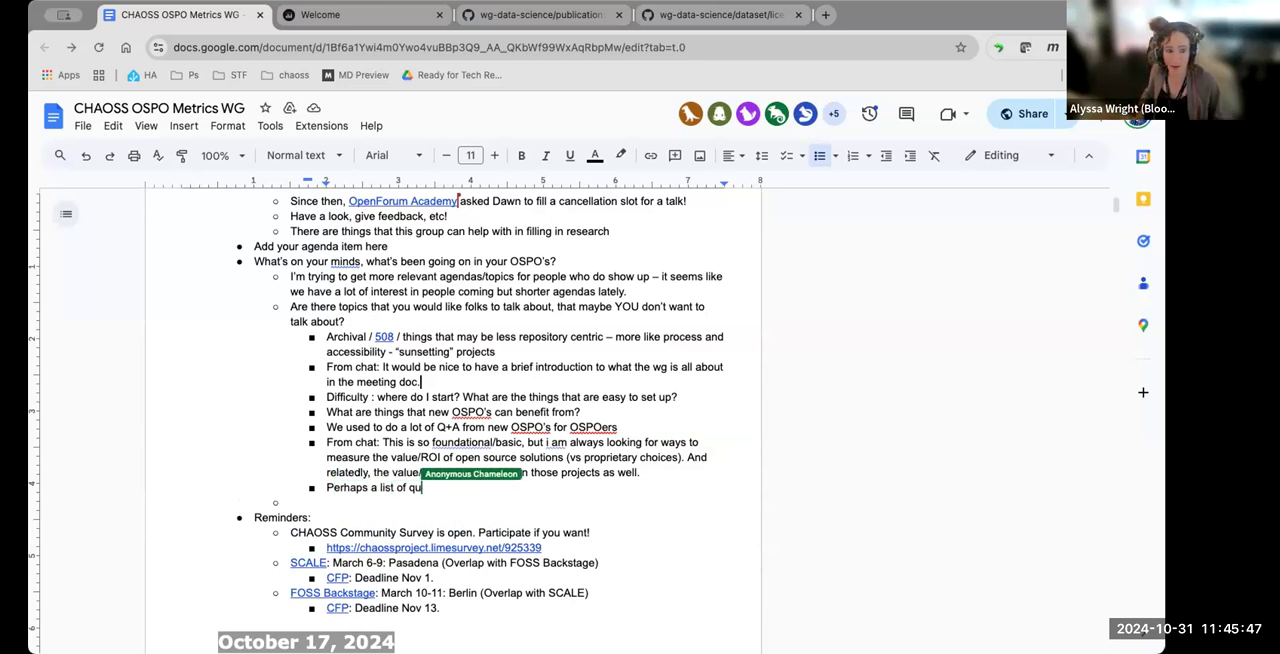
type("estions for stake")
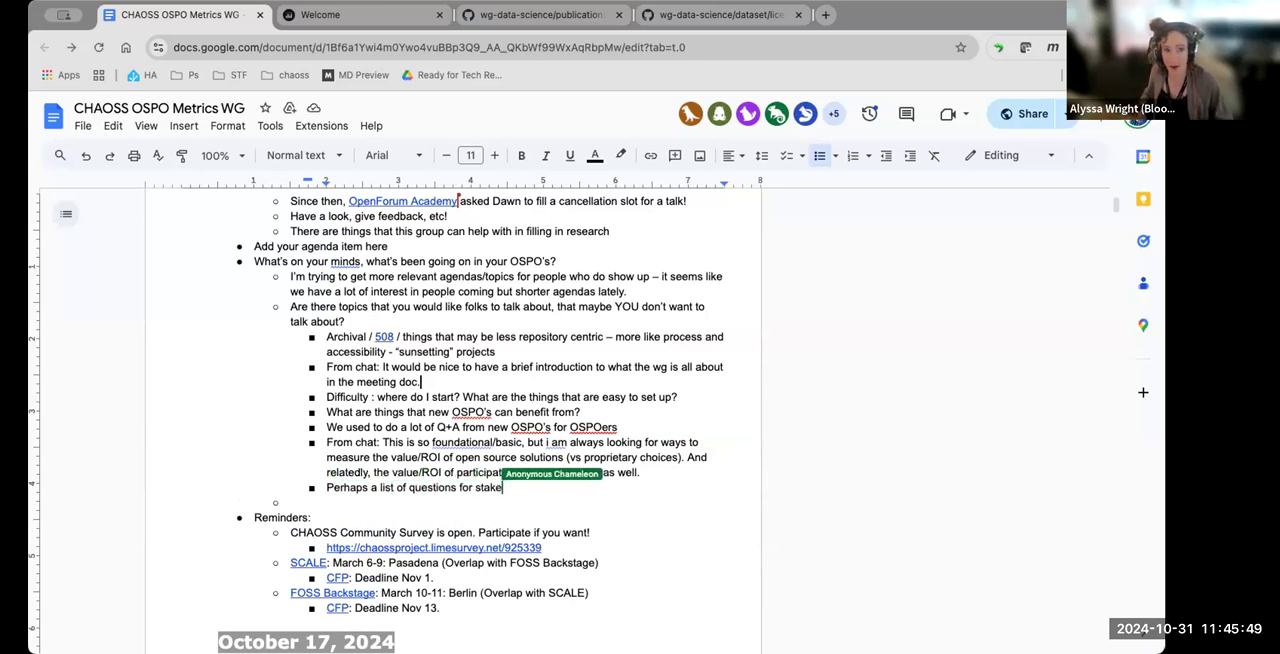
type("holders to measure")
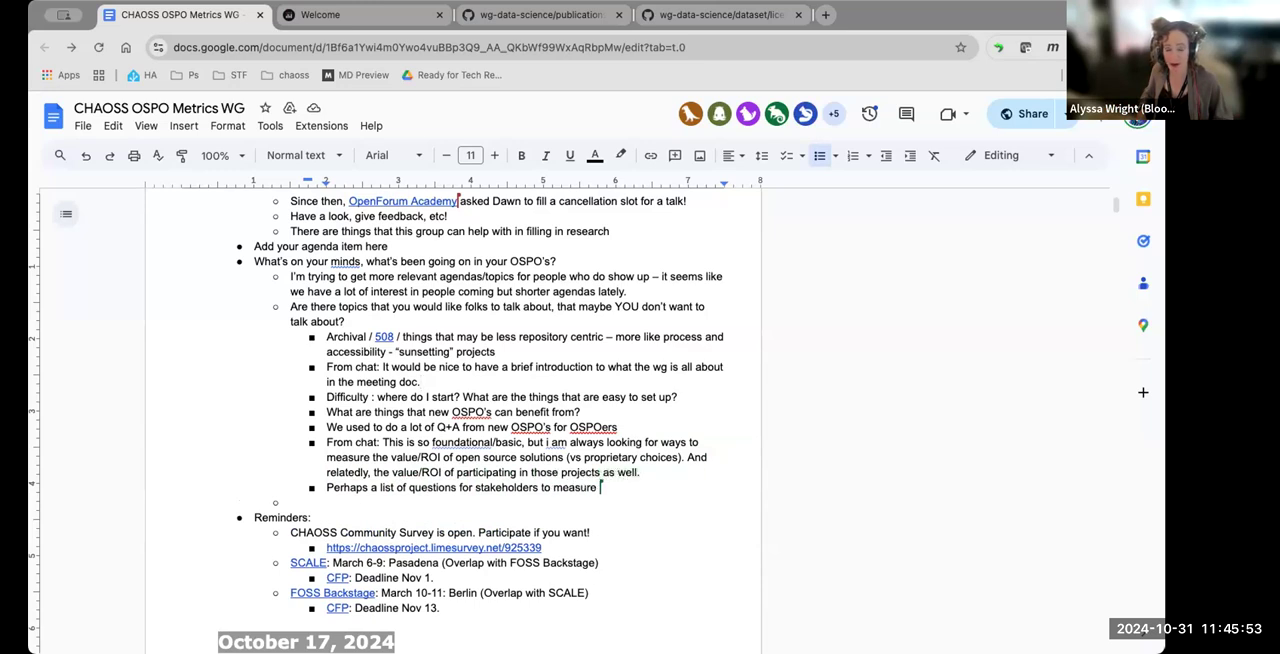
type("how OSPO p")
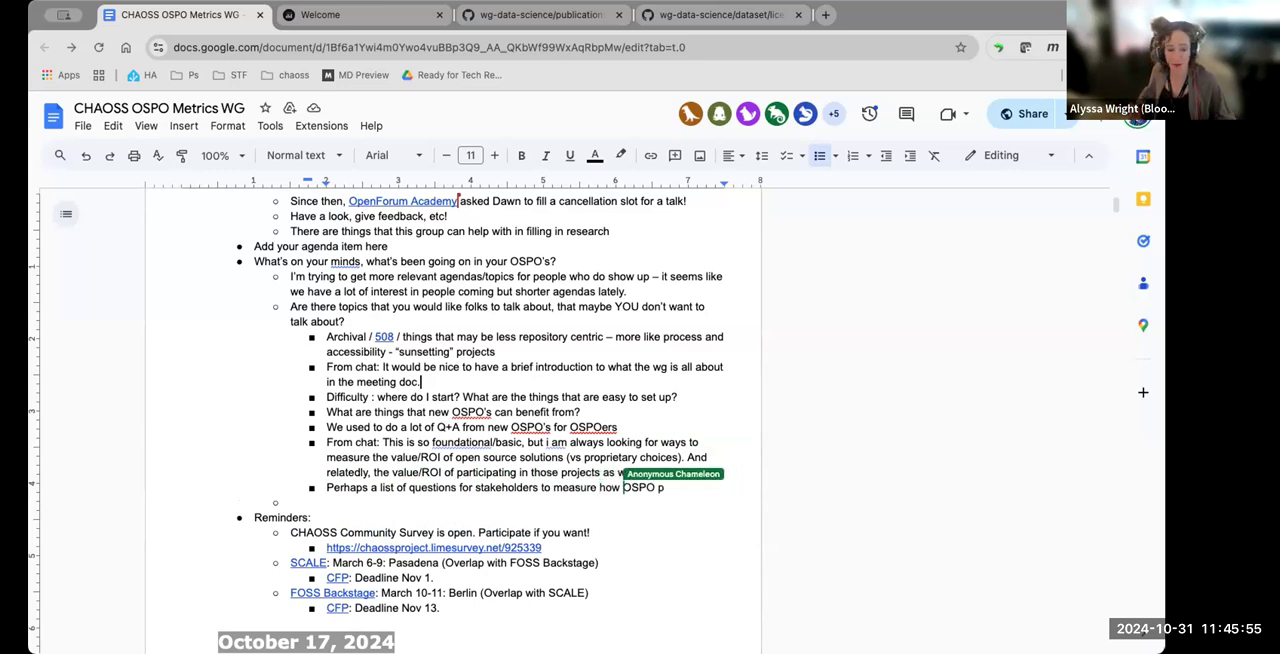
type("rovides val")
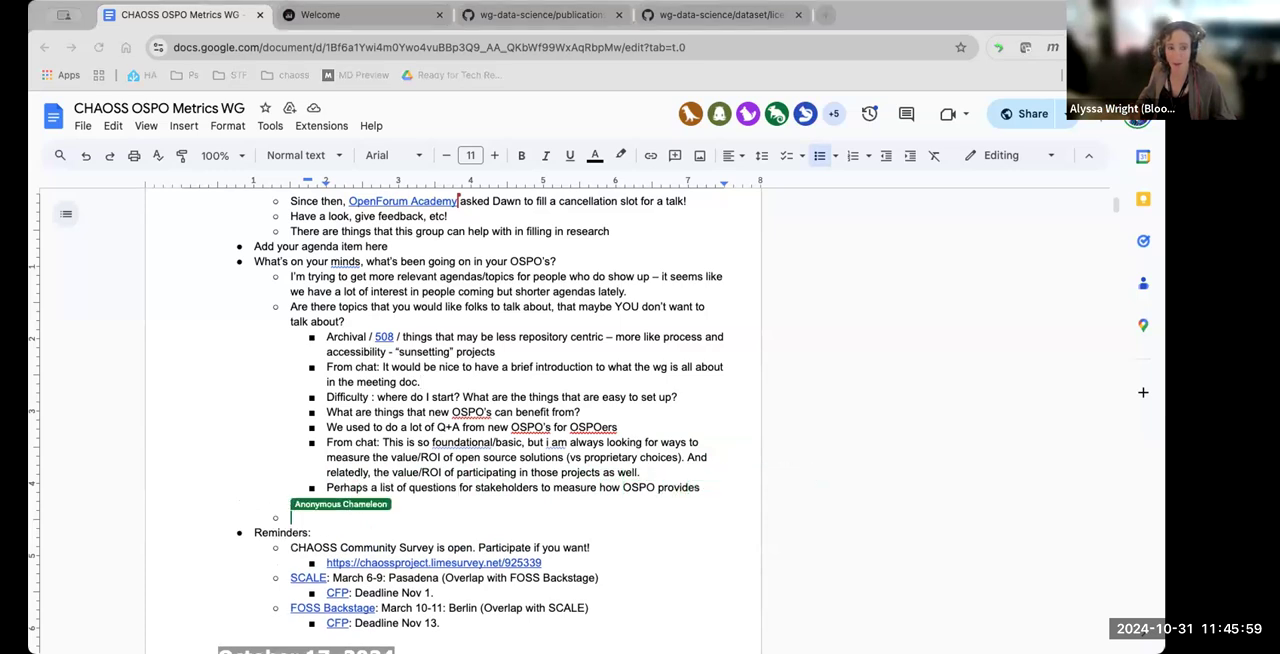
type("value?")
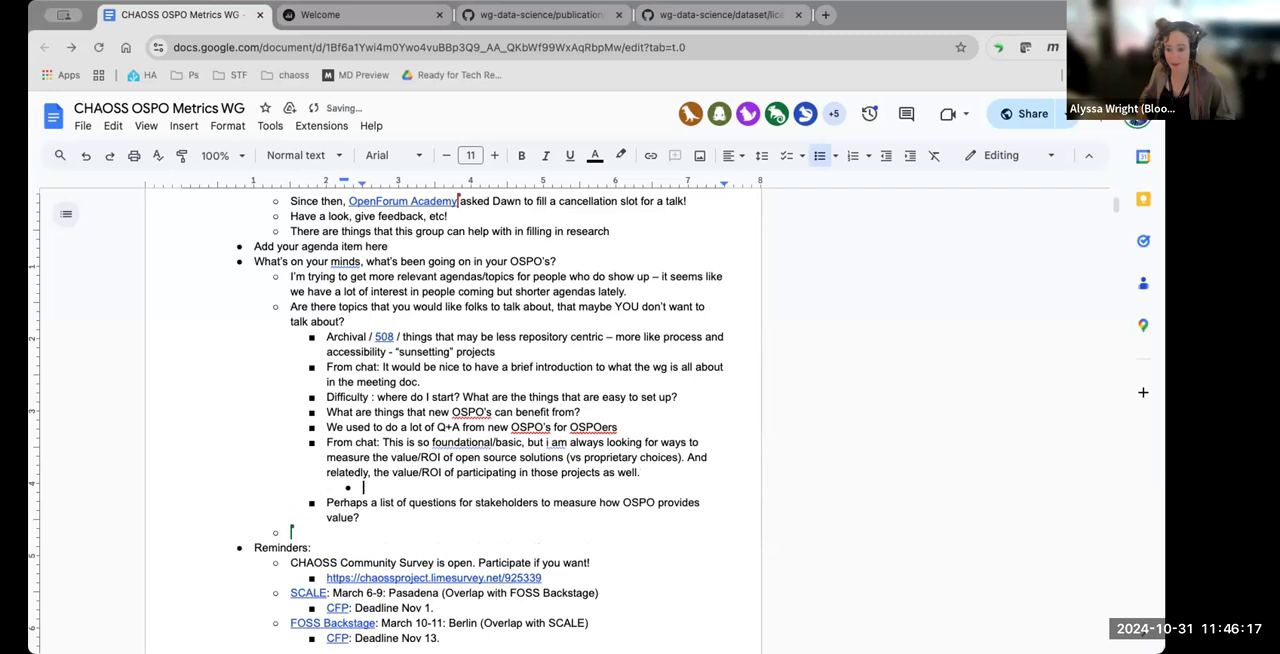
Step: Paste the kccnceu2024.sched.com 'Why is this so hard? Conveying the business…' session link under the ROI note
type("https://kccnceu2024.sched.com/event/1YeQH/why-is-this-so-hard-conveying-the-business-value-of-open-source-bob-killen-google")
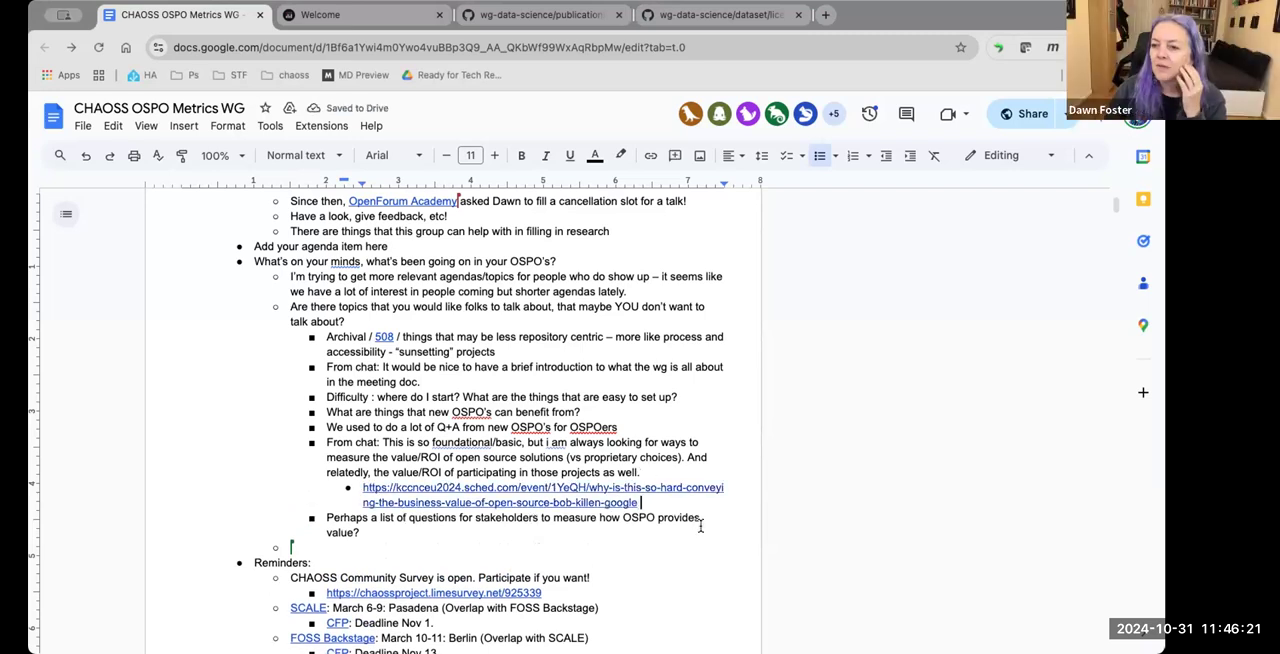
mouse_move(700, 556)
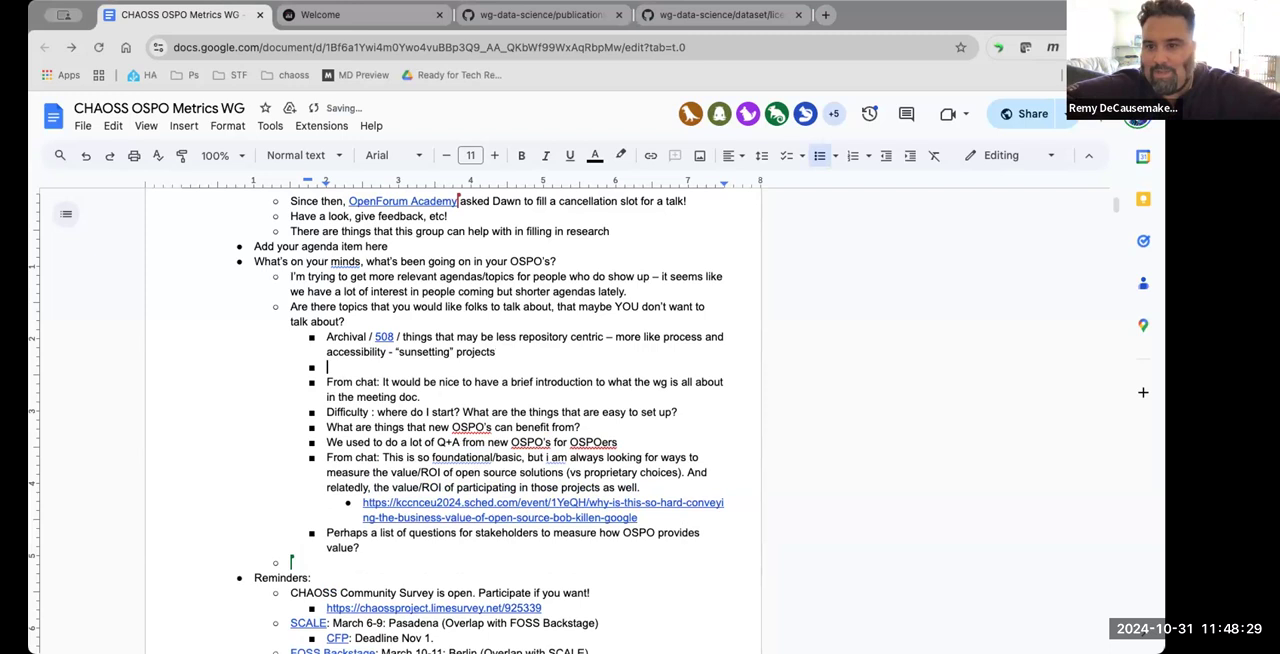
Step: List the VMware 2022 deprecation blog post and its 2023 follow-up under Archival/sunsetting
type("https://blogs.vmware.com/opensource/2022/09/29/when-and-how-to-deprecate-an-open-source-project/")
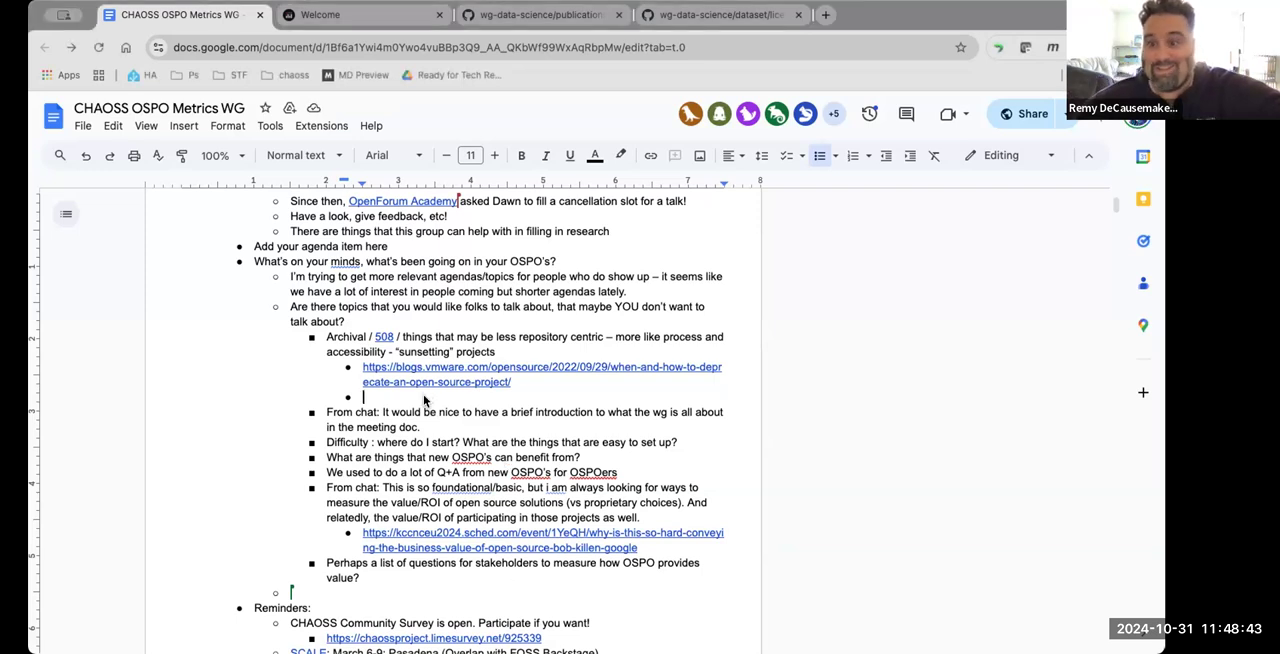
type("https://blogs.vmware.com/opensource/2023/05/17/deprecating-an-open-source-project-part-2/")
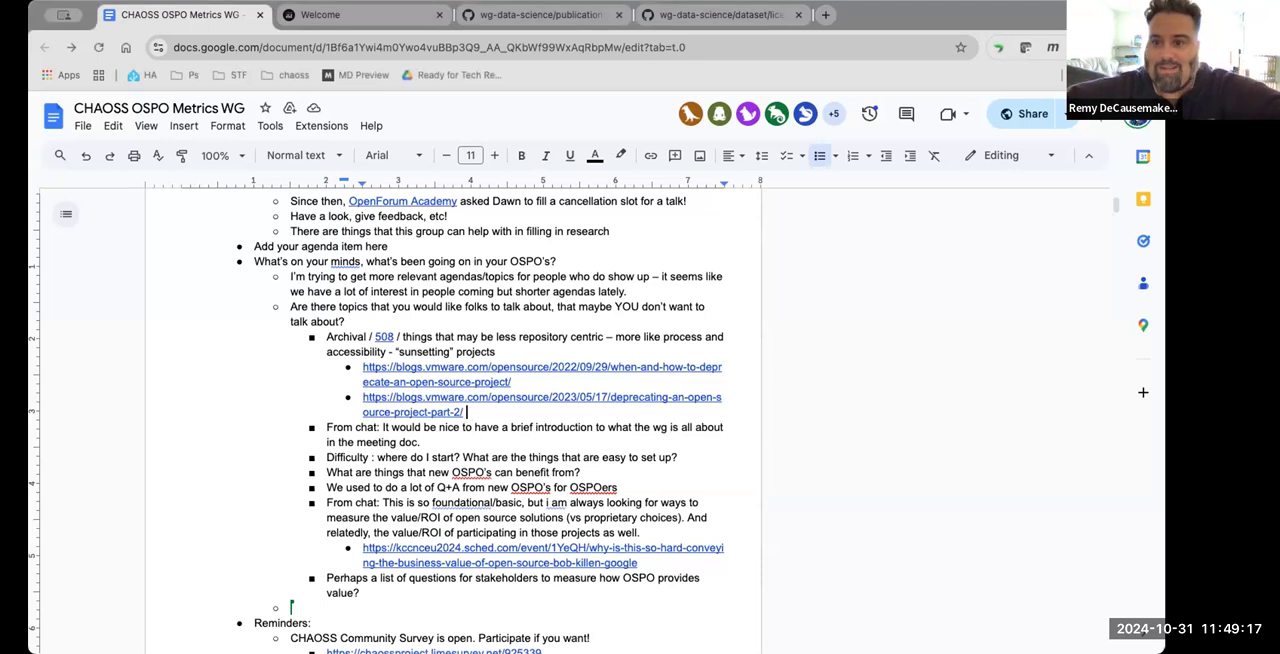
Step: Add the YouTube link watch?v=OdpkMkoKtDY below the second VMware link
type("https://www.youtube.com/watch?v=OdpkMkoKtDY")
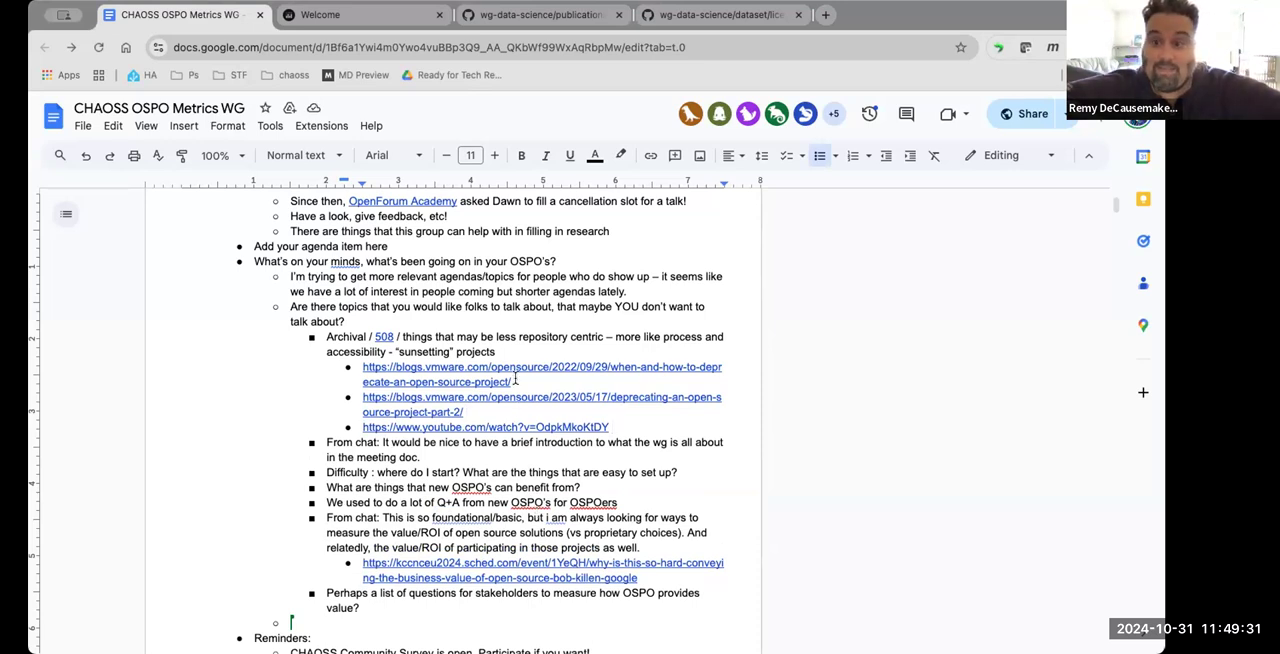
scroll("down", 3)
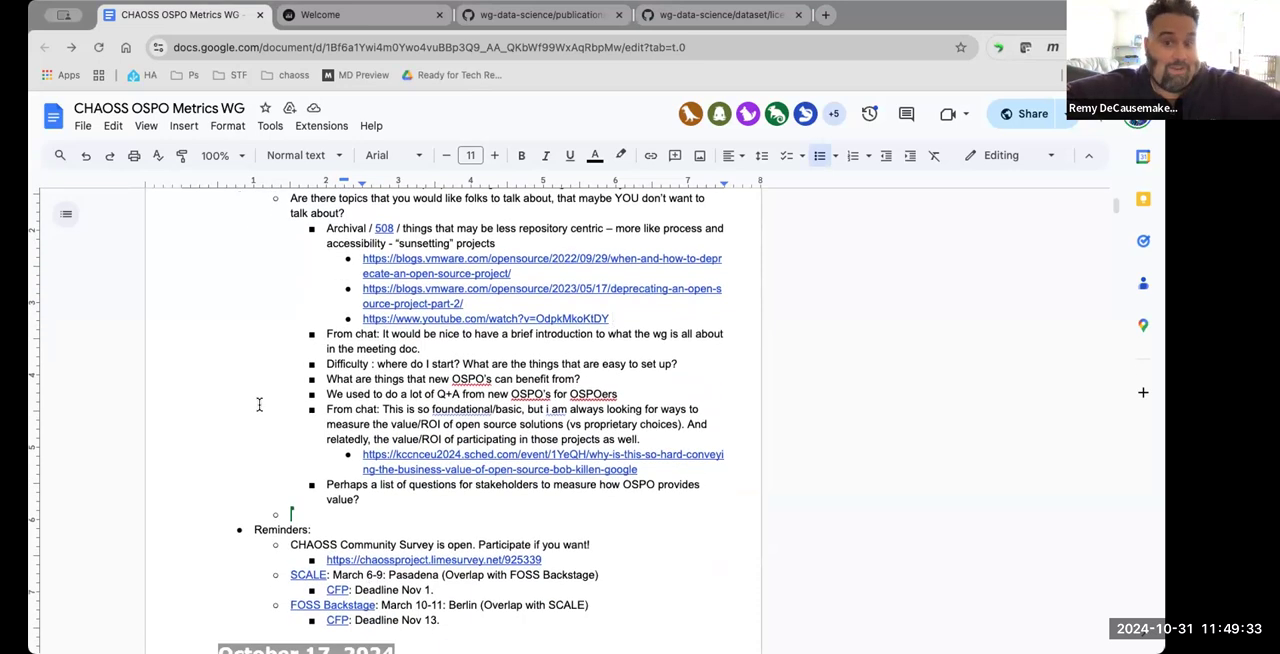
scroll("down", 3)
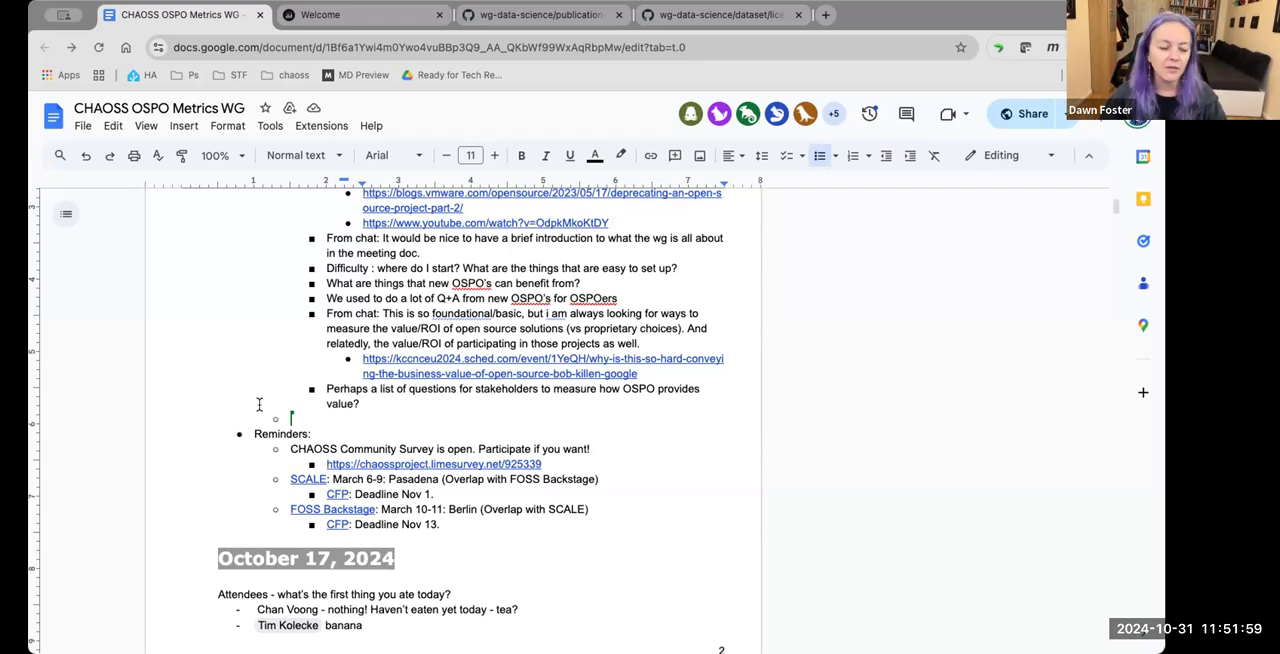
mouse_move(224, 390)
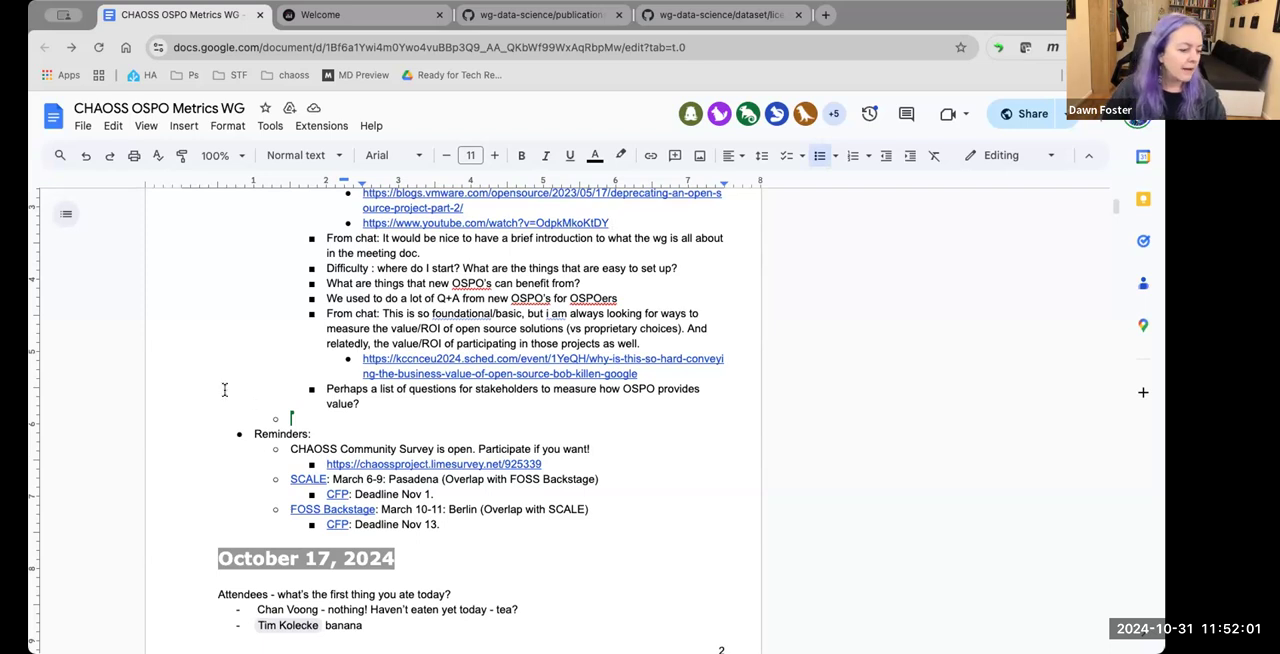
mouse_move(46, 388)
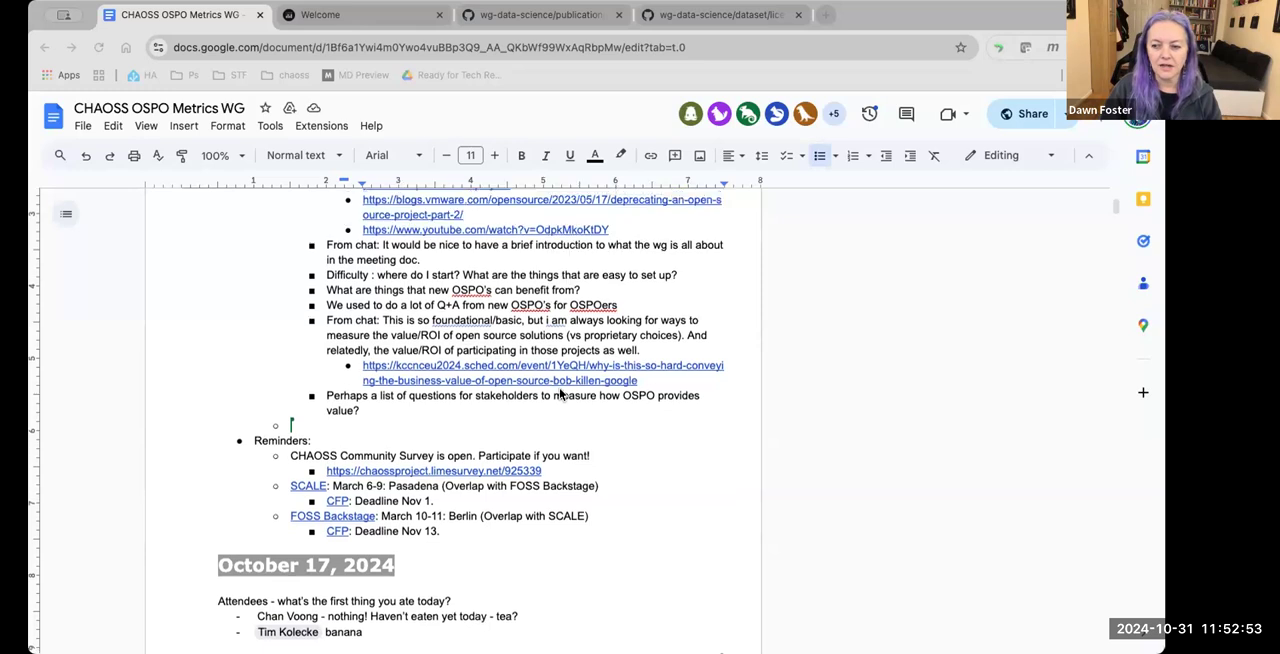
scroll("up", 3)
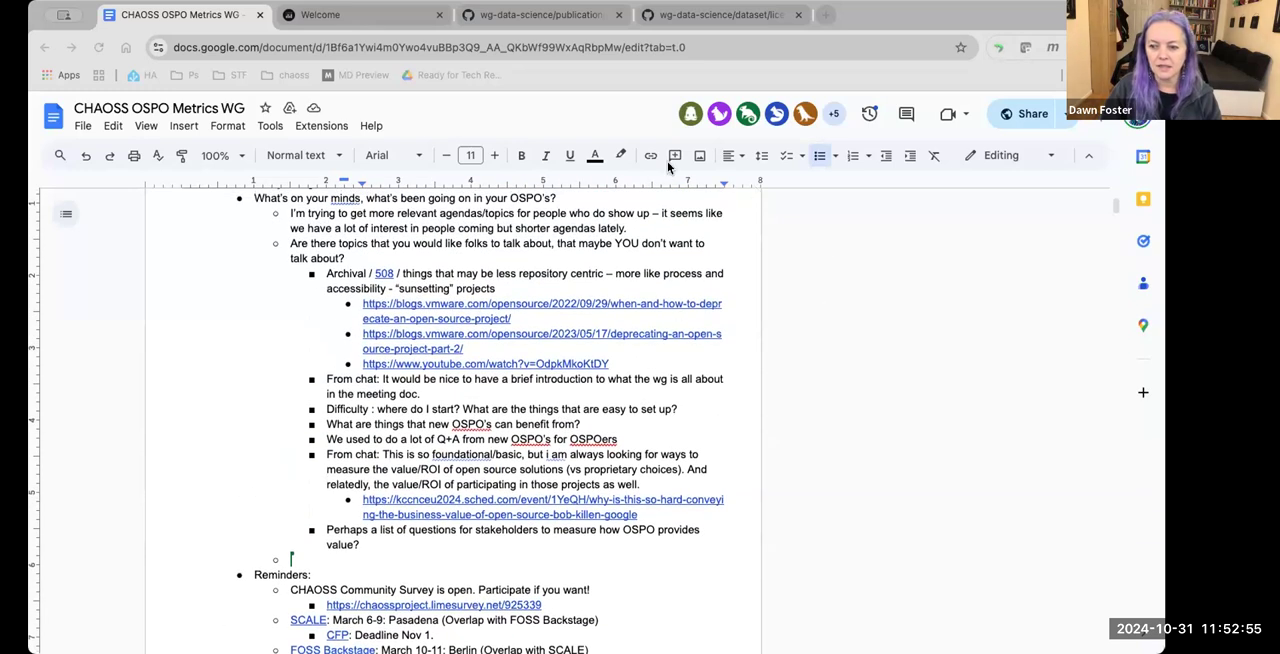
mouse_move(544, 308)
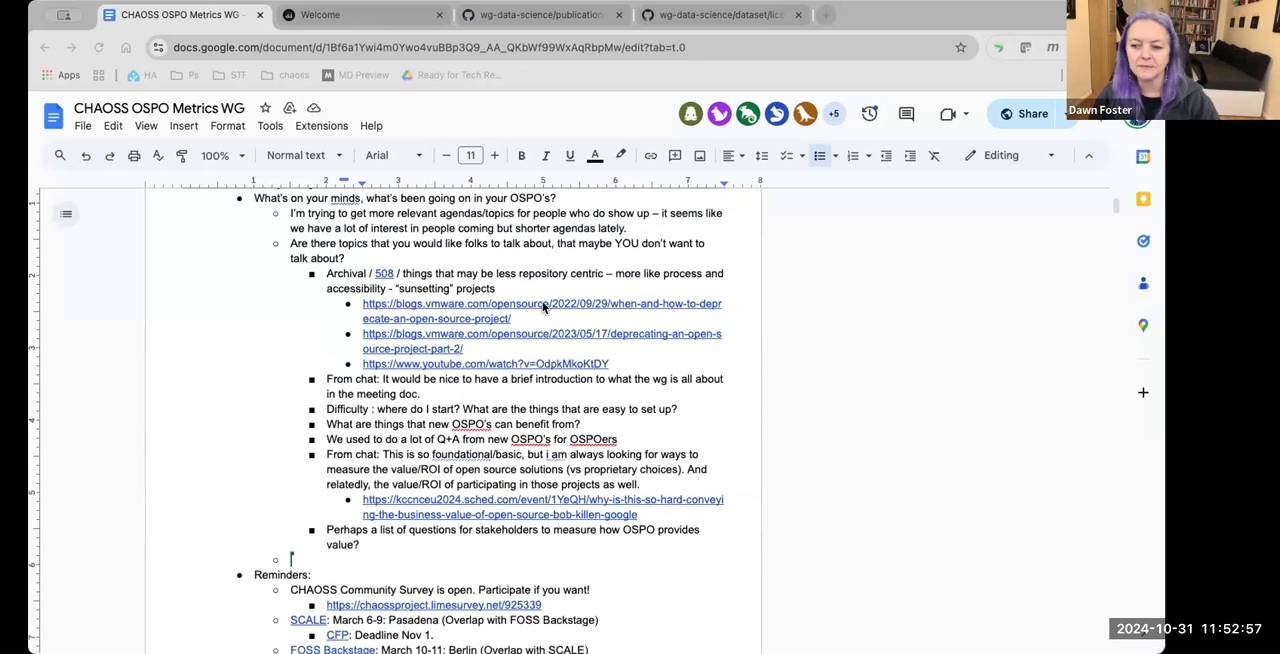